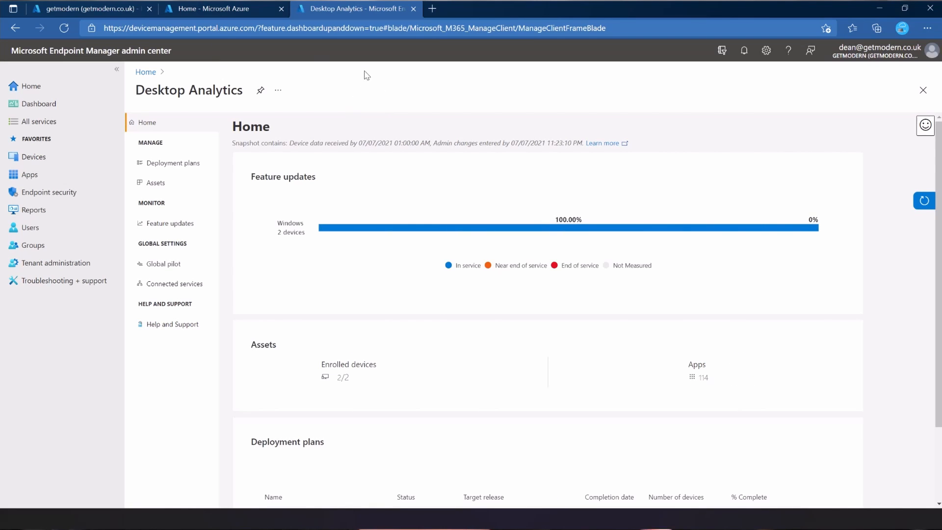
{"action": "mouse_move", "coordinate": [375, 90]}
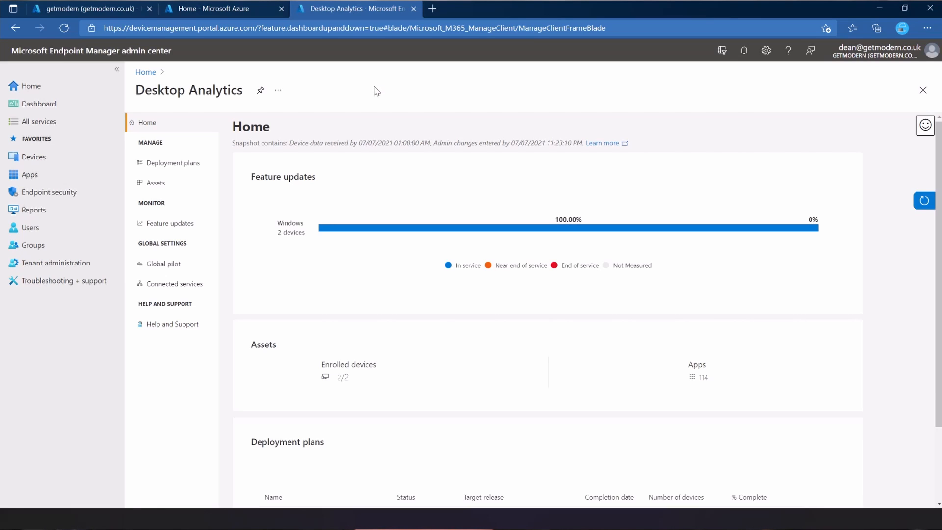
{"action": "mouse_move", "coordinate": [374, 94]}
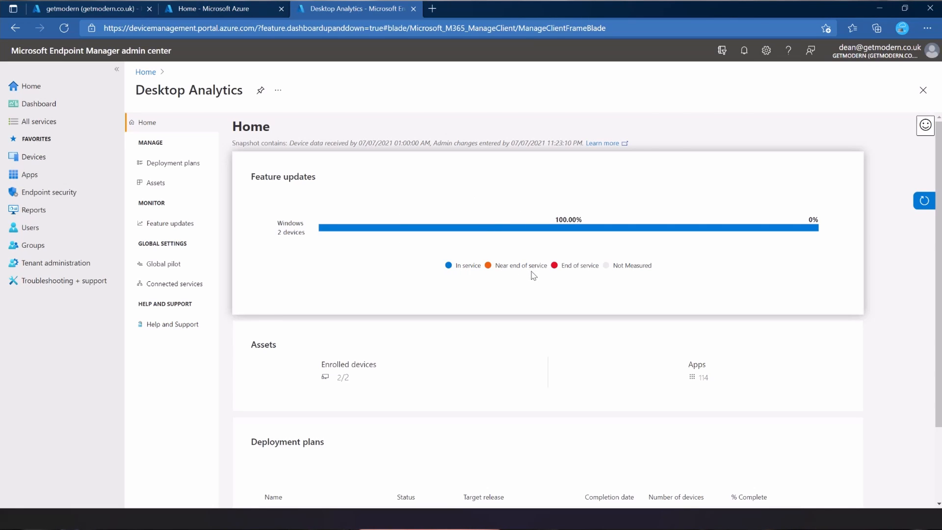
{"action": "mouse_move", "coordinate": [659, 275]}
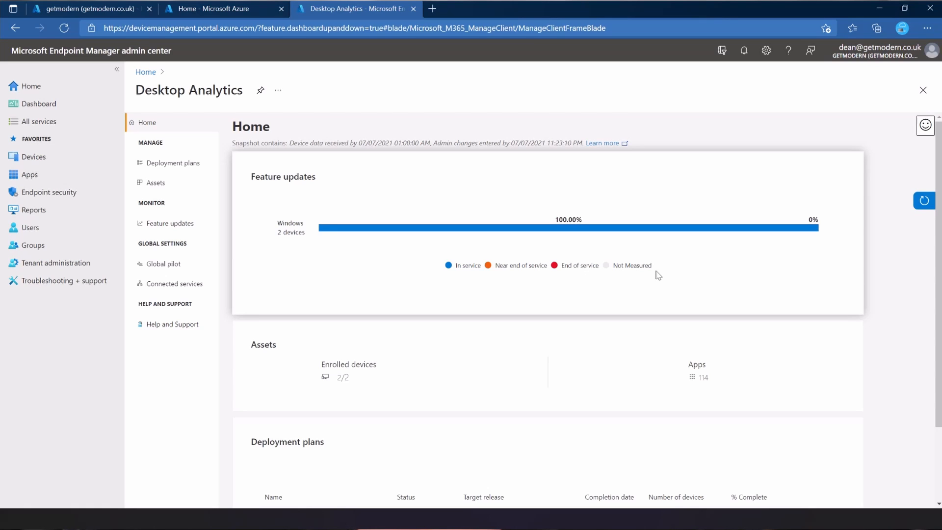
{"action": "mouse_move", "coordinate": [489, 299]}
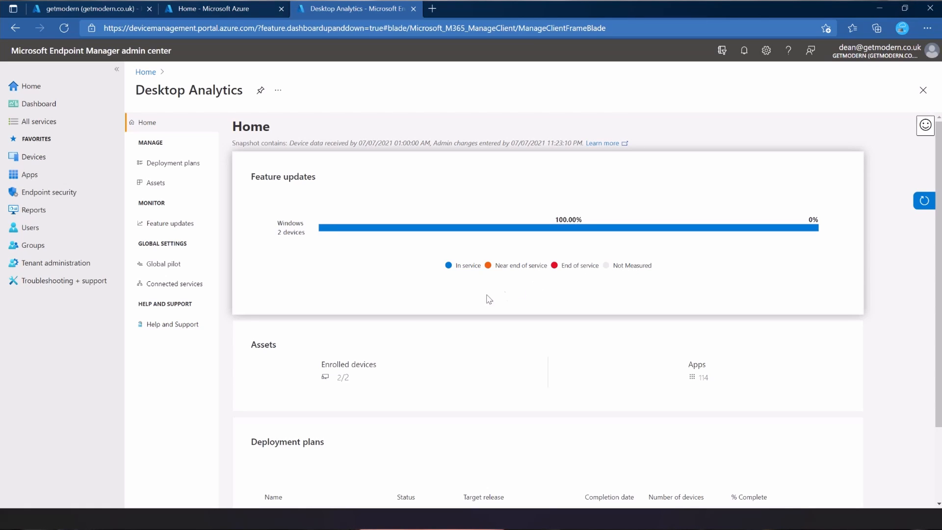
{"action": "mouse_move", "coordinate": [699, 365]}
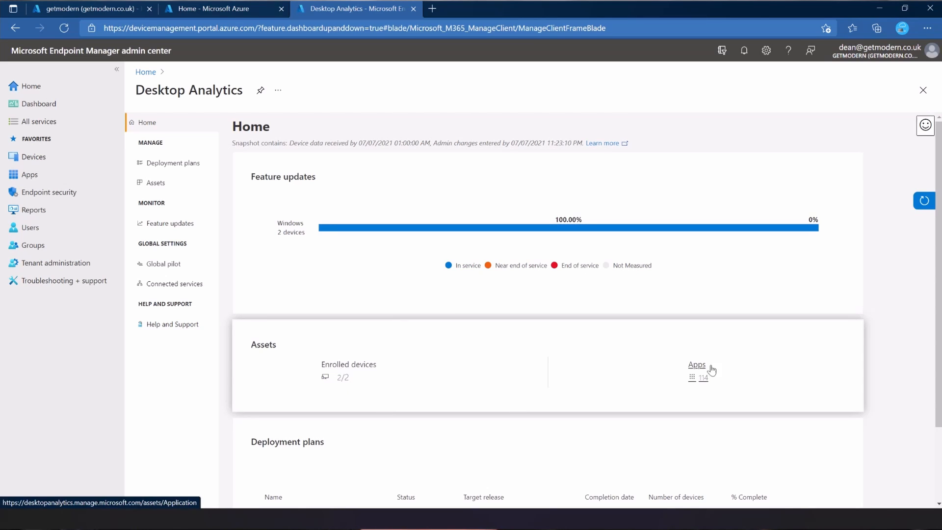
{"action": "mouse_move", "coordinate": [682, 367]}
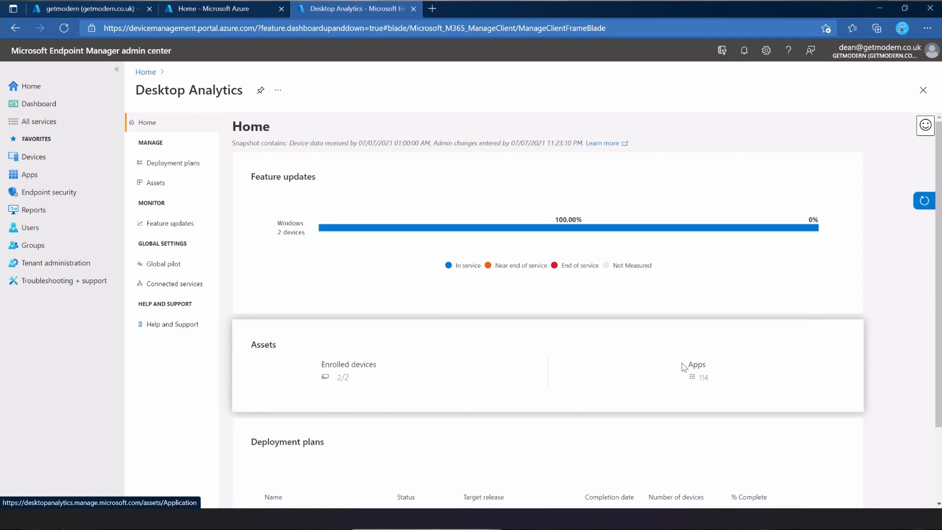
Open the Desktop Analytics Assets inventory and scroll across the two-device table's columns
{"action": "scroll", "scroll_direction": "down", "scroll_amount": 3}
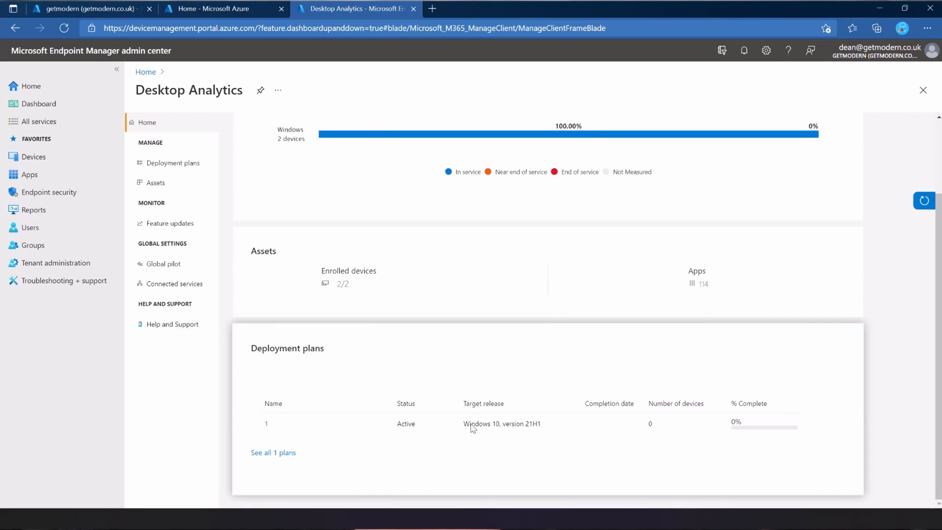
{"action": "mouse_move", "coordinate": [461, 391]}
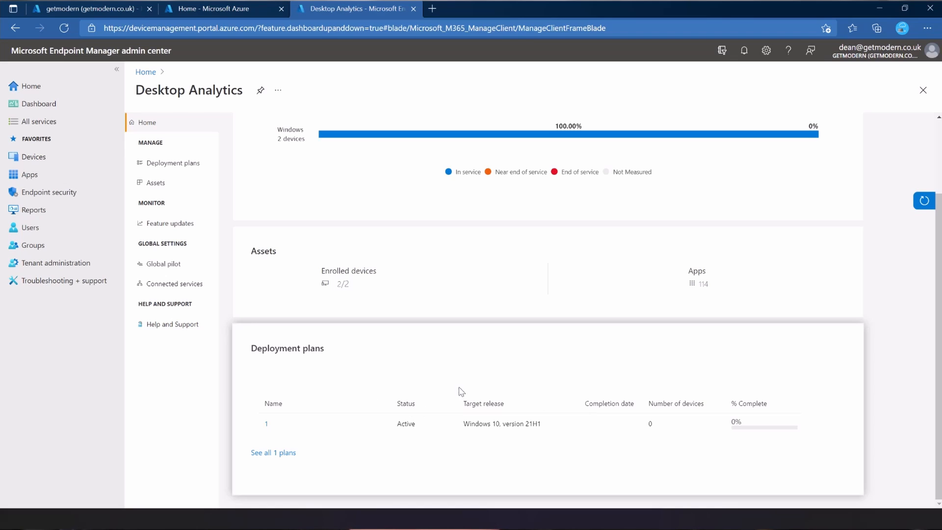
{"action": "mouse_move", "coordinate": [453, 389]}
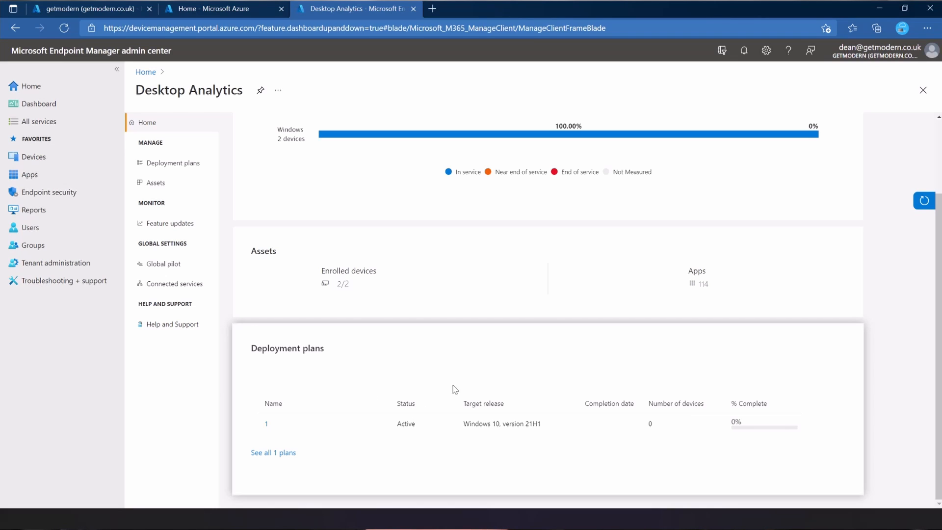
{"action": "mouse_move", "coordinate": [378, 327]}
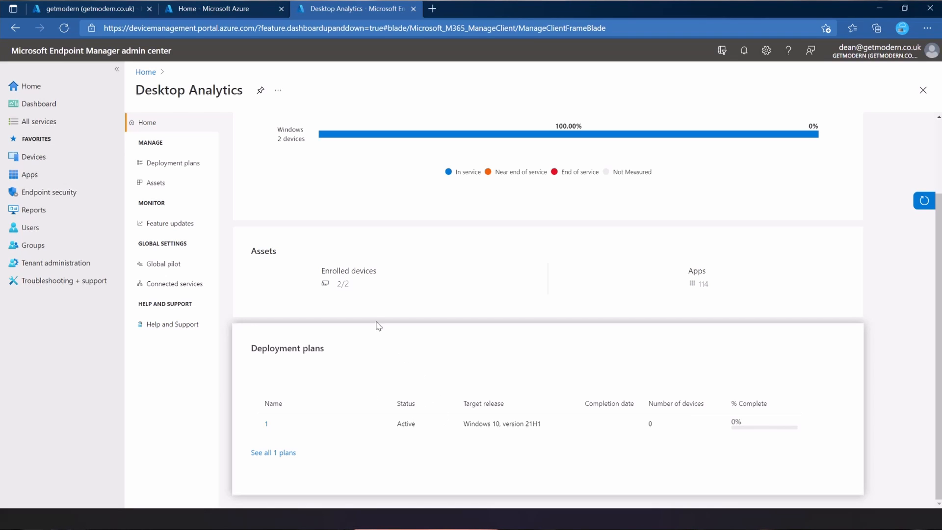
{"action": "left_click", "coordinate": [156, 183]}
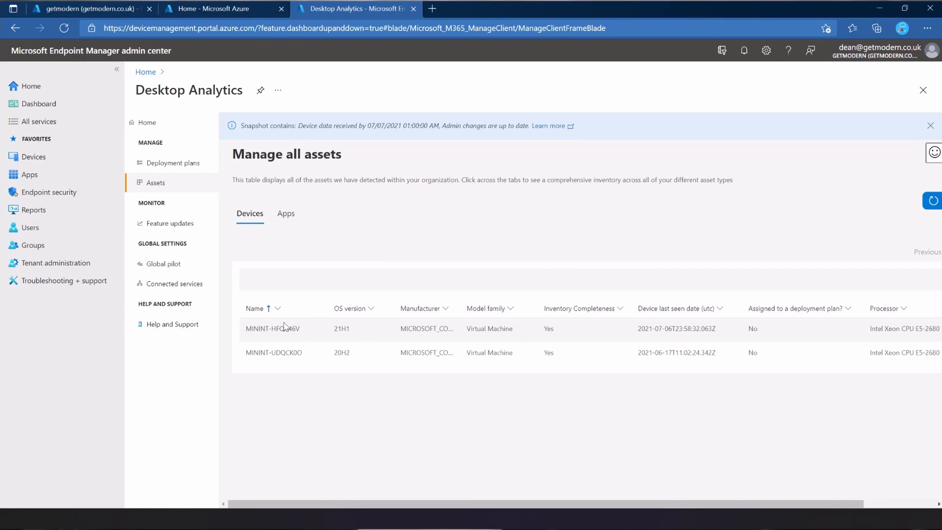
{"action": "mouse_move", "coordinate": [356, 339]}
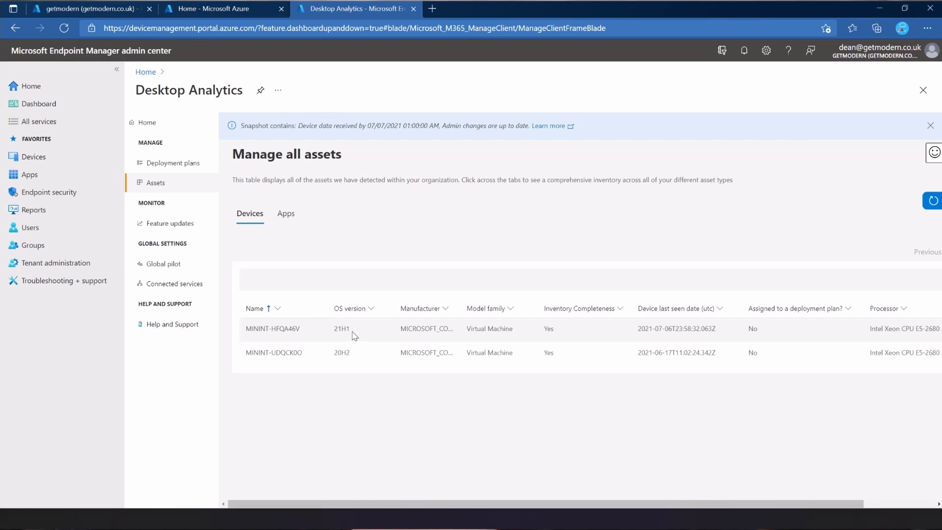
{"action": "mouse_move", "coordinate": [679, 329]}
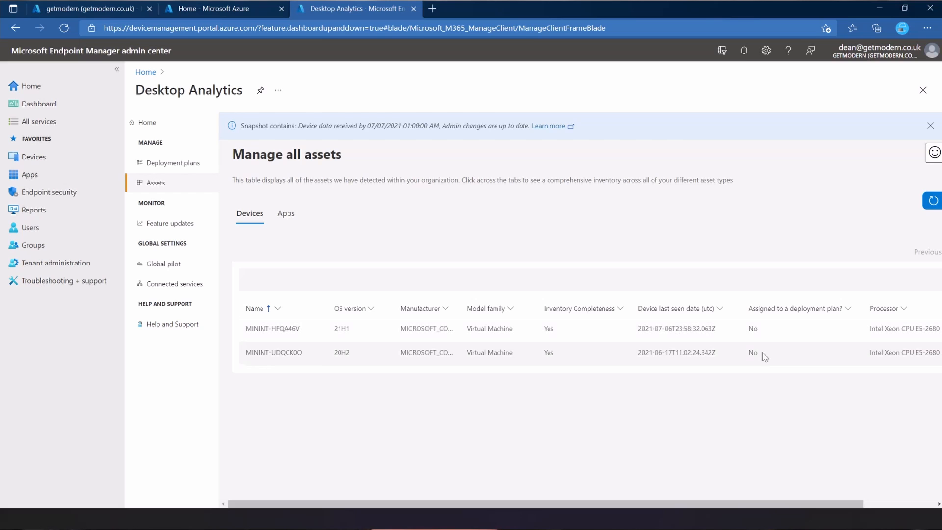
{"action": "mouse_move", "coordinate": [840, 497]}
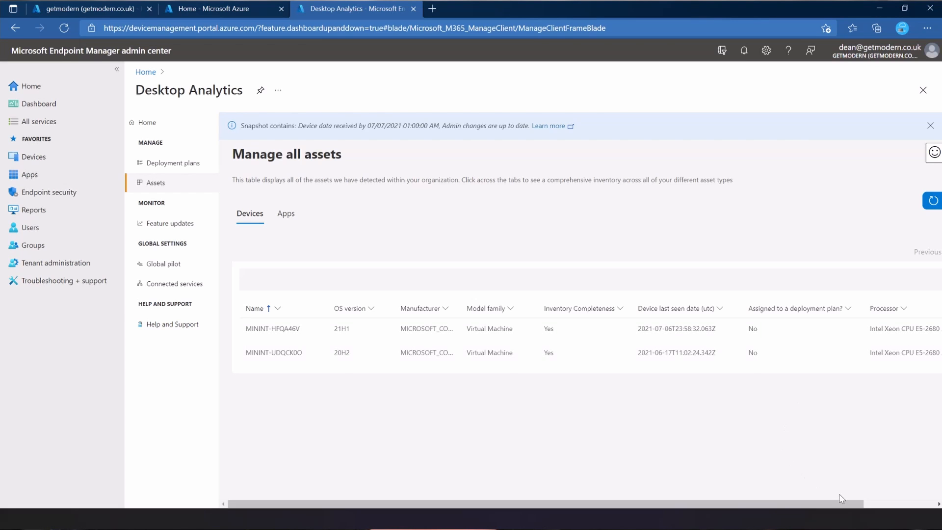
{"action": "scroll", "scroll_direction": "right", "scroll_amount": 3}
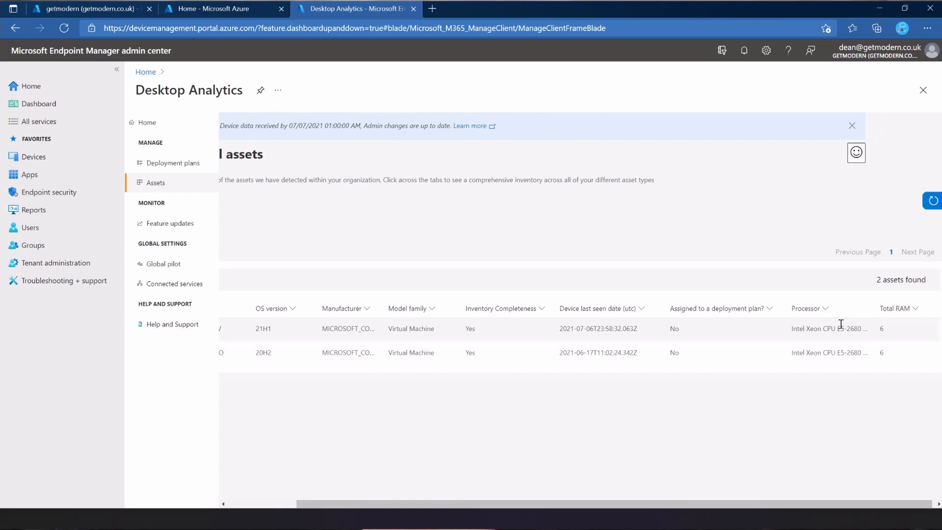
{"action": "mouse_move", "coordinate": [870, 324]}
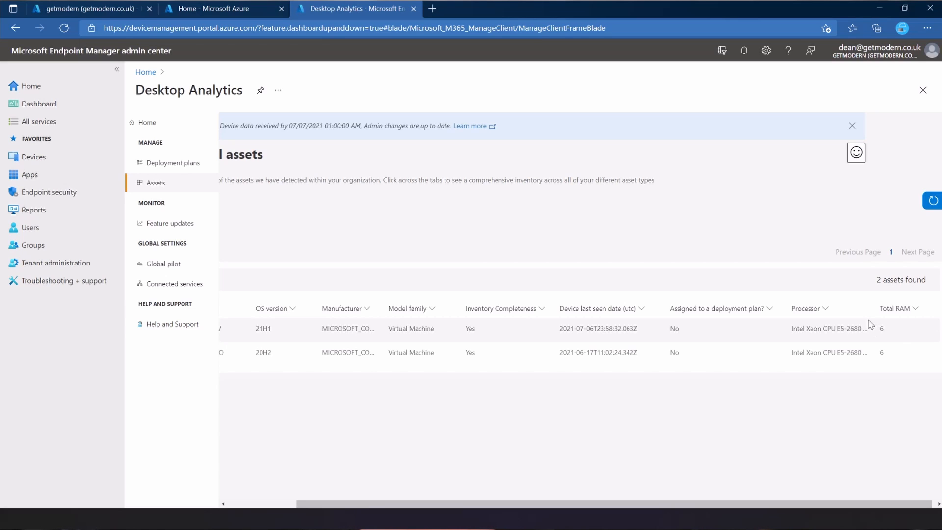
{"action": "mouse_move", "coordinate": [856, 333]}
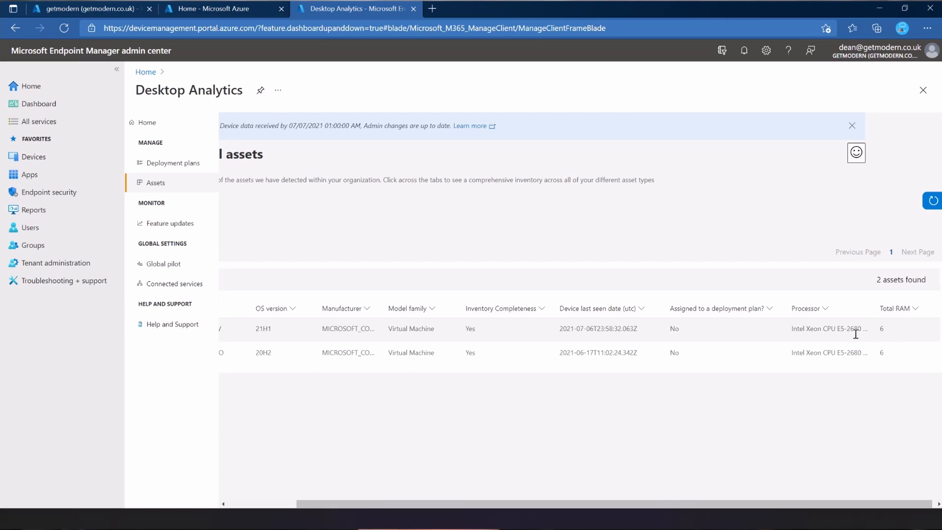
{"action": "mouse_move", "coordinate": [833, 353]}
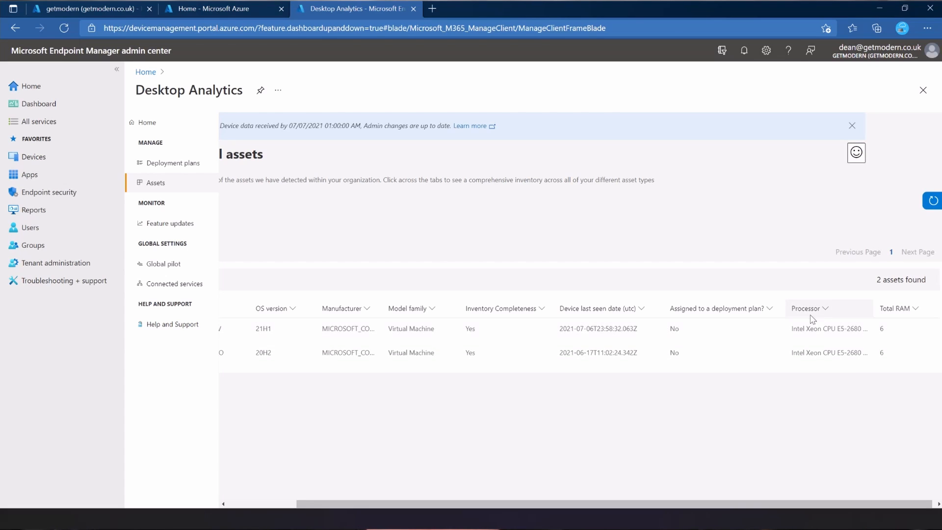
{"action": "mouse_move", "coordinate": [187, 191]}
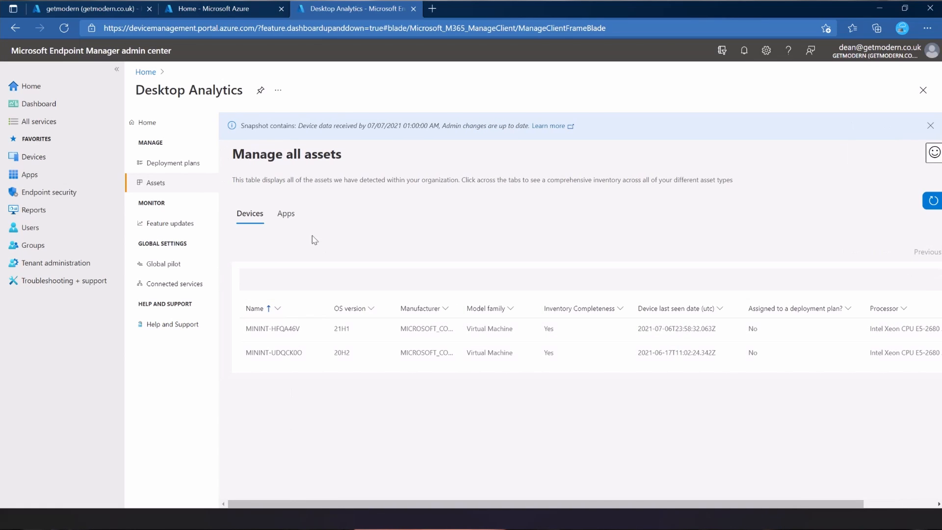
Switch to the Apps tab showing 95 total apps and scroll to the app list
{"action": "left_click", "coordinate": [286, 213]}
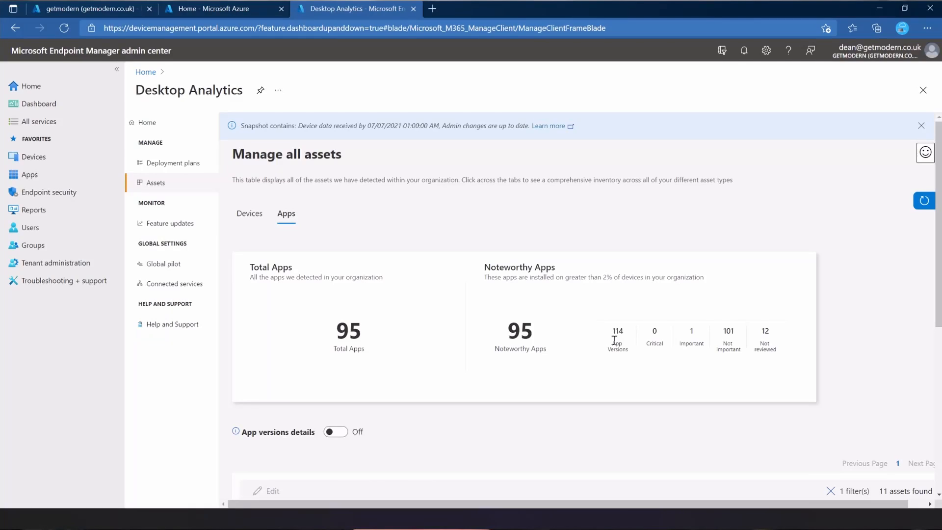
{"action": "mouse_move", "coordinate": [687, 341]}
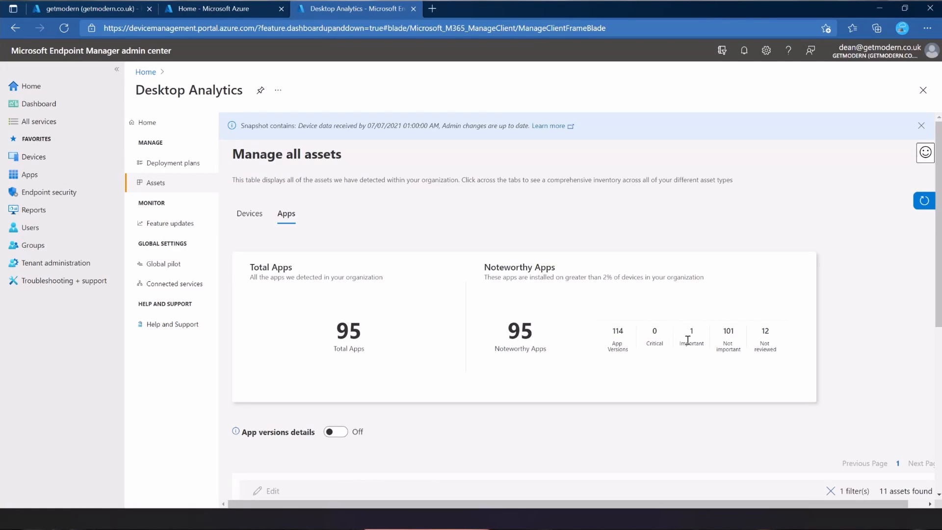
{"action": "mouse_move", "coordinate": [746, 334]}
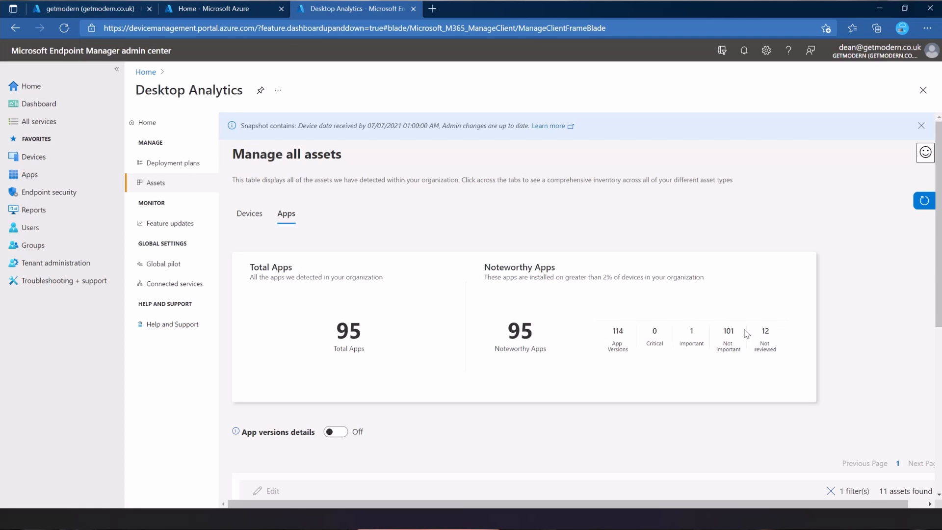
{"action": "mouse_move", "coordinate": [766, 330]}
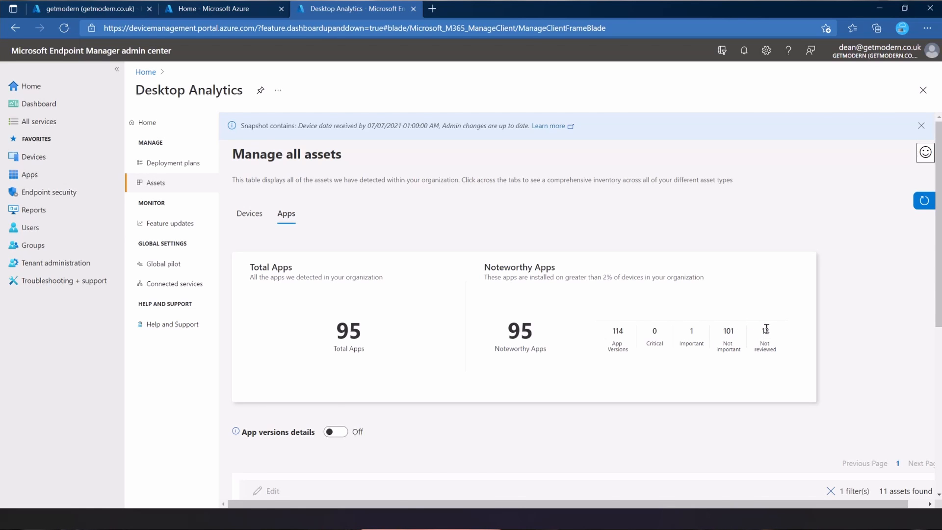
{"action": "mouse_move", "coordinate": [728, 330]}
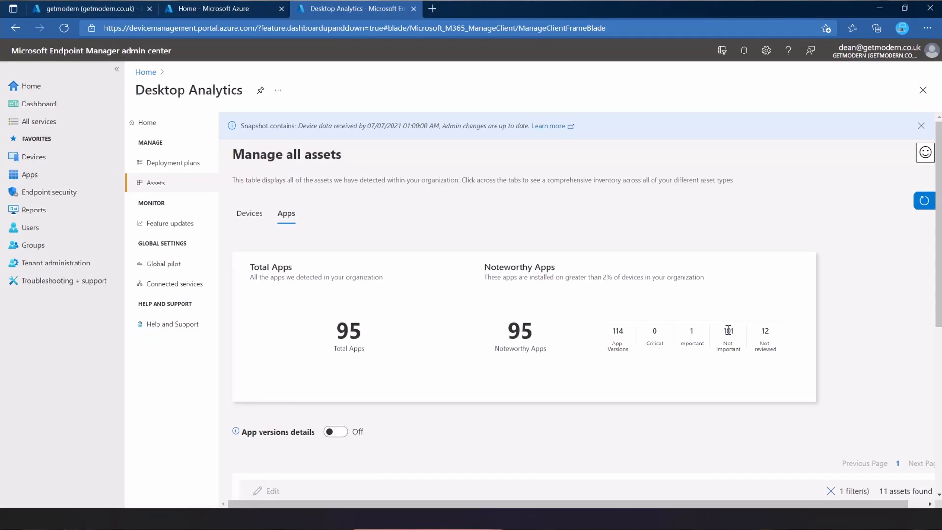
{"action": "scroll", "scroll_direction": "down", "scroll_amount": 3}
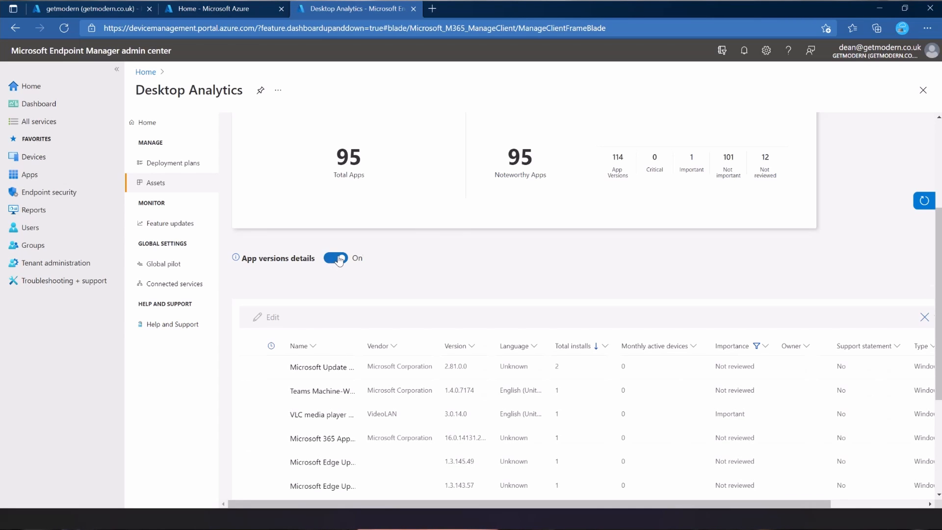
Toggle App versions details on and off repeatedly, leaving it off with 11 apps listed
{"action": "left_click", "coordinate": [335, 257]}
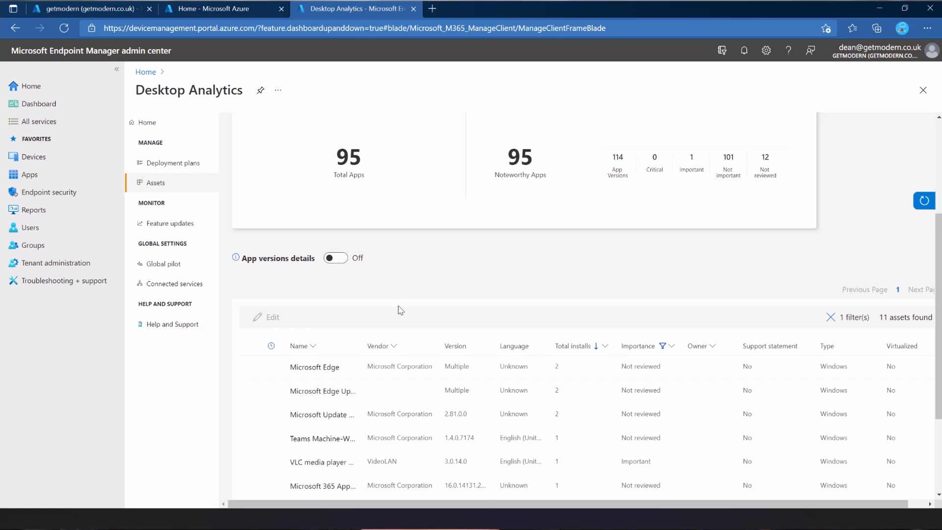
{"action": "scroll", "scroll_direction": "down", "scroll_amount": 3}
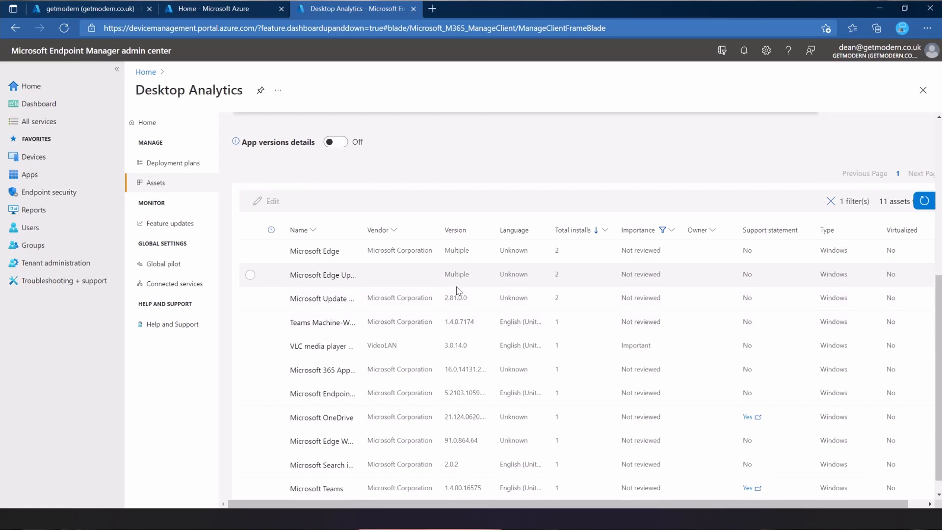
{"action": "mouse_move", "coordinate": [451, 303]}
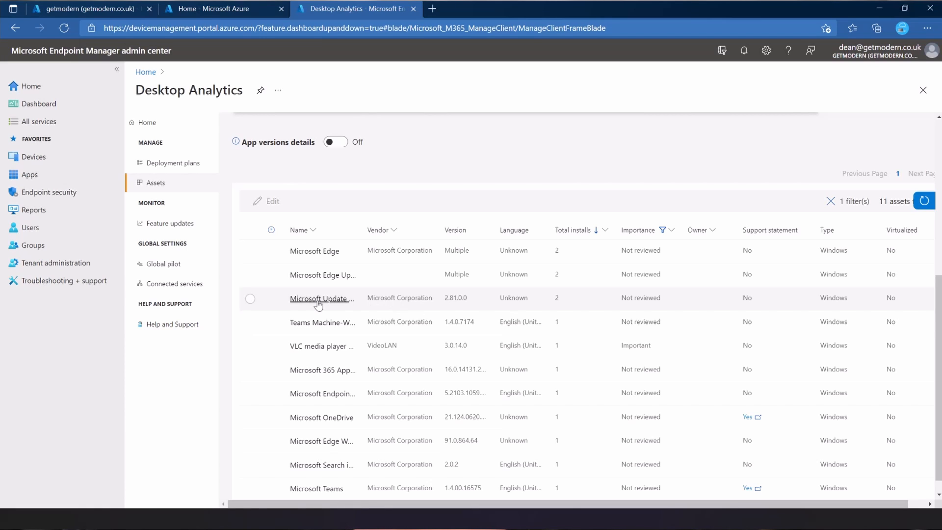
{"action": "mouse_move", "coordinate": [459, 302]}
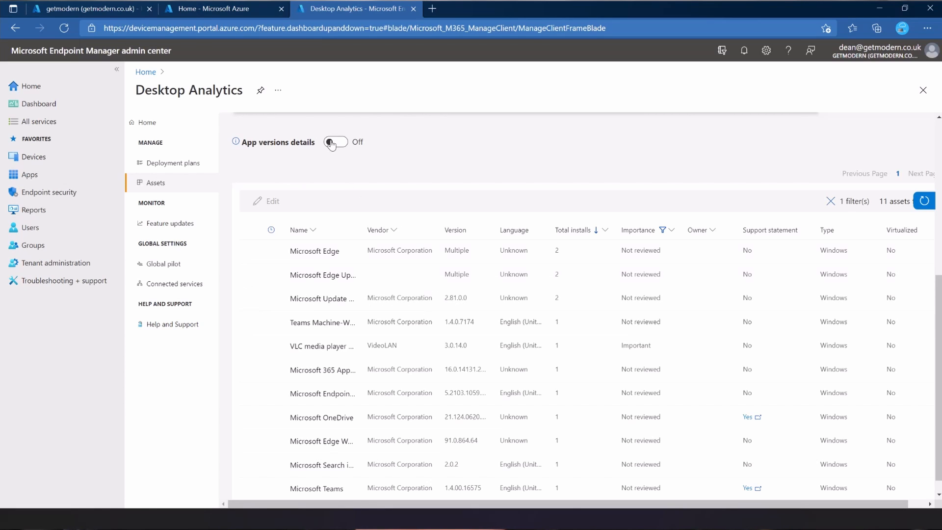
{"action": "left_click", "coordinate": [335, 142]}
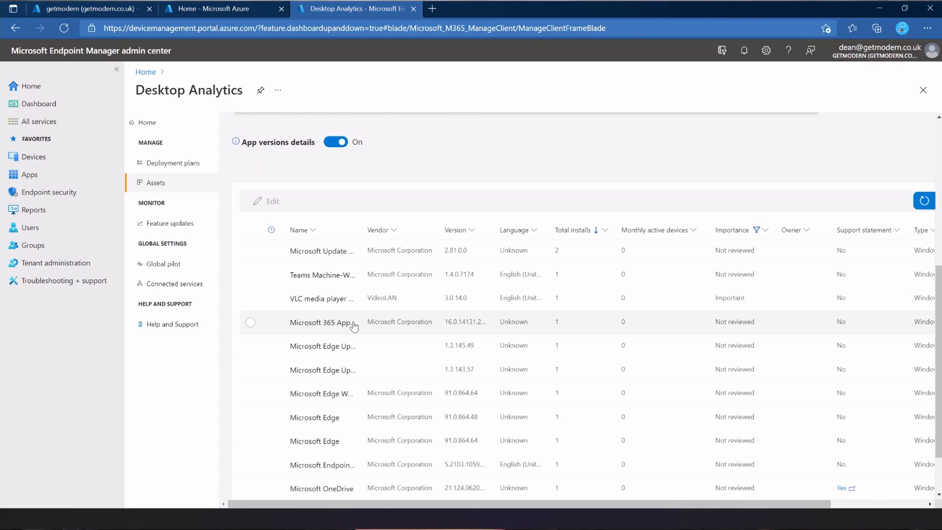
{"action": "mouse_move", "coordinate": [368, 350]}
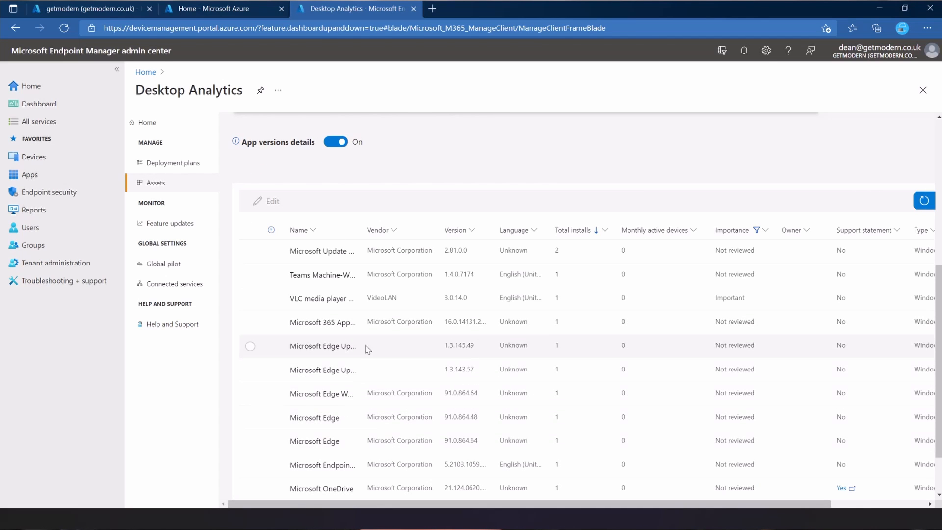
{"action": "mouse_move", "coordinate": [474, 251]}
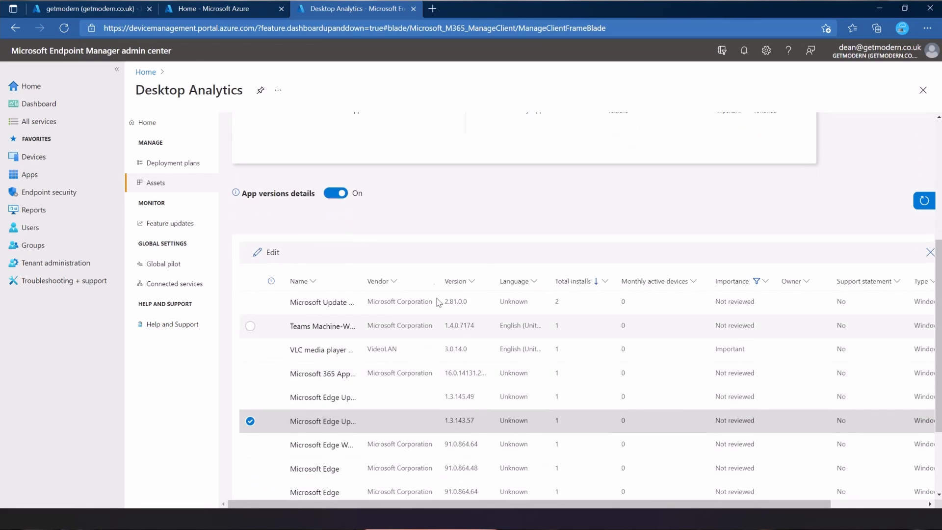
{"action": "left_click", "coordinate": [335, 193]}
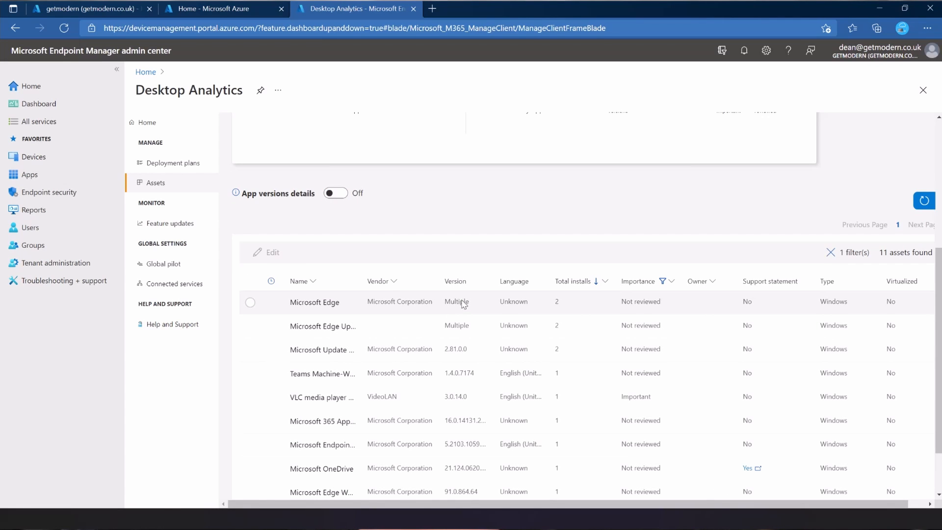
{"action": "mouse_move", "coordinate": [261, 204]}
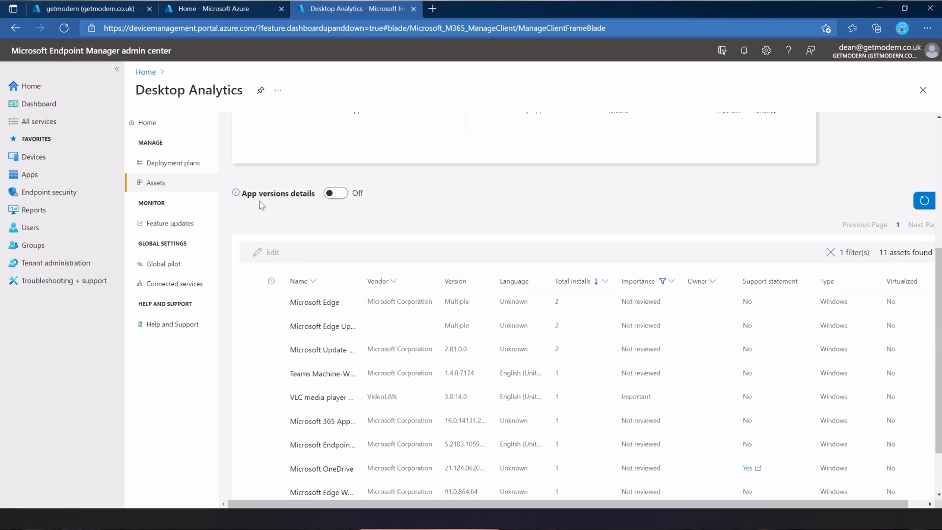
{"action": "mouse_move", "coordinate": [235, 192]}
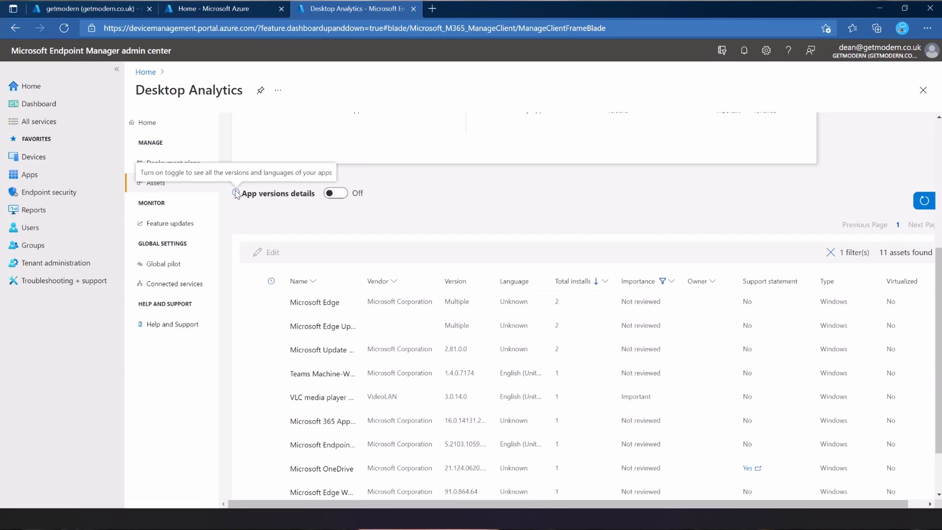
{"action": "mouse_move", "coordinate": [334, 193]}
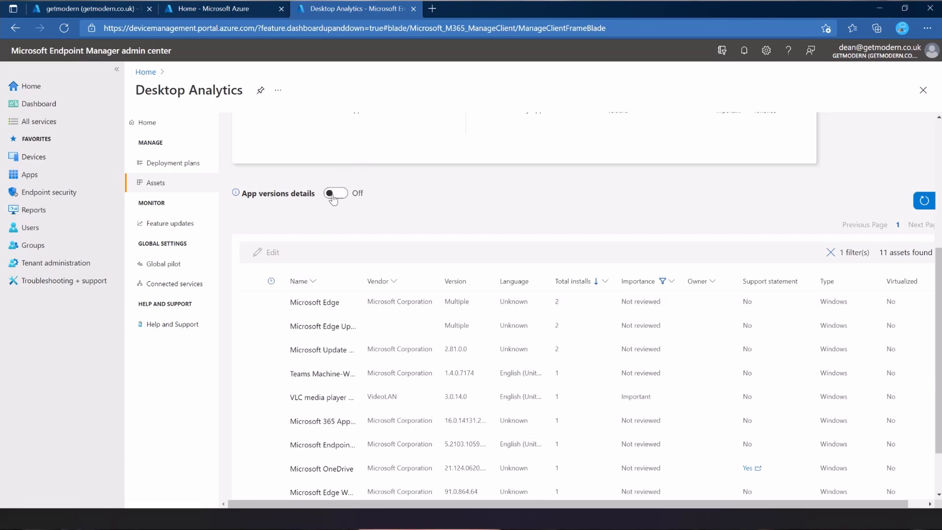
{"action": "left_click", "coordinate": [335, 192]}
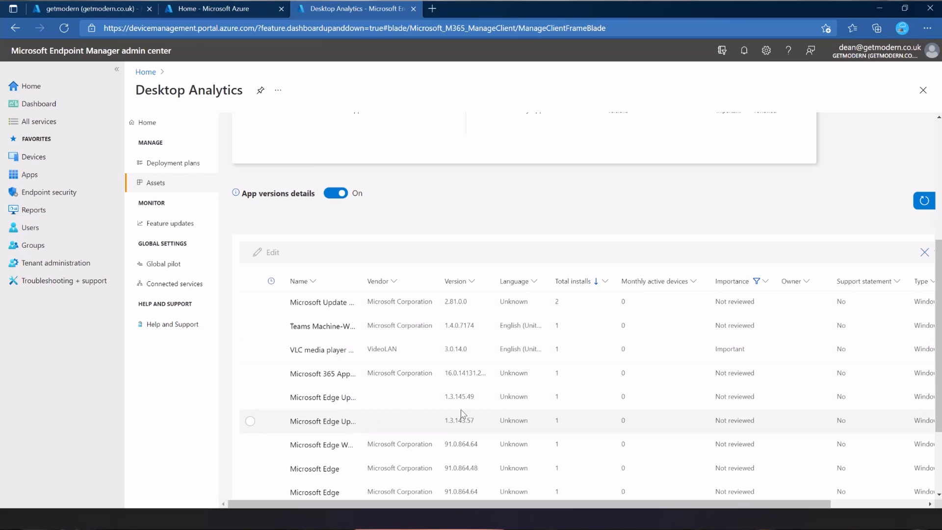
{"action": "scroll", "scroll_direction": "down", "scroll_amount": 3}
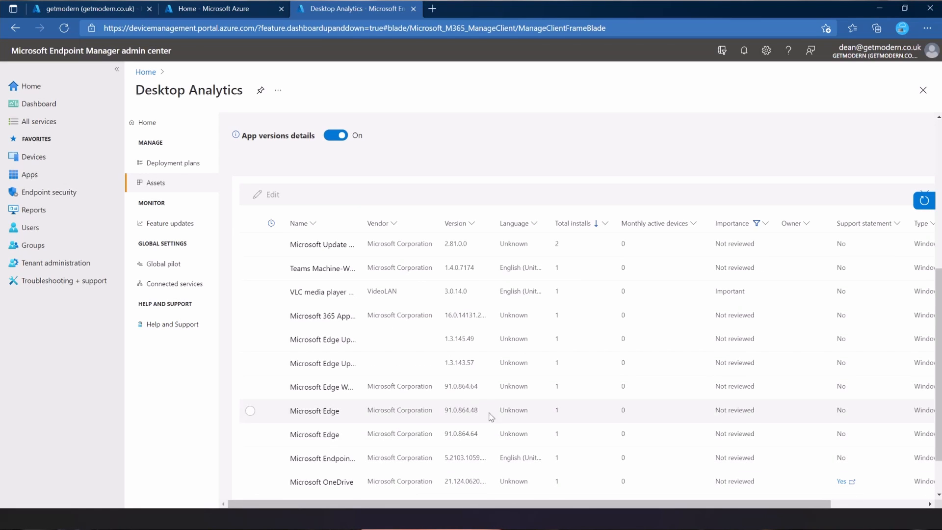
{"action": "mouse_move", "coordinate": [449, 433]}
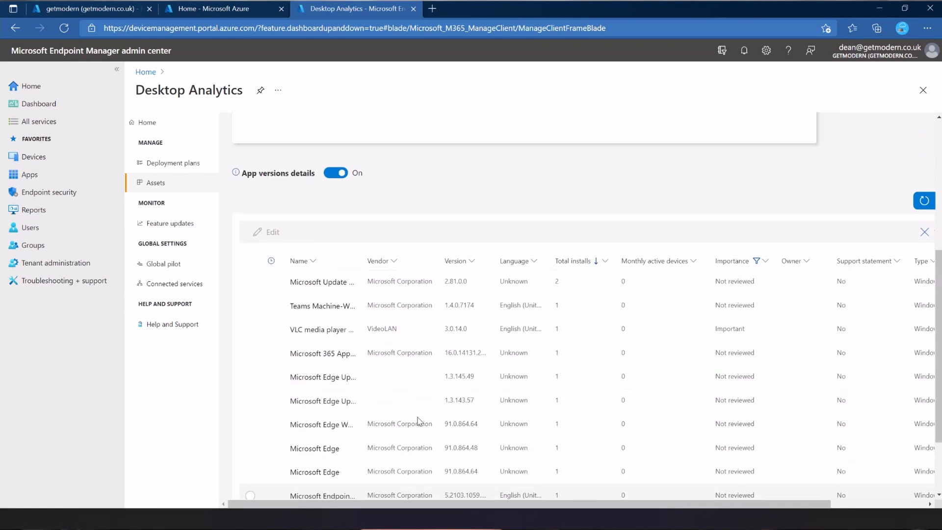
{"action": "scroll", "scroll_direction": "down", "scroll_amount": 3}
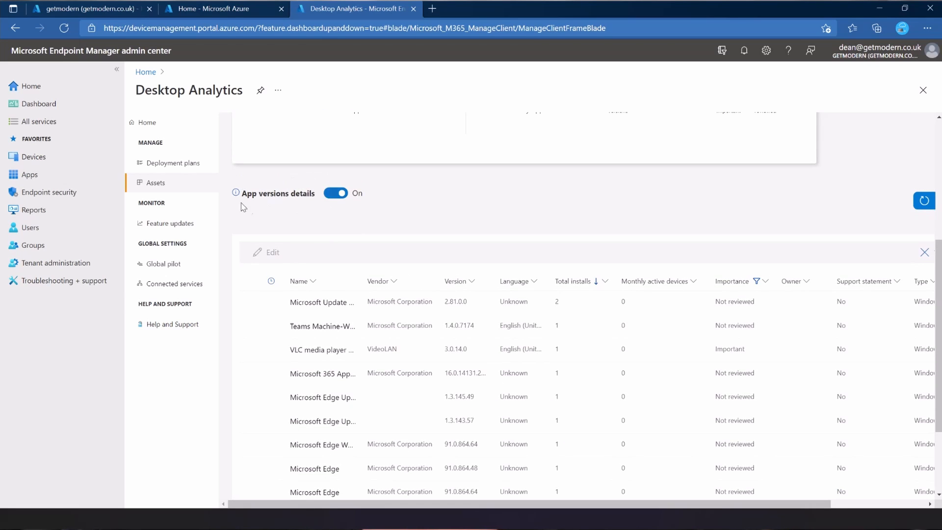
{"action": "left_click", "coordinate": [335, 193]}
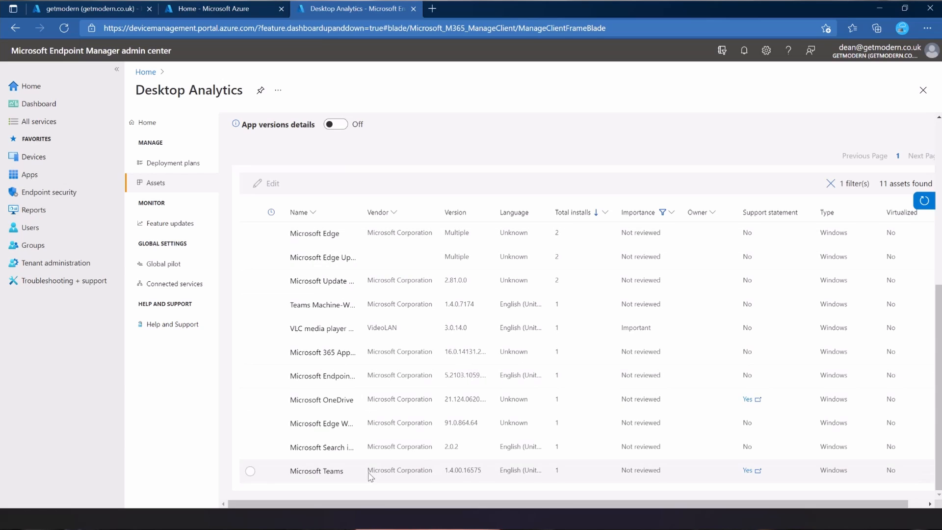
{"action": "mouse_move", "coordinate": [430, 435]}
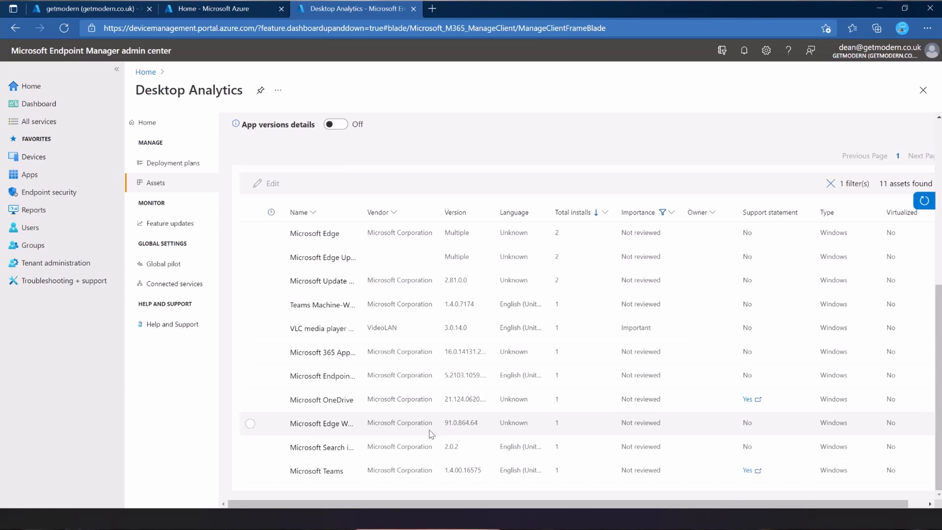
{"action": "scroll", "scroll_direction": "down", "scroll_amount": 3}
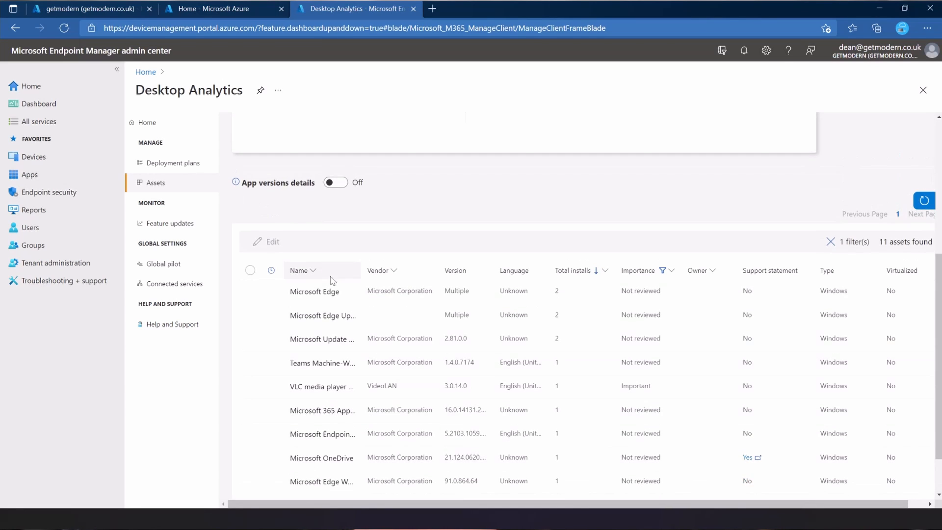
{"action": "mouse_move", "coordinate": [641, 289]}
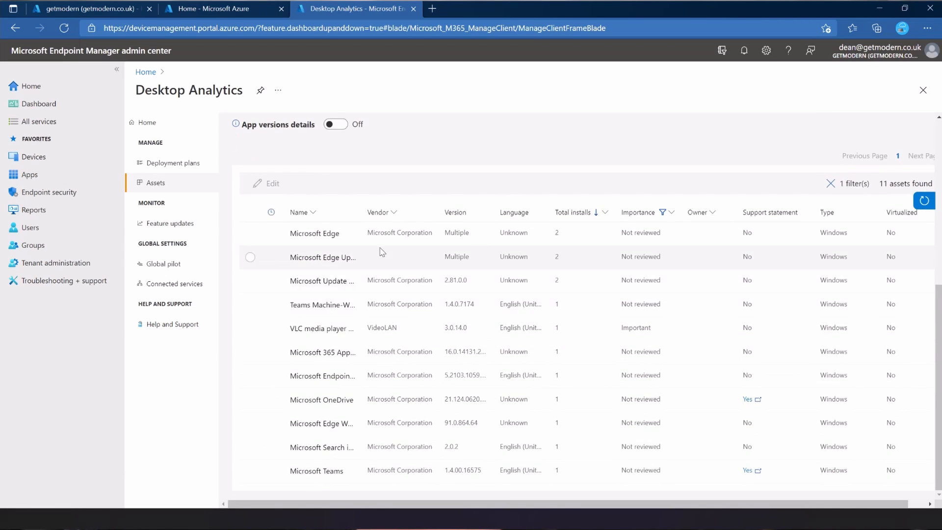
{"action": "mouse_move", "coordinate": [389, 332]}
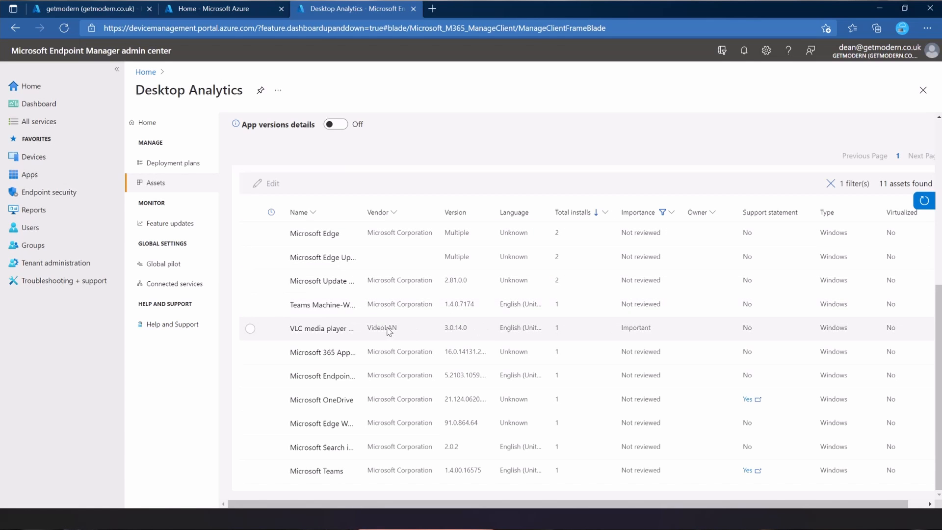
{"action": "mouse_move", "coordinate": [890, 340]}
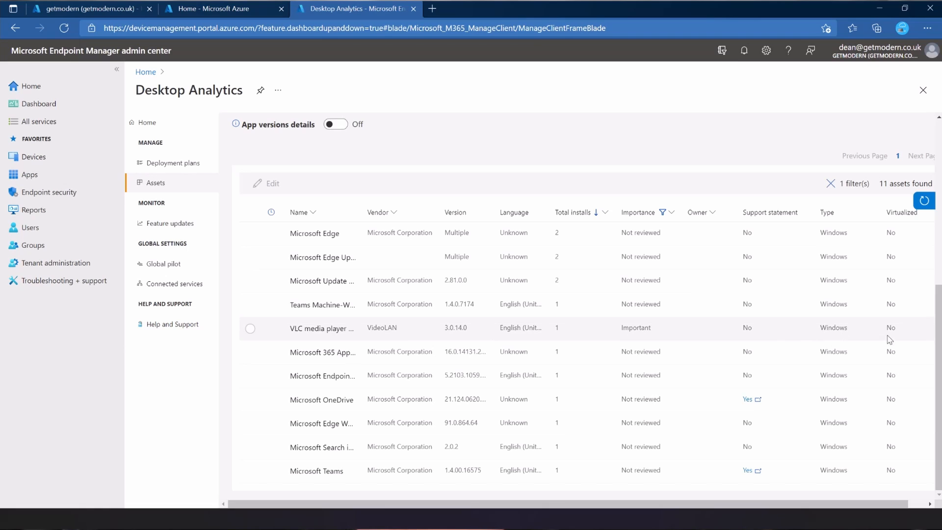
{"action": "mouse_move", "coordinate": [508, 340]}
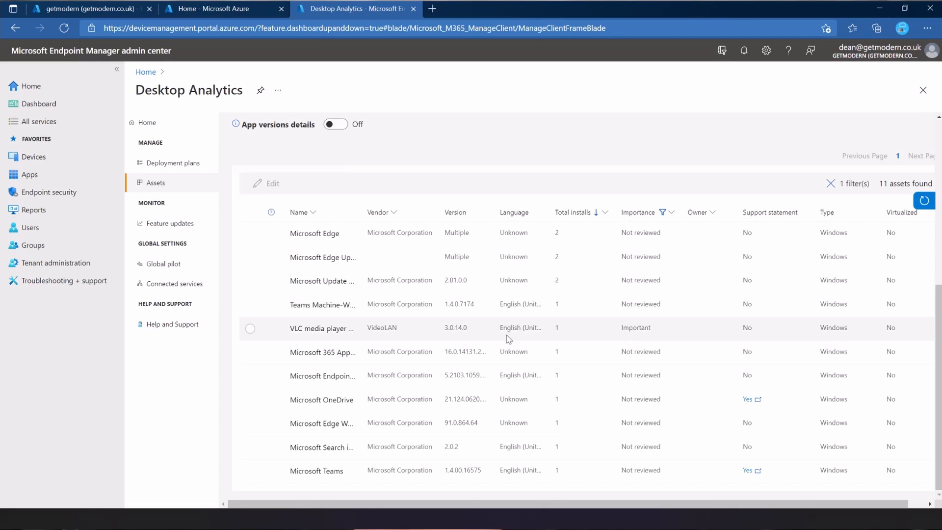
{"action": "mouse_move", "coordinate": [452, 334]}
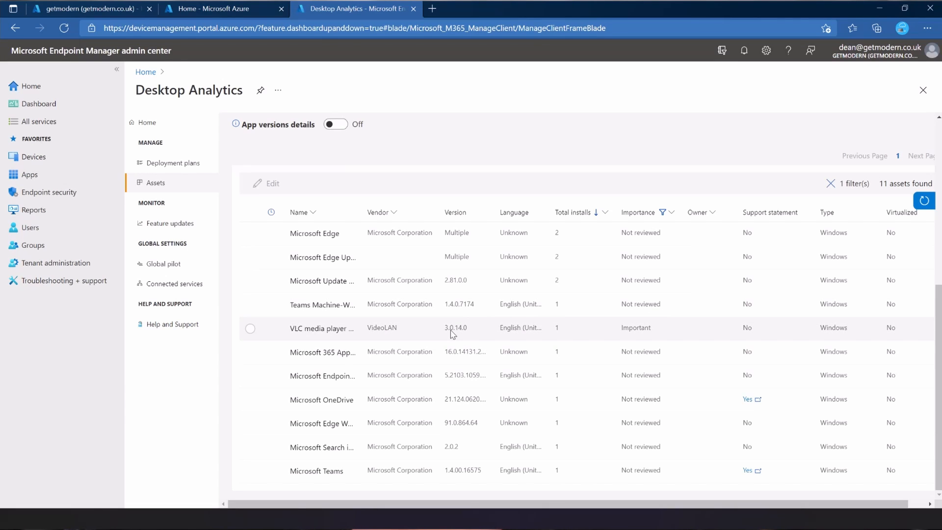
{"action": "mouse_move", "coordinate": [299, 341]}
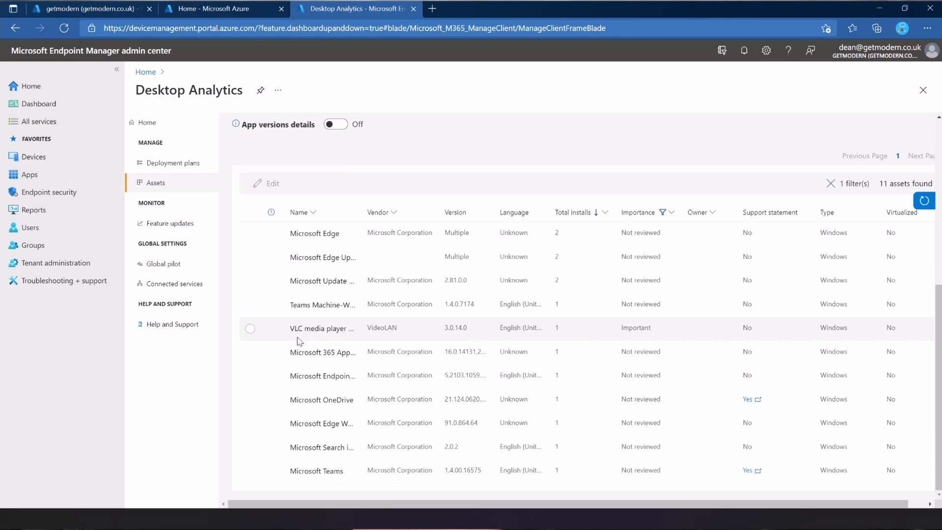
{"action": "left_click", "coordinate": [250, 328]}
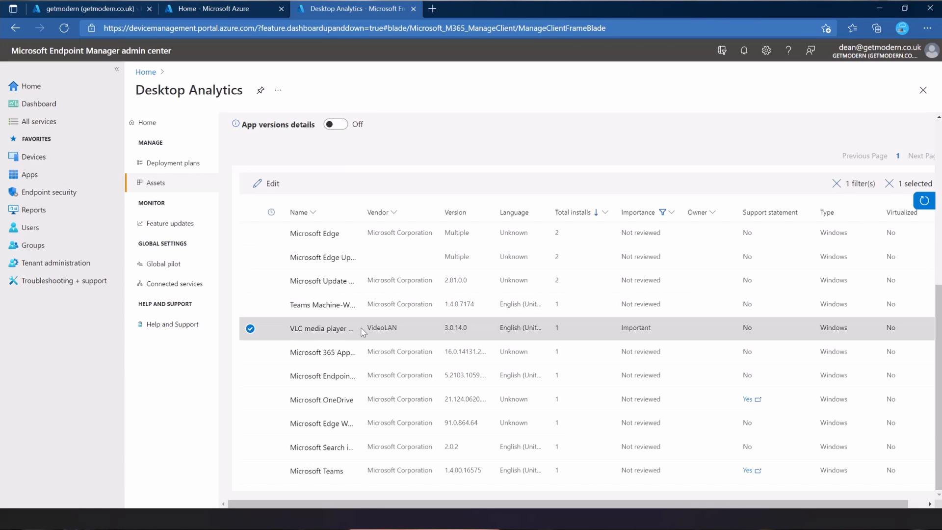
{"action": "left_click", "coordinate": [320, 327]}
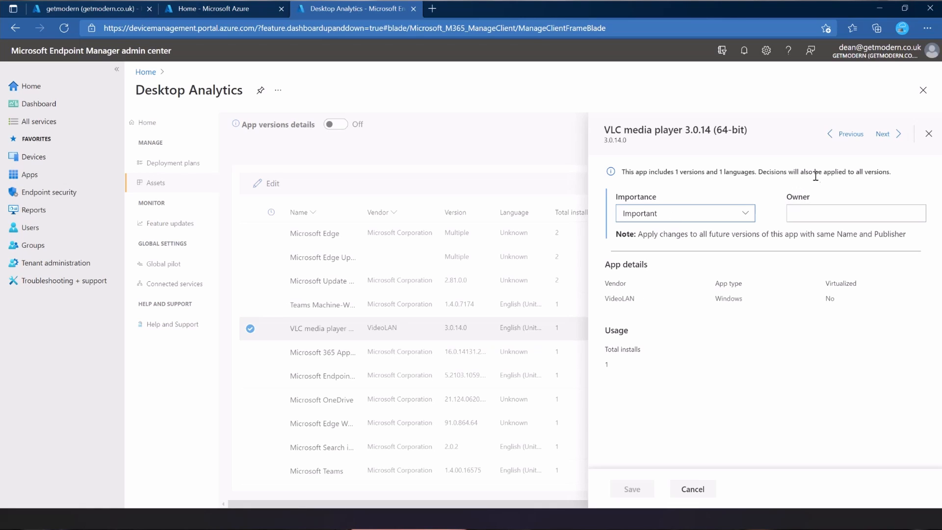
{"action": "mouse_move", "coordinate": [751, 227]}
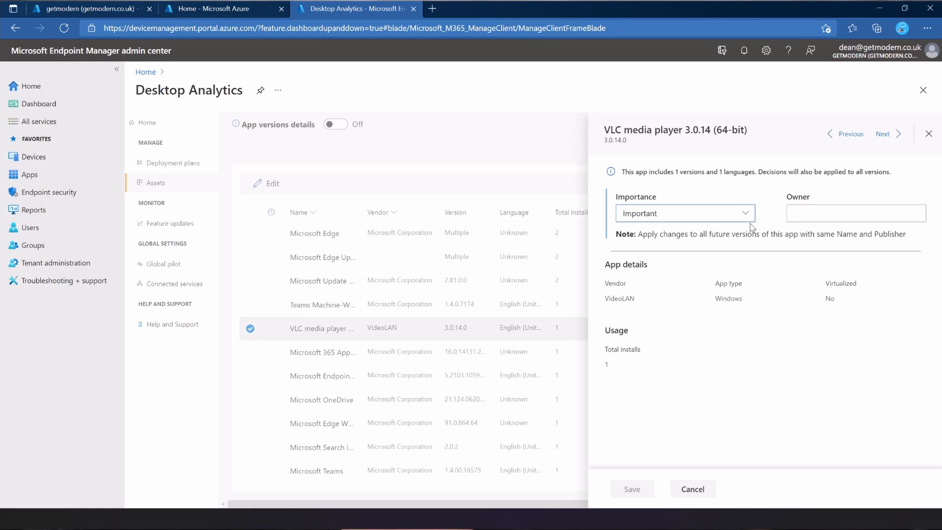
{"action": "left_click", "coordinate": [855, 212]}
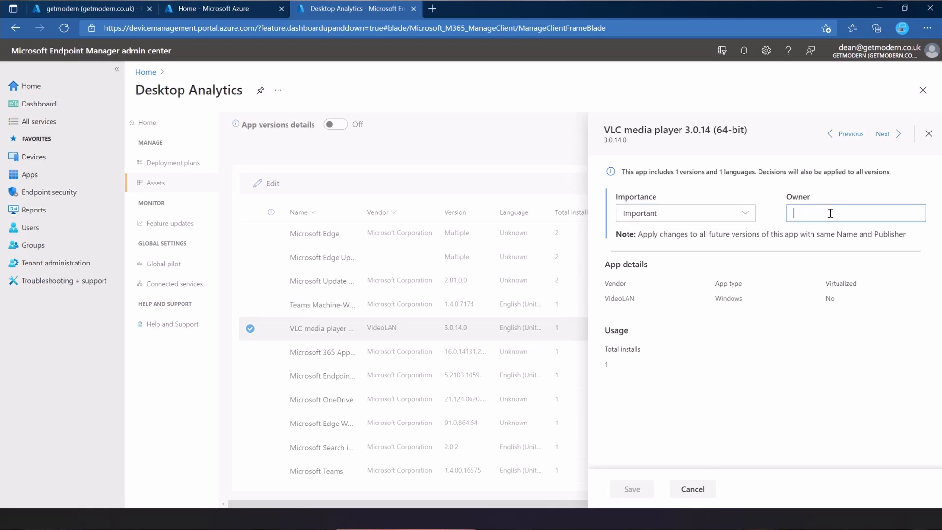
{"action": "mouse_move", "coordinate": [835, 193]}
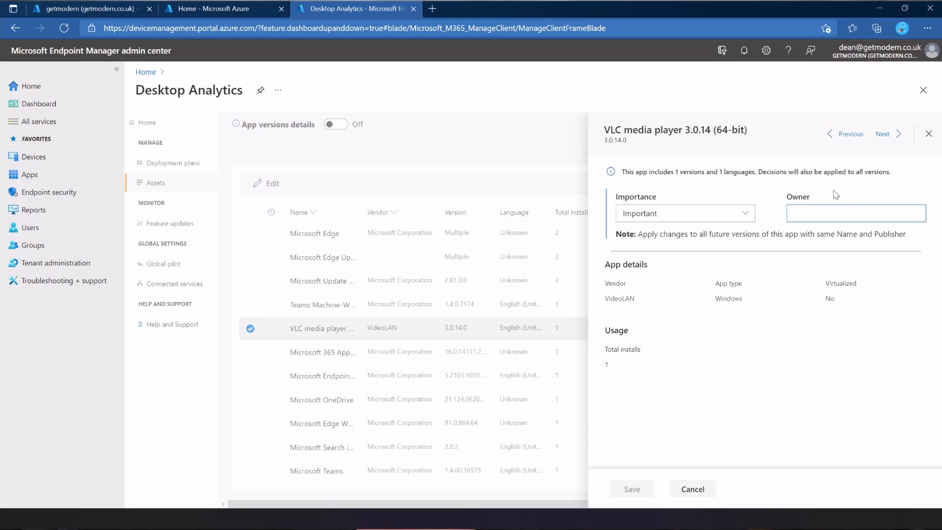
{"action": "type", "text": "Dean"}
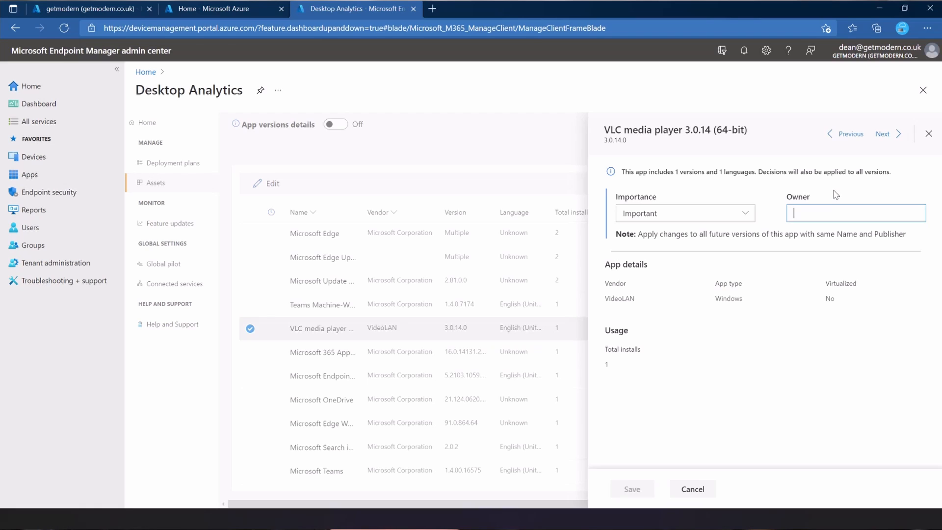
{"action": "mouse_move", "coordinate": [931, 135]}
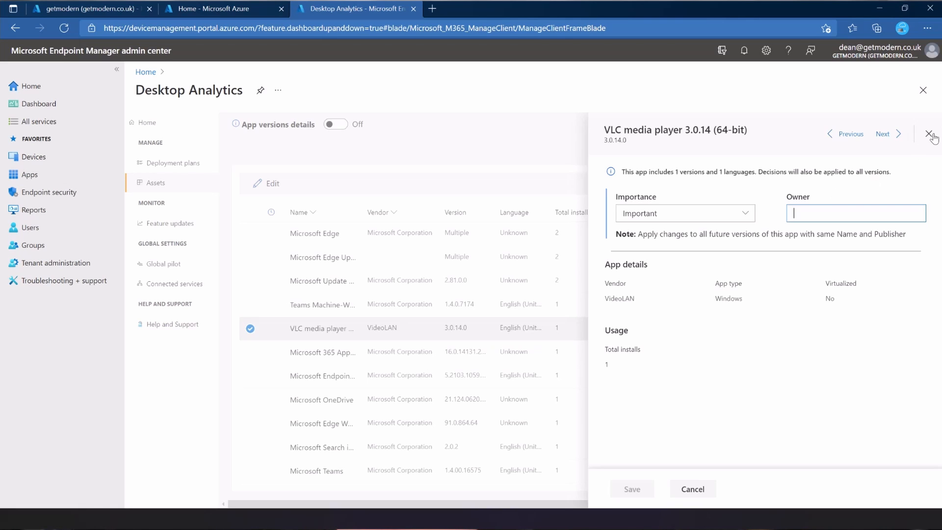
{"action": "left_click", "coordinate": [929, 133]}
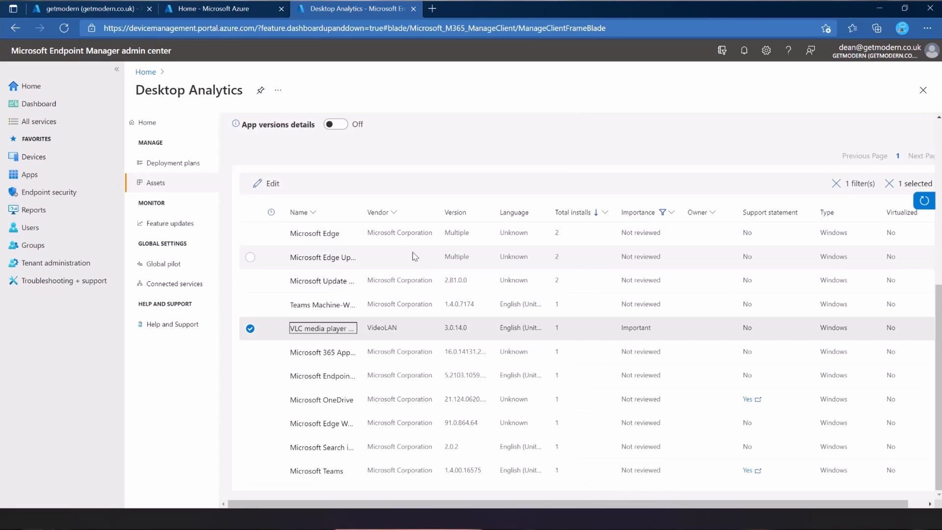
{"action": "mouse_move", "coordinate": [466, 382]}
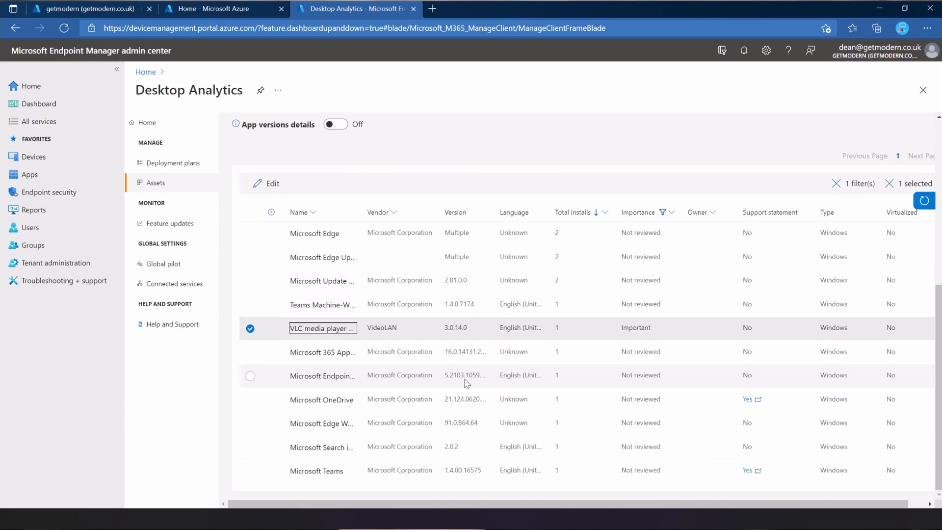
Open the Feature updates report showing the 21H1 and 20H2 Release adoption chart
{"action": "scroll", "scroll_direction": "up", "scroll_amount": 3}
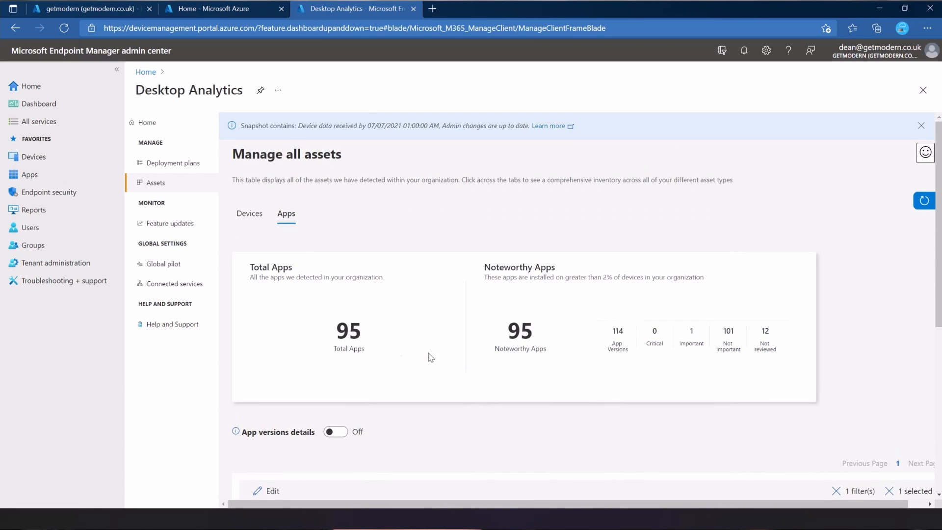
{"action": "mouse_move", "coordinate": [533, 373]}
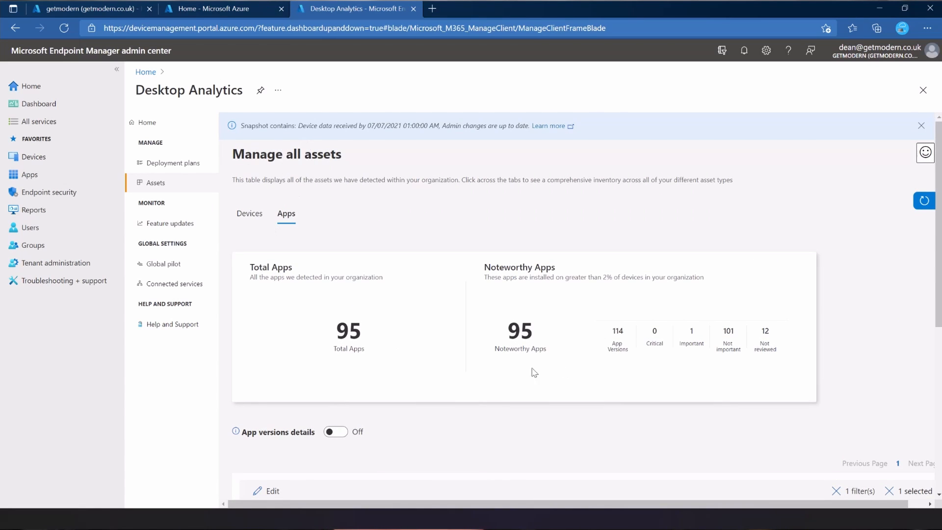
{"action": "left_click", "coordinate": [170, 223]}
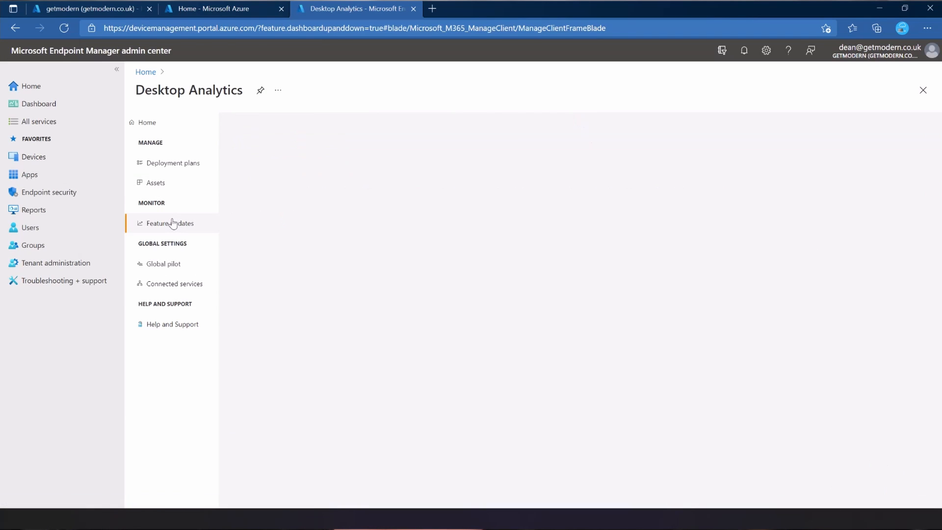
{"action": "left_click", "coordinate": [170, 223]}
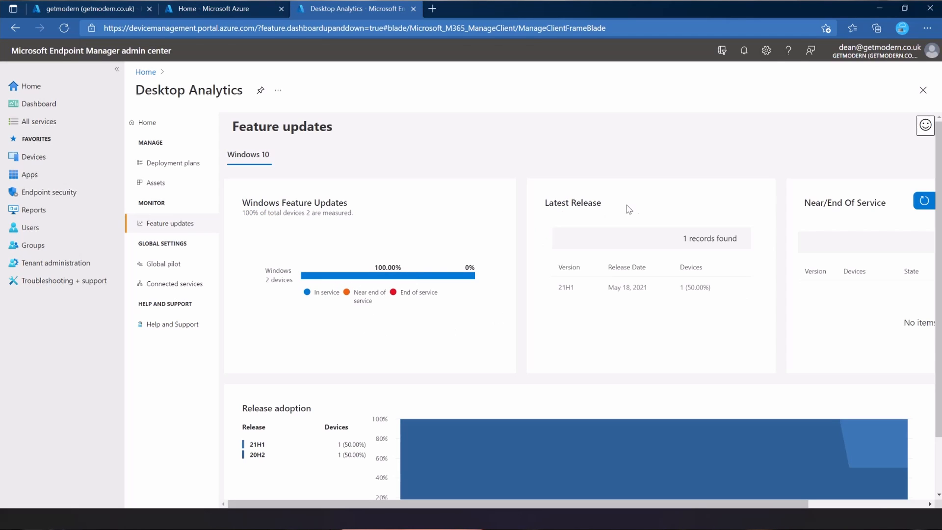
{"action": "mouse_move", "coordinate": [597, 347]}
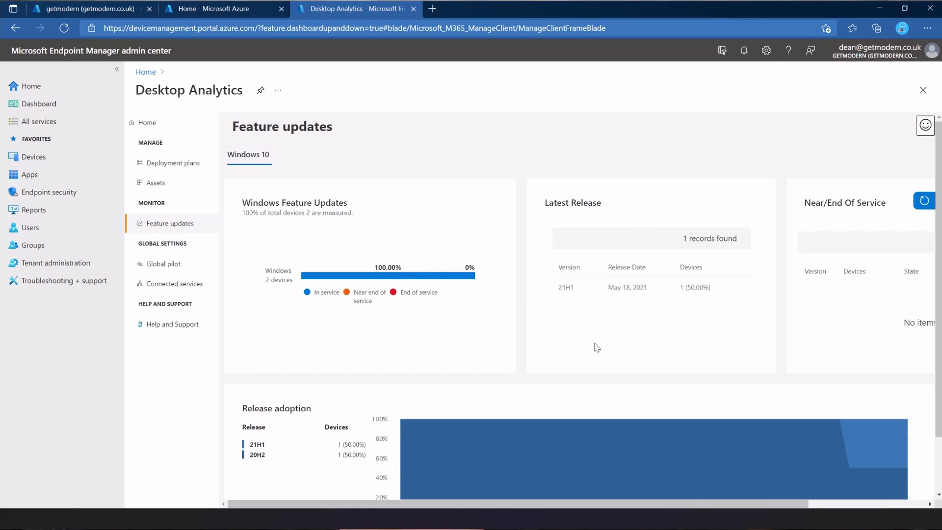
{"action": "scroll", "scroll_direction": "right", "scroll_amount": 3}
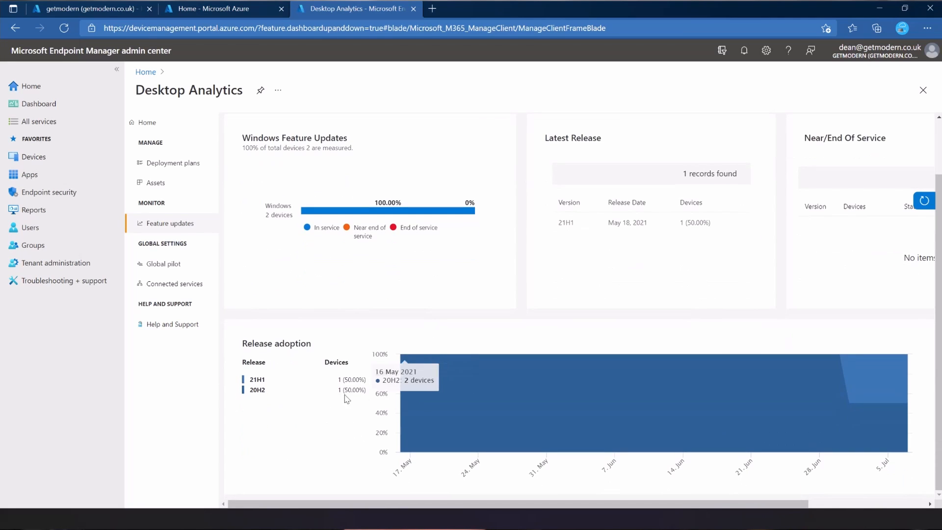
{"action": "mouse_move", "coordinate": [512, 431]}
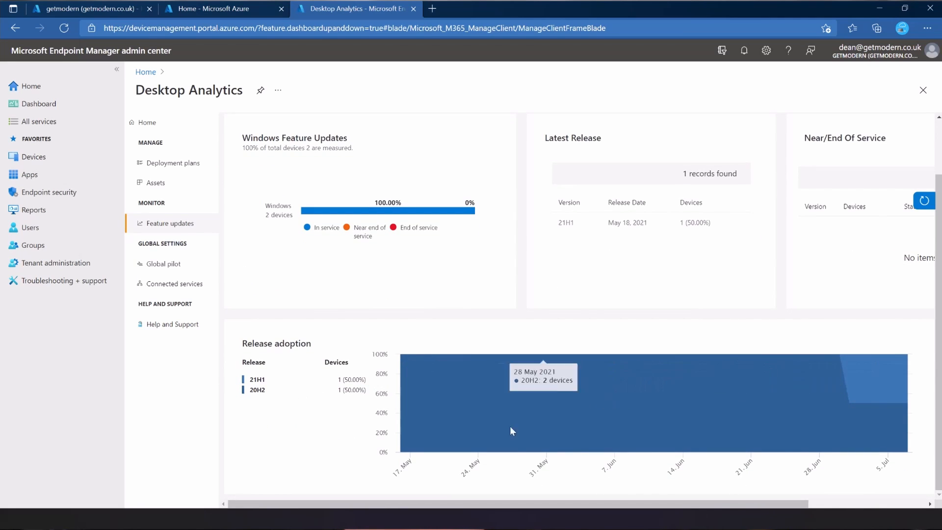
{"action": "mouse_move", "coordinate": [565, 401]}
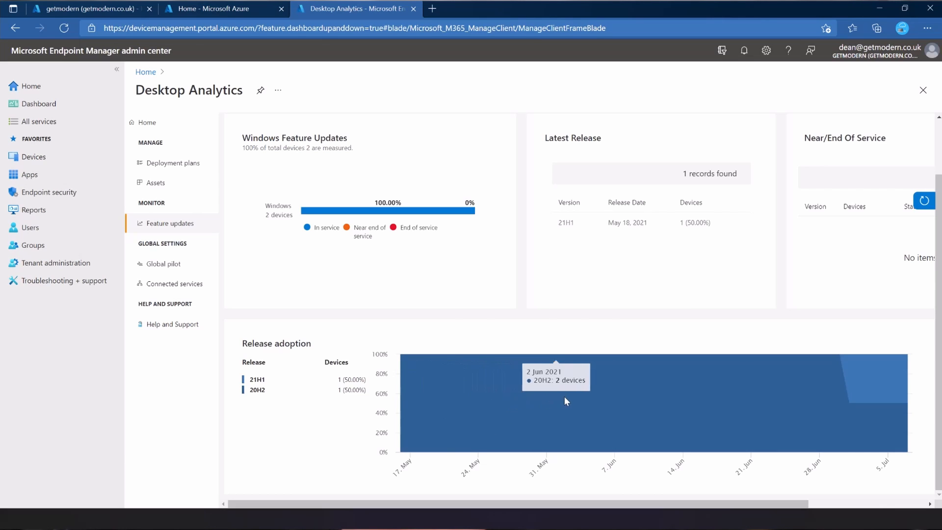
{"action": "mouse_move", "coordinate": [807, 387]}
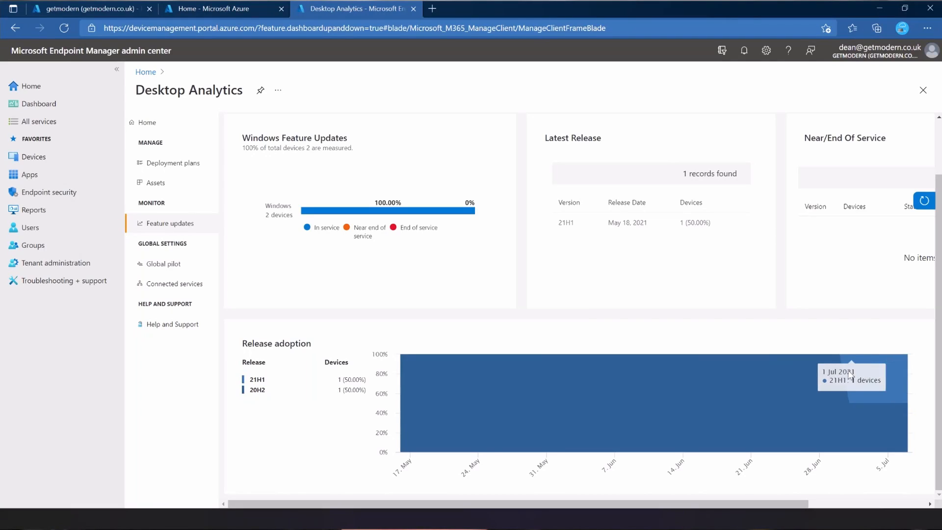
{"action": "mouse_move", "coordinate": [846, 368]}
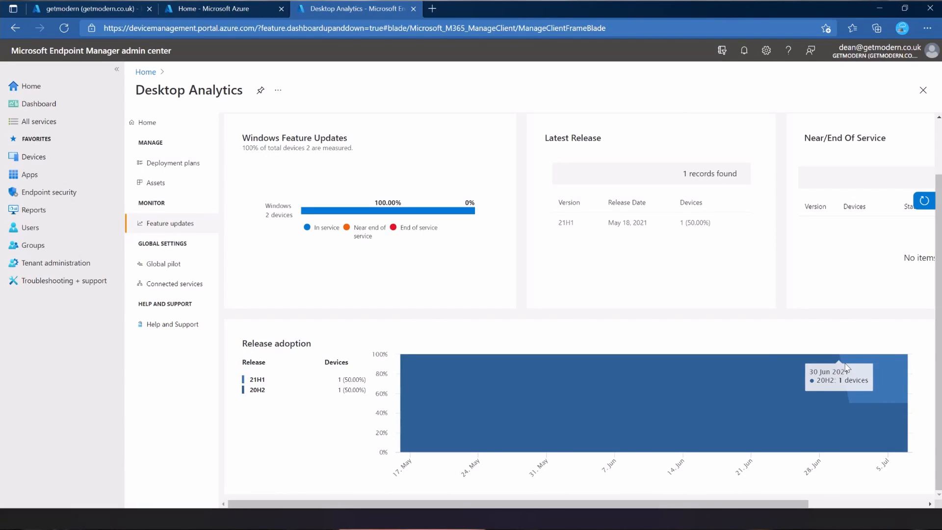
{"action": "mouse_move", "coordinate": [844, 370]}
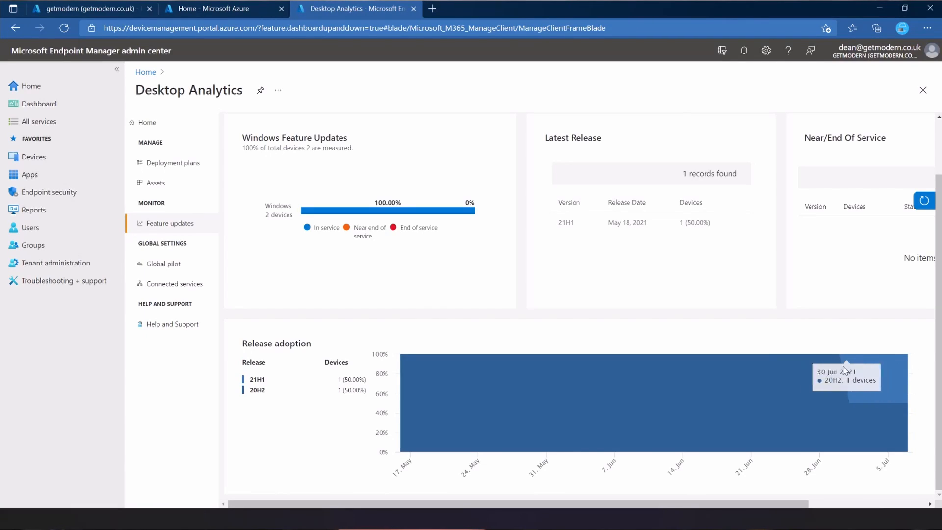
{"action": "mouse_move", "coordinate": [495, 385]}
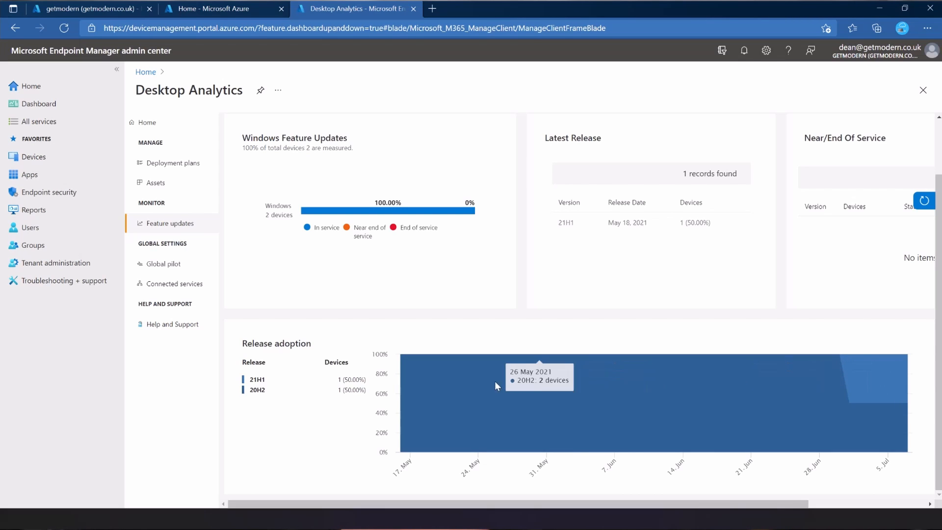
{"action": "mouse_move", "coordinate": [235, 283]}
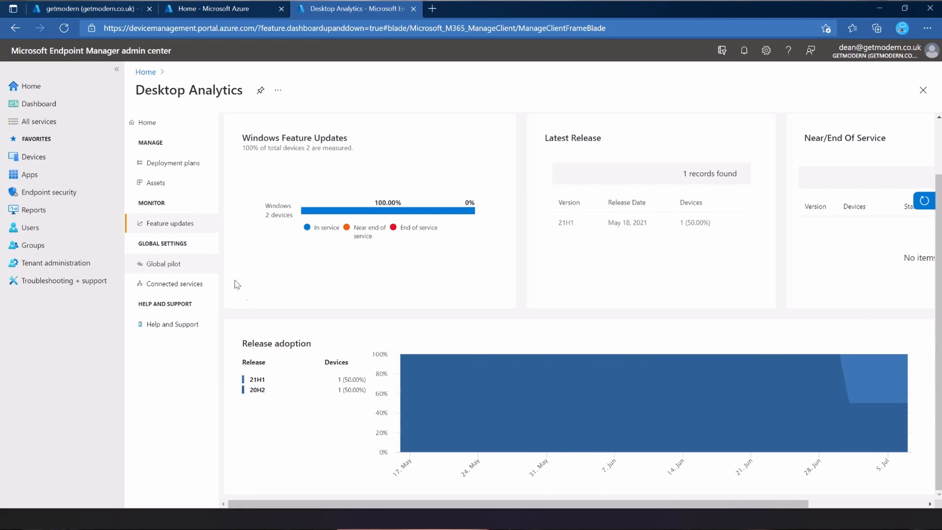
Open Global pilot's Connected services and view the service agreement accepted 05/15/2021
{"action": "left_click", "coordinate": [160, 263]}
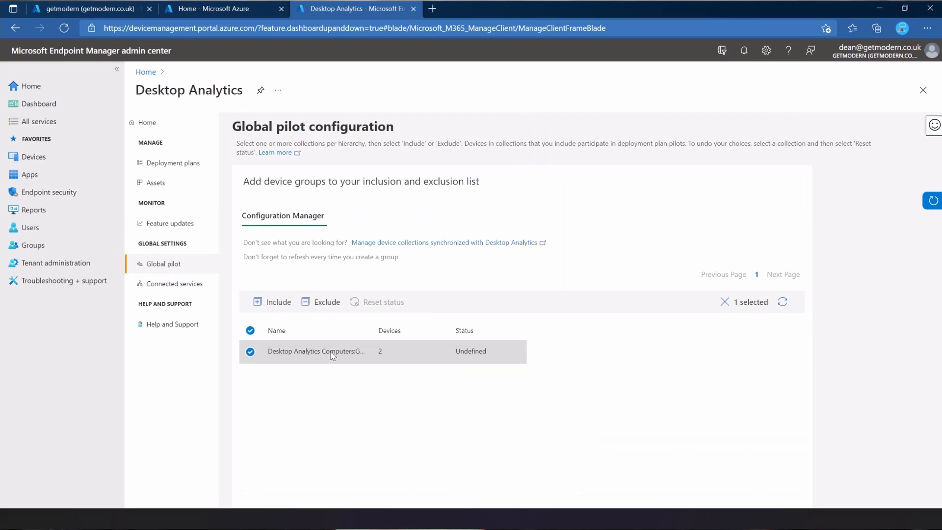
{"action": "mouse_move", "coordinate": [170, 324]}
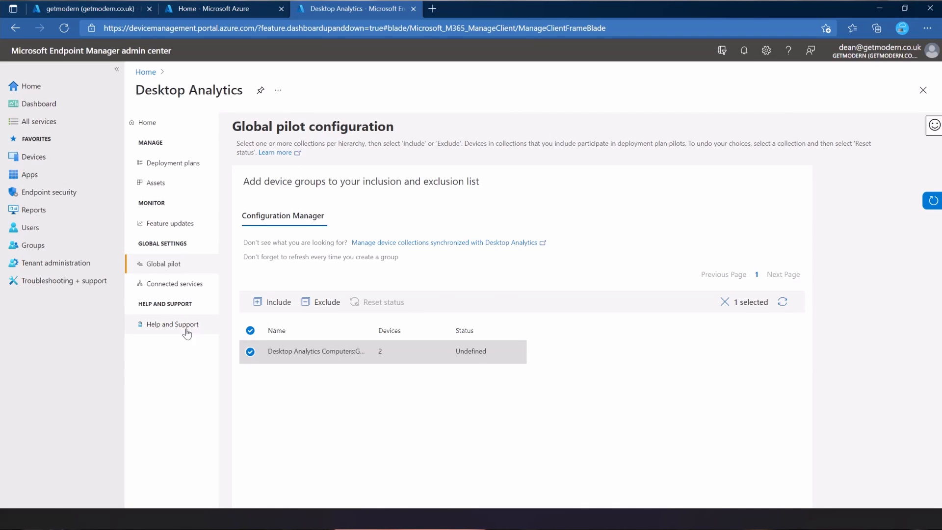
{"action": "left_click", "coordinate": [174, 283]}
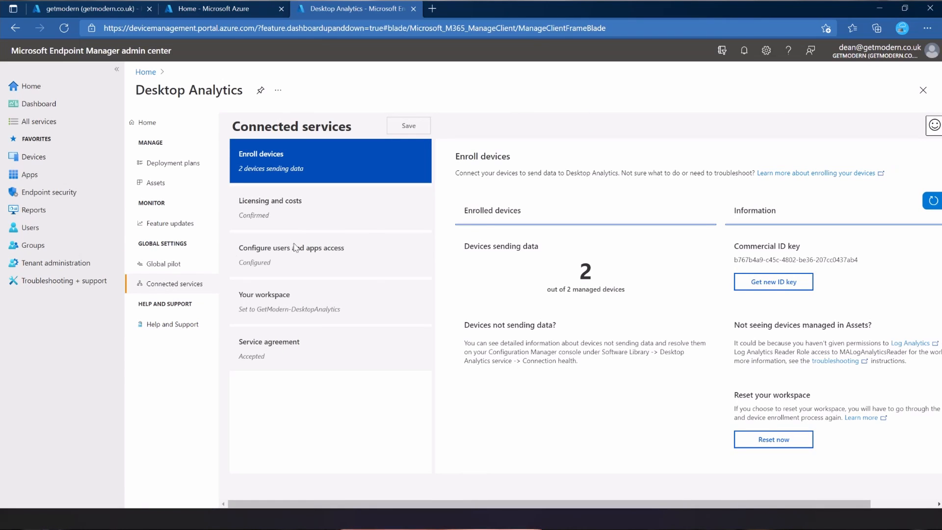
{"action": "mouse_move", "coordinate": [306, 183]}
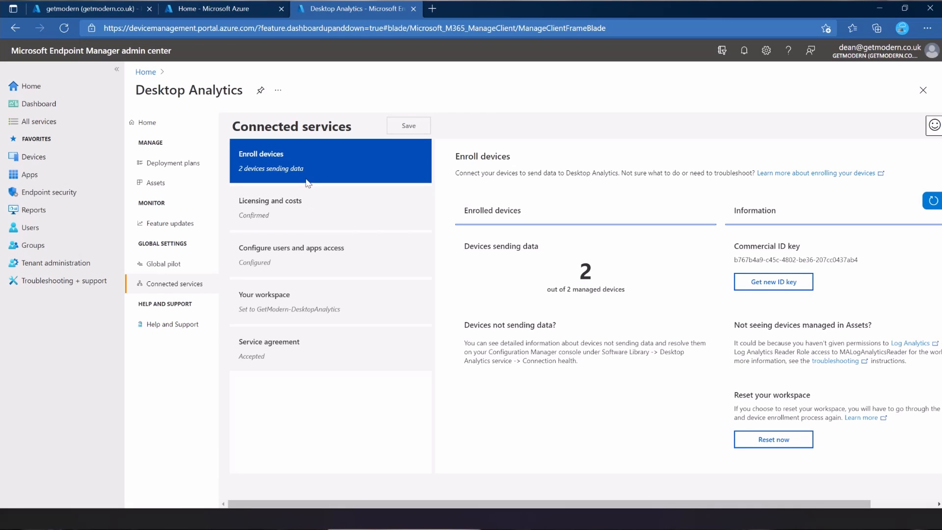
{"action": "mouse_move", "coordinate": [552, 187]}
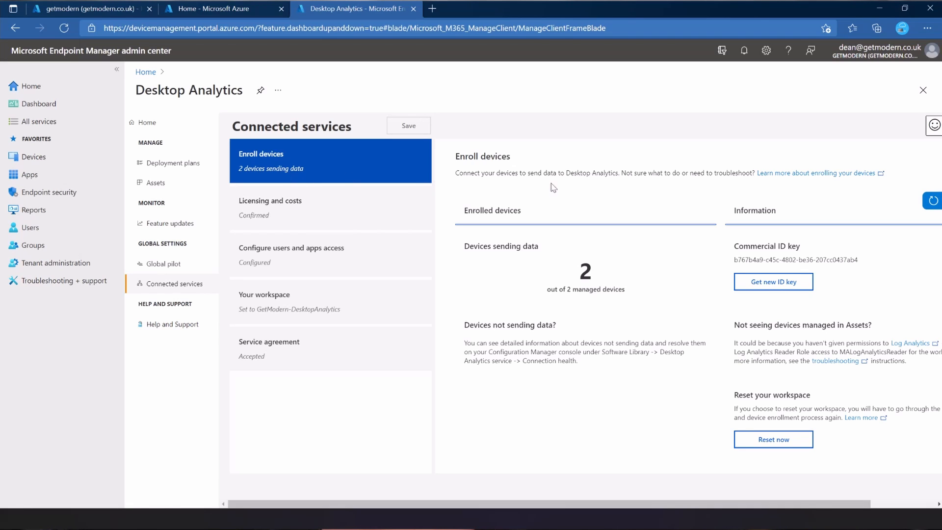
{"action": "mouse_move", "coordinate": [770, 290]}
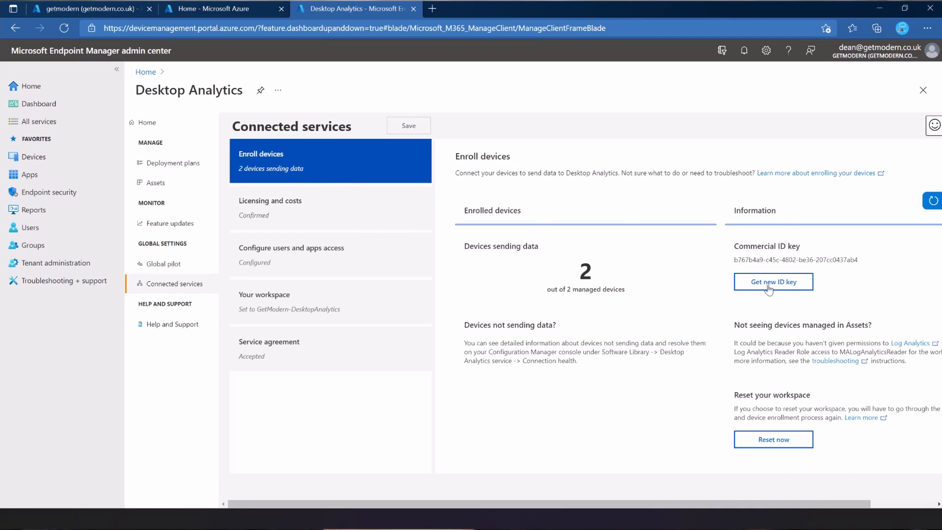
{"action": "mouse_move", "coordinate": [480, 375]}
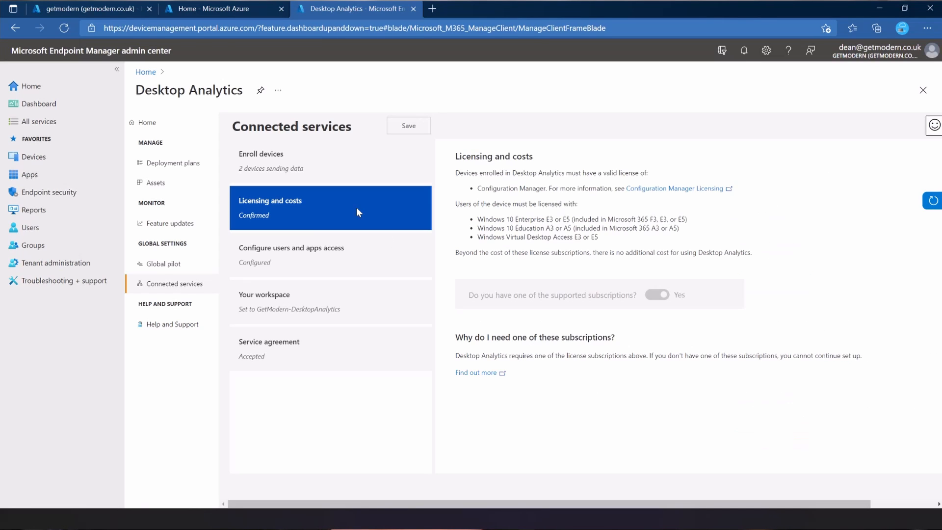
{"action": "mouse_move", "coordinate": [562, 232]}
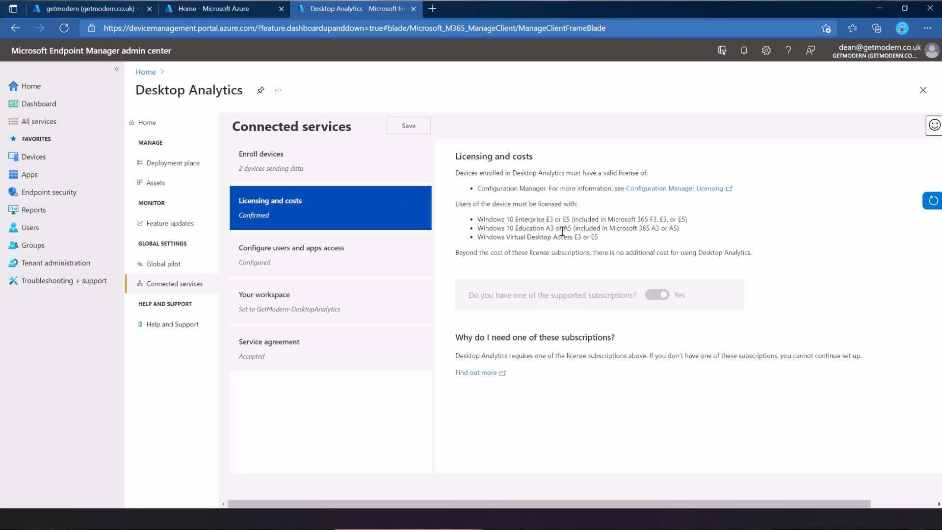
{"action": "mouse_move", "coordinate": [569, 287]}
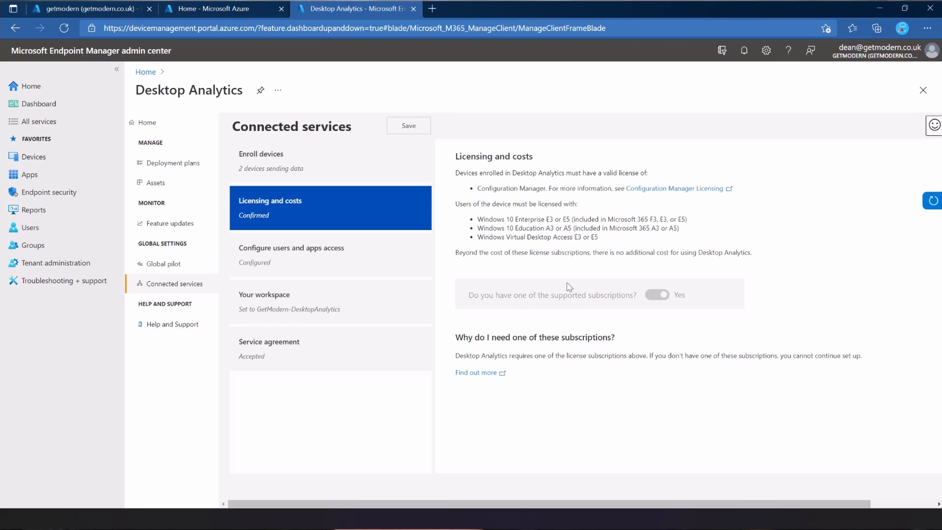
{"action": "mouse_move", "coordinate": [569, 270]}
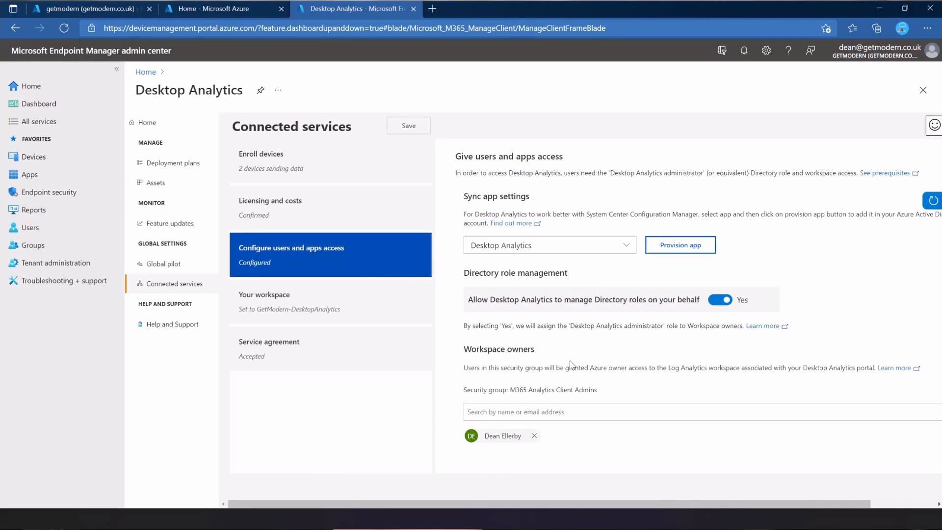
{"action": "mouse_move", "coordinate": [332, 321]}
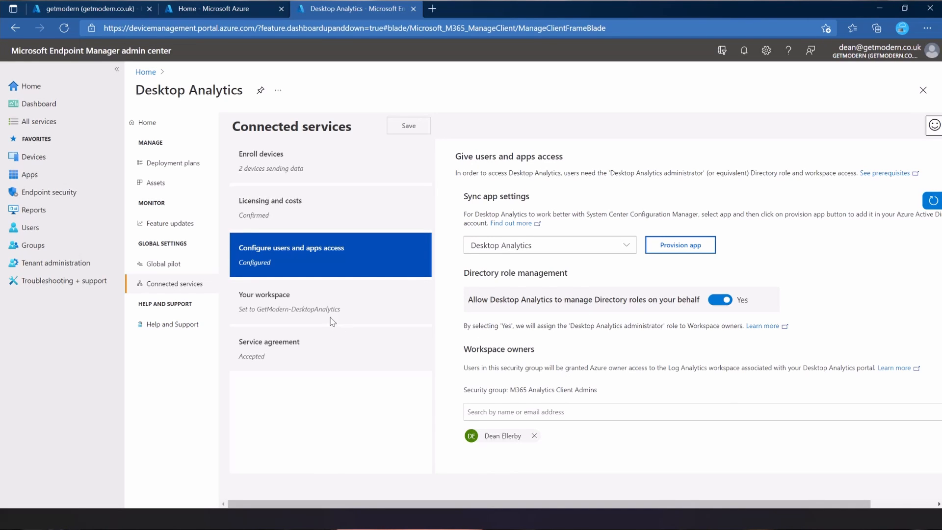
{"action": "left_click", "coordinate": [329, 349]}
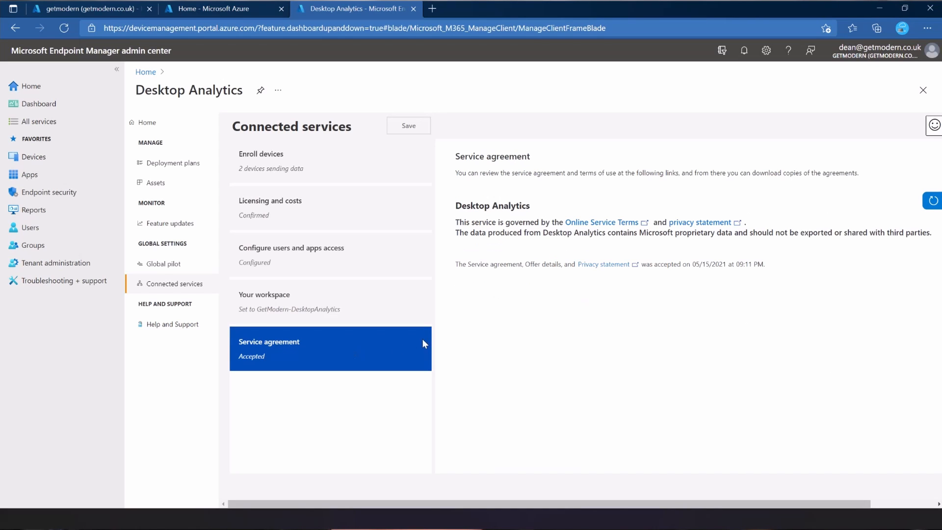
{"action": "mouse_move", "coordinate": [336, 255]}
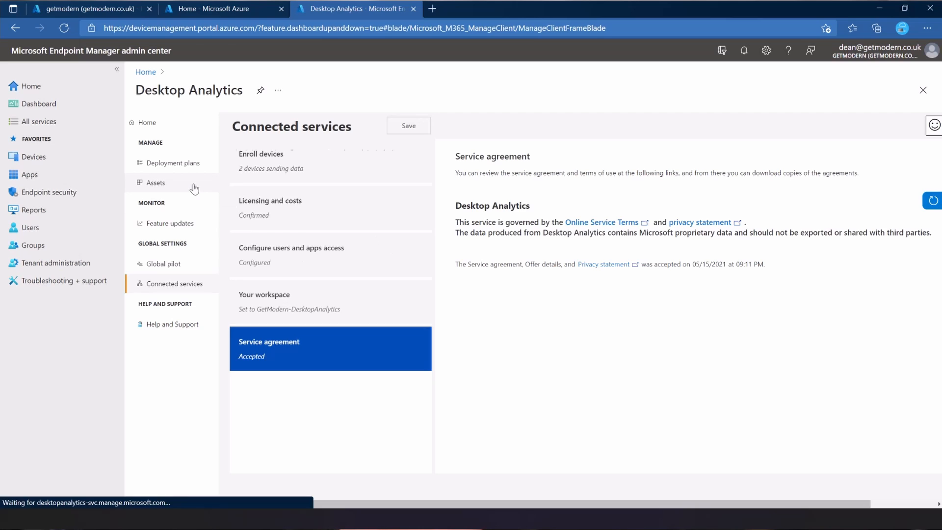
Return to the Assets inventory listing the two 21H1 and 20H2 virtual machines
{"action": "left_click", "coordinate": [155, 183]}
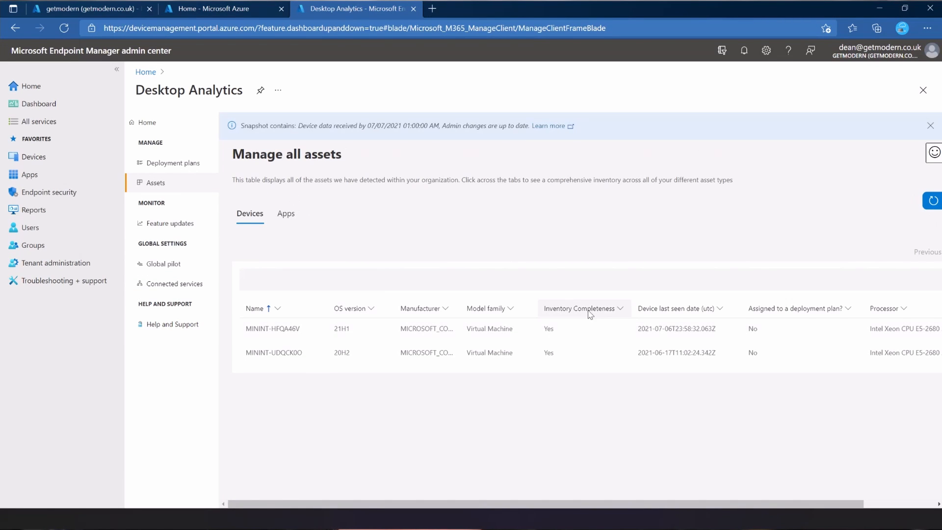
{"action": "mouse_move", "coordinate": [490, 308]}
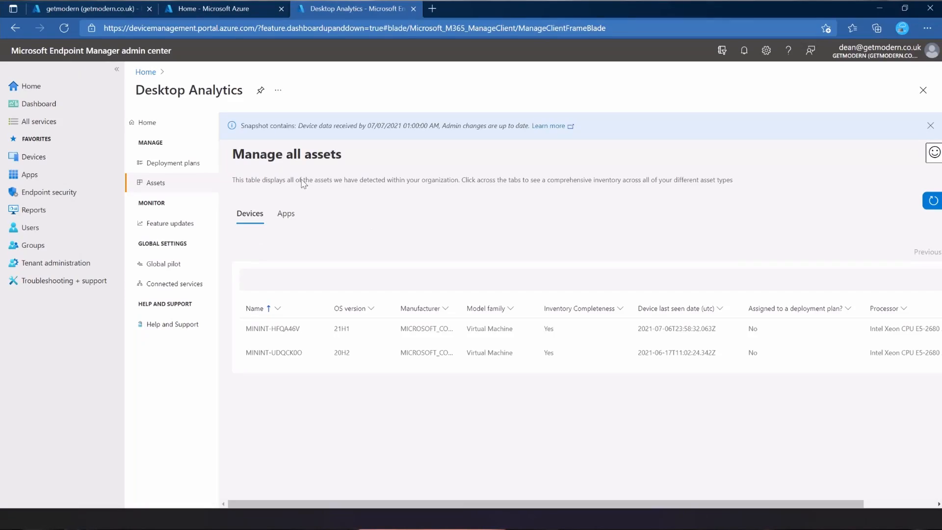
Navigate from the admin center home page through Reports to Endpoint analytics
{"action": "left_click", "coordinate": [88, 9]}
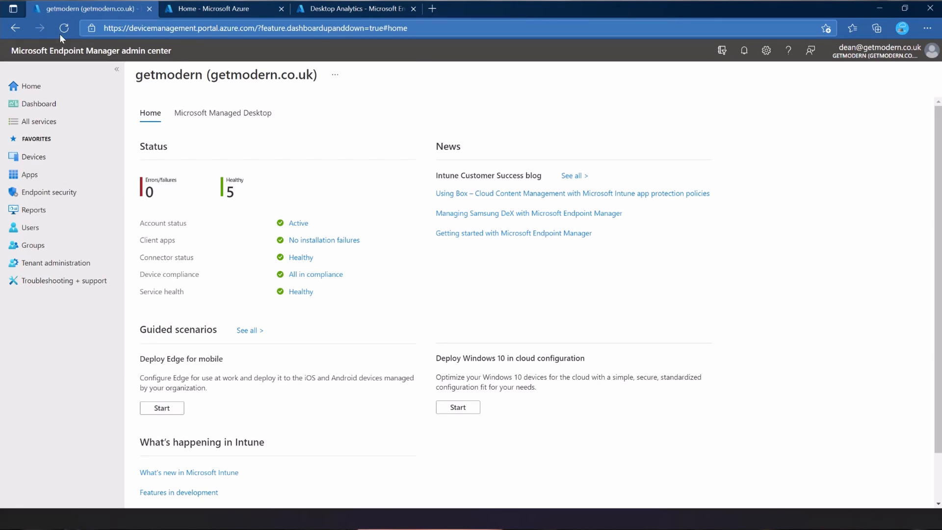
{"action": "mouse_move", "coordinate": [110, 50]}
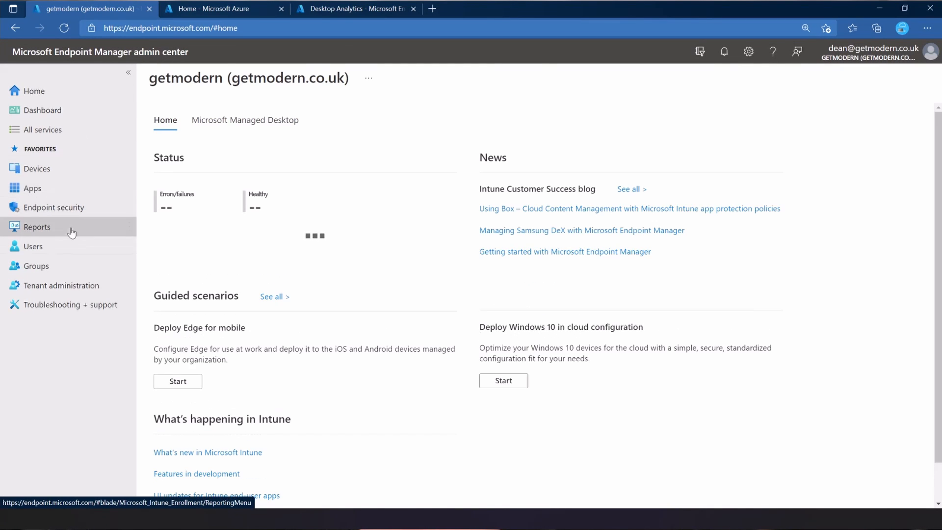
{"action": "left_click", "coordinate": [37, 227]}
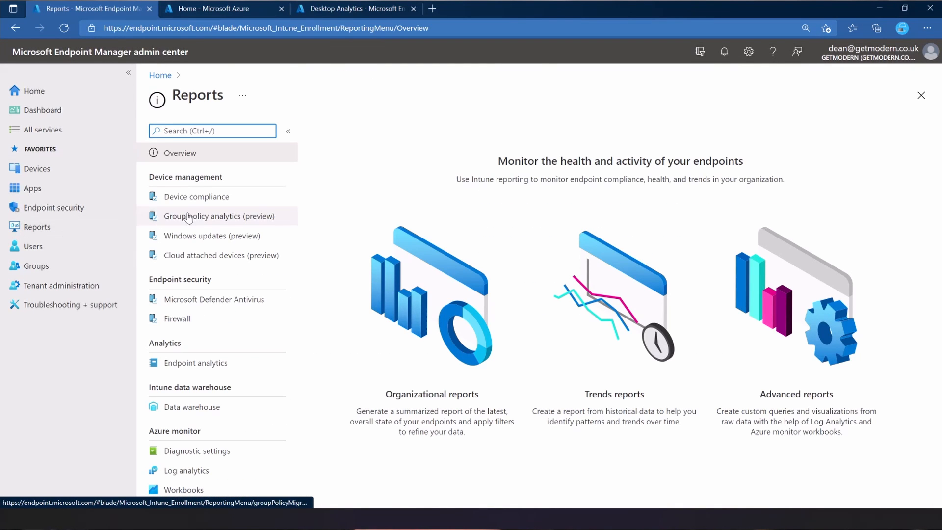
{"action": "mouse_move", "coordinate": [150, 344]}
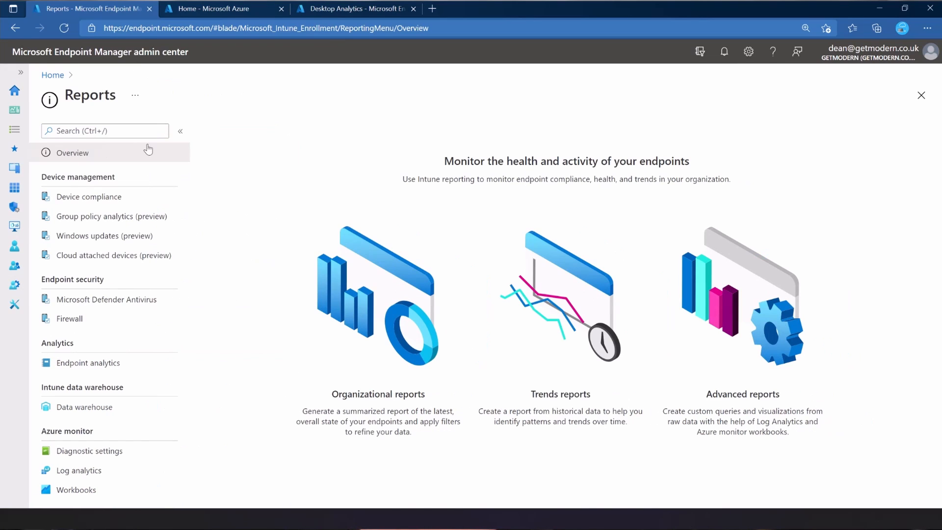
{"action": "left_click", "coordinate": [88, 362]}
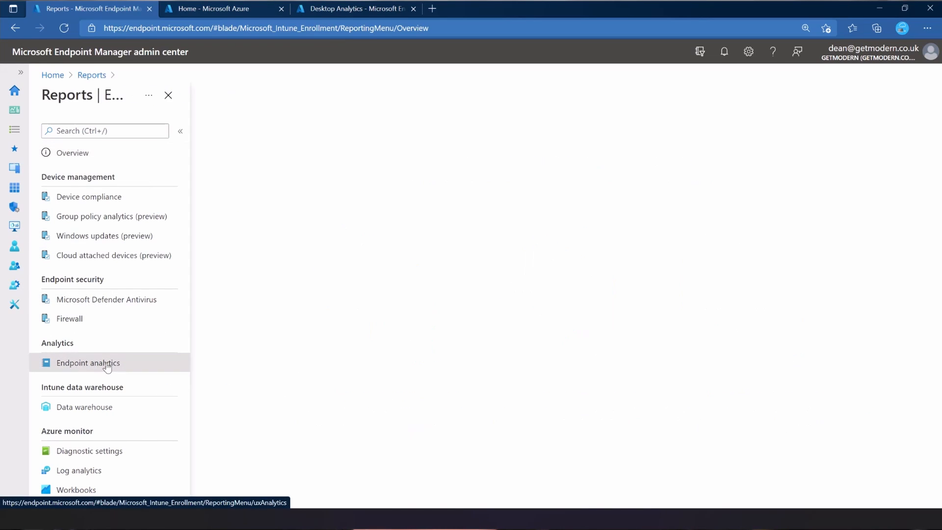
{"action": "left_click", "coordinate": [88, 362]}
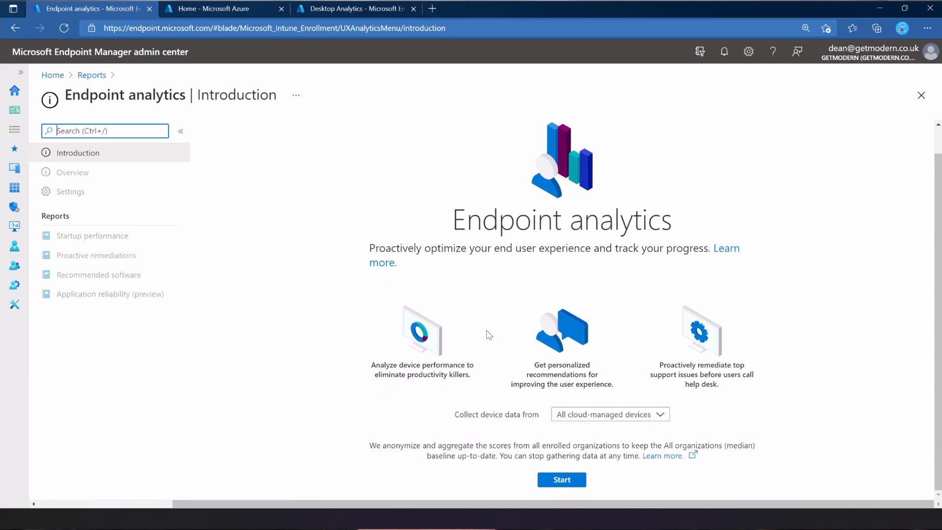
{"action": "mouse_move", "coordinate": [163, 105]}
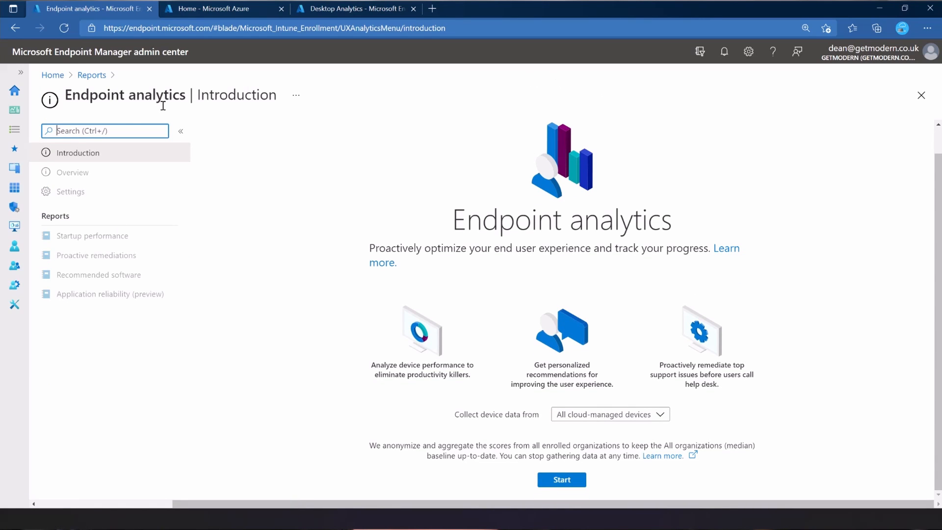
{"action": "mouse_move", "coordinate": [509, 294]}
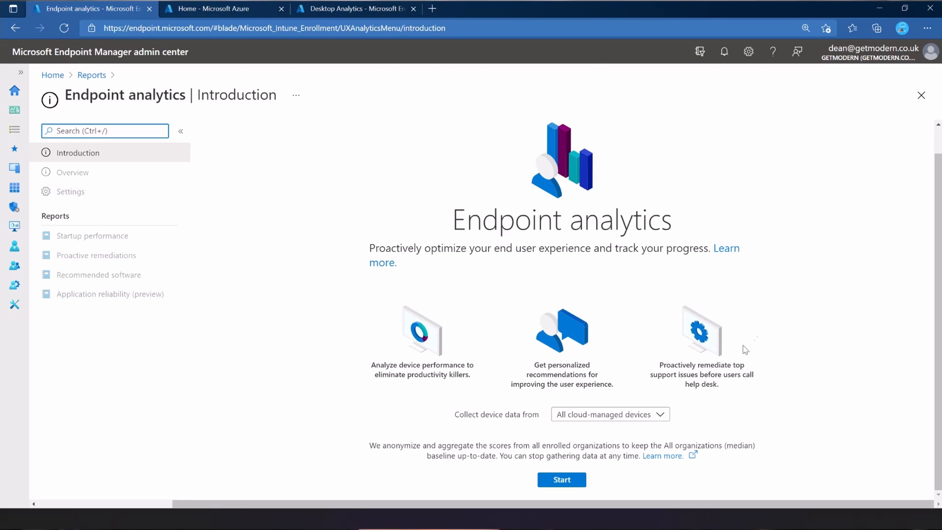
Start Endpoint analytics collecting data from all cloud-managed devices
{"action": "left_click", "coordinate": [608, 414]}
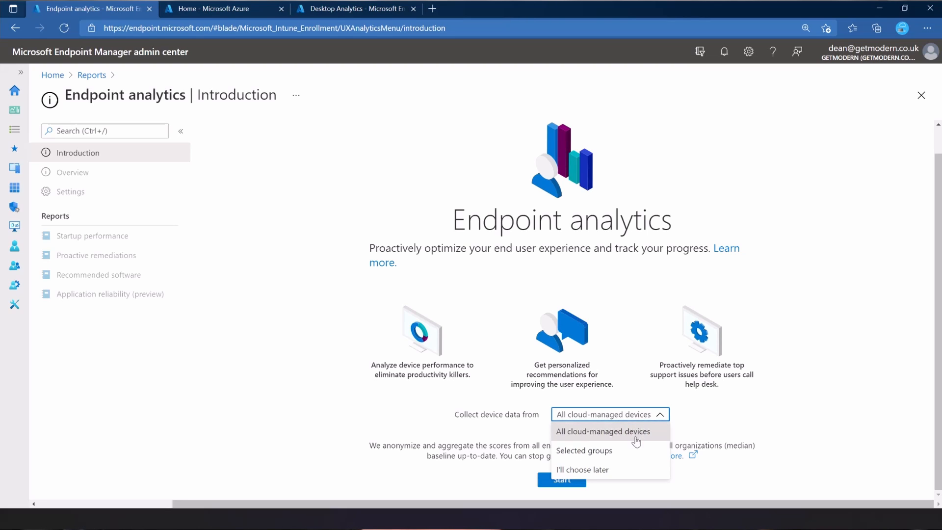
{"action": "mouse_move", "coordinate": [785, 421]}
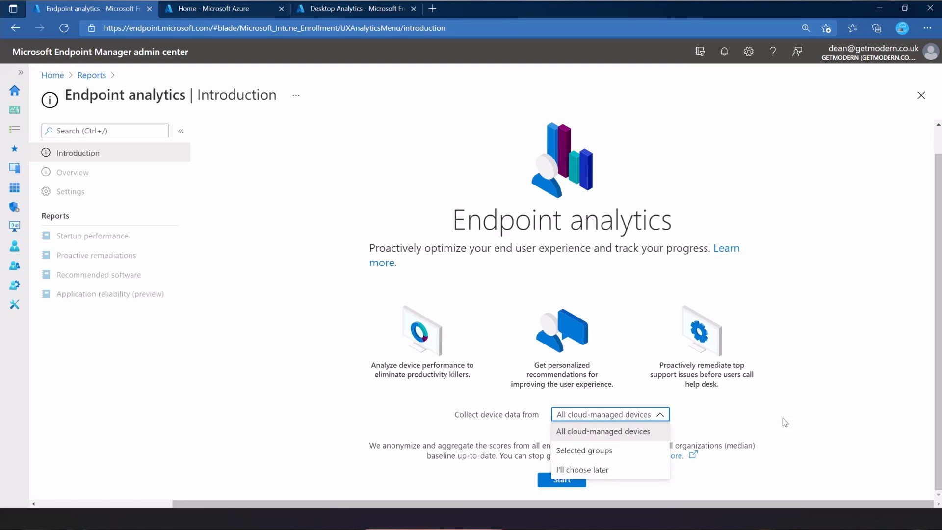
{"action": "left_click", "coordinate": [602, 431]}
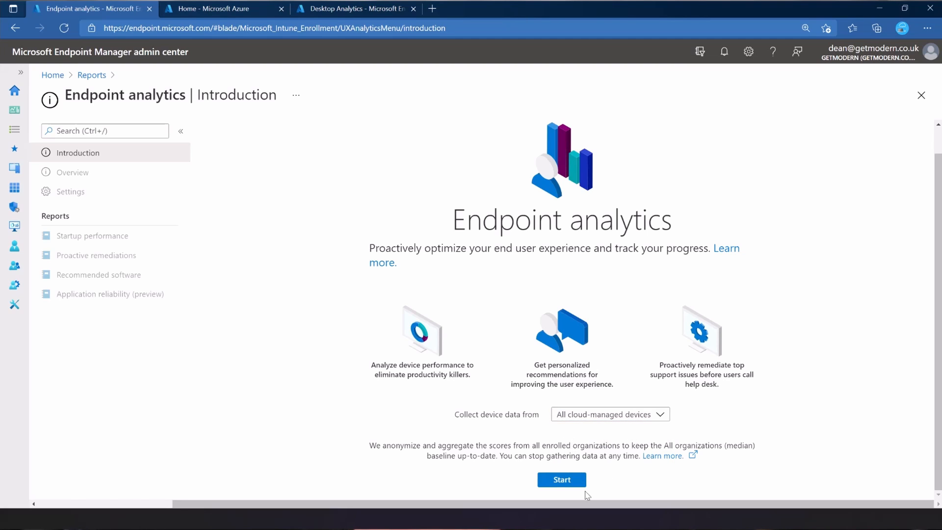
{"action": "left_click", "coordinate": [561, 480]}
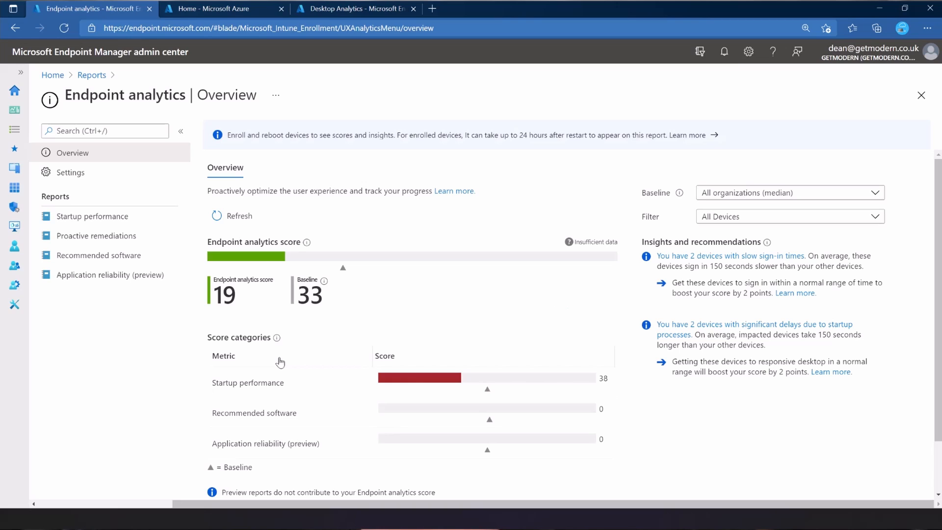
{"action": "mouse_move", "coordinate": [307, 259]}
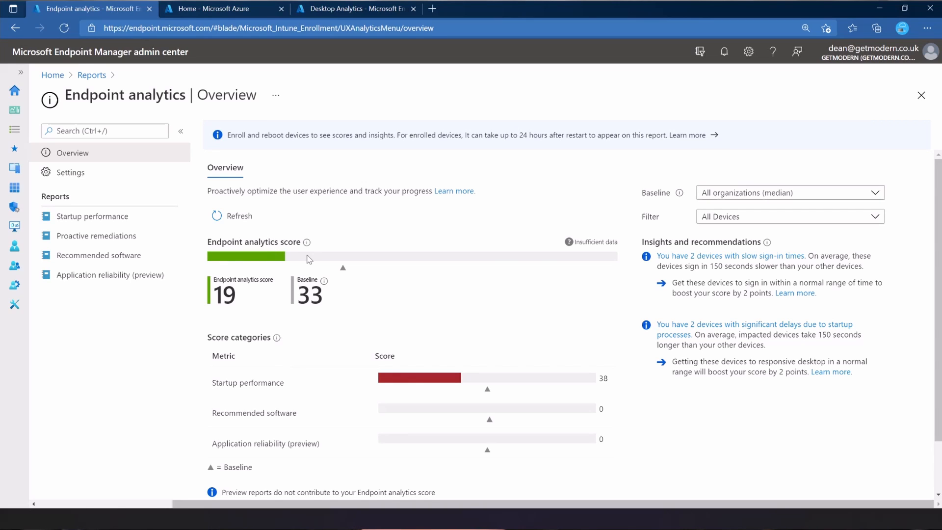
{"action": "mouse_move", "coordinate": [296, 214]}
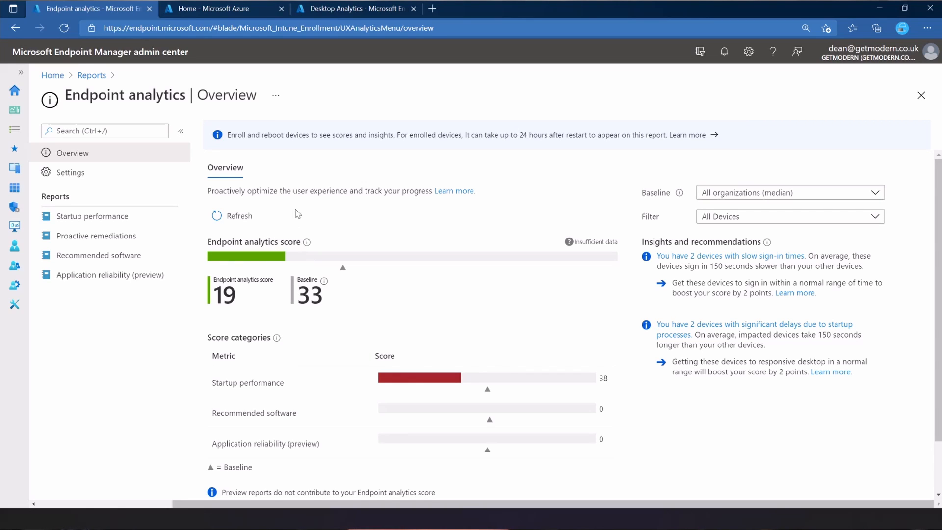
{"action": "mouse_move", "coordinate": [304, 145]}
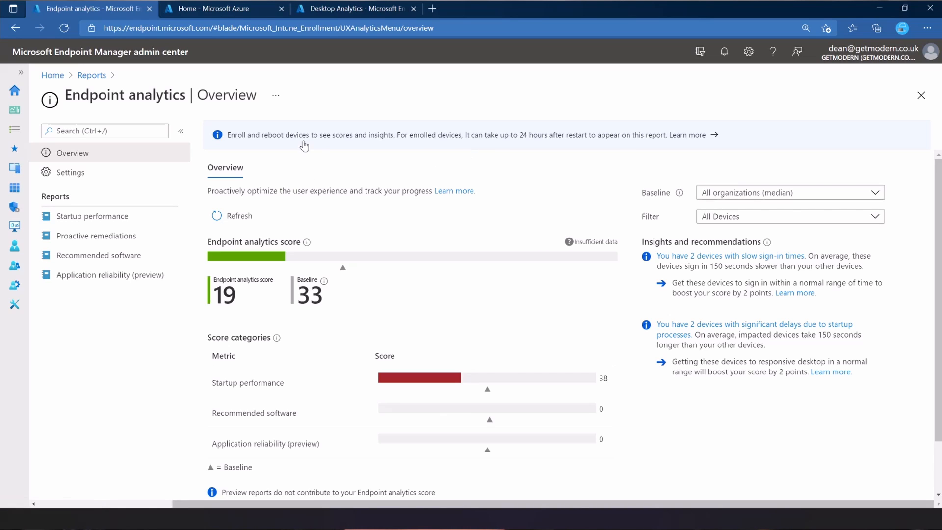
{"action": "mouse_move", "coordinate": [300, 141]}
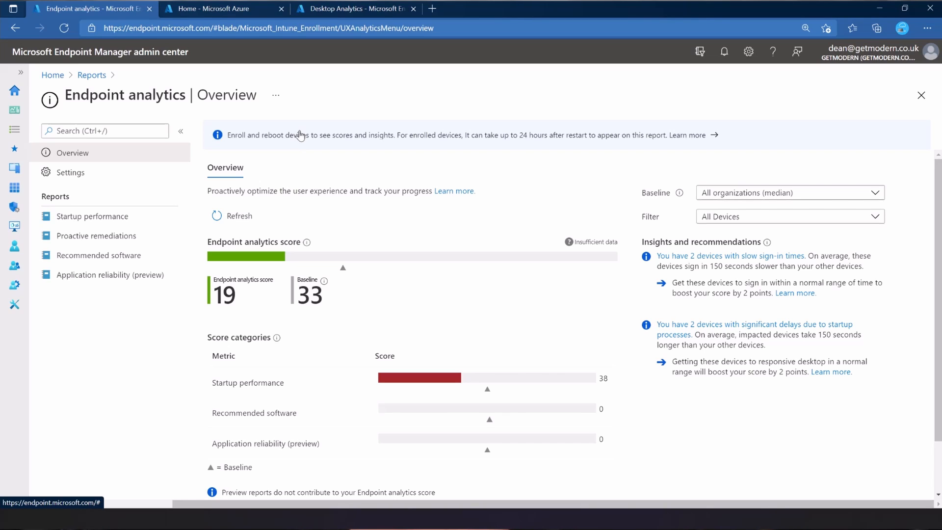
{"action": "mouse_move", "coordinate": [522, 142]}
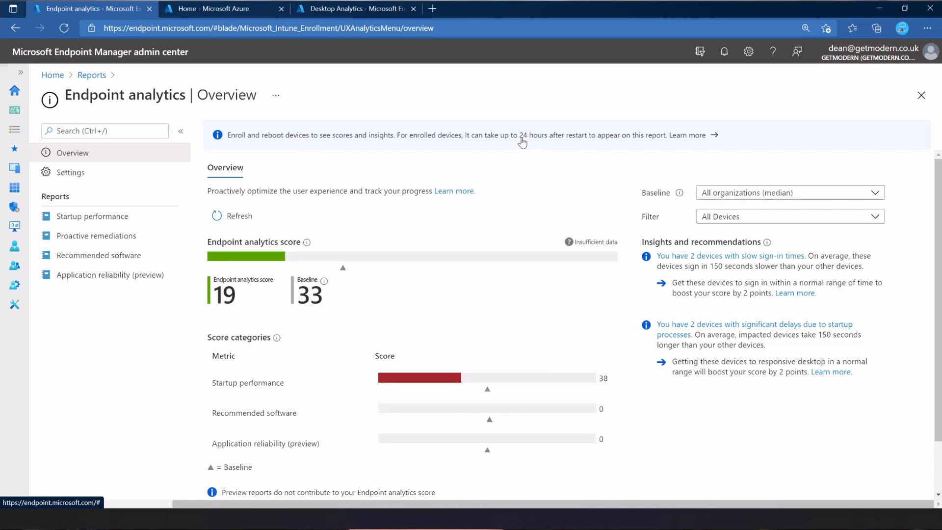
{"action": "mouse_move", "coordinate": [455, 206]}
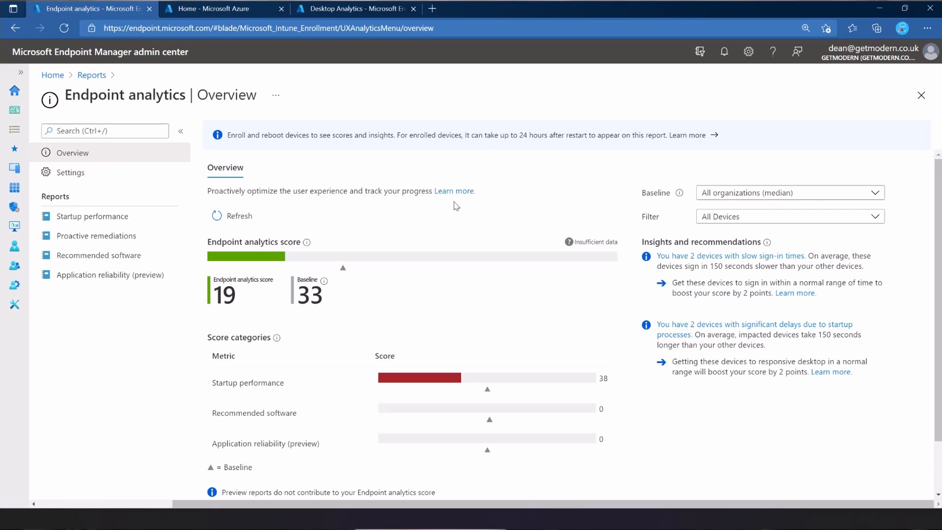
{"action": "mouse_move", "coordinate": [313, 238]}
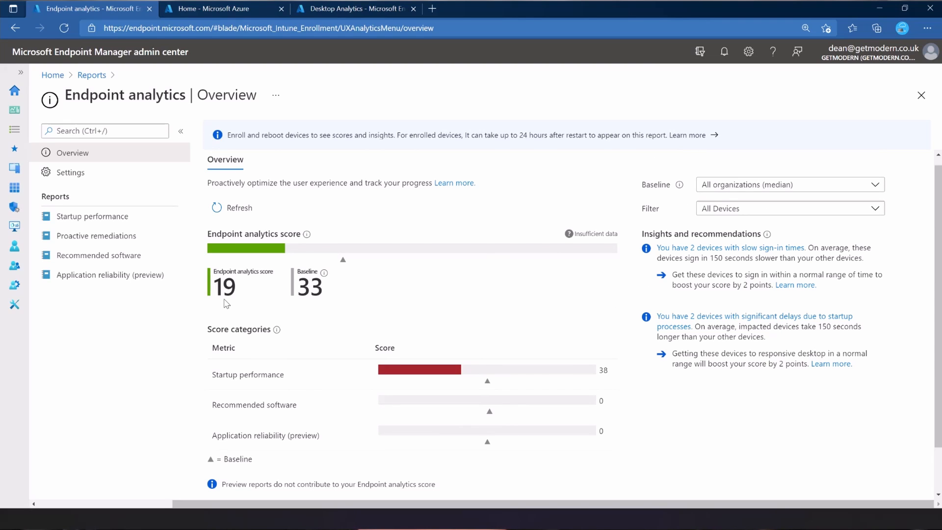
{"action": "mouse_move", "coordinate": [324, 272]}
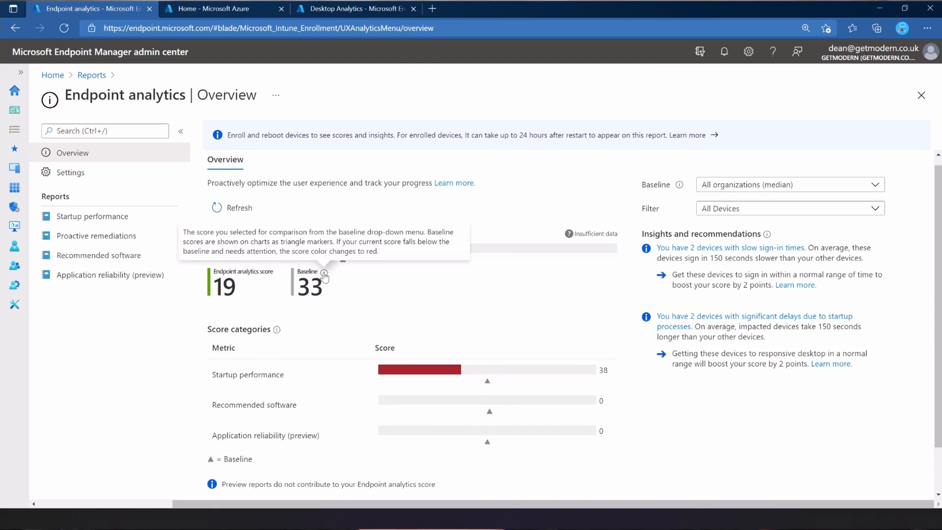
{"action": "mouse_move", "coordinate": [290, 298]}
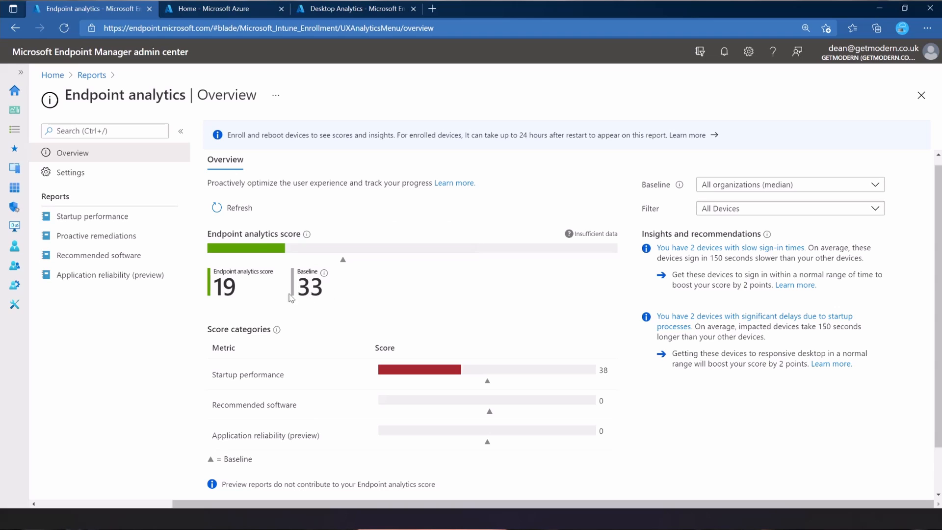
{"action": "mouse_move", "coordinate": [325, 273]}
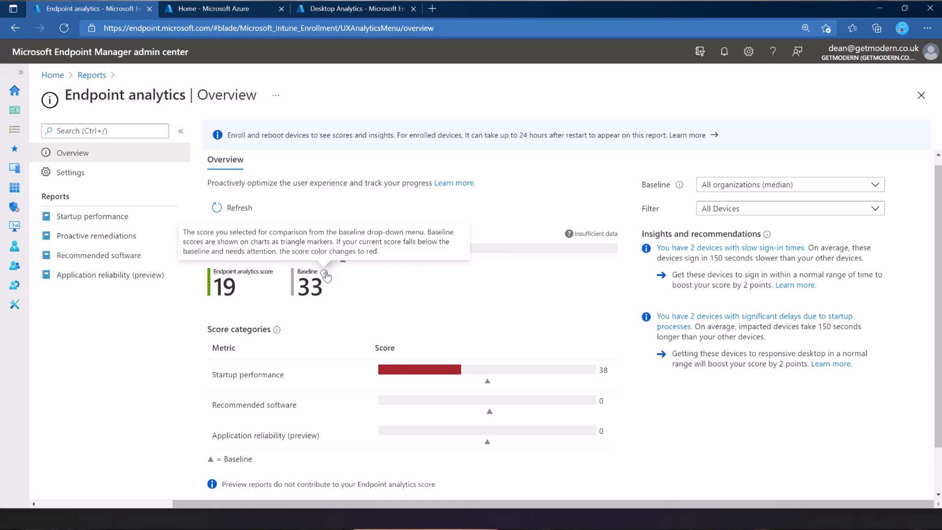
{"action": "mouse_move", "coordinate": [425, 285]}
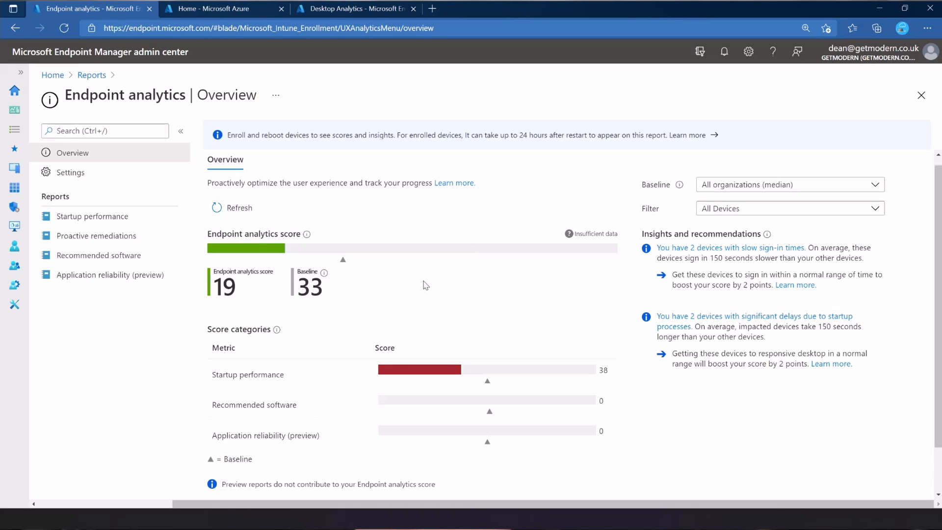
{"action": "mouse_move", "coordinate": [337, 305]}
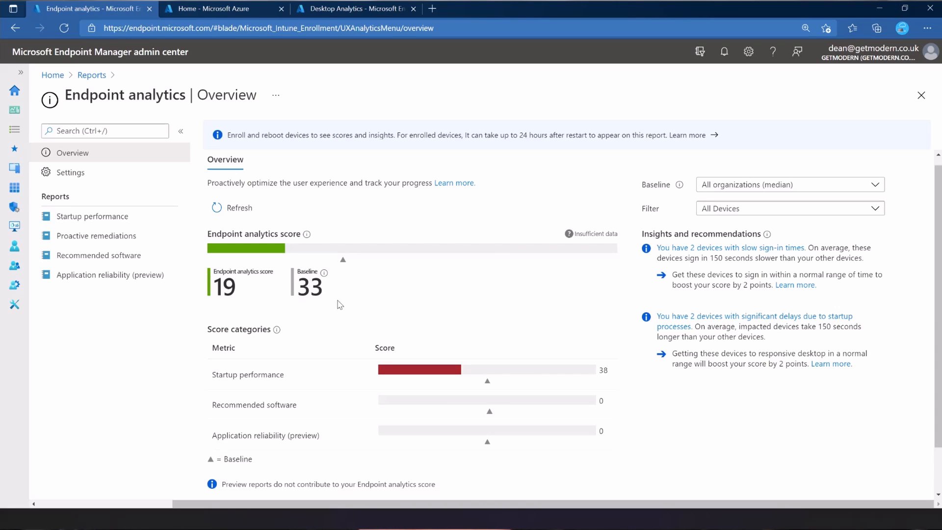
{"action": "mouse_move", "coordinate": [299, 254]}
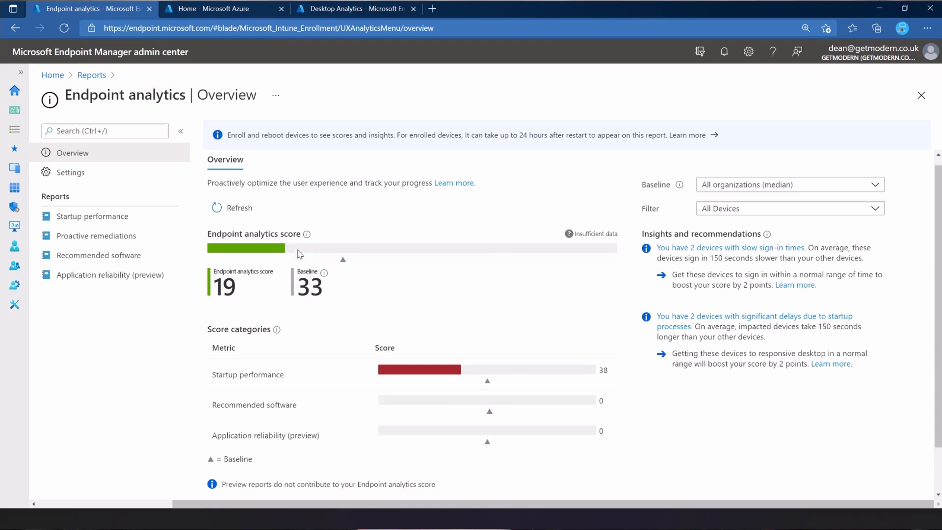
{"action": "mouse_move", "coordinate": [238, 260]}
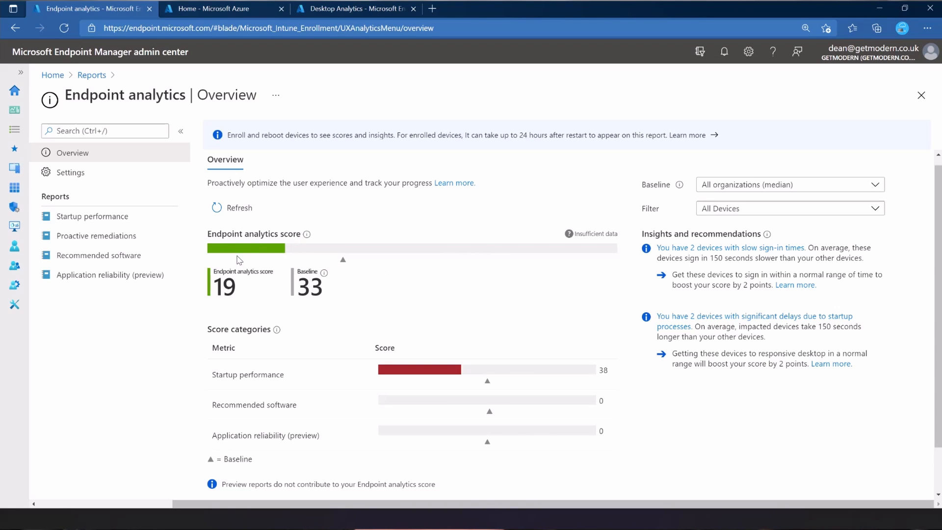
{"action": "mouse_move", "coordinate": [228, 265]}
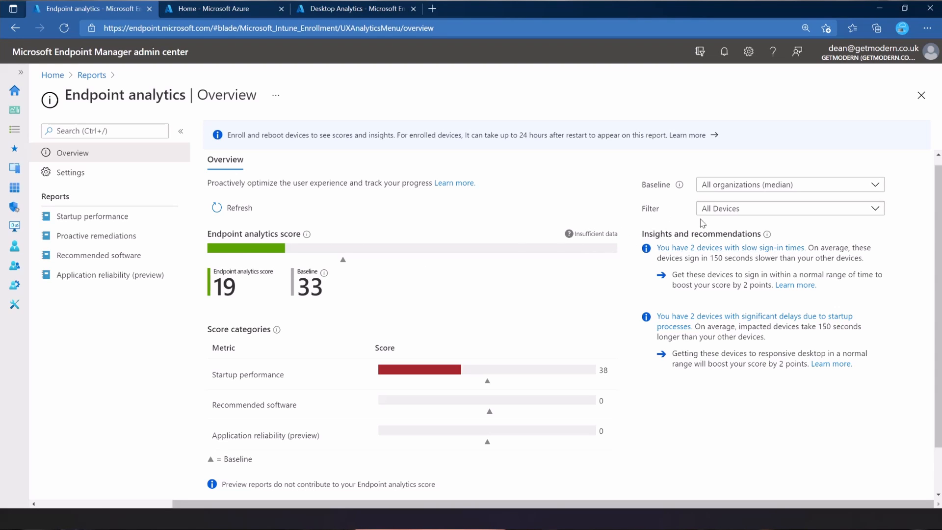
{"action": "mouse_move", "coordinate": [676, 276]}
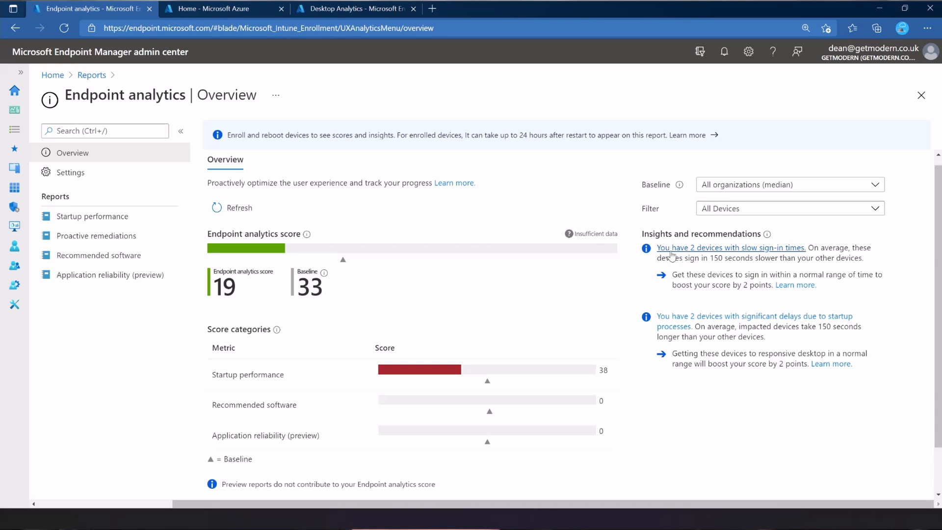
{"action": "mouse_move", "coordinate": [731, 247]}
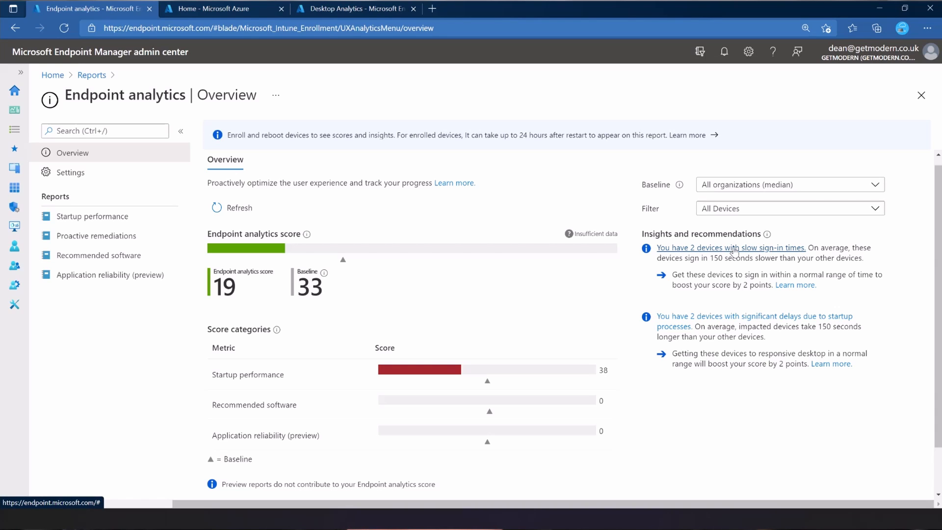
{"action": "mouse_move", "coordinate": [715, 270]}
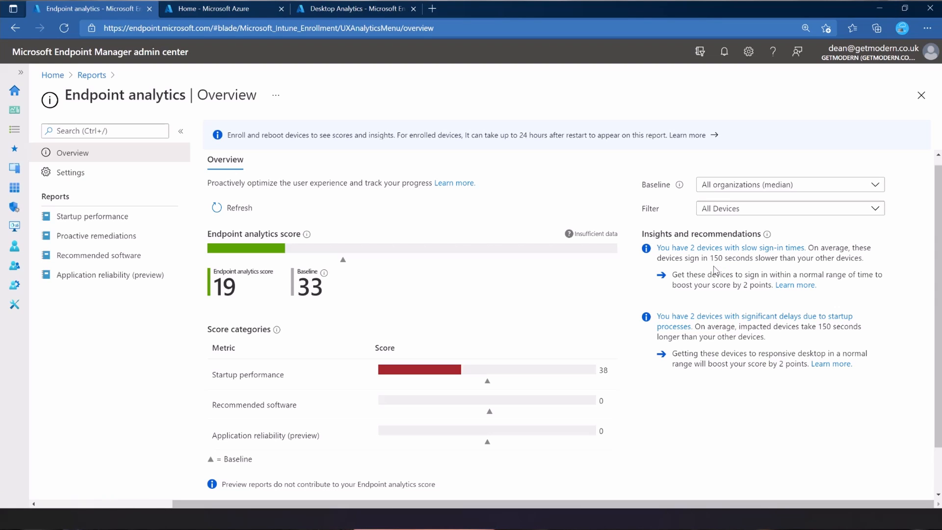
{"action": "double_click", "coordinate": [714, 258]}
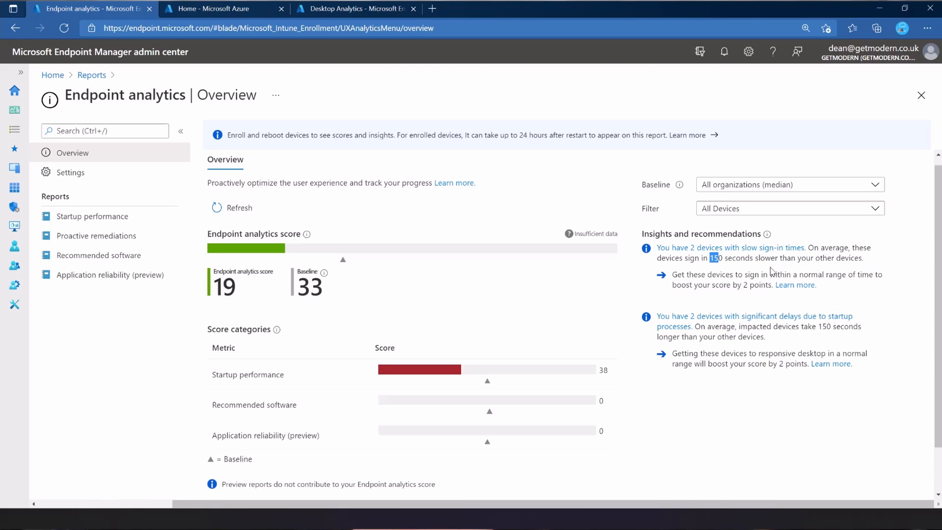
{"action": "mouse_move", "coordinate": [490, 276]}
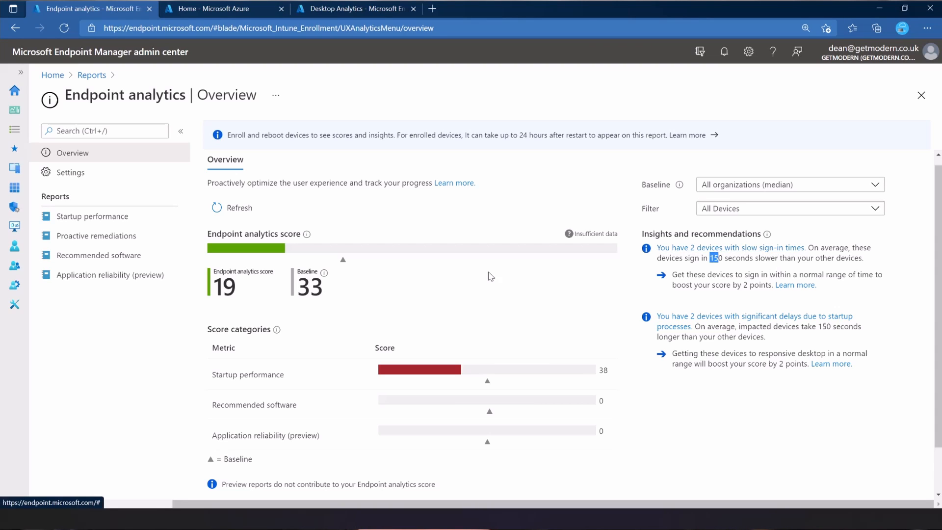
{"action": "mouse_move", "coordinate": [364, 288]}
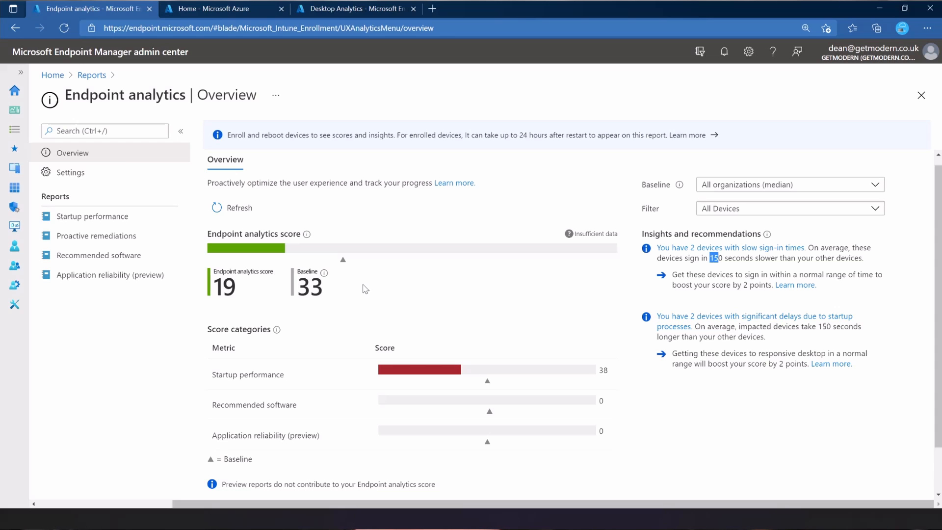
{"action": "mouse_move", "coordinate": [382, 292]}
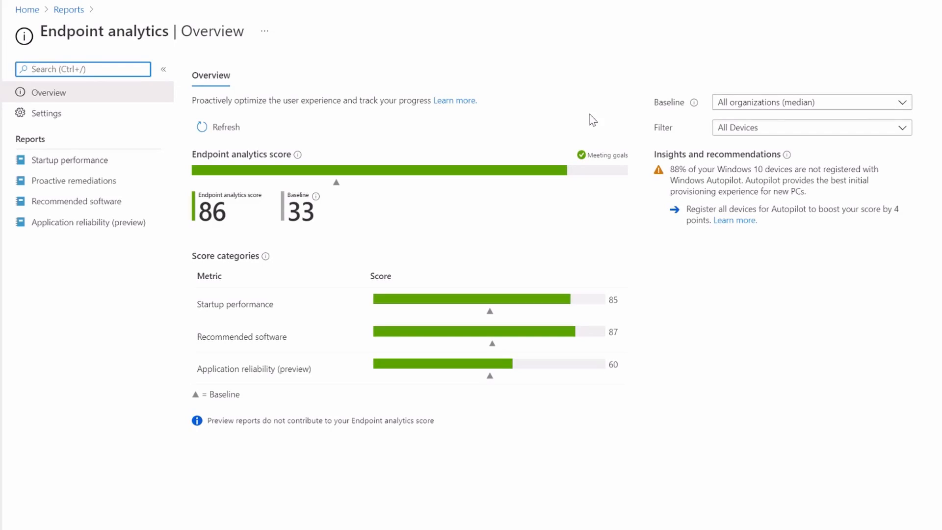
{"action": "mouse_move", "coordinate": [592, 118]}
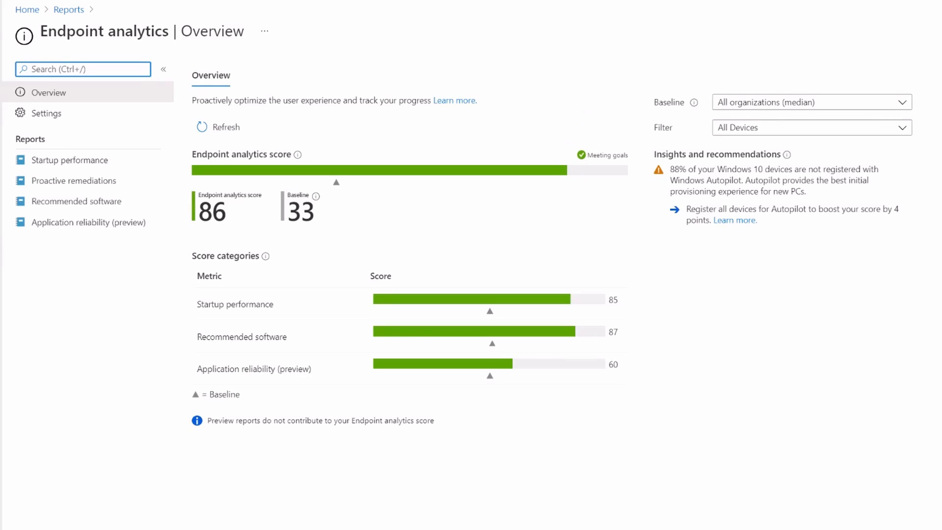
{"action": "mouse_move", "coordinate": [554, 81]}
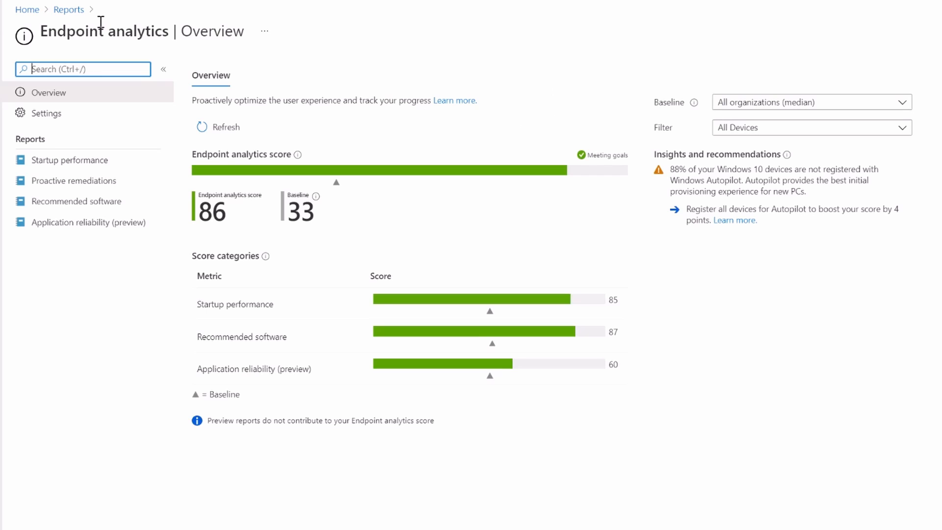
{"action": "mouse_move", "coordinate": [764, 67]}
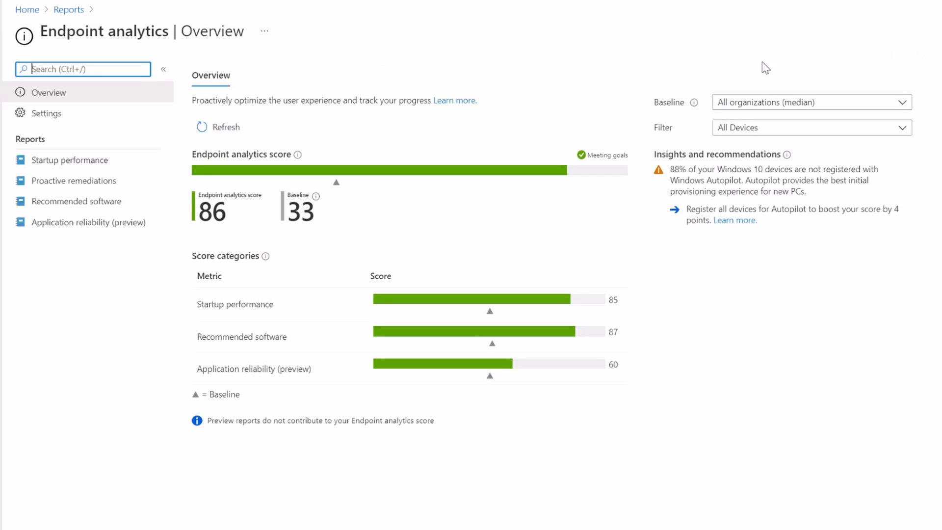
{"action": "mouse_move", "coordinate": [549, 215]}
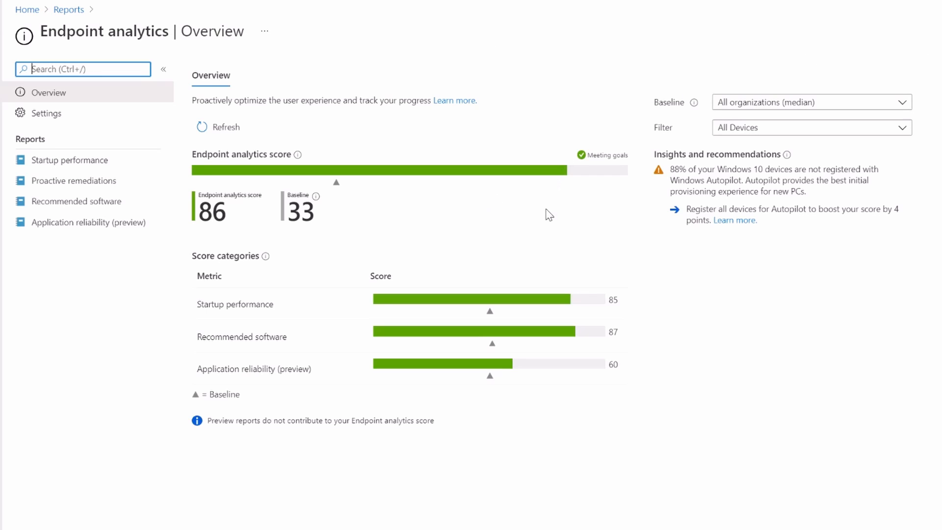
{"action": "mouse_move", "coordinate": [369, 233]}
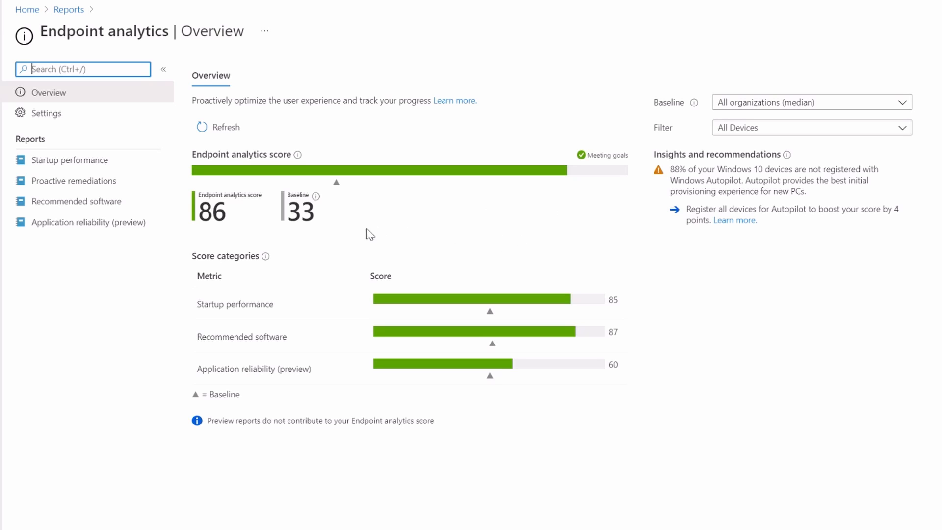
{"action": "mouse_move", "coordinate": [229, 219]}
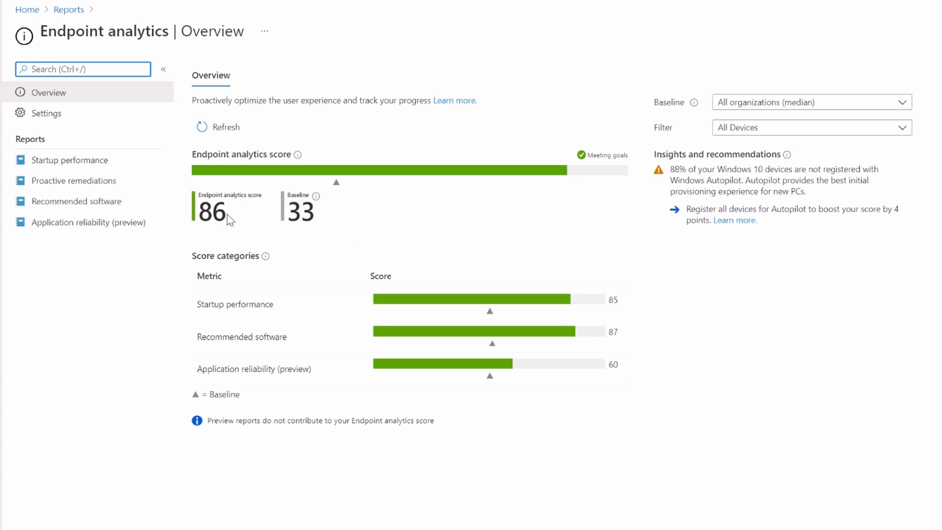
{"action": "mouse_move", "coordinate": [200, 224]}
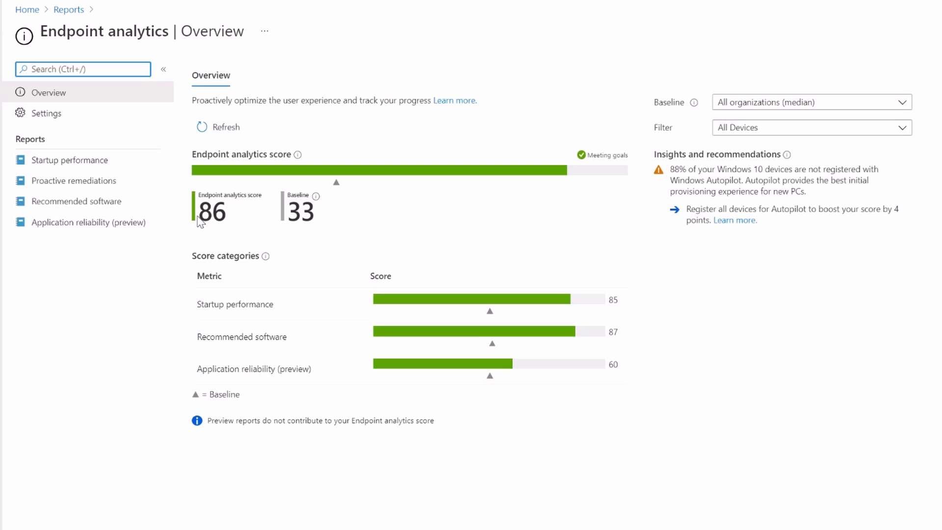
{"action": "mouse_move", "coordinate": [204, 236]}
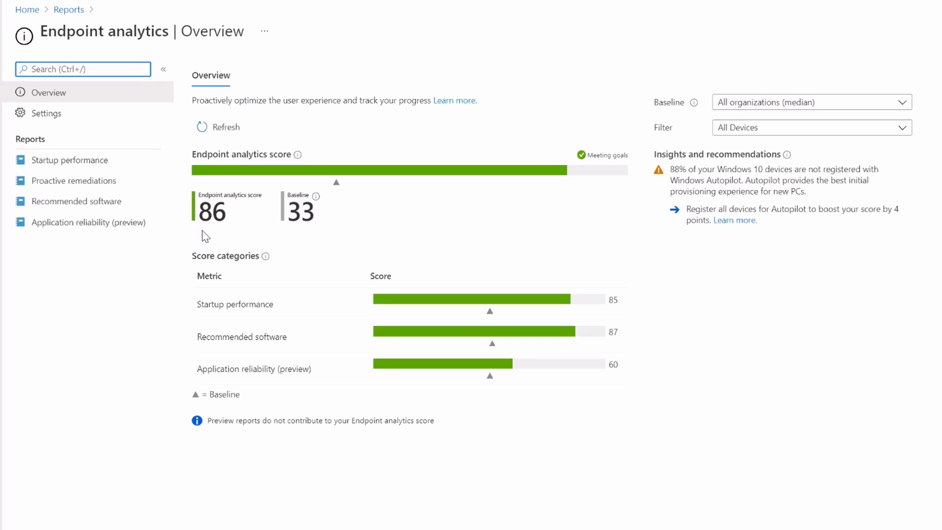
{"action": "mouse_move", "coordinate": [245, 227]}
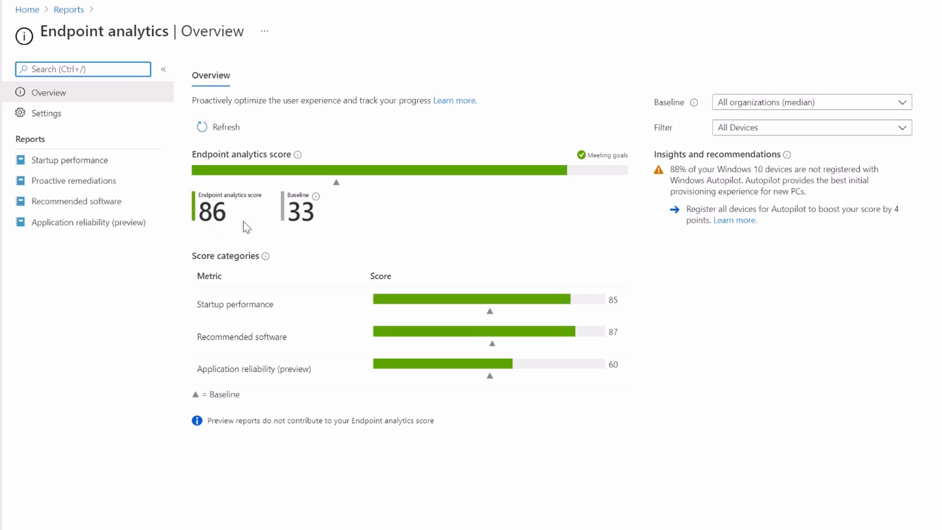
{"action": "mouse_move", "coordinate": [218, 224]}
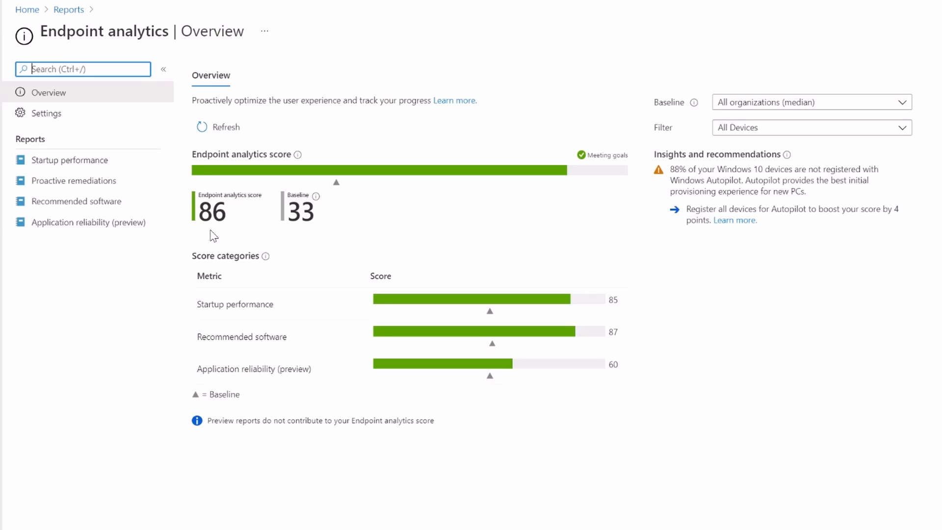
{"action": "mouse_move", "coordinate": [440, 329]}
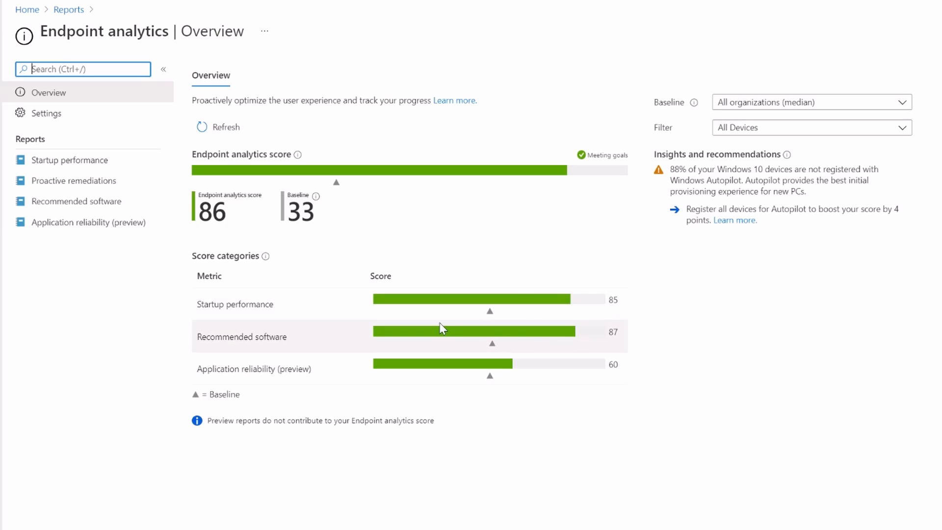
{"action": "mouse_move", "coordinate": [480, 386]}
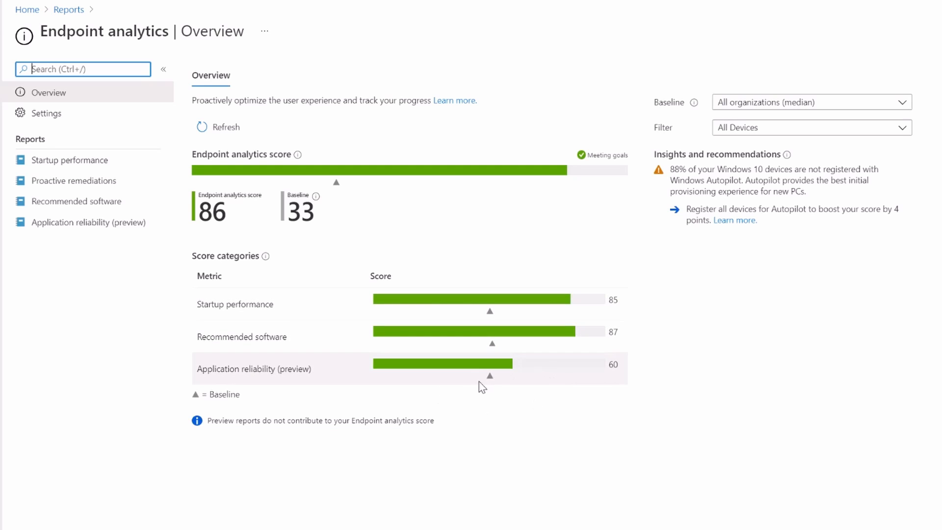
{"action": "mouse_move", "coordinate": [489, 384]}
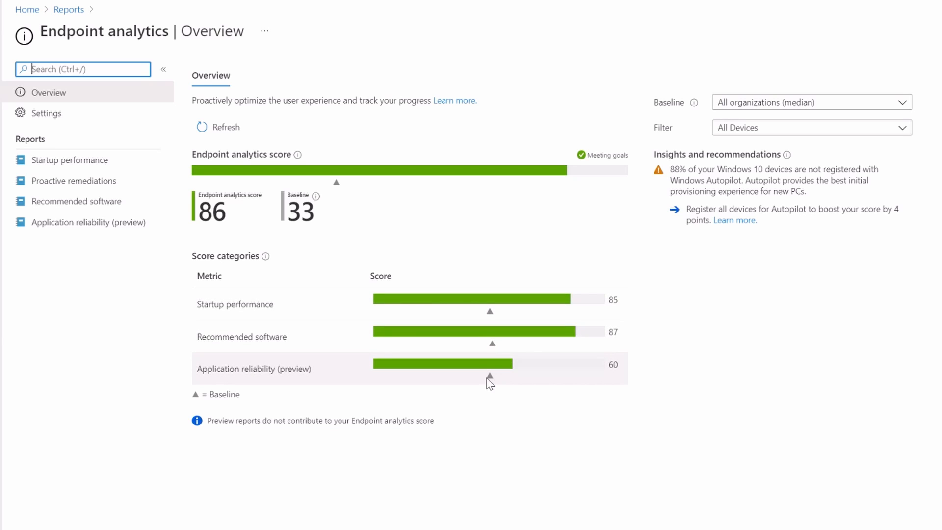
{"action": "mouse_move", "coordinate": [625, 376]}
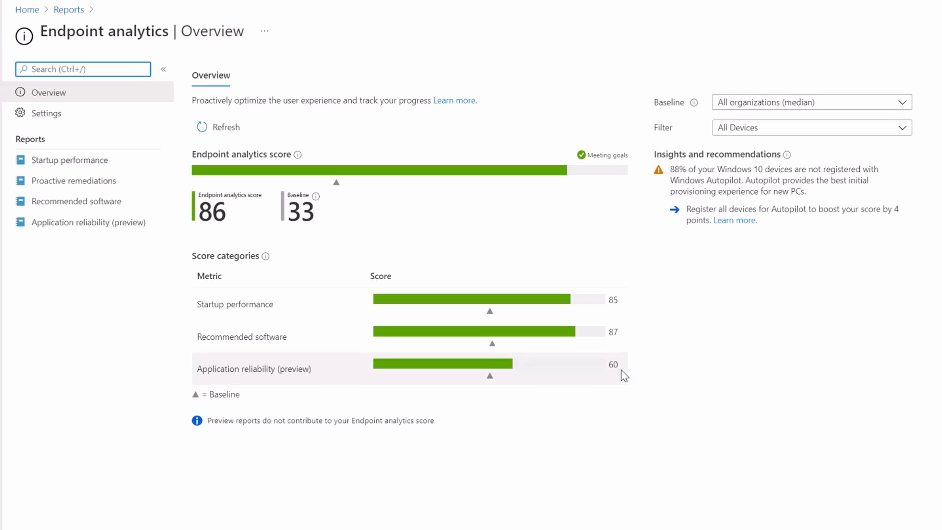
{"action": "mouse_move", "coordinate": [383, 391]}
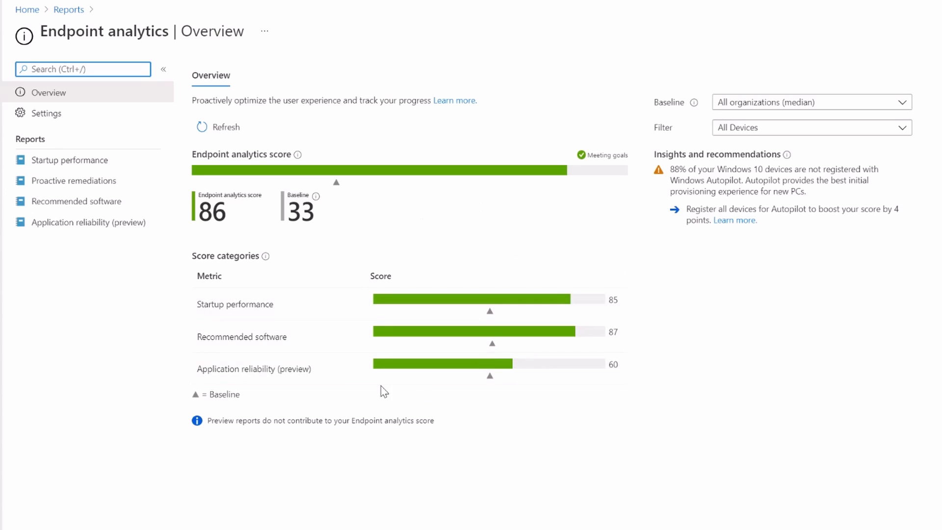
{"action": "mouse_move", "coordinate": [303, 221]}
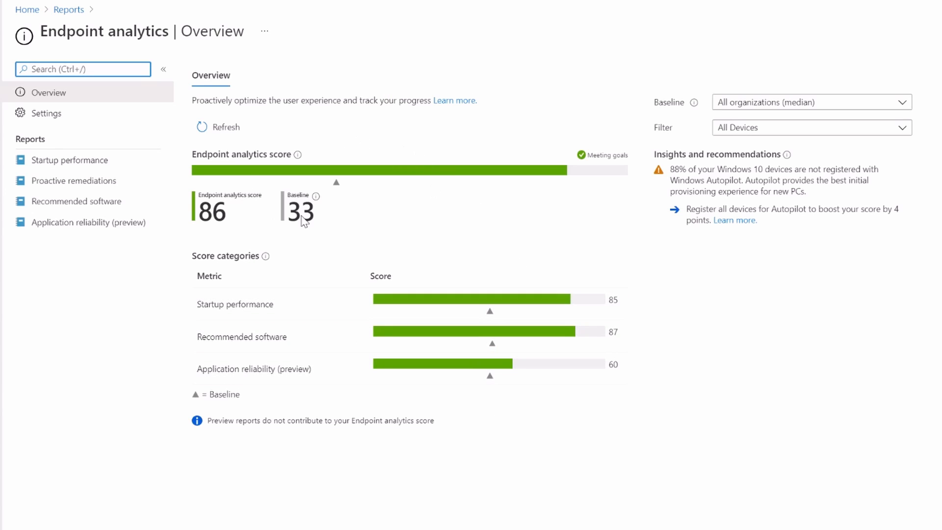
{"action": "mouse_move", "coordinate": [695, 176]}
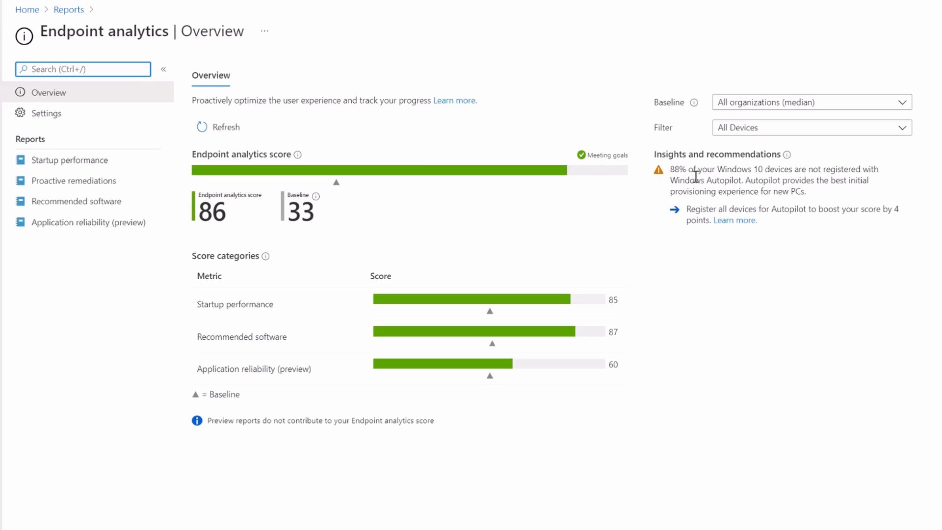
{"action": "mouse_move", "coordinate": [917, 185]}
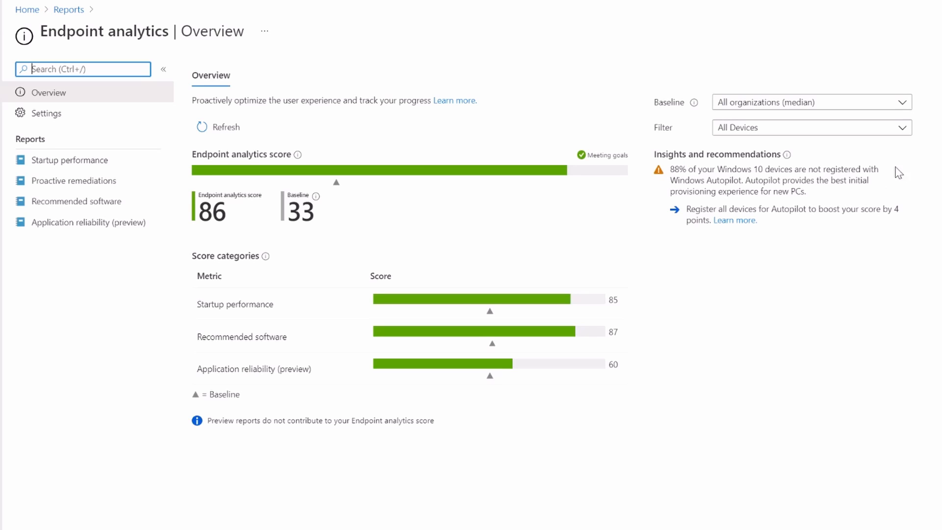
{"action": "mouse_move", "coordinate": [677, 166]}
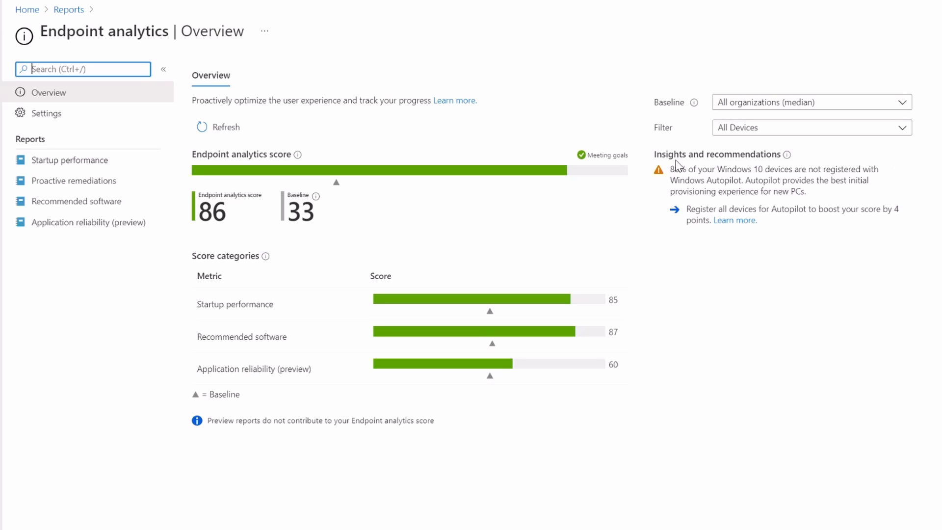
{"action": "mouse_move", "coordinate": [671, 174]}
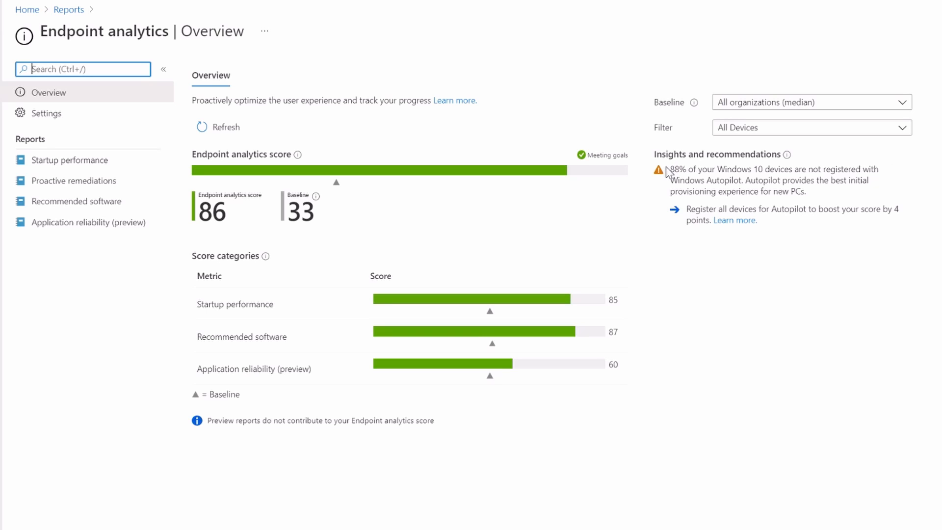
{"action": "mouse_move", "coordinate": [711, 257]}
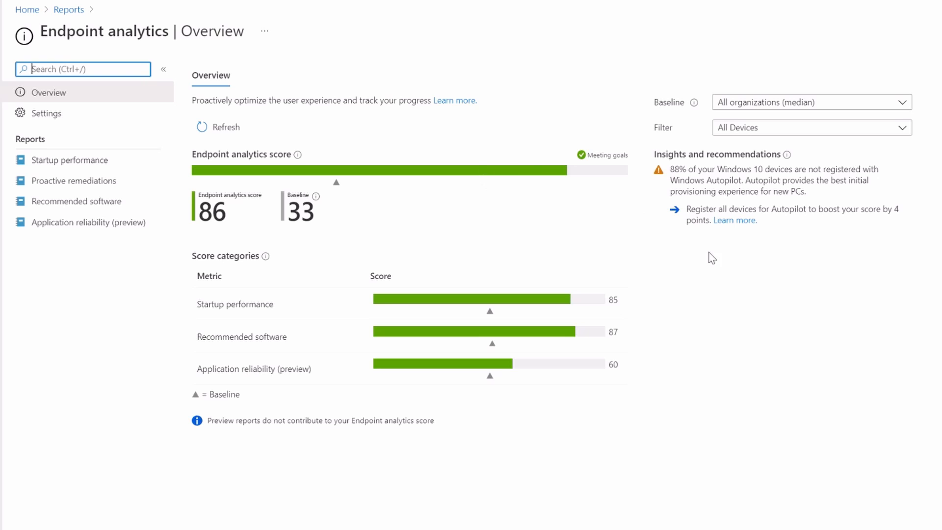
{"action": "mouse_move", "coordinate": [704, 185]}
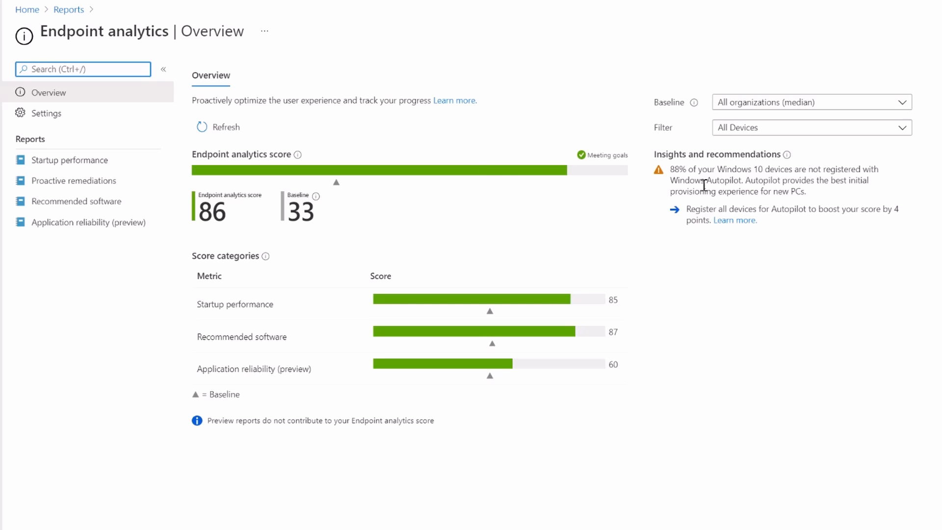
{"action": "left_click", "coordinate": [70, 160]}
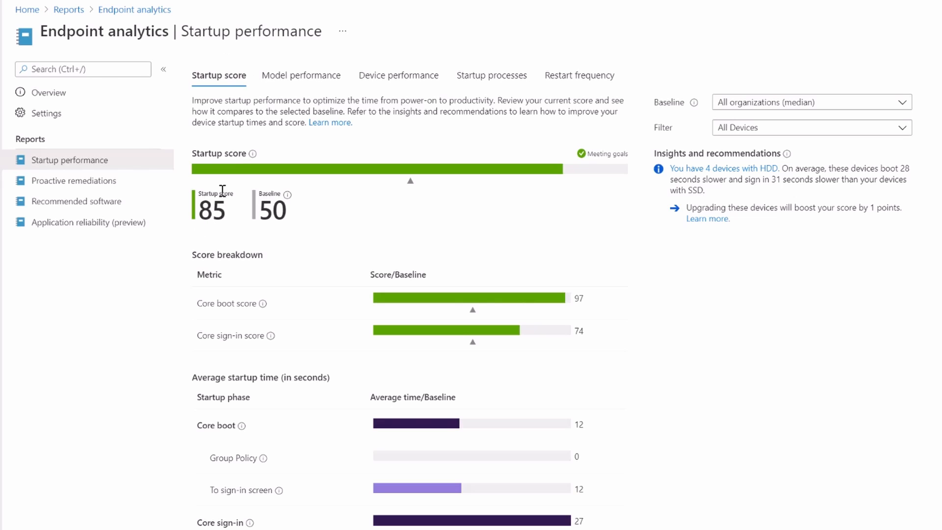
{"action": "mouse_move", "coordinate": [579, 160]}
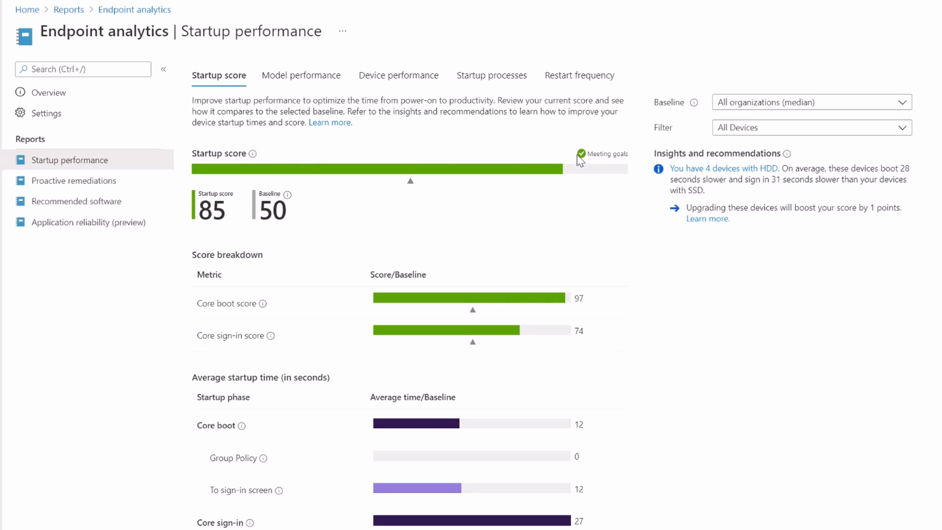
Scroll down the Startup performance report to the core boot and sign-in scores
{"action": "scroll", "scroll_direction": "down", "scroll_amount": 3}
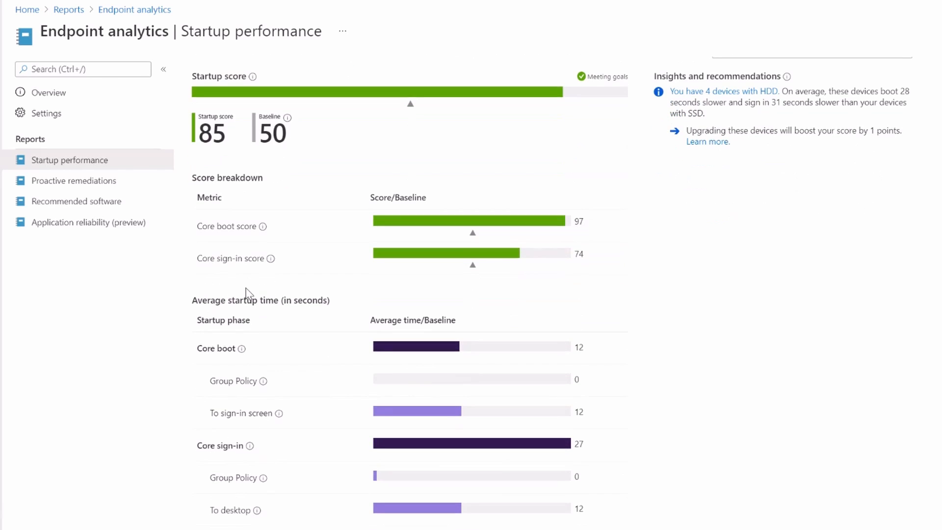
{"action": "mouse_move", "coordinate": [606, 225]}
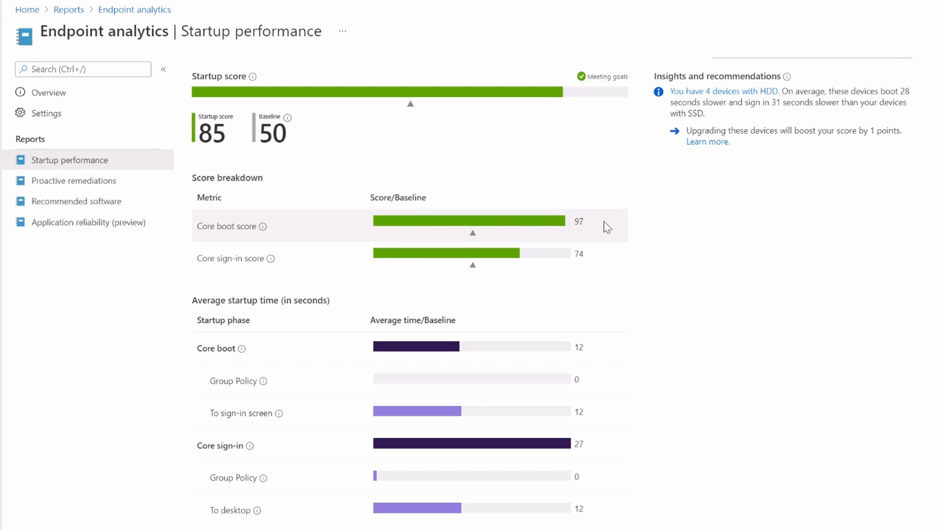
{"action": "mouse_move", "coordinate": [564, 226]}
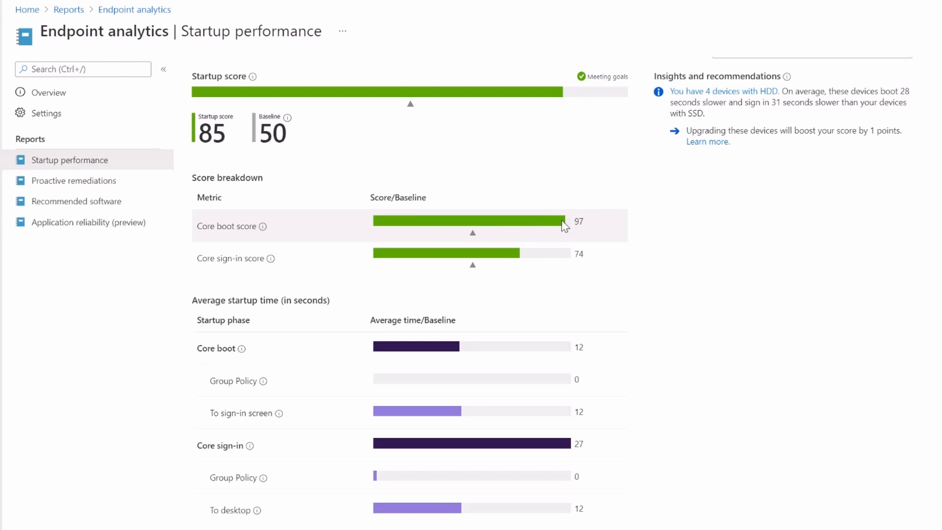
{"action": "mouse_move", "coordinate": [491, 231]}
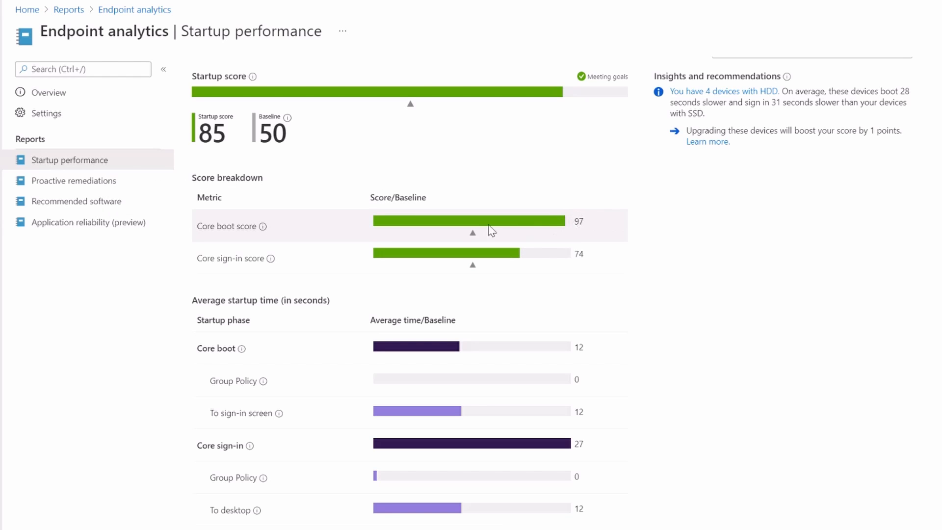
{"action": "mouse_move", "coordinate": [263, 225]}
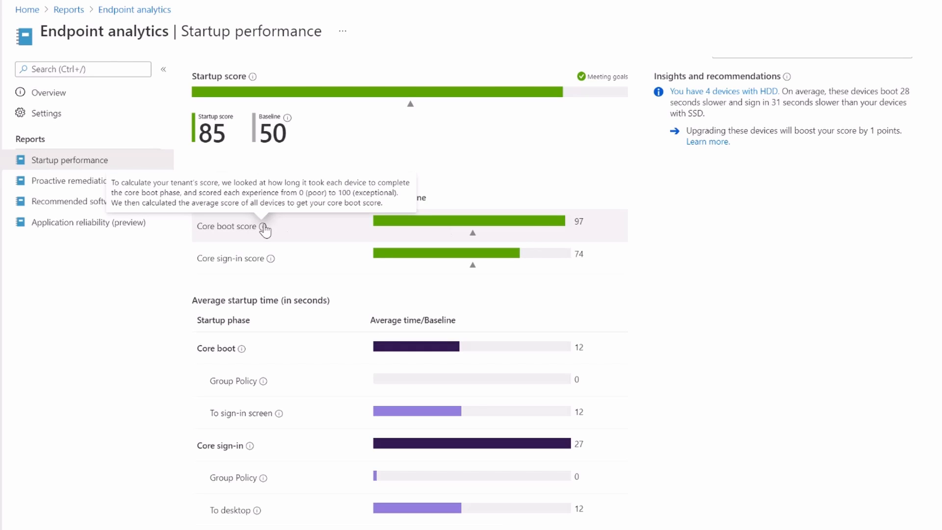
{"action": "mouse_move", "coordinate": [265, 225]}
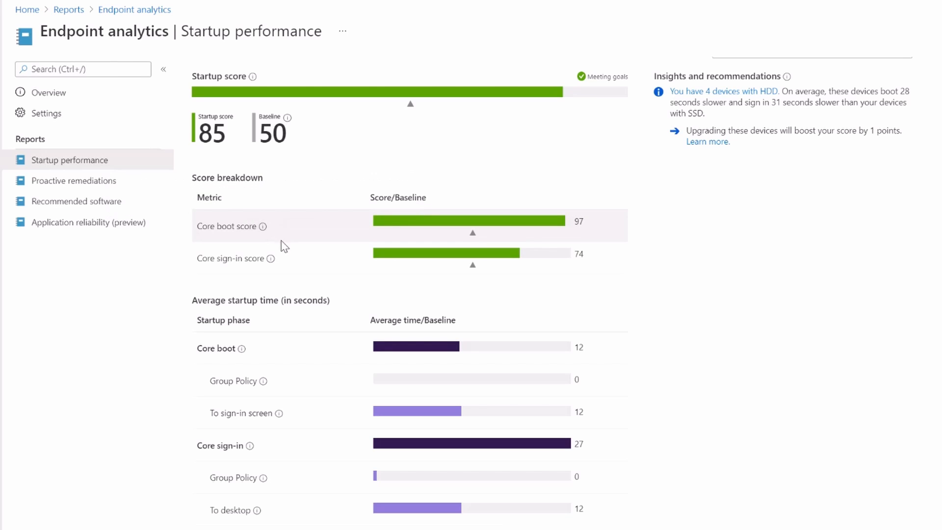
{"action": "mouse_move", "coordinate": [274, 261]}
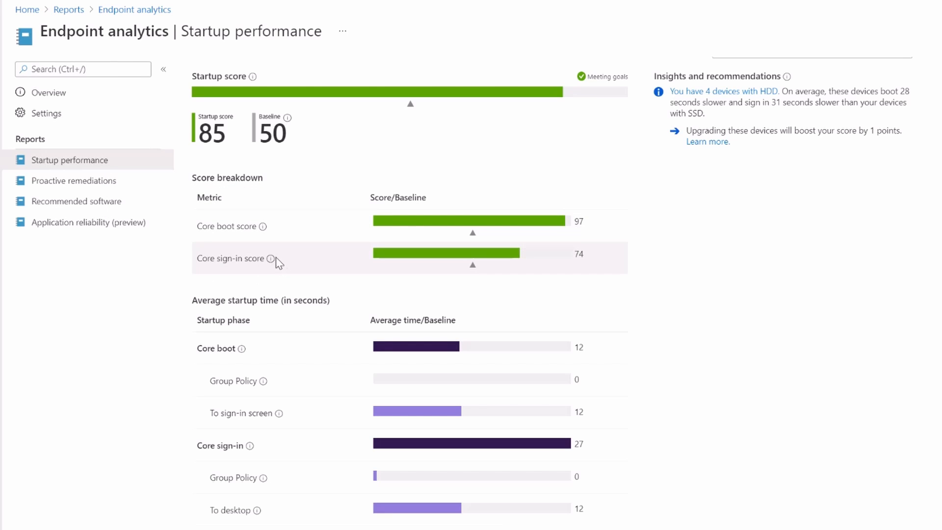
{"action": "mouse_move", "coordinate": [270, 258]}
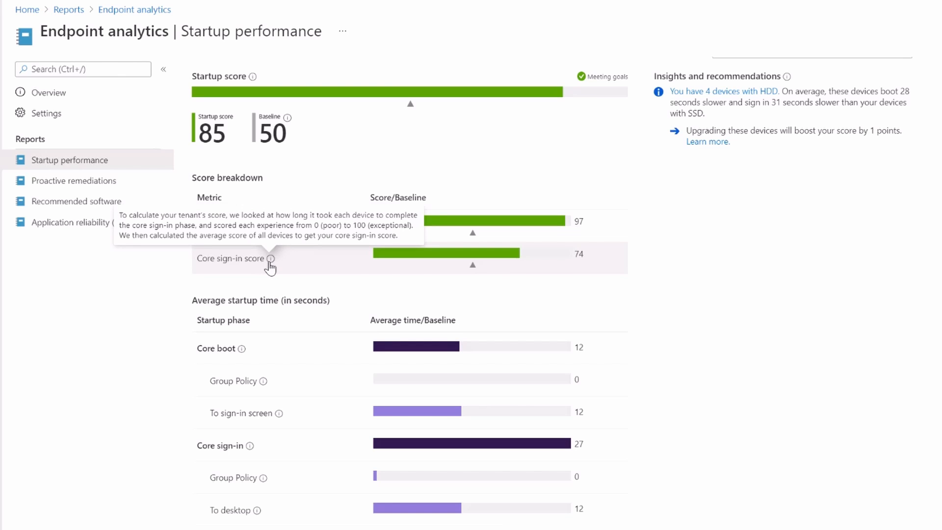
{"action": "mouse_move", "coordinate": [269, 274]}
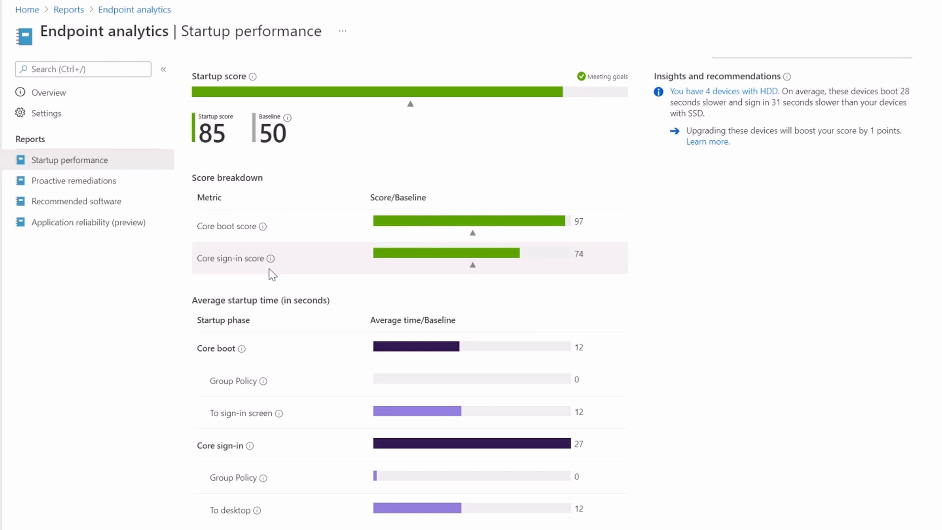
{"action": "scroll", "scroll_direction": "down", "scroll_amount": 3}
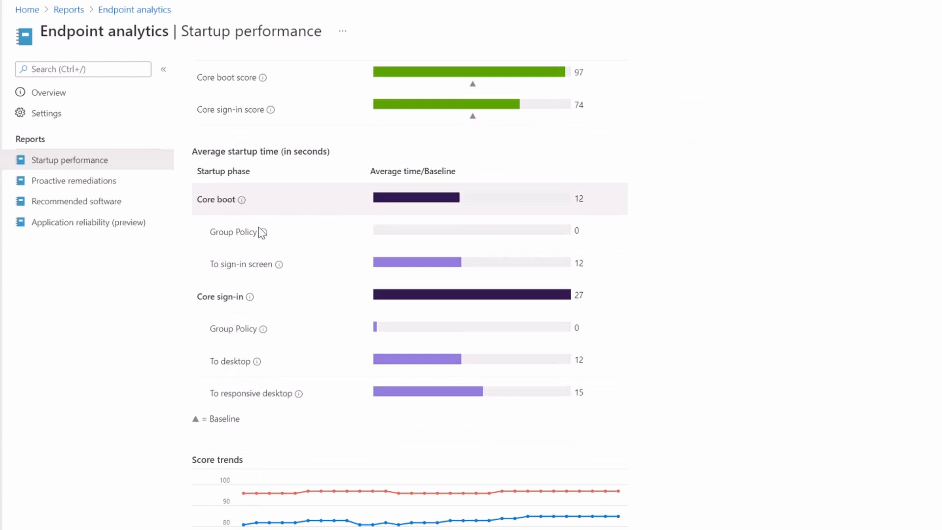
{"action": "mouse_move", "coordinate": [260, 228]}
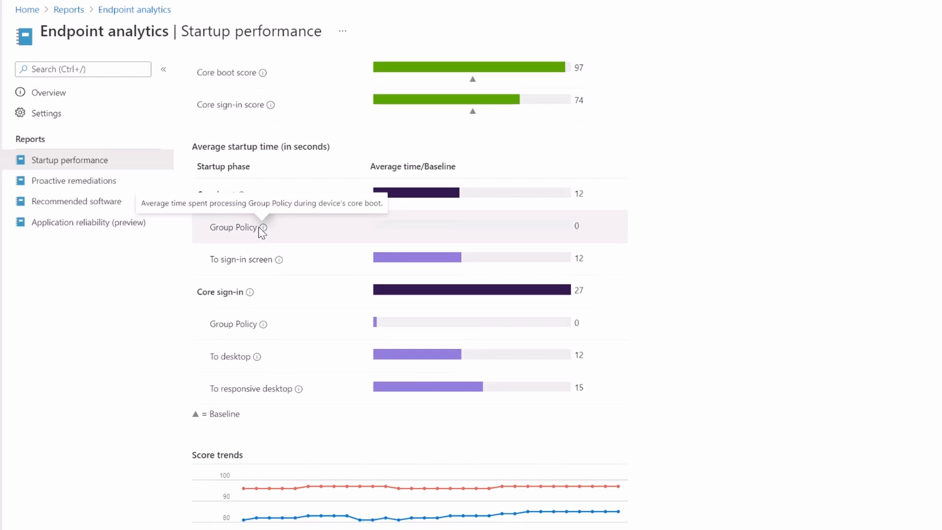
{"action": "mouse_move", "coordinate": [584, 182]}
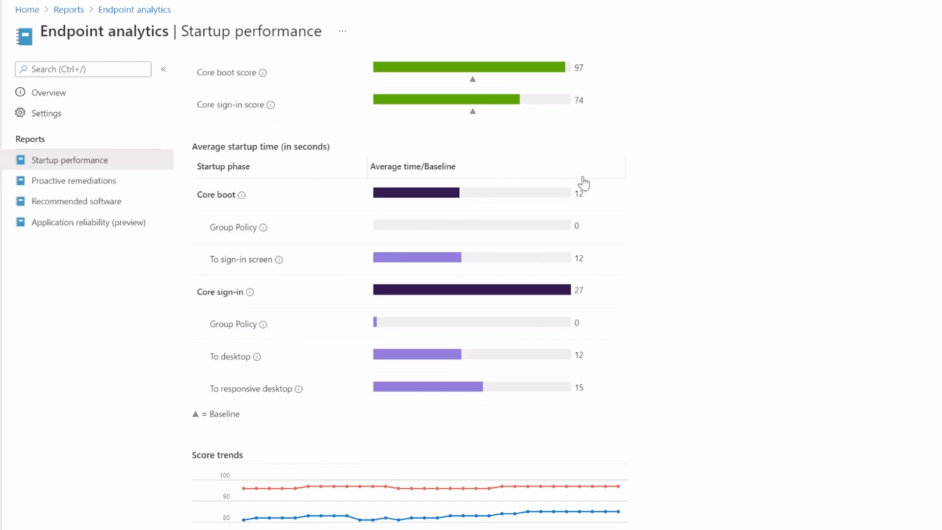
{"action": "mouse_move", "coordinate": [444, 227]}
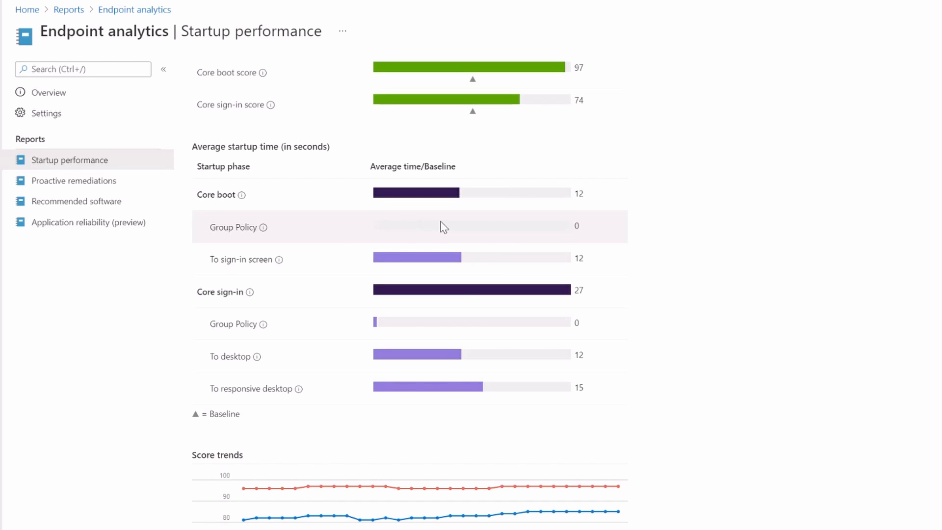
{"action": "mouse_move", "coordinate": [259, 227]}
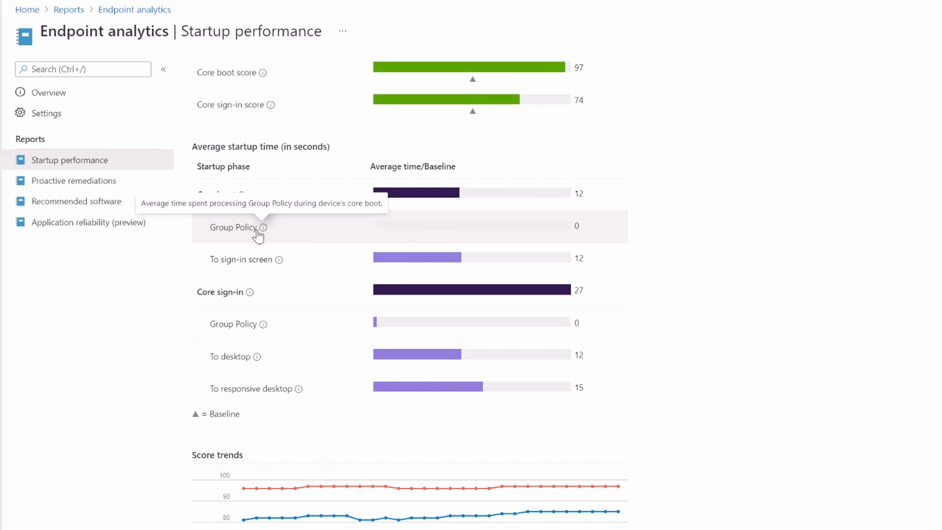
{"action": "mouse_move", "coordinate": [329, 230]}
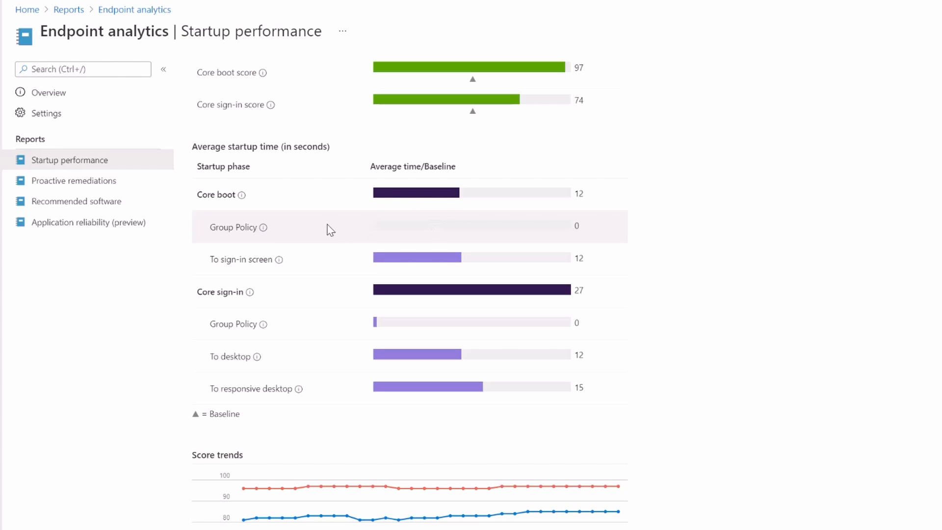
{"action": "mouse_move", "coordinate": [391, 216]}
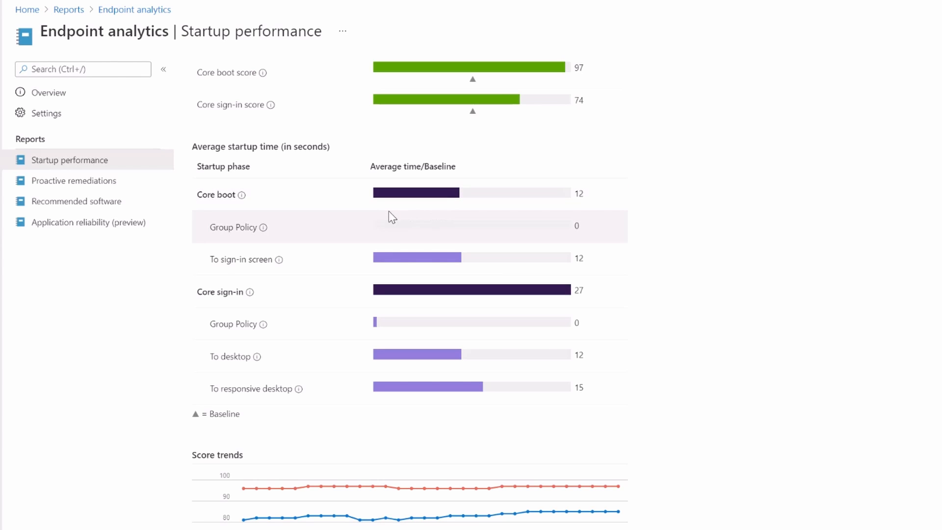
{"action": "mouse_move", "coordinate": [262, 228]}
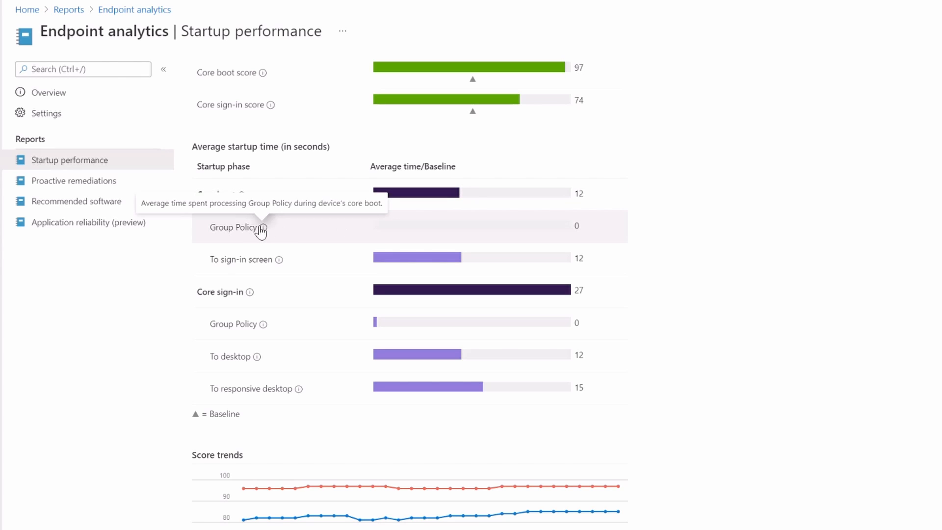
{"action": "mouse_move", "coordinate": [565, 225]}
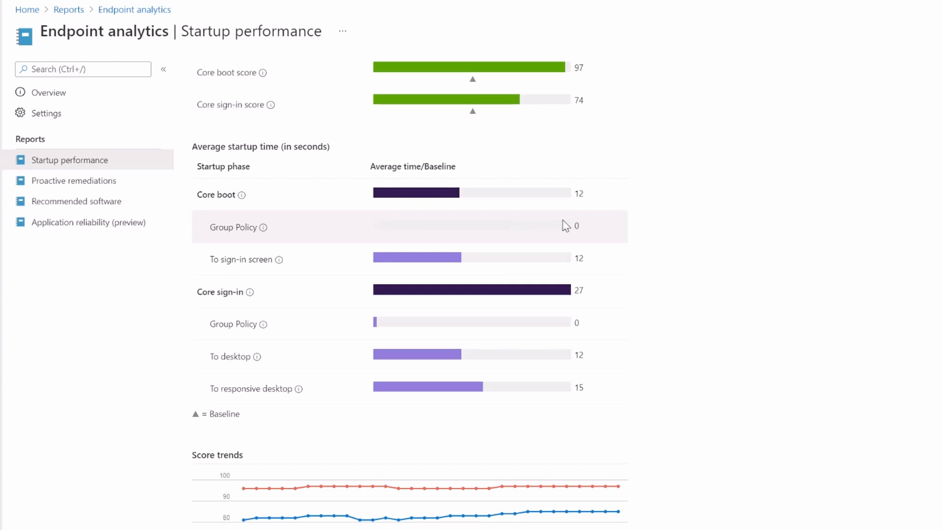
{"action": "mouse_move", "coordinate": [262, 325]}
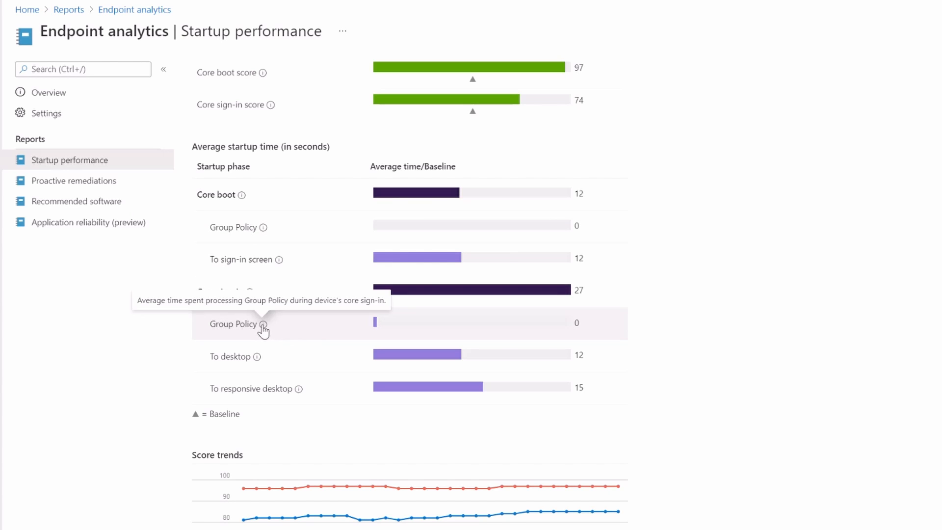
{"action": "mouse_move", "coordinate": [484, 330]}
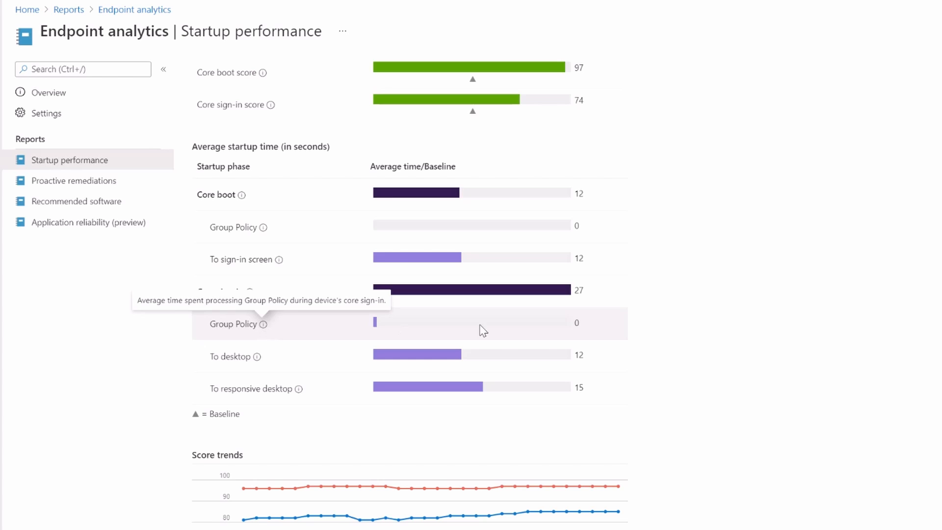
{"action": "mouse_move", "coordinate": [264, 329]}
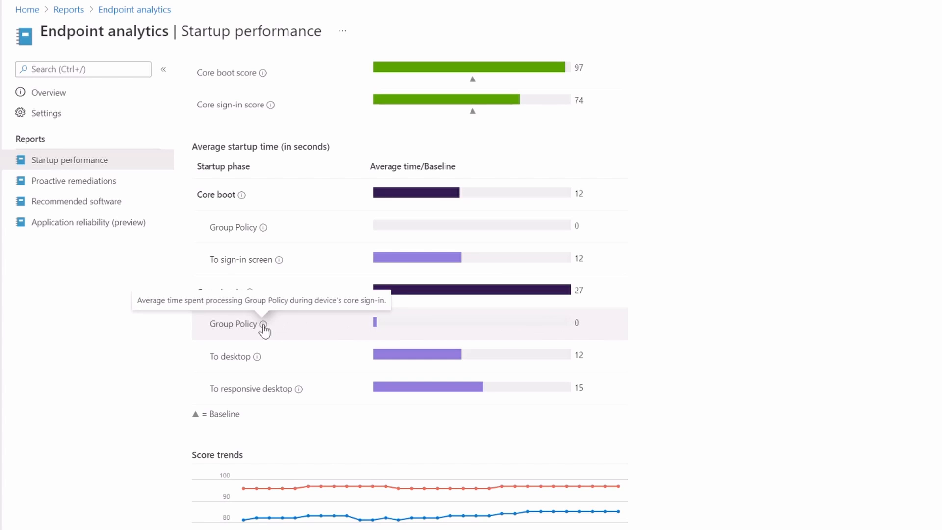
{"action": "mouse_move", "coordinate": [486, 313]}
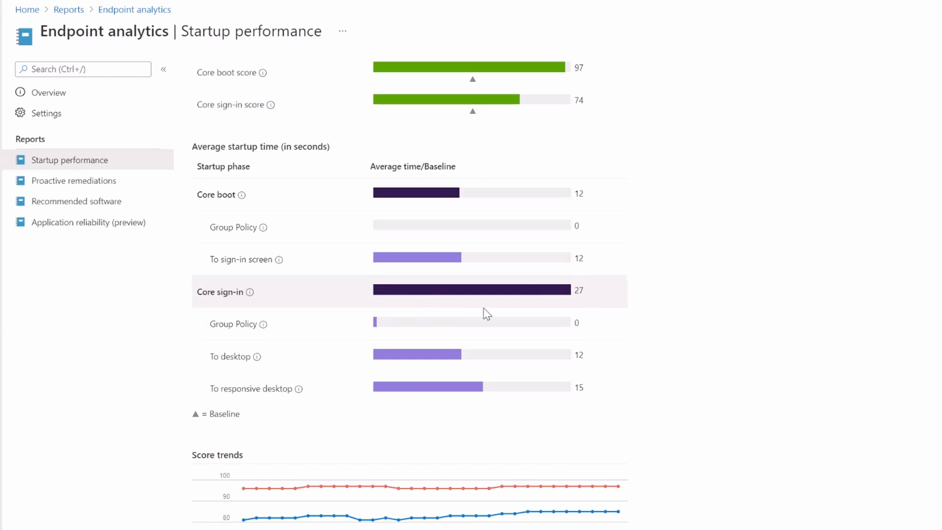
{"action": "mouse_move", "coordinate": [575, 323]}
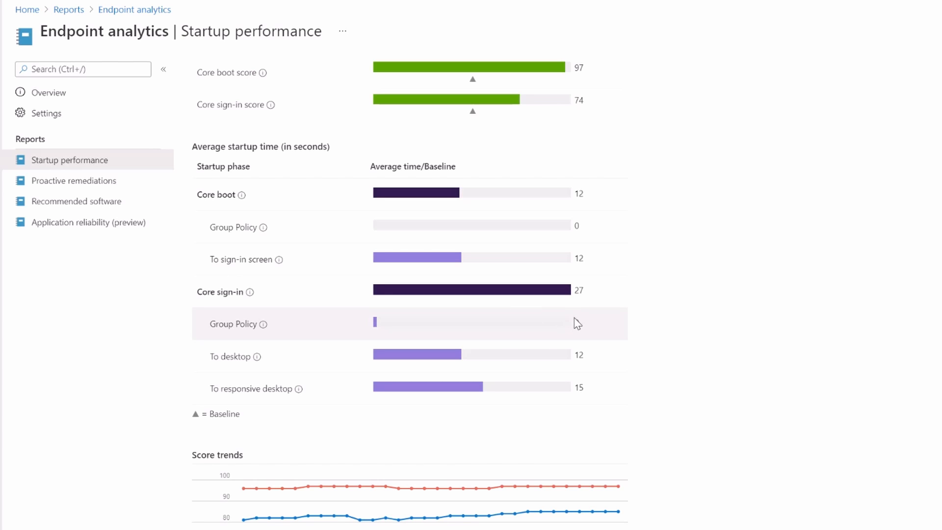
{"action": "mouse_move", "coordinate": [527, 335]}
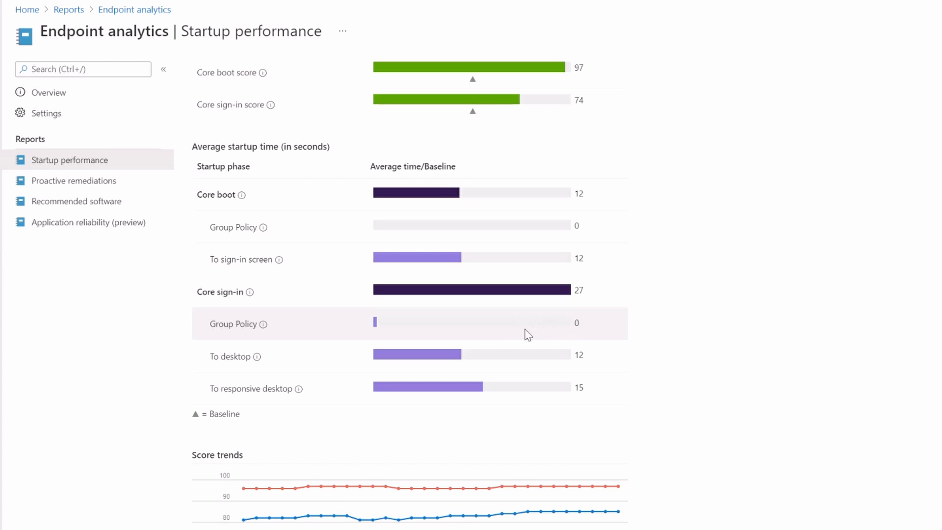
{"action": "mouse_move", "coordinate": [342, 202]}
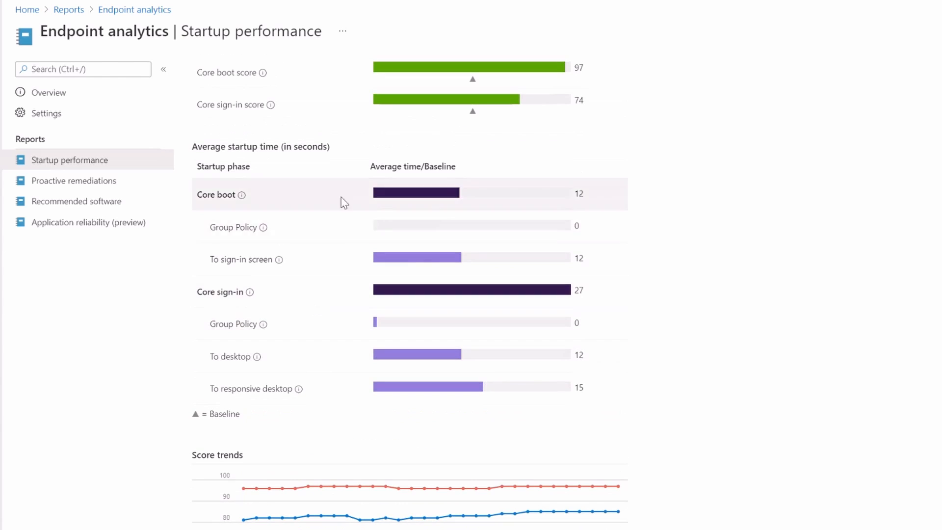
{"action": "mouse_move", "coordinate": [361, 356]}
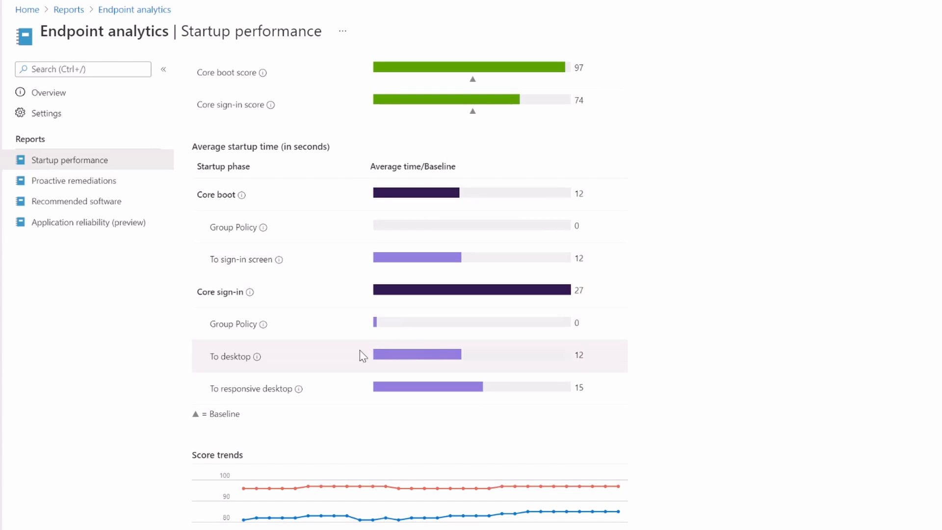
{"action": "mouse_move", "coordinate": [587, 215]}
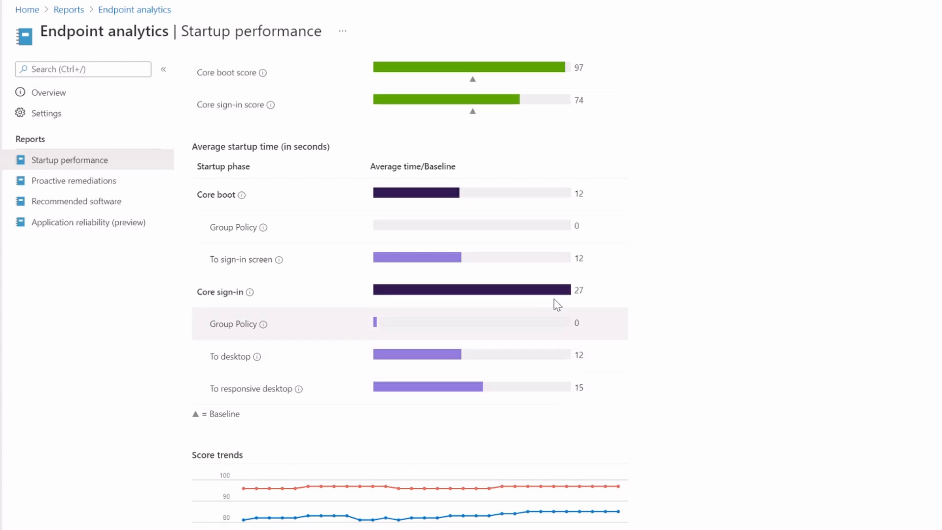
{"action": "mouse_move", "coordinate": [433, 390]}
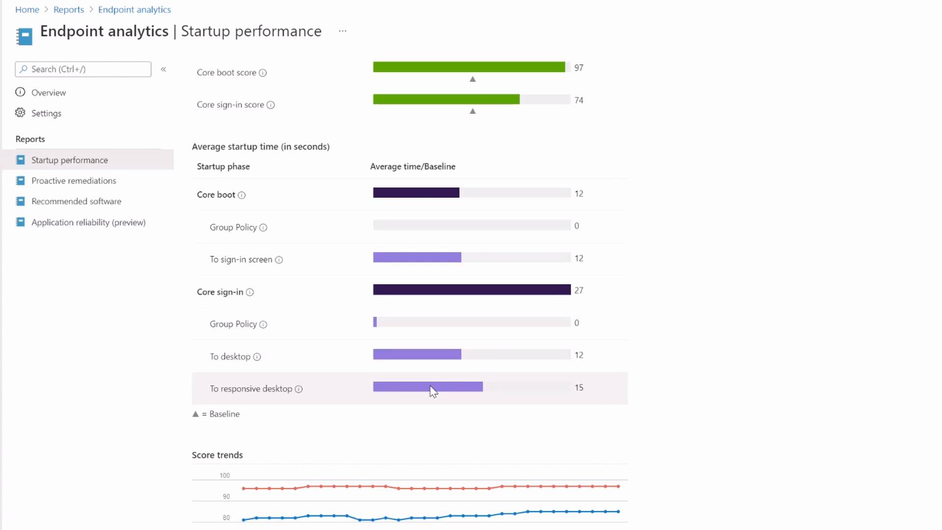
{"action": "mouse_move", "coordinate": [582, 378]}
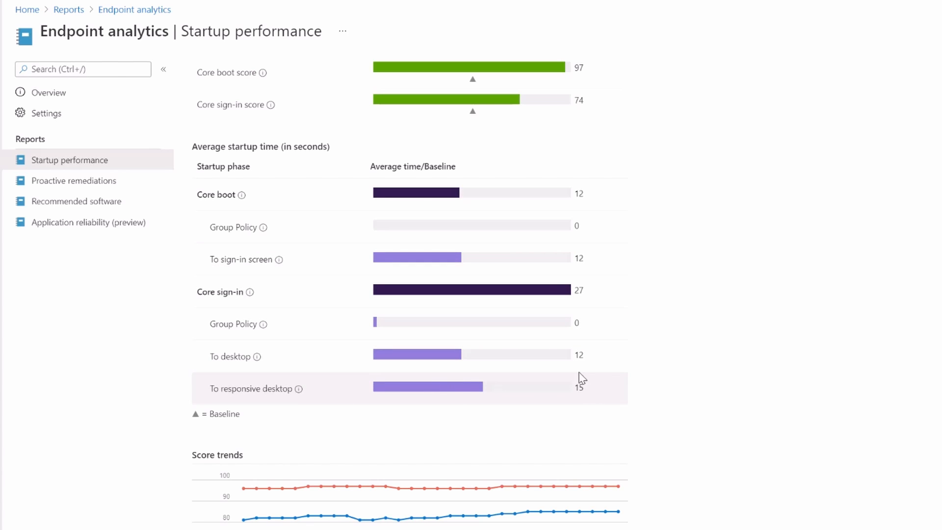
{"action": "mouse_move", "coordinate": [575, 308]}
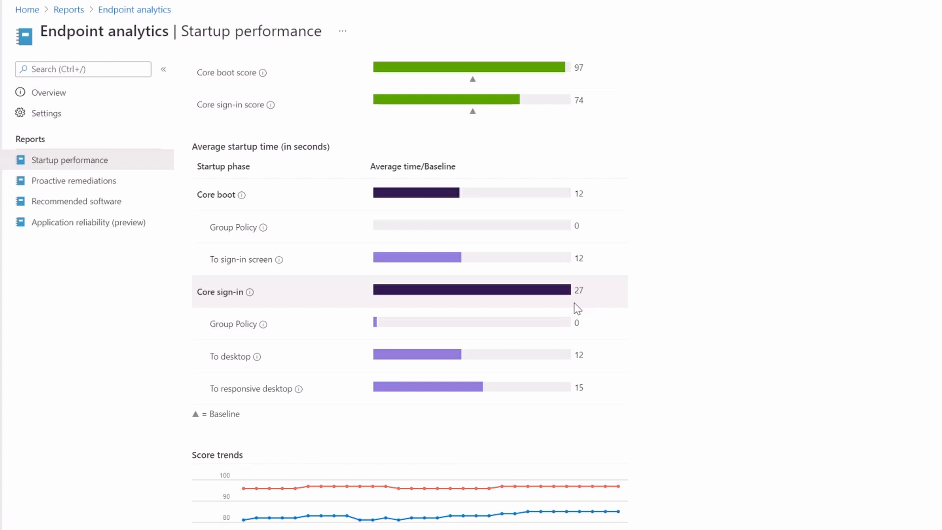
{"action": "mouse_move", "coordinate": [430, 276]}
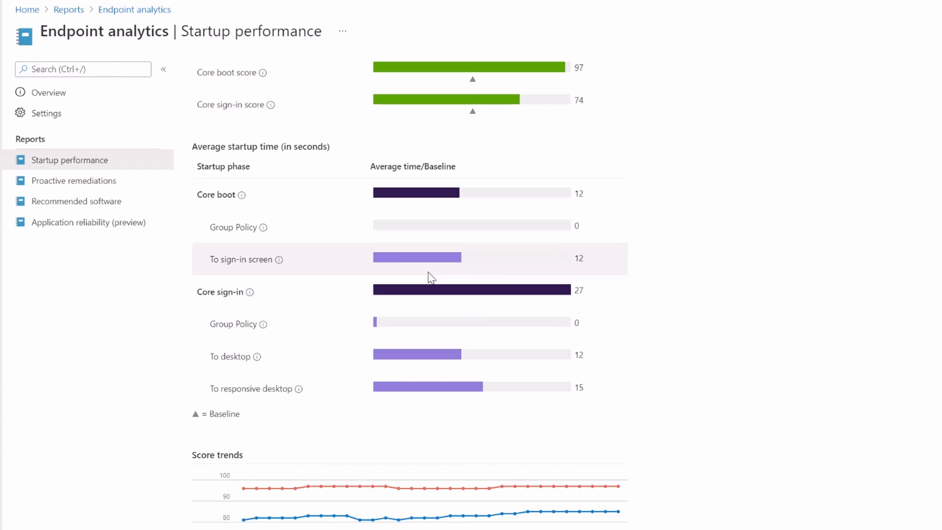
{"action": "mouse_move", "coordinate": [371, 287]}
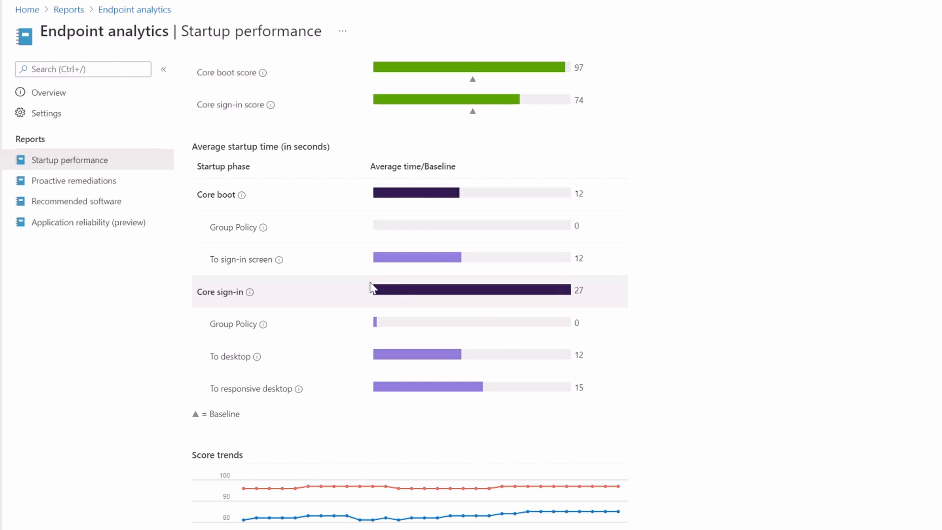
Scroll down to the Score trends chart, then back up to the top
{"action": "scroll", "scroll_direction": "down", "scroll_amount": 3}
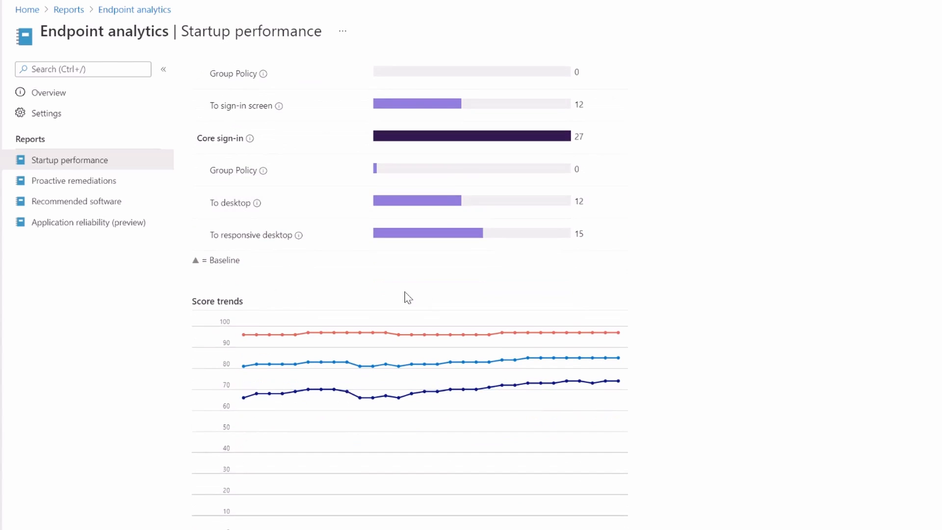
{"action": "scroll", "scroll_direction": "down", "scroll_amount": 3}
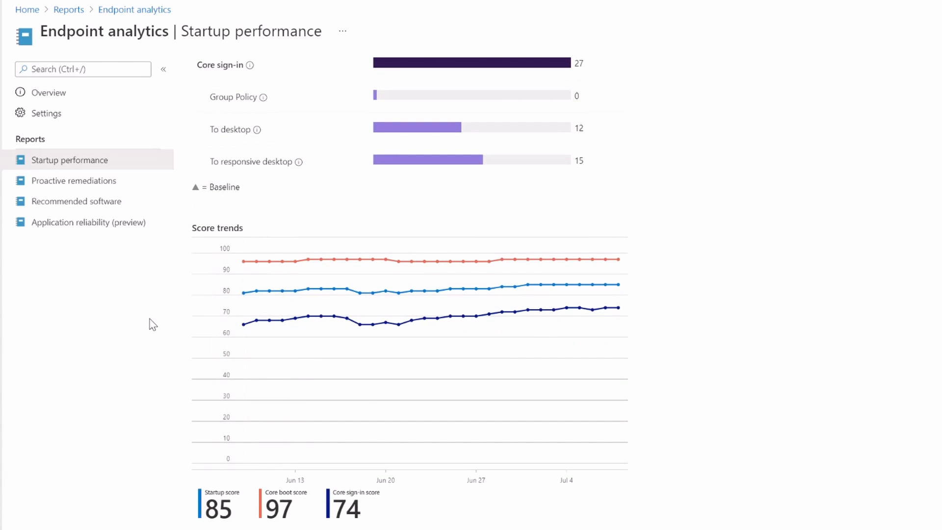
{"action": "mouse_move", "coordinate": [256, 299]}
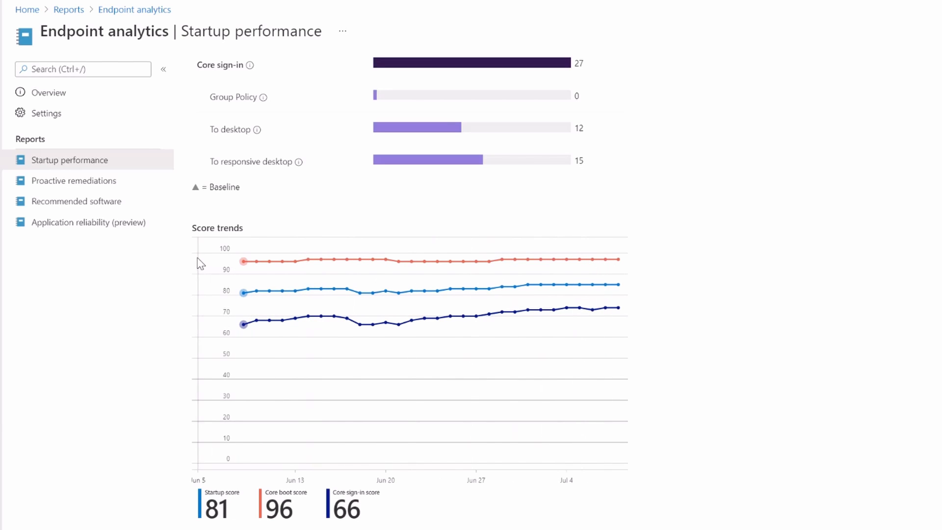
{"action": "scroll", "scroll_direction": "up", "scroll_amount": 3}
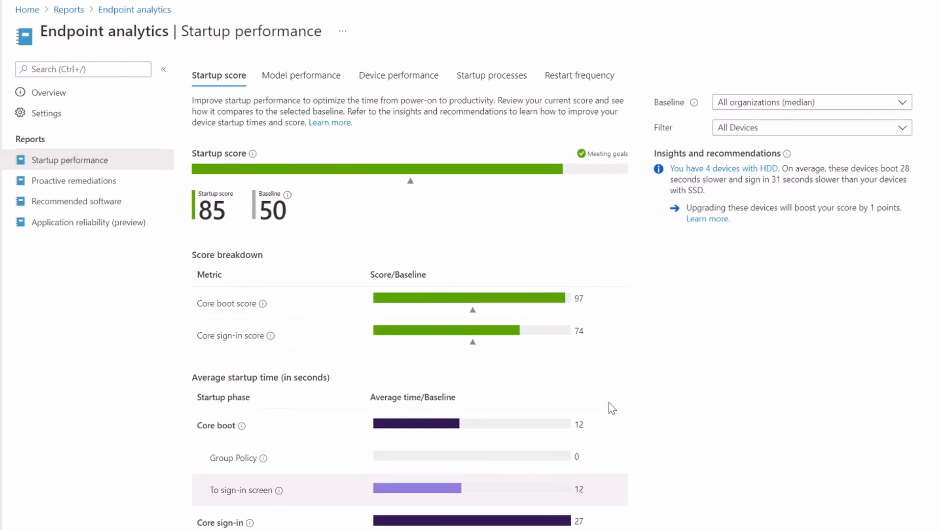
{"action": "mouse_move", "coordinate": [687, 80]}
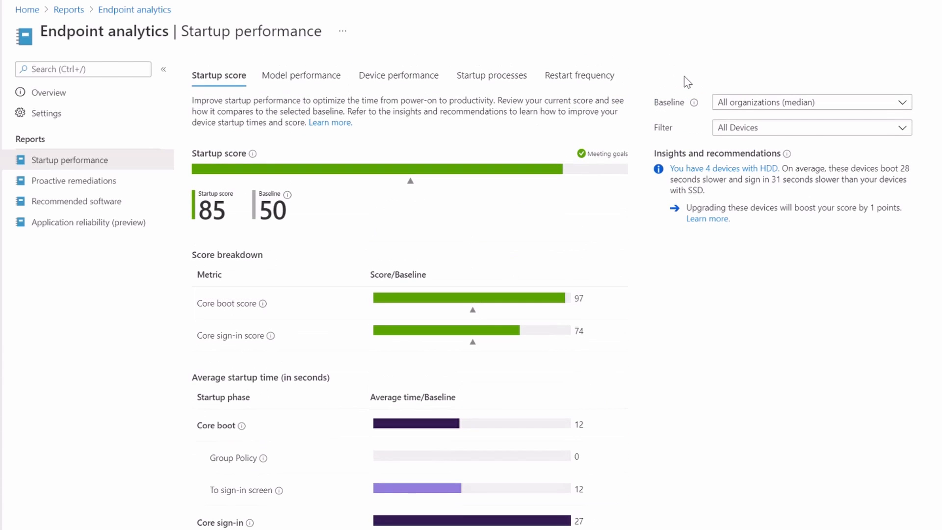
{"action": "mouse_move", "coordinate": [750, 176]}
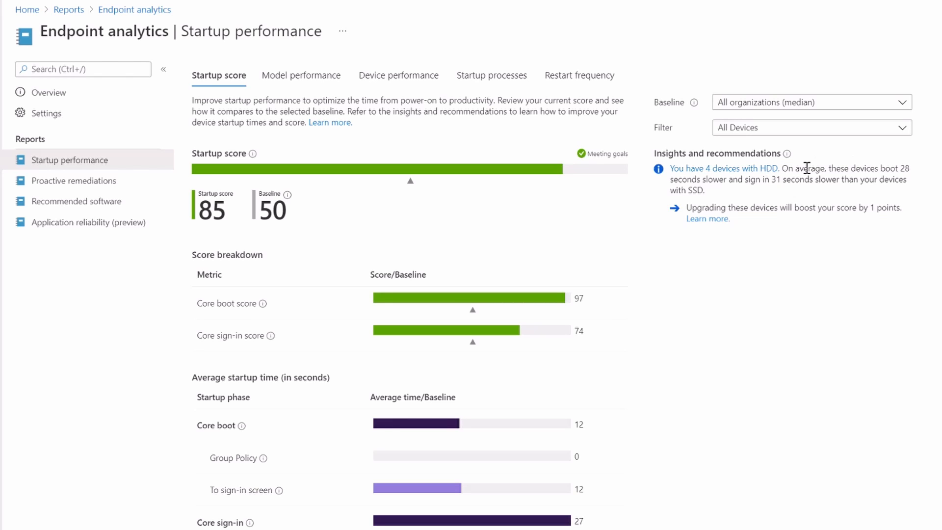
{"action": "mouse_move", "coordinate": [924, 163]}
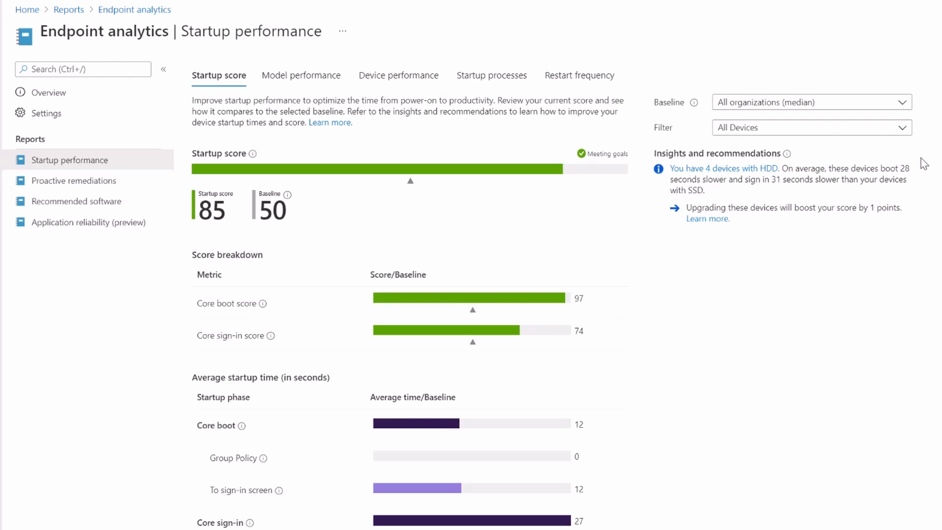
{"action": "mouse_move", "coordinate": [907, 178]}
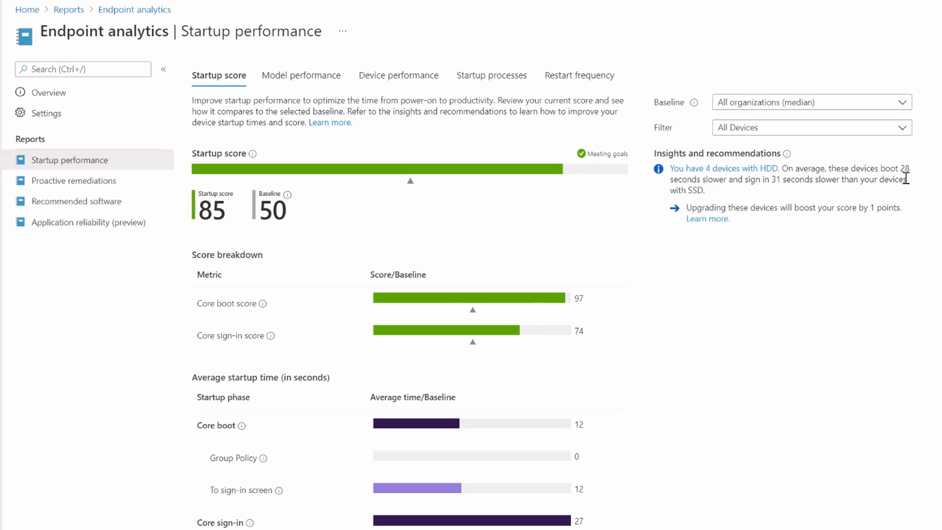
{"action": "mouse_move", "coordinate": [759, 191]}
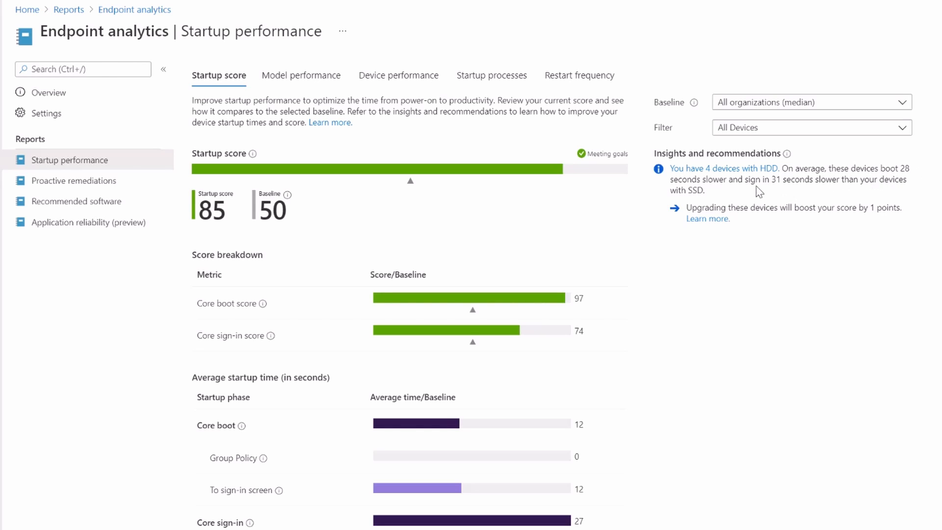
{"action": "mouse_move", "coordinate": [784, 180]}
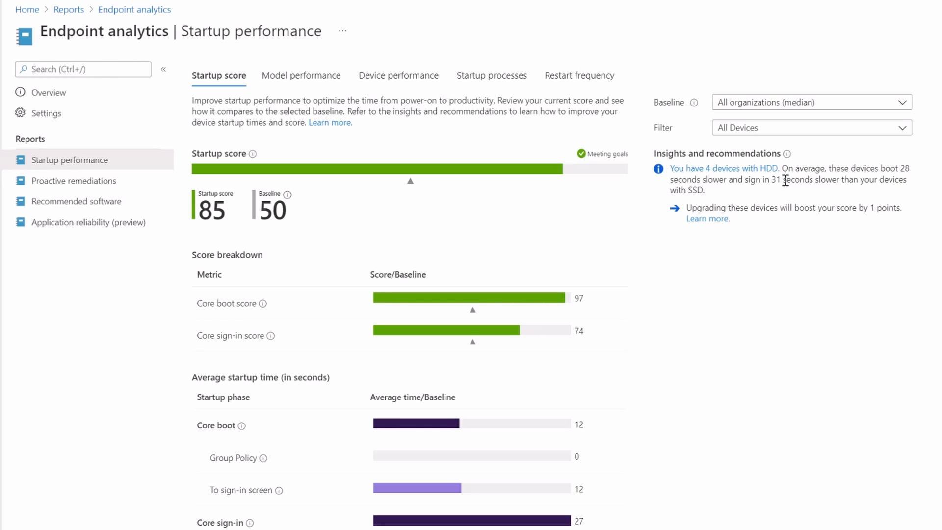
{"action": "mouse_move", "coordinate": [707, 183]}
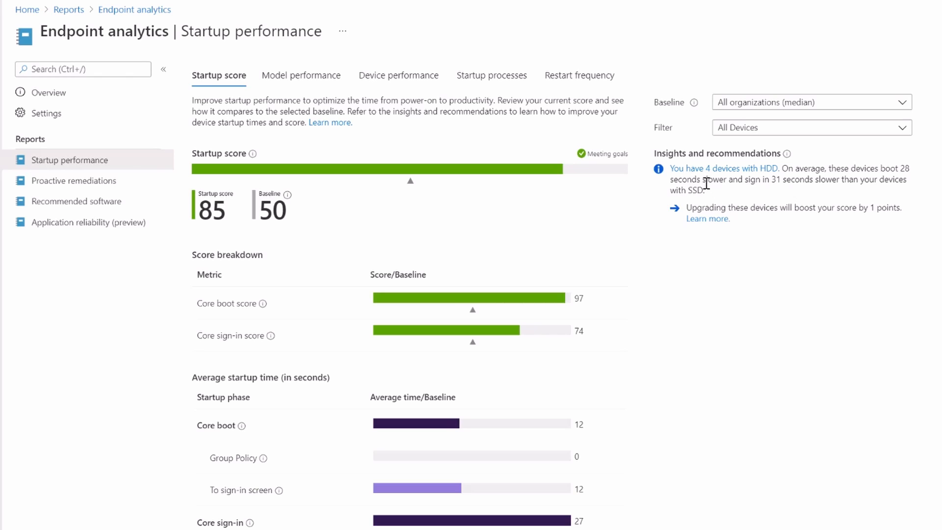
{"action": "mouse_move", "coordinate": [714, 171]}
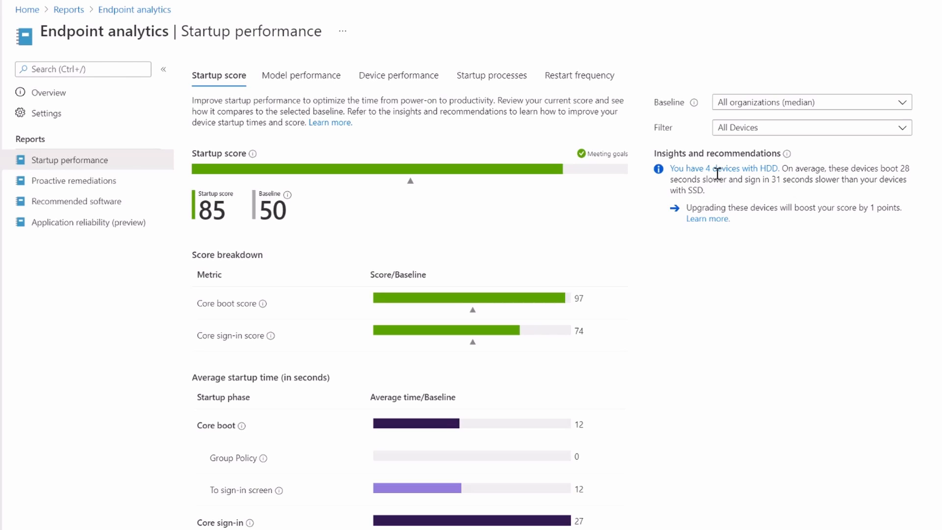
{"action": "mouse_move", "coordinate": [644, 180]}
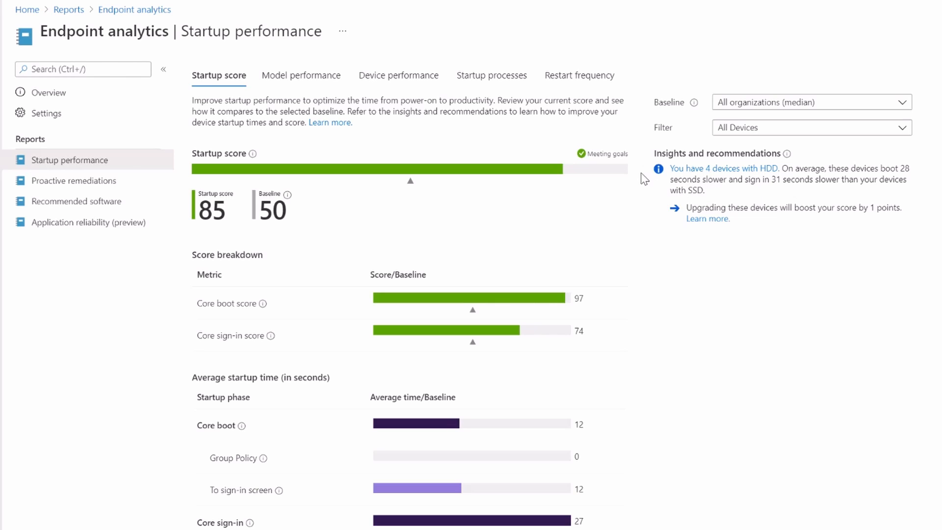
{"action": "mouse_move", "coordinate": [632, 187]}
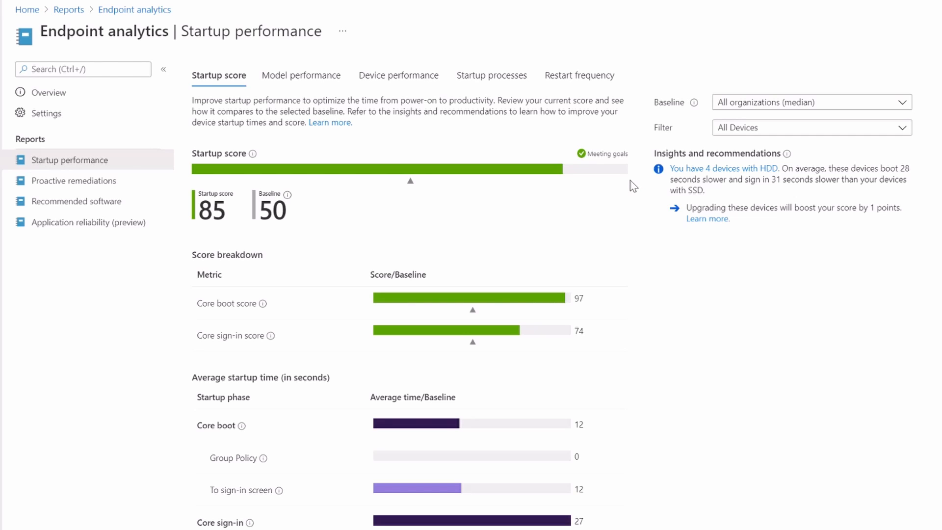
Open Model performance, listing the HP ProDesk 400 G5 MT and ProBook 450 G6
{"action": "left_click", "coordinate": [301, 75]}
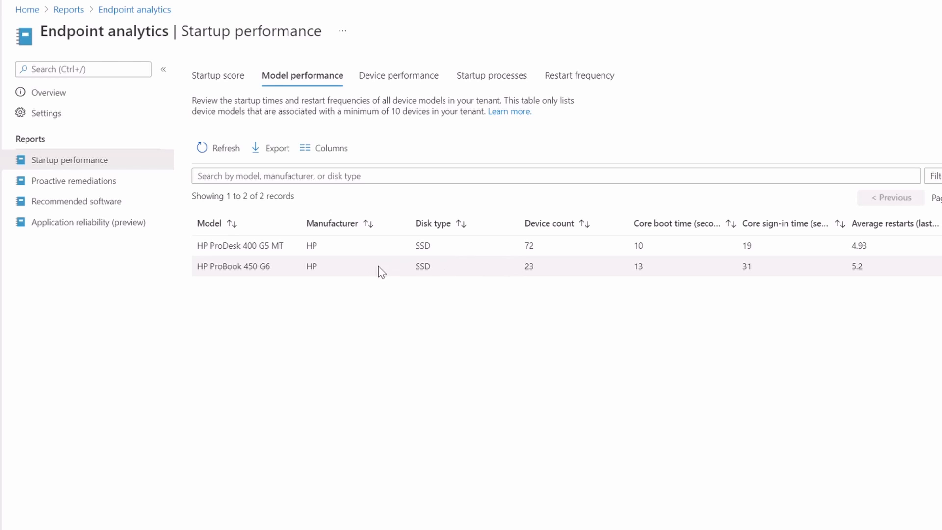
{"action": "mouse_move", "coordinate": [582, 246]}
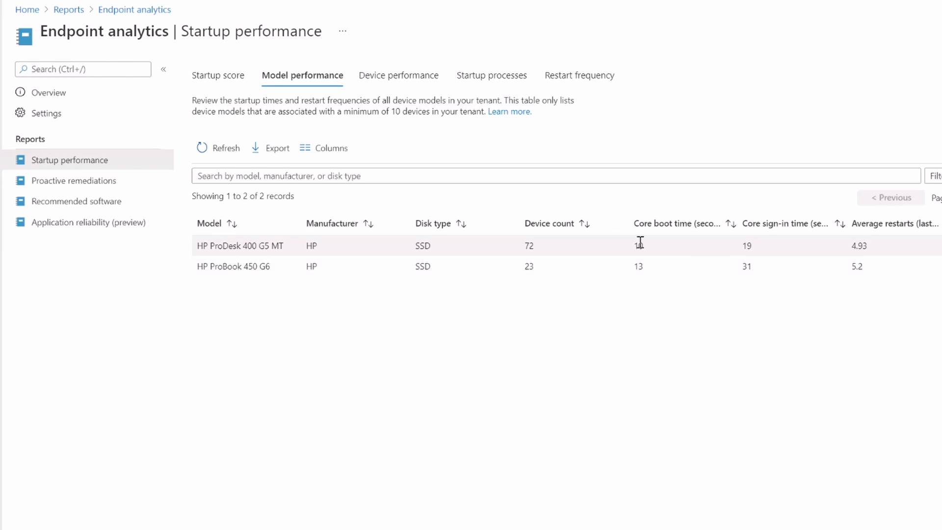
{"action": "mouse_move", "coordinate": [405, 84]}
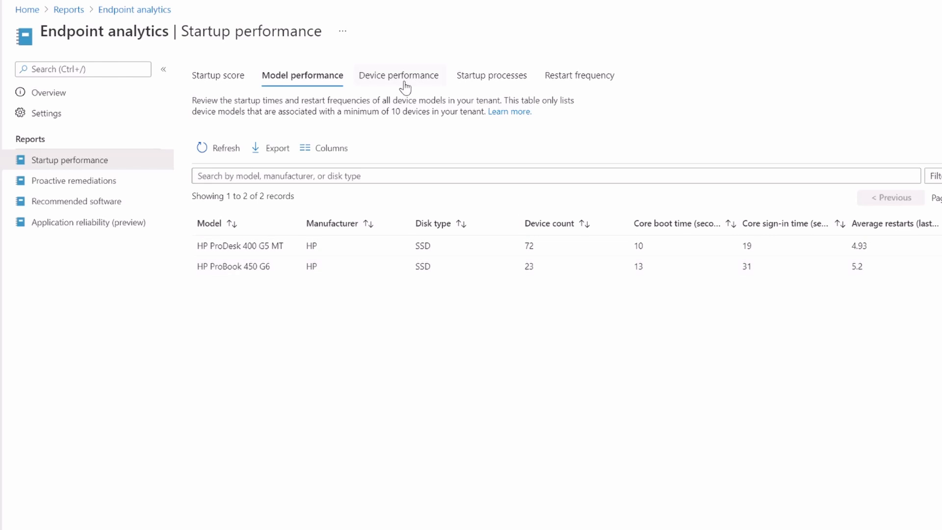
Switch from Model performance to the Device performance tab listing 128 devices
{"action": "left_click", "coordinate": [399, 75]}
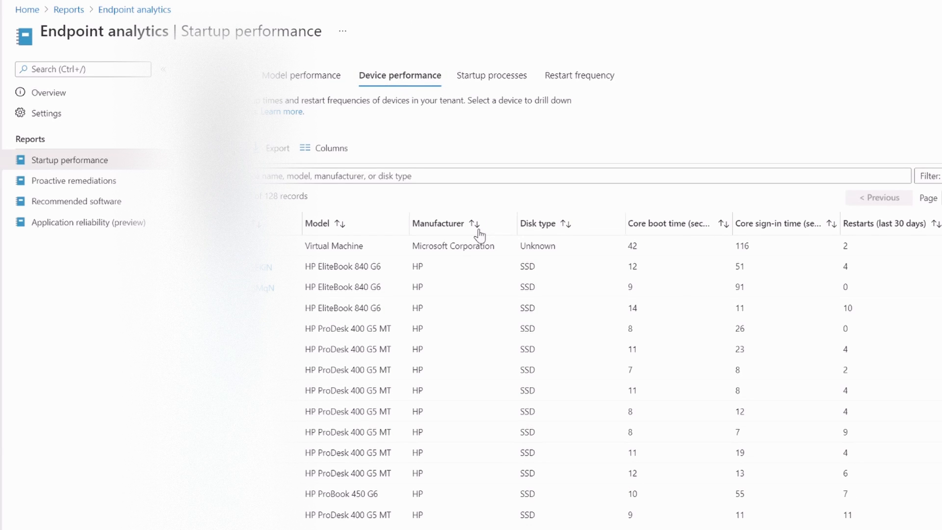
{"action": "mouse_move", "coordinate": [619, 396]}
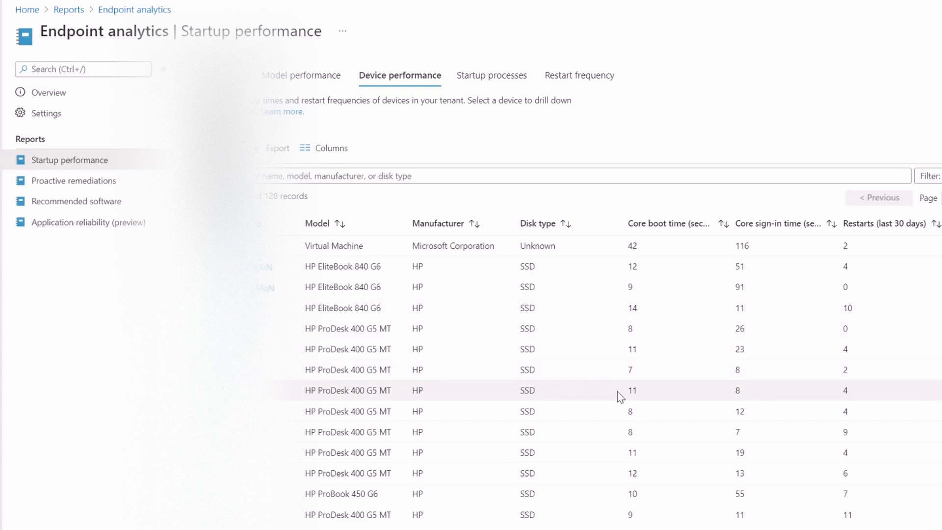
Scroll the 128-device performance list, then move to the Startup processes tab
{"action": "scroll", "scroll_direction": "down", "scroll_amount": 3}
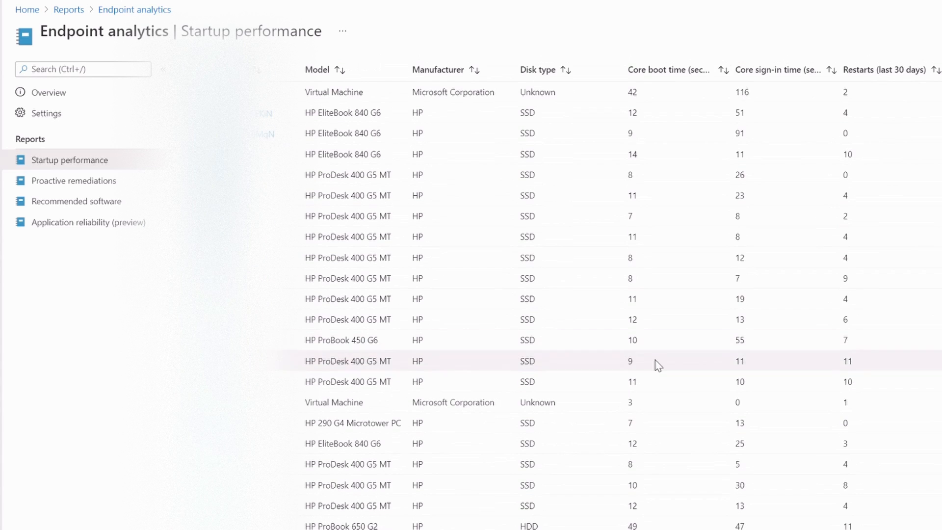
{"action": "scroll", "scroll_direction": "down", "scroll_amount": 3}
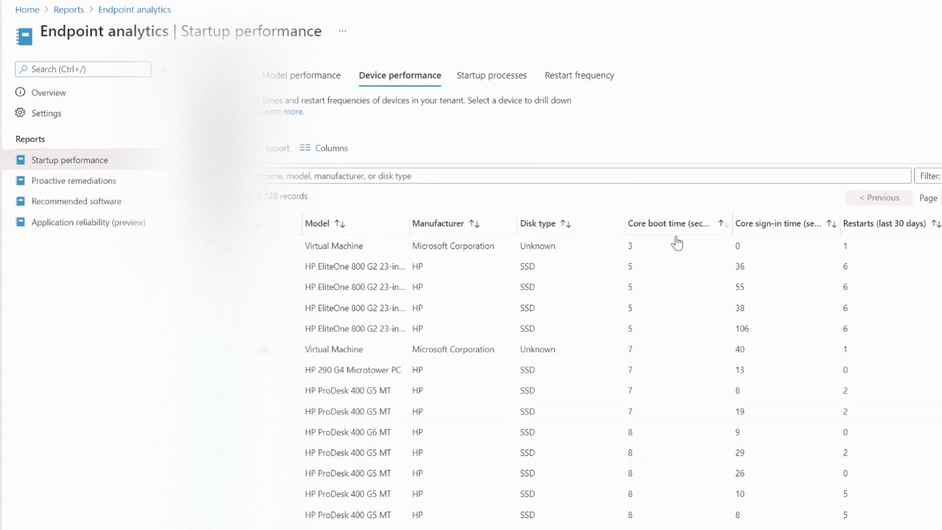
{"action": "mouse_move", "coordinate": [667, 383]}
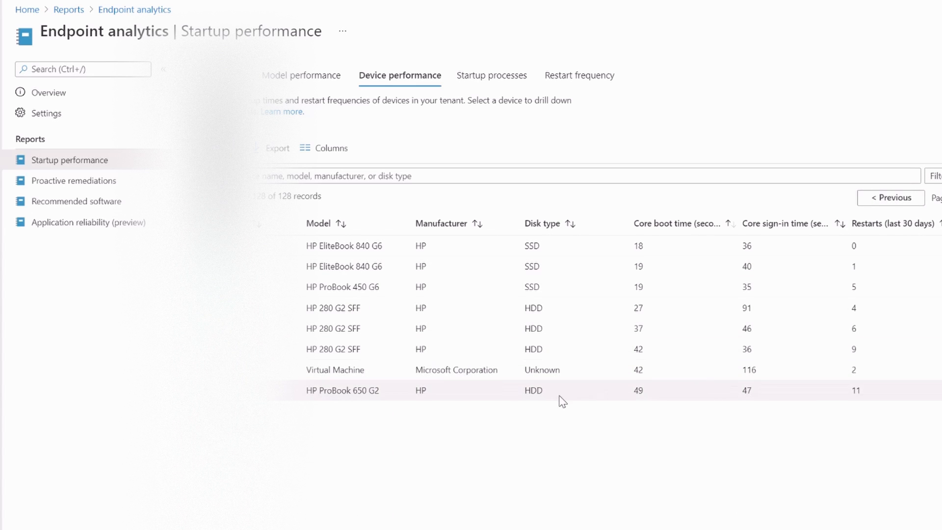
{"action": "mouse_move", "coordinate": [592, 393]}
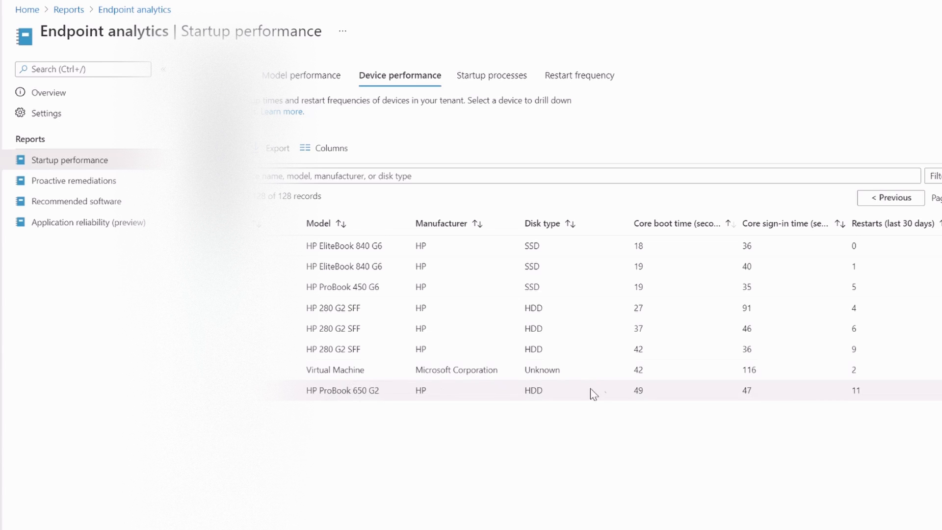
{"action": "mouse_move", "coordinate": [699, 386]}
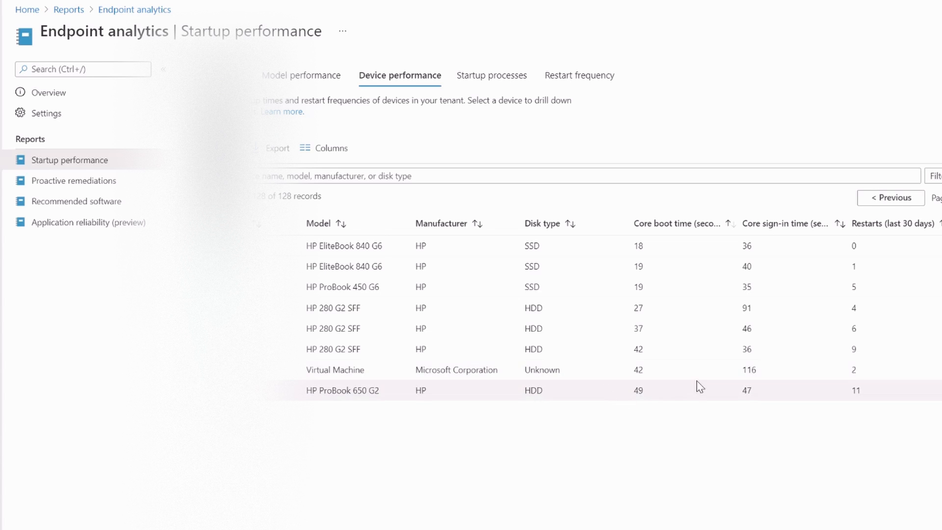
{"action": "mouse_move", "coordinate": [648, 396]}
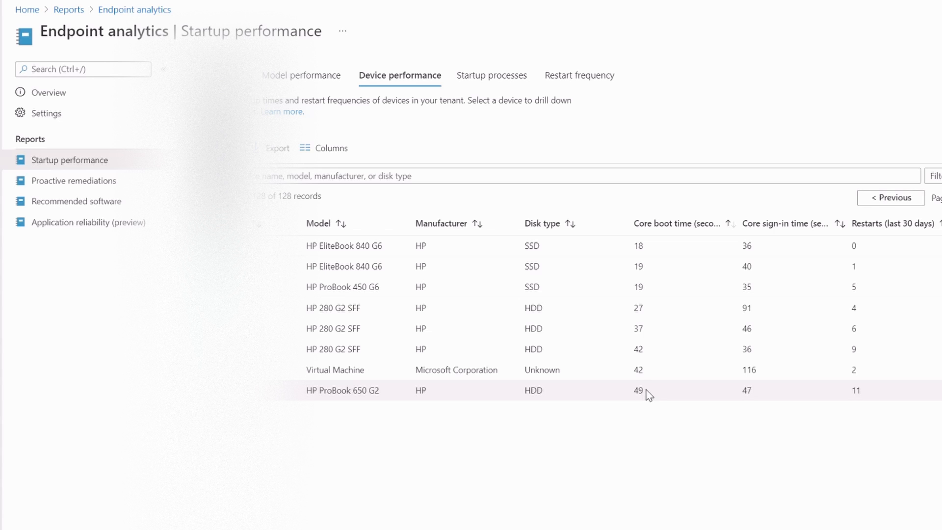
{"action": "mouse_move", "coordinate": [679, 356]}
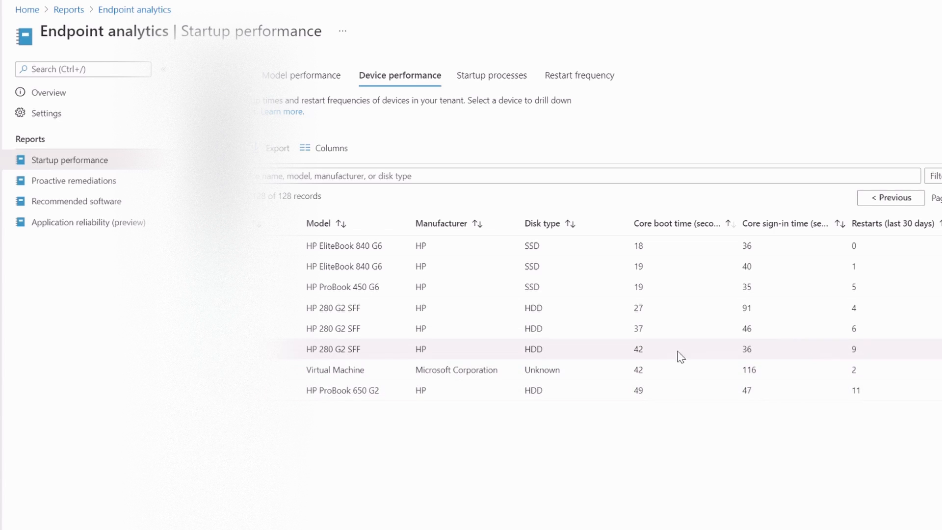
{"action": "mouse_move", "coordinate": [752, 413]}
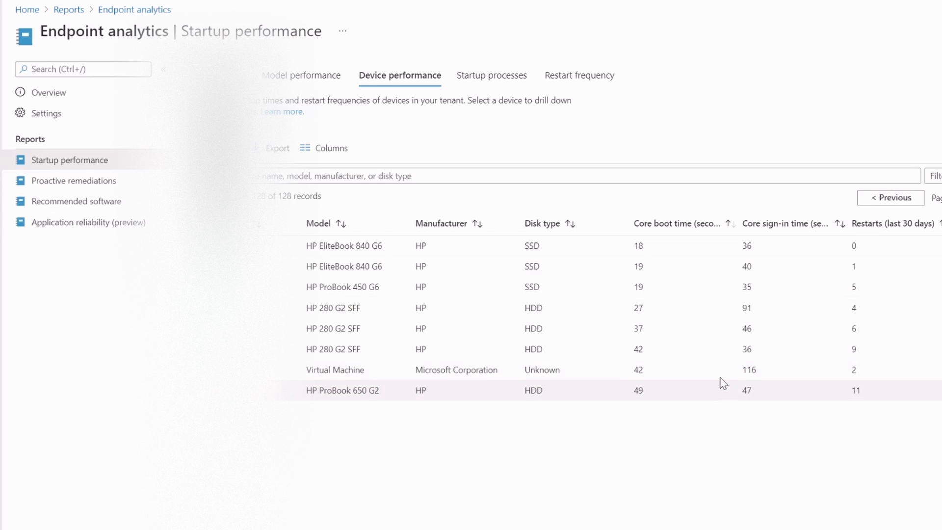
{"action": "mouse_move", "coordinate": [455, 348]}
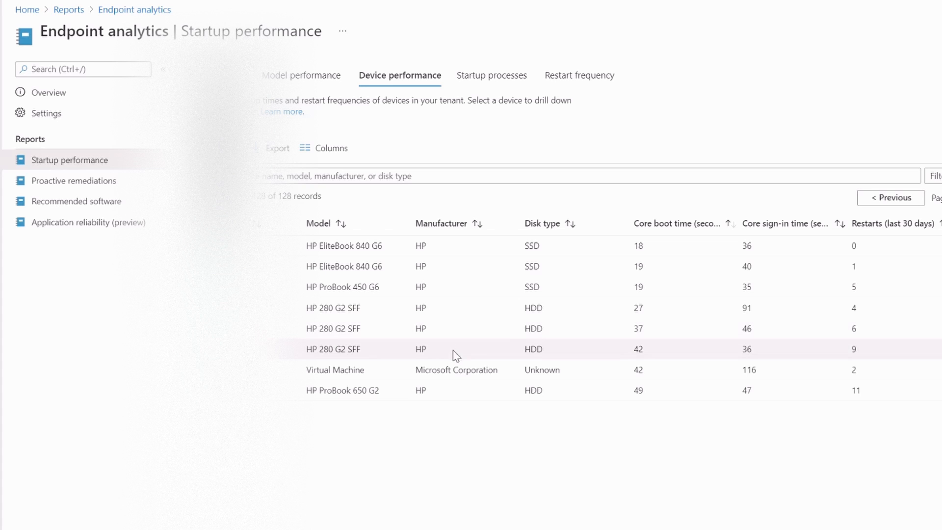
{"action": "mouse_move", "coordinate": [492, 75]}
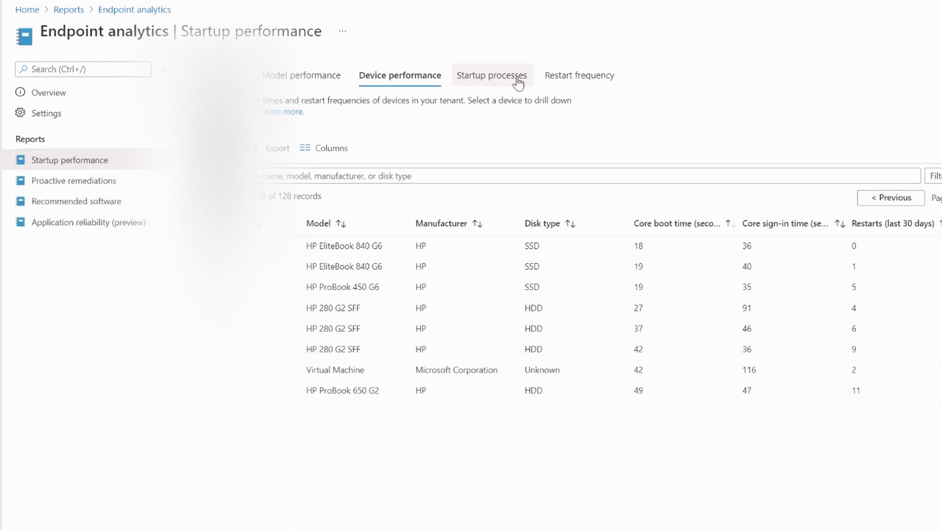
{"action": "left_click", "coordinate": [580, 75]}
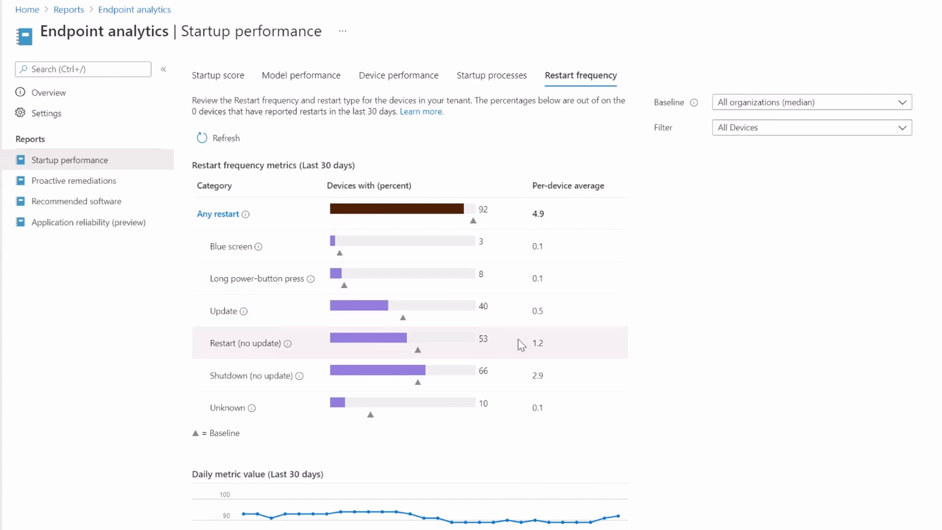
{"action": "mouse_move", "coordinate": [444, 262]}
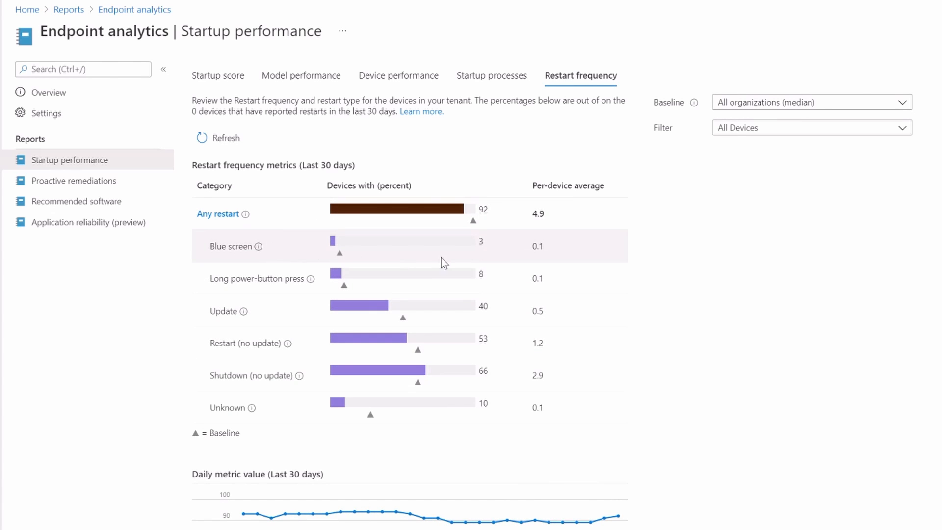
{"action": "mouse_move", "coordinate": [493, 260]}
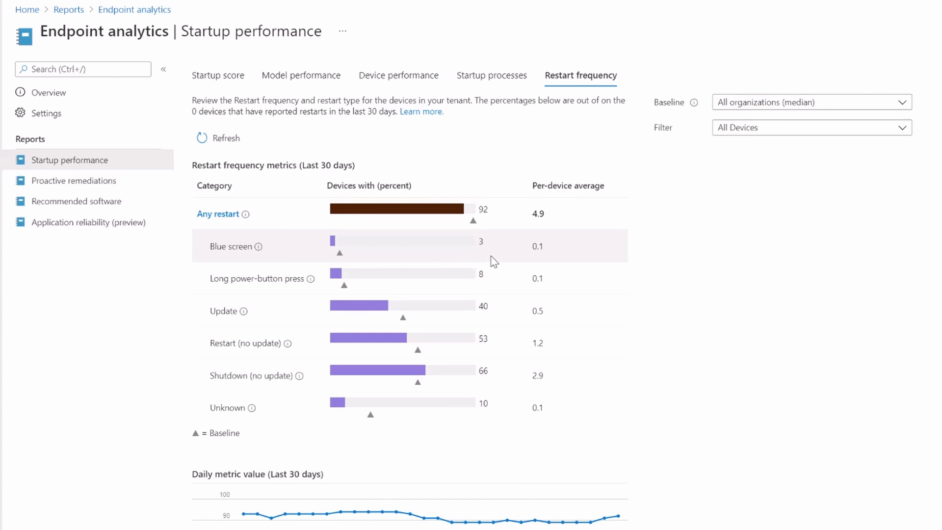
{"action": "mouse_move", "coordinate": [369, 239]}
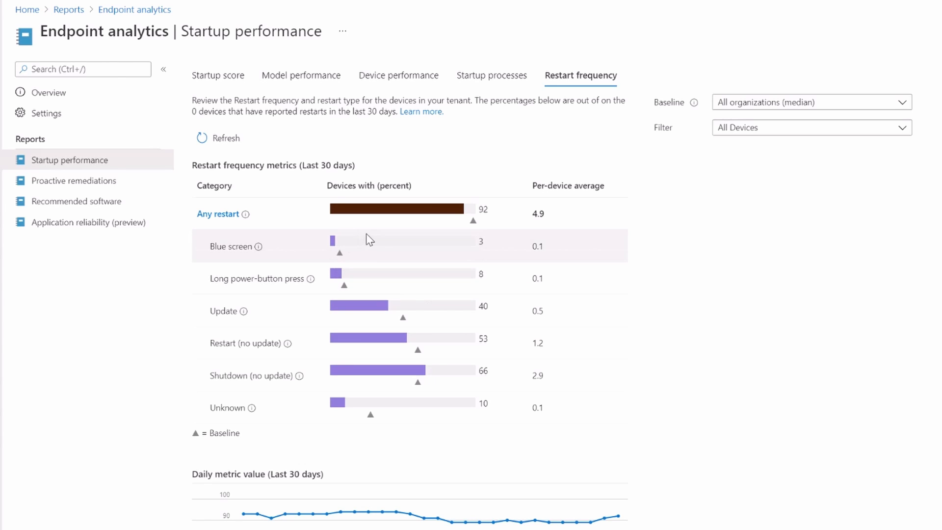
{"action": "mouse_move", "coordinate": [333, 278]}
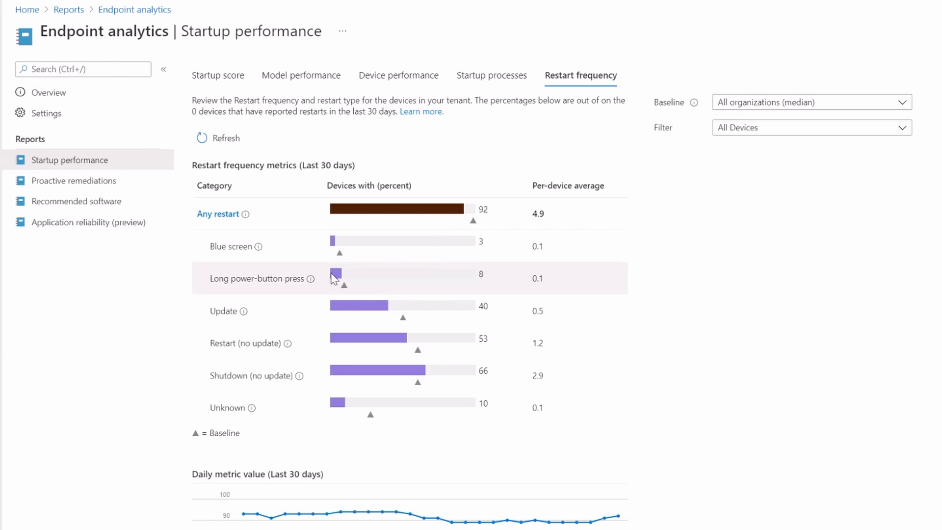
{"action": "mouse_move", "coordinate": [325, 361]}
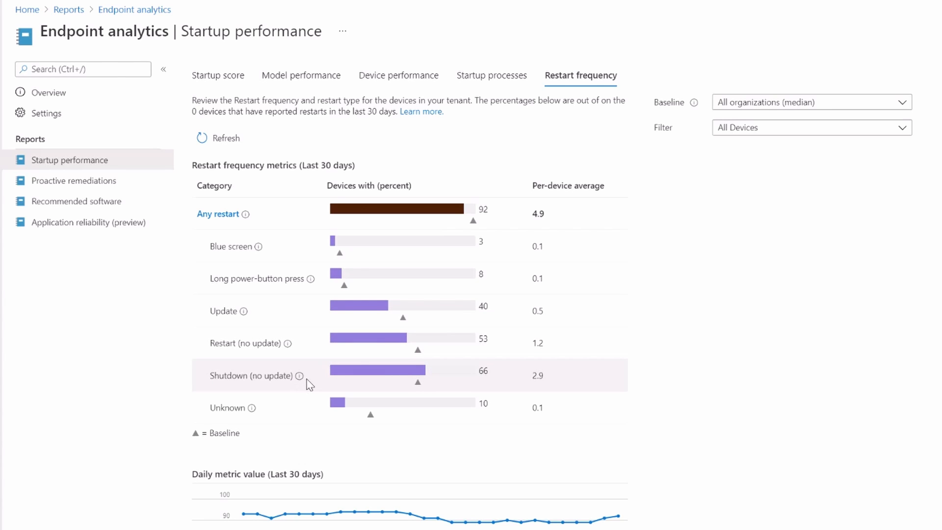
{"action": "mouse_move", "coordinate": [322, 410]}
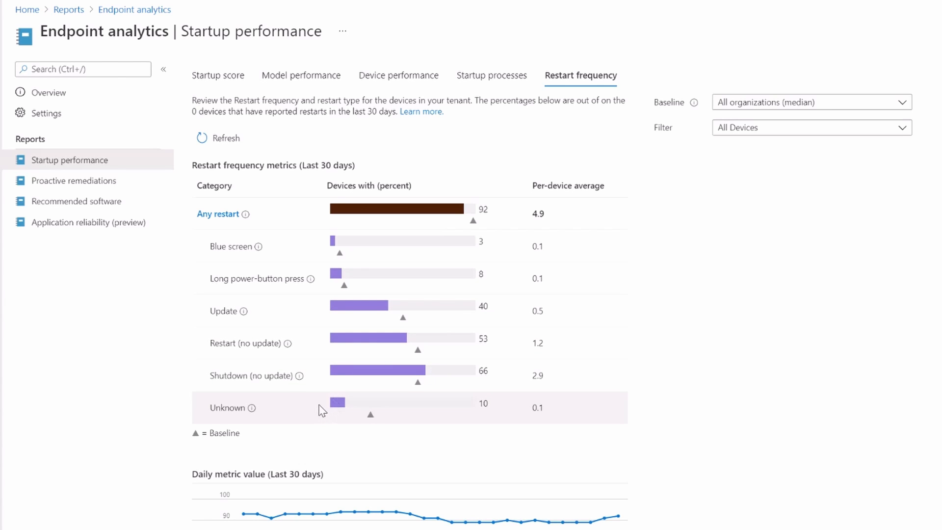
Review restart frequency figures (92% restarted, average 4.9), then open Proactive remediations
{"action": "scroll", "scroll_direction": "down", "scroll_amount": 3}
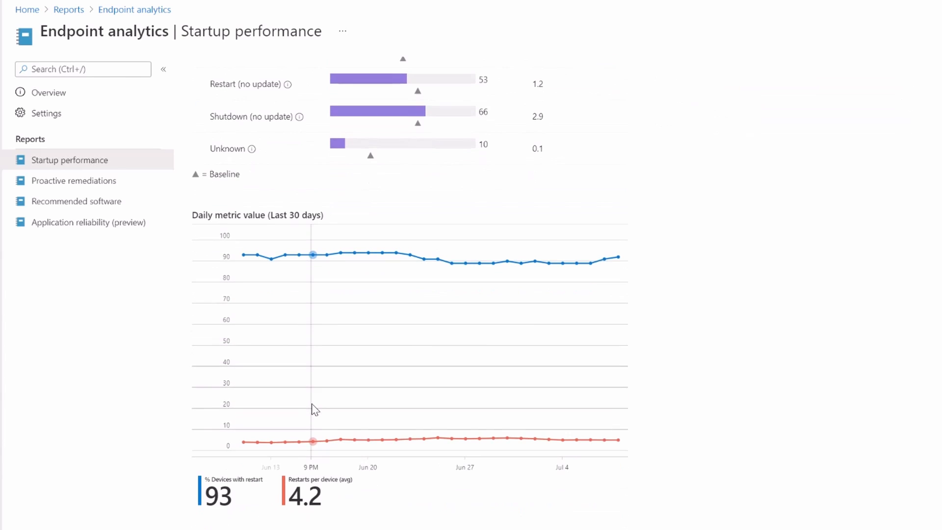
{"action": "scroll", "scroll_direction": "up", "scroll_amount": 3}
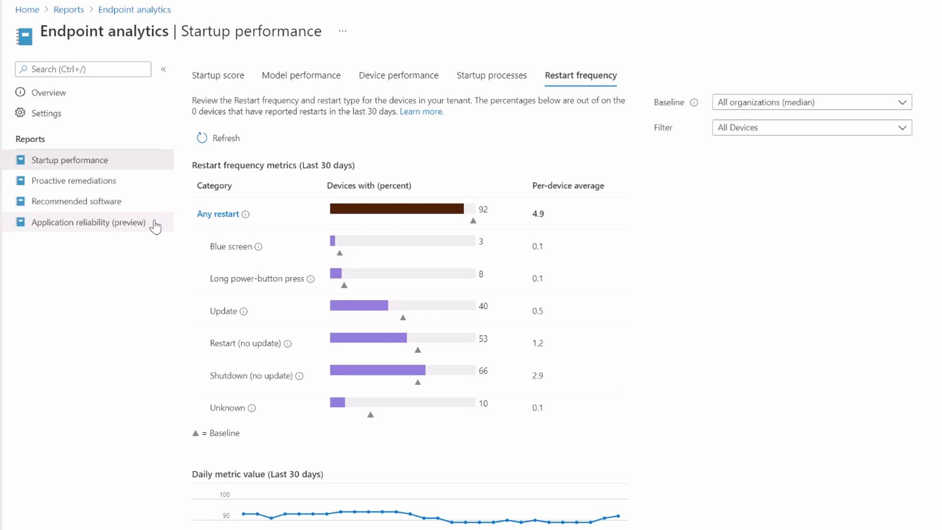
{"action": "mouse_move", "coordinate": [64, 63]}
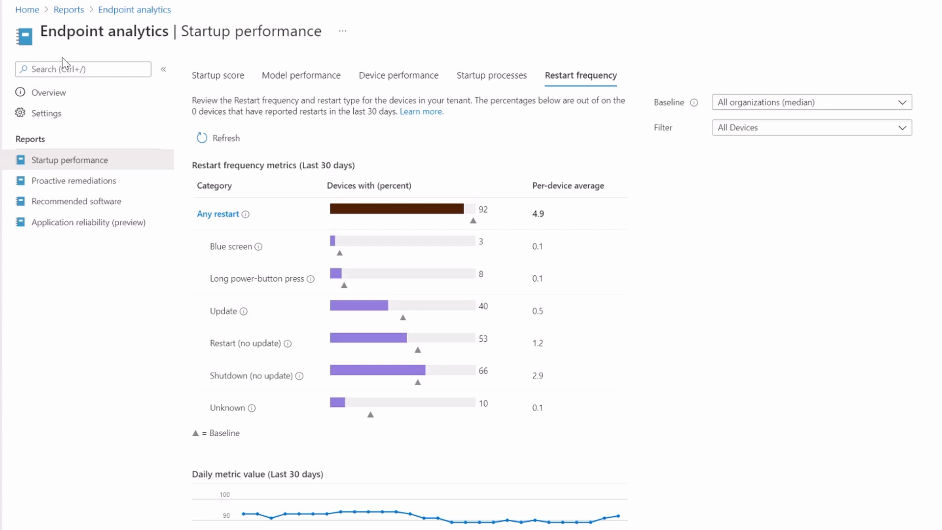
{"action": "mouse_move", "coordinate": [227, 246]}
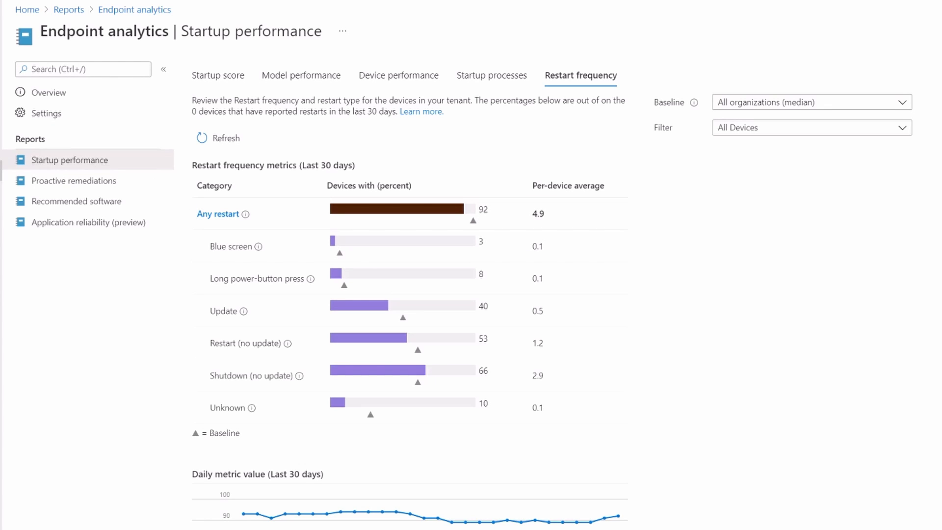
{"action": "mouse_move", "coordinate": [88, 180]}
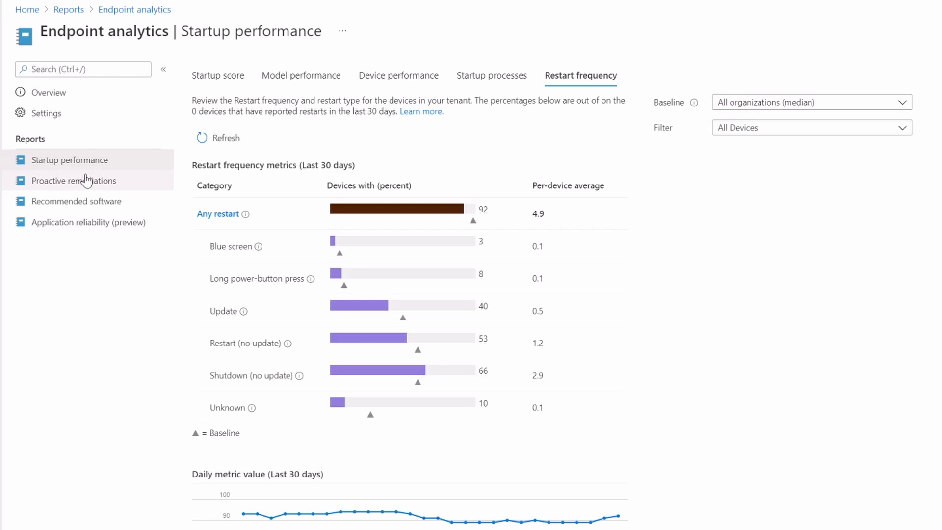
{"action": "left_click", "coordinate": [74, 180]}
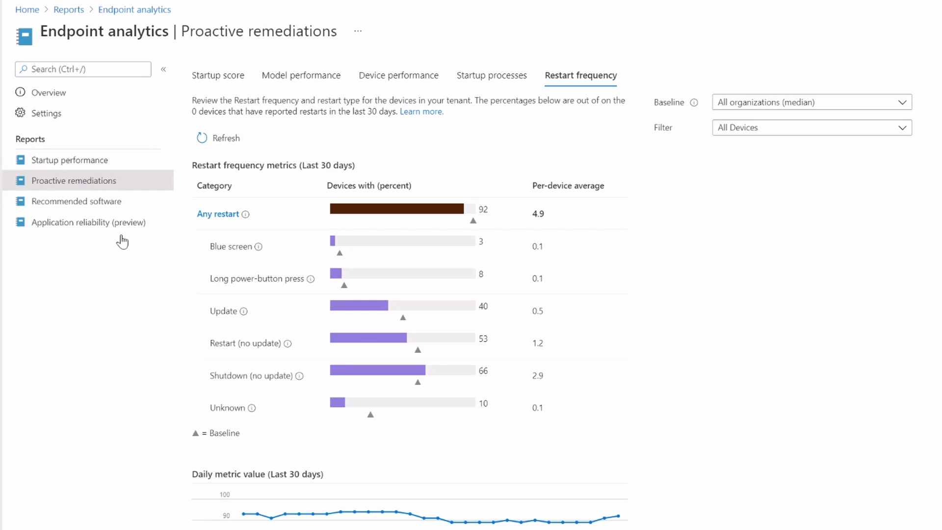
Check the two undeployed Microsoft script packages, then open Recommended software
{"action": "left_click", "coordinate": [73, 180]}
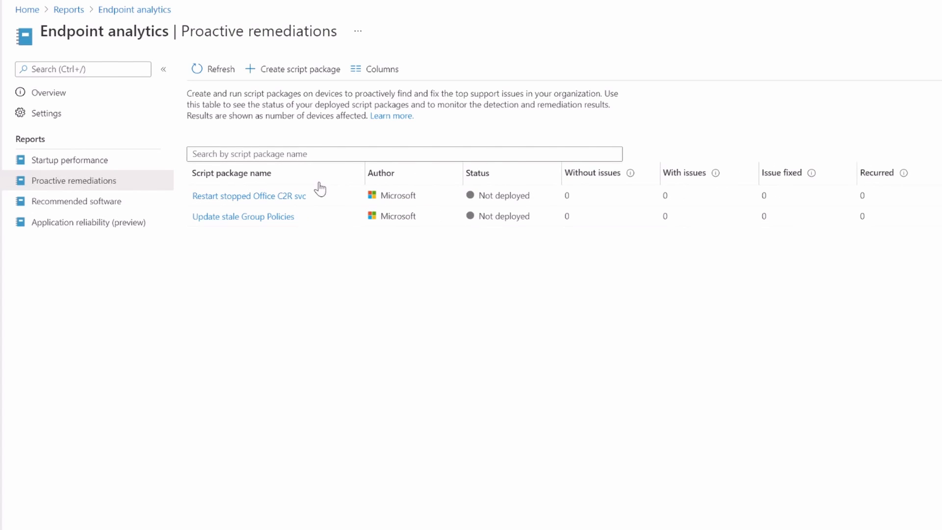
{"action": "mouse_move", "coordinate": [348, 58]}
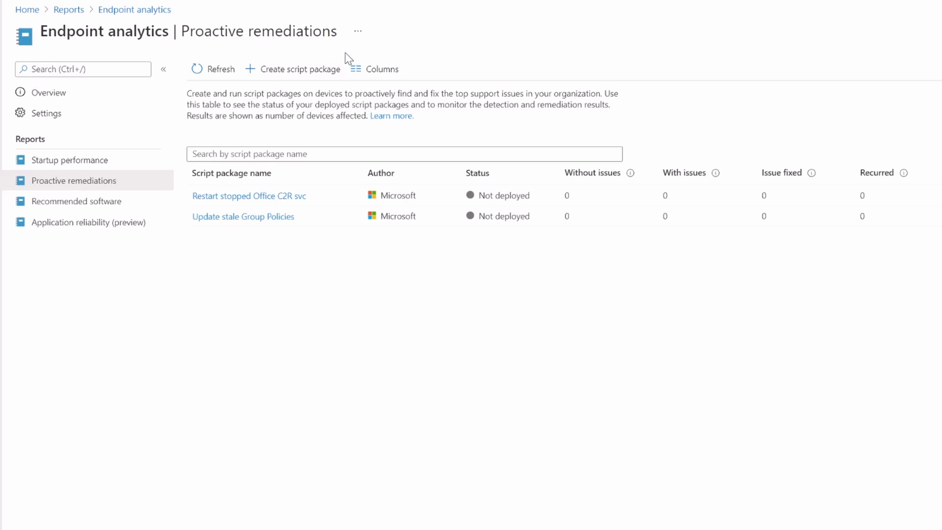
{"action": "mouse_move", "coordinate": [287, 303]}
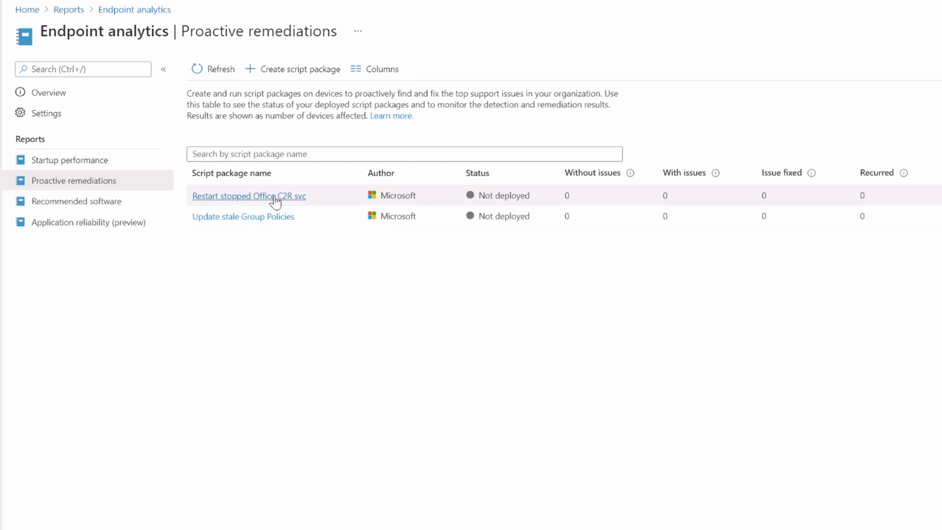
{"action": "mouse_move", "coordinate": [247, 198]}
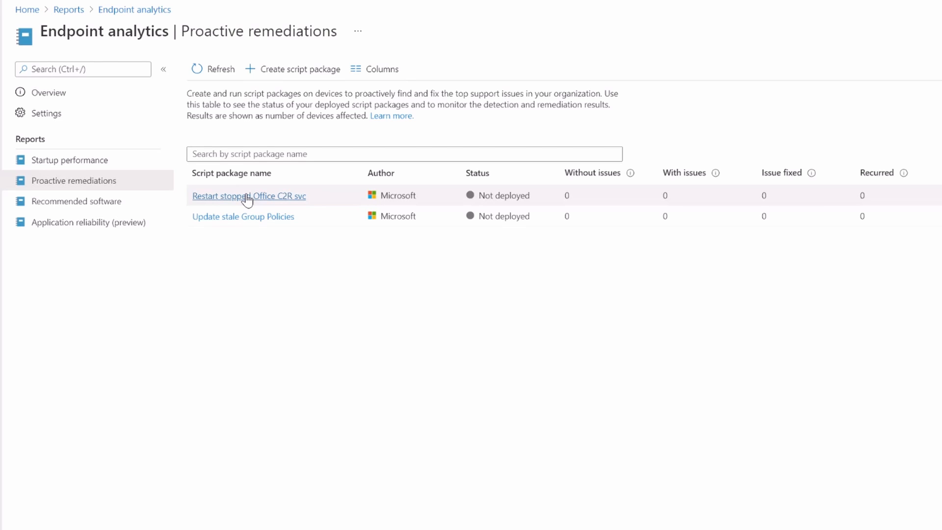
{"action": "mouse_move", "coordinate": [235, 263]}
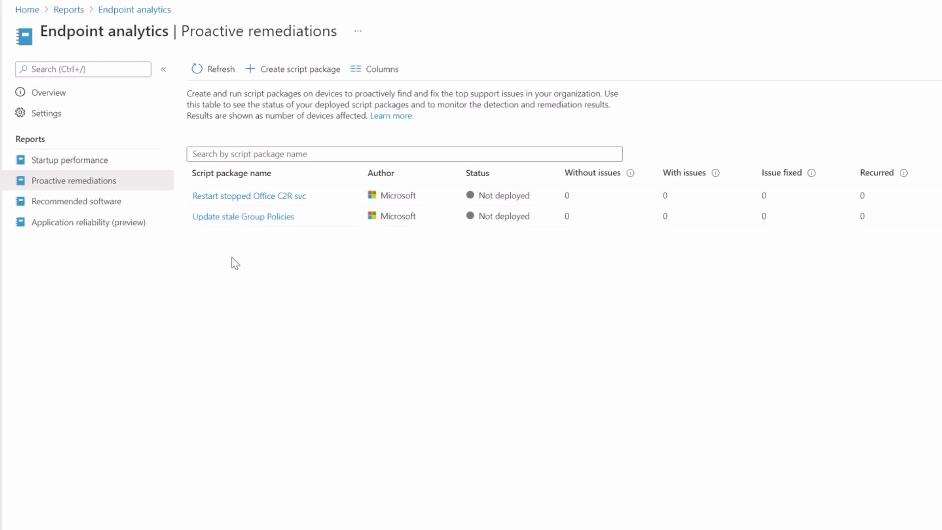
{"action": "mouse_move", "coordinate": [227, 209]}
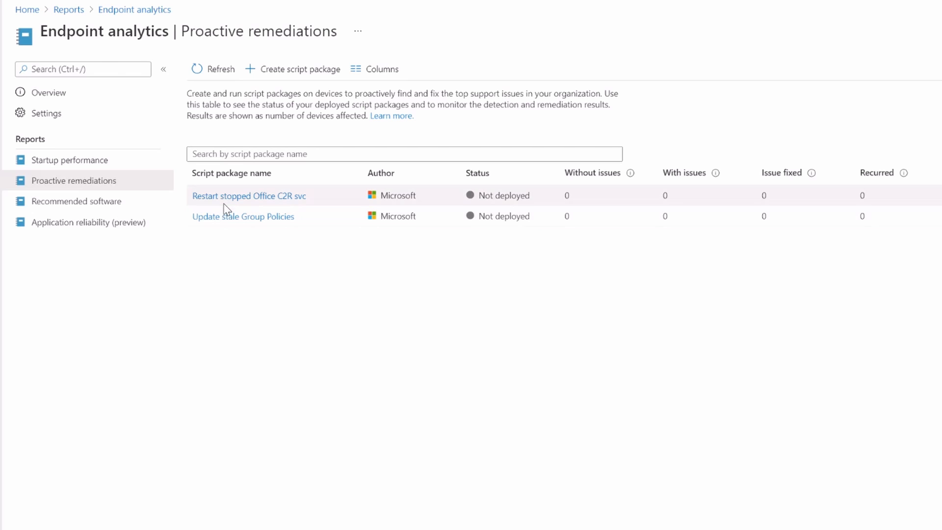
{"action": "left_click", "coordinate": [76, 201]}
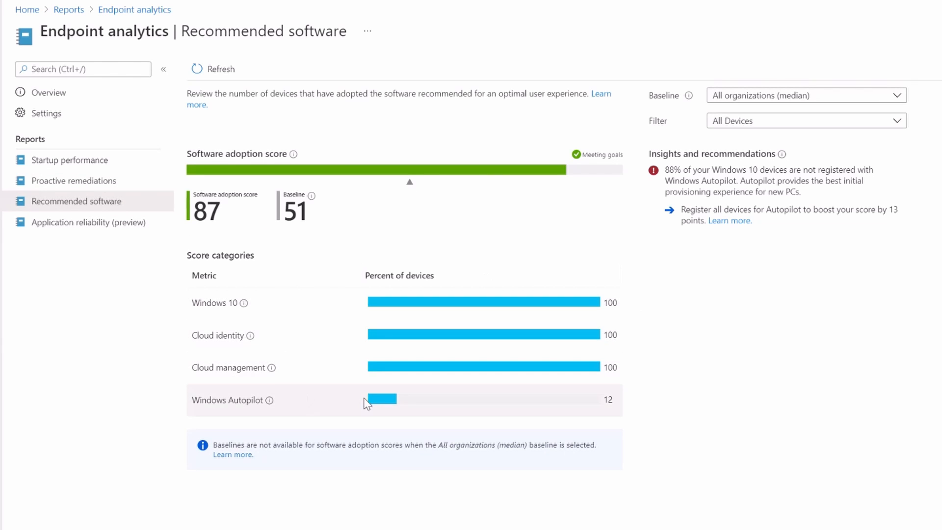
{"action": "mouse_move", "coordinate": [268, 311]}
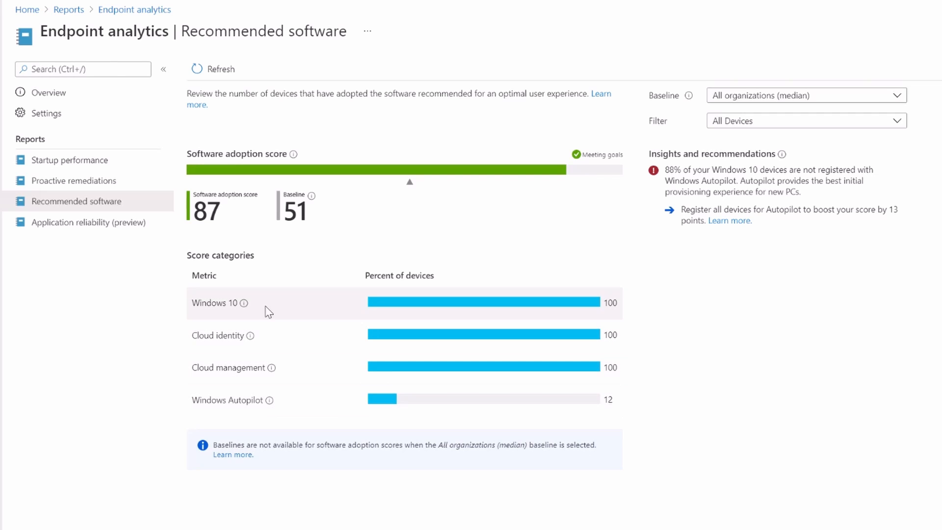
{"action": "mouse_move", "coordinate": [232, 305]}
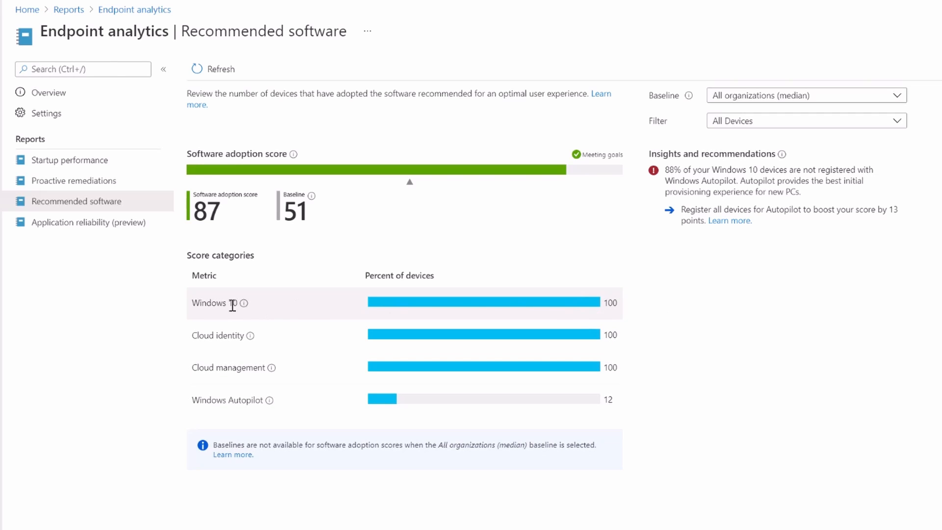
{"action": "mouse_move", "coordinate": [567, 303]}
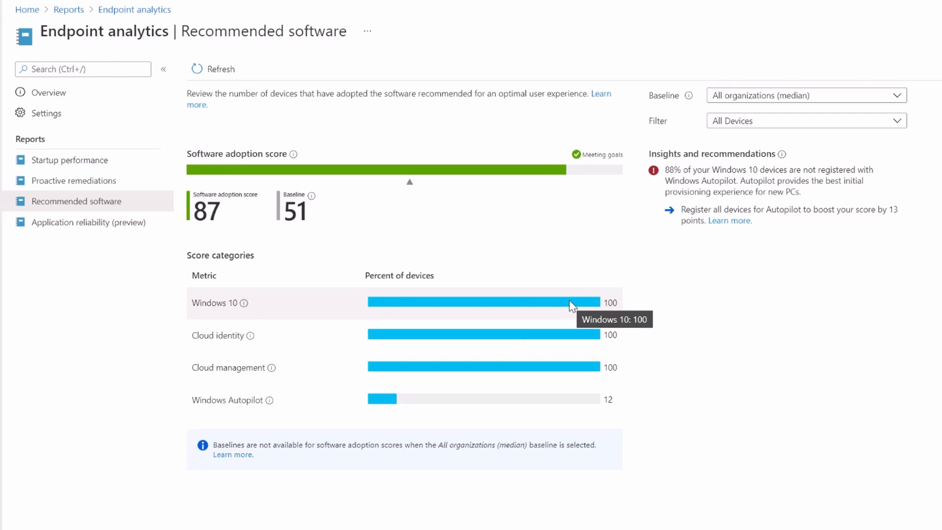
{"action": "mouse_move", "coordinate": [647, 294]}
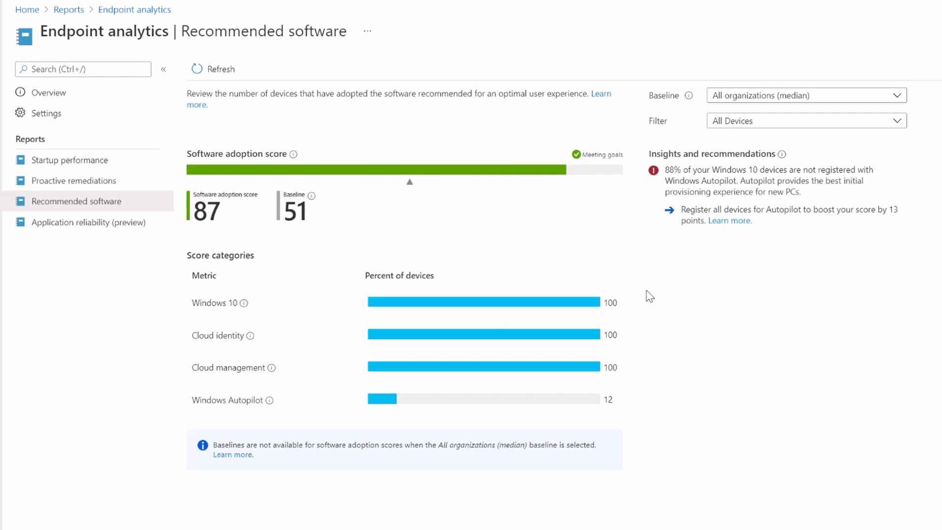
{"action": "mouse_move", "coordinate": [339, 350]}
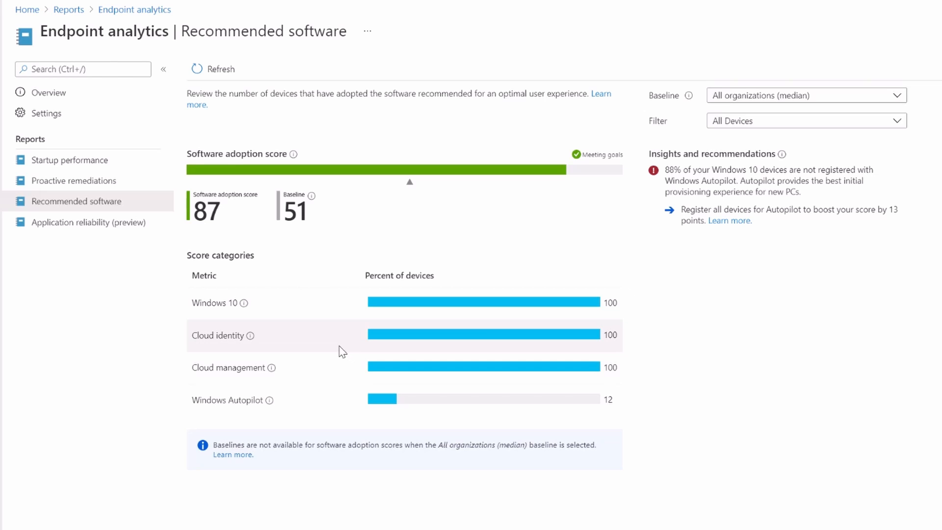
{"action": "mouse_move", "coordinate": [585, 371]}
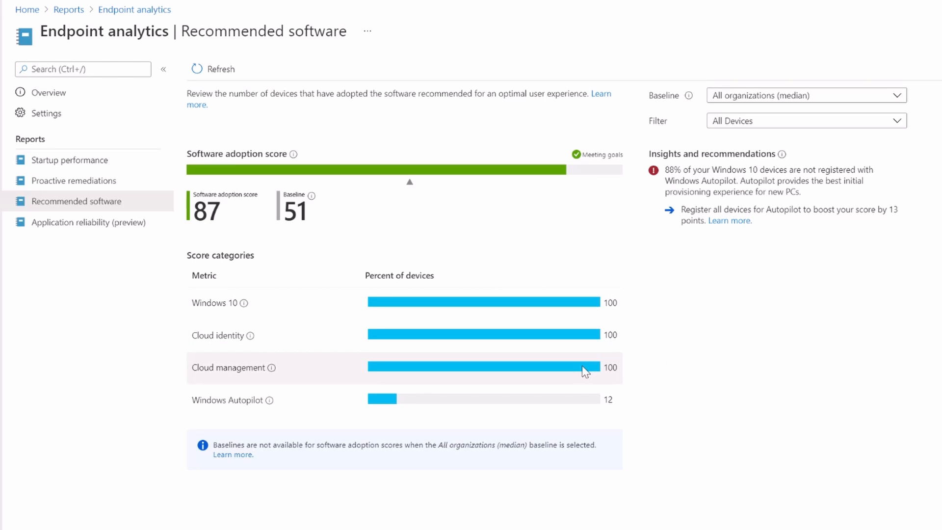
{"action": "mouse_move", "coordinate": [400, 403]}
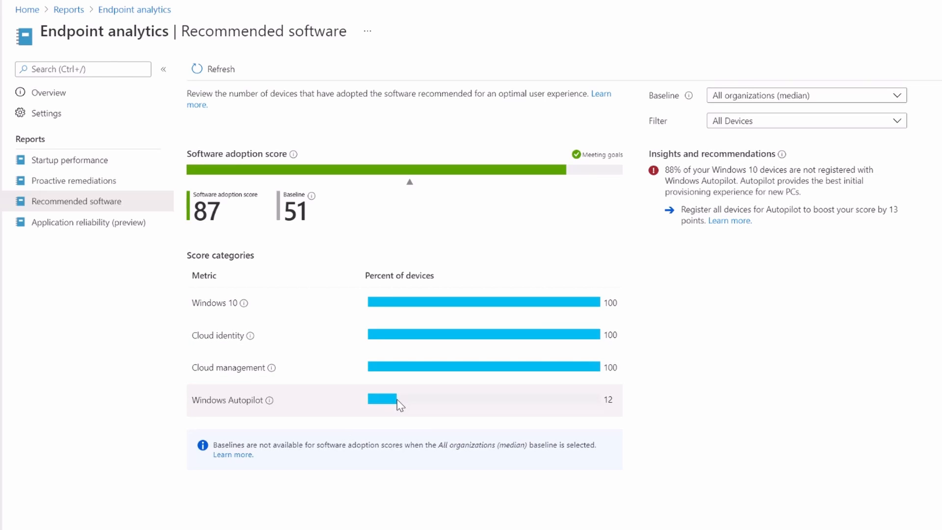
{"action": "mouse_move", "coordinate": [617, 413]}
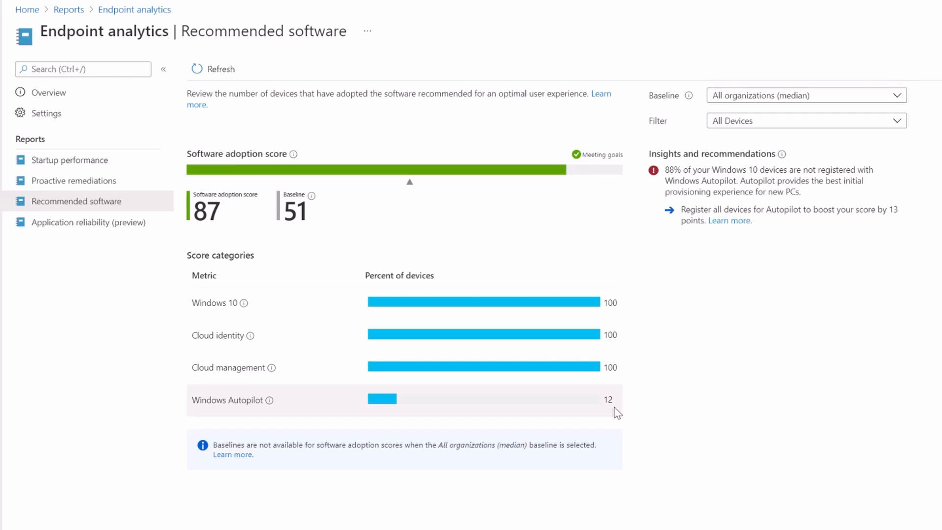
{"action": "mouse_move", "coordinate": [536, 407]}
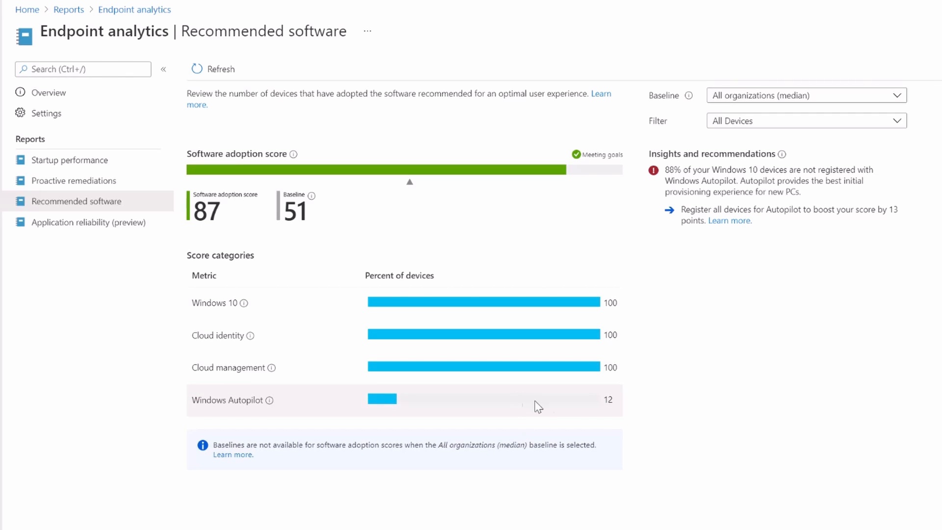
{"action": "mouse_move", "coordinate": [417, 381]}
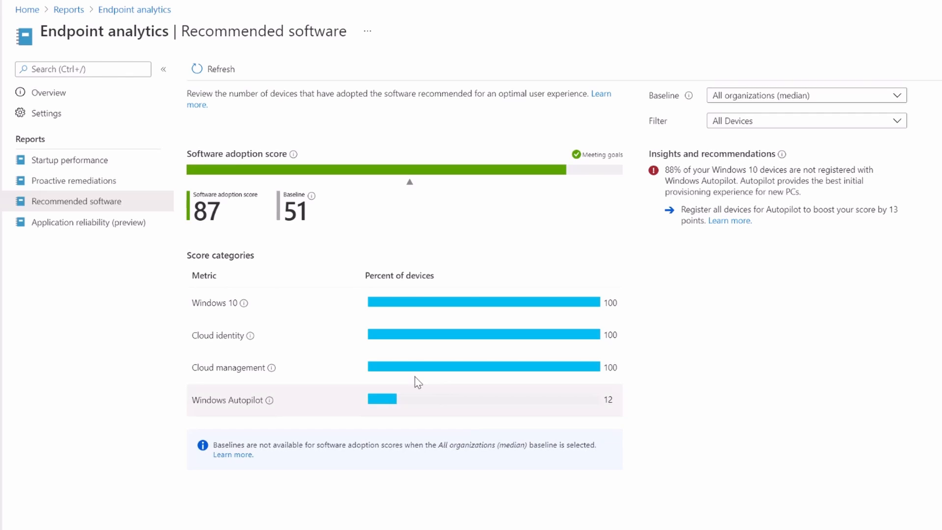
Move from Recommended software (score 87 vs 51) to Application reliability (preview)
{"action": "left_click", "coordinate": [88, 222]}
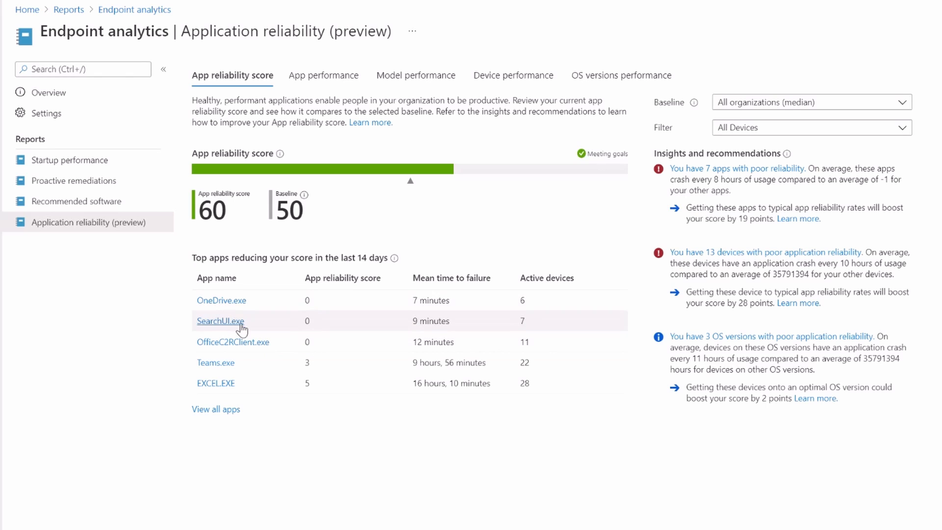
{"action": "mouse_move", "coordinate": [297, 302]}
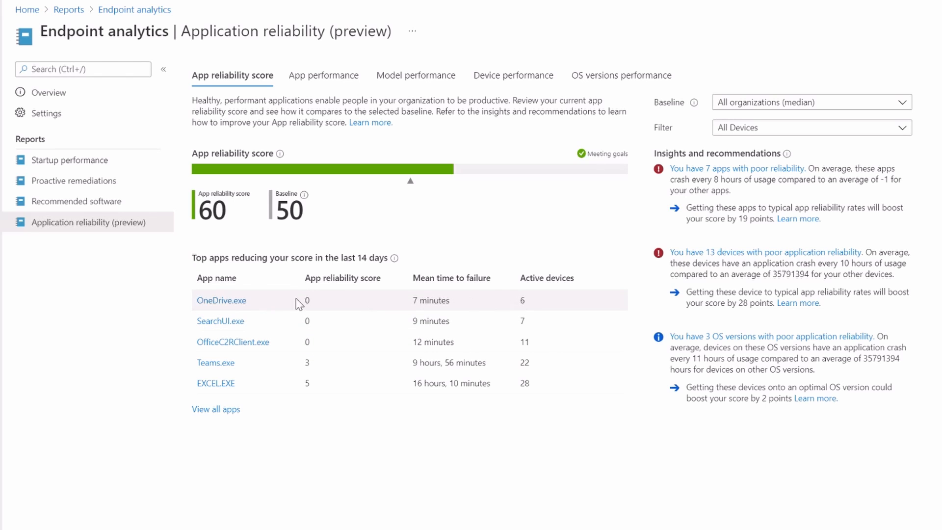
{"action": "mouse_move", "coordinate": [337, 300]}
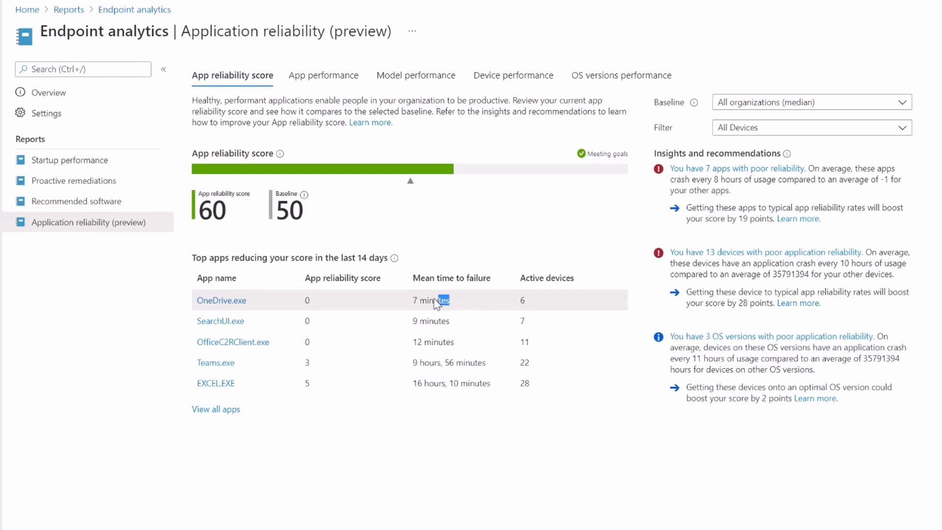
Highlight OneDrive.exe's mean time to failure, then view per-app performance details
{"action": "double_click", "coordinate": [430, 300]}
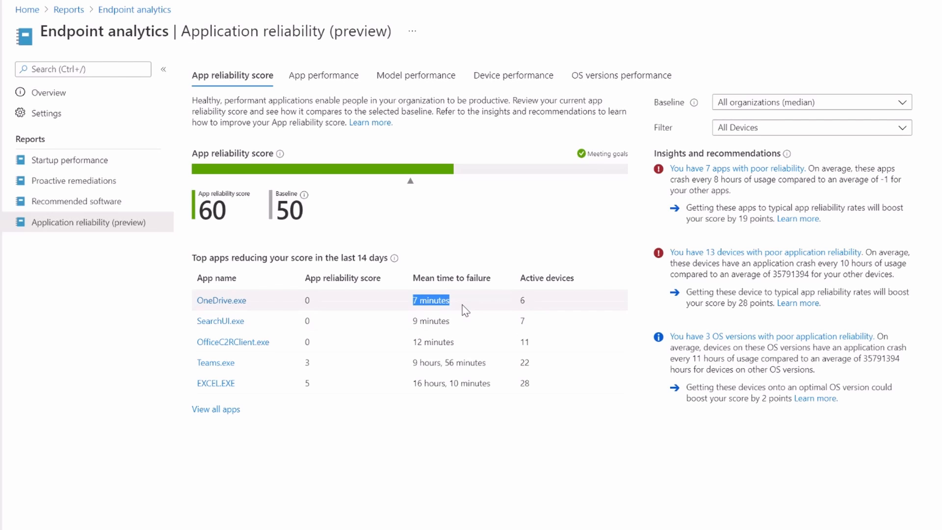
{"action": "mouse_move", "coordinate": [391, 196]}
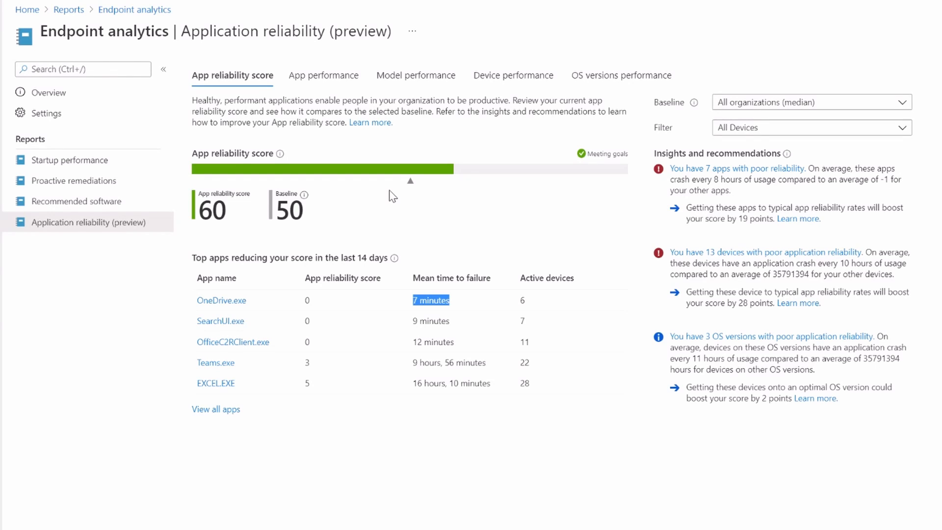
{"action": "mouse_move", "coordinate": [278, 404]}
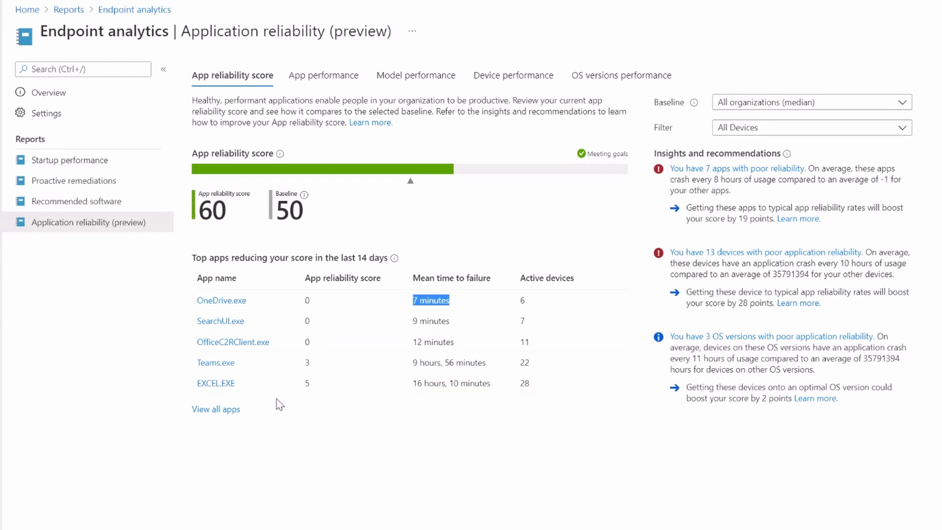
{"action": "mouse_move", "coordinate": [319, 232]}
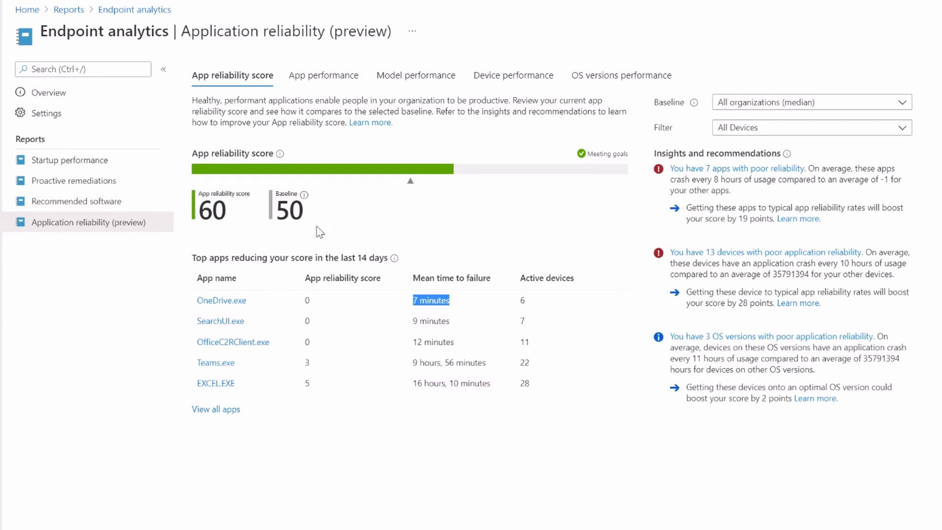
{"action": "mouse_move", "coordinate": [317, 324]}
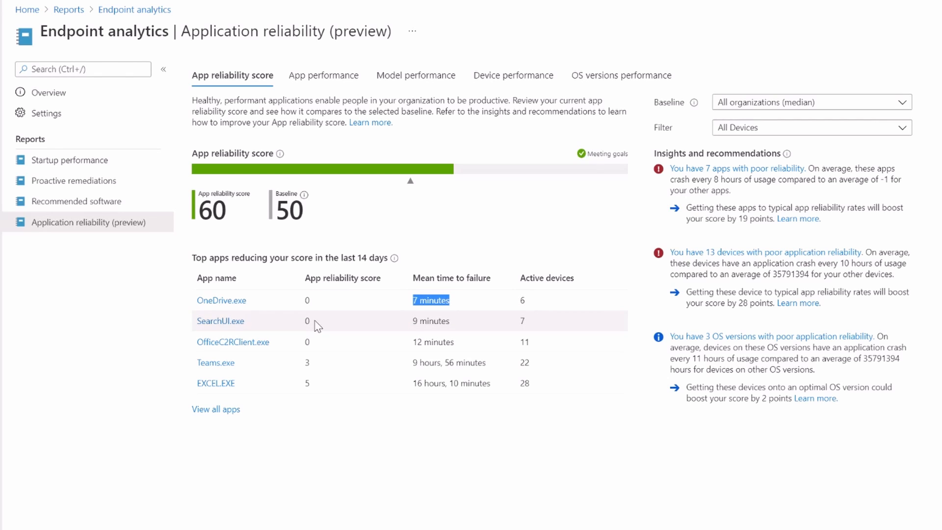
{"action": "mouse_move", "coordinate": [275, 362]}
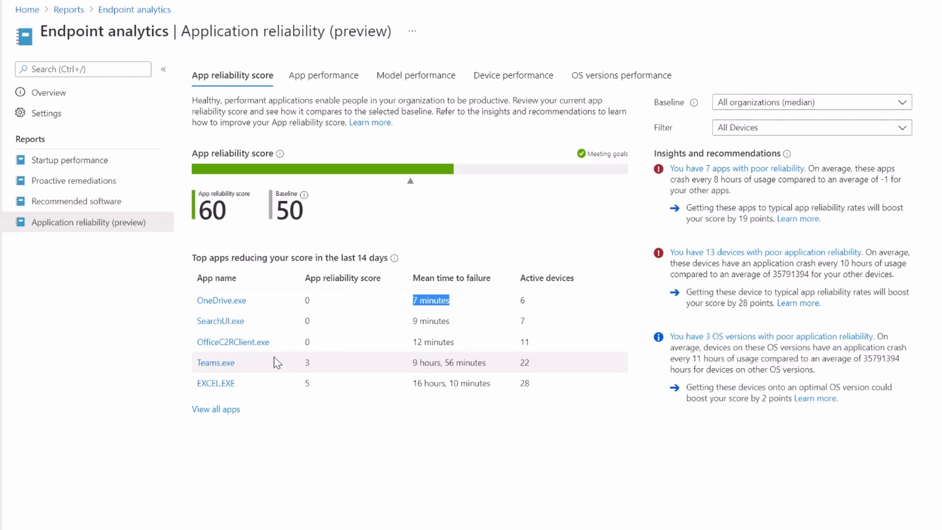
{"action": "mouse_move", "coordinate": [257, 353]}
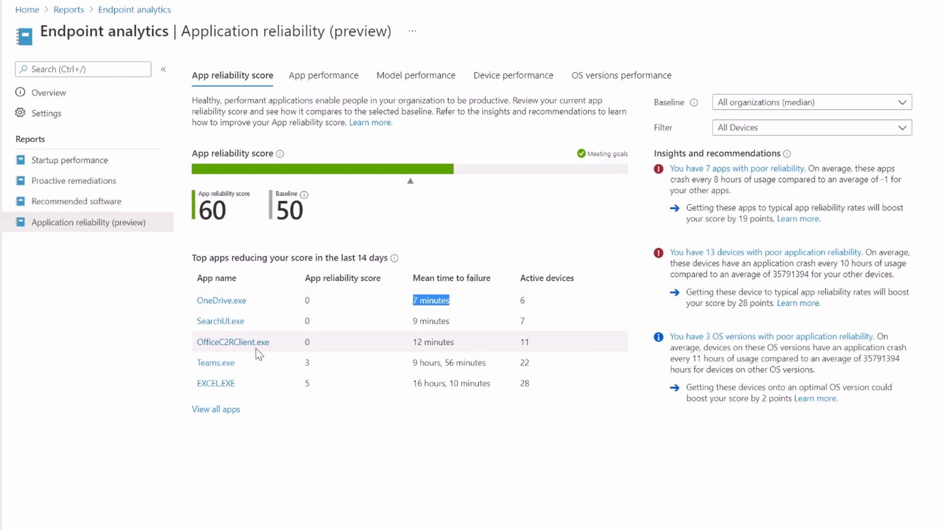
{"action": "mouse_move", "coordinate": [256, 355]}
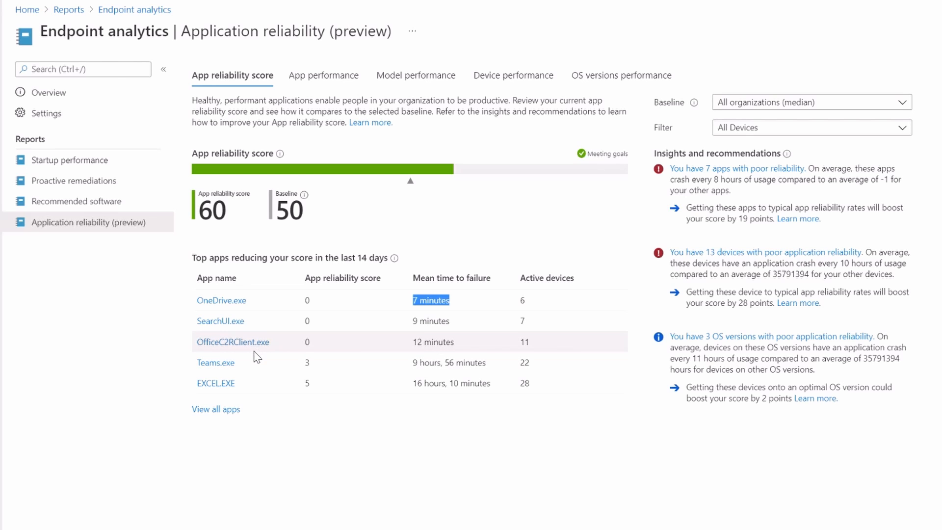
{"action": "left_click", "coordinate": [323, 75]}
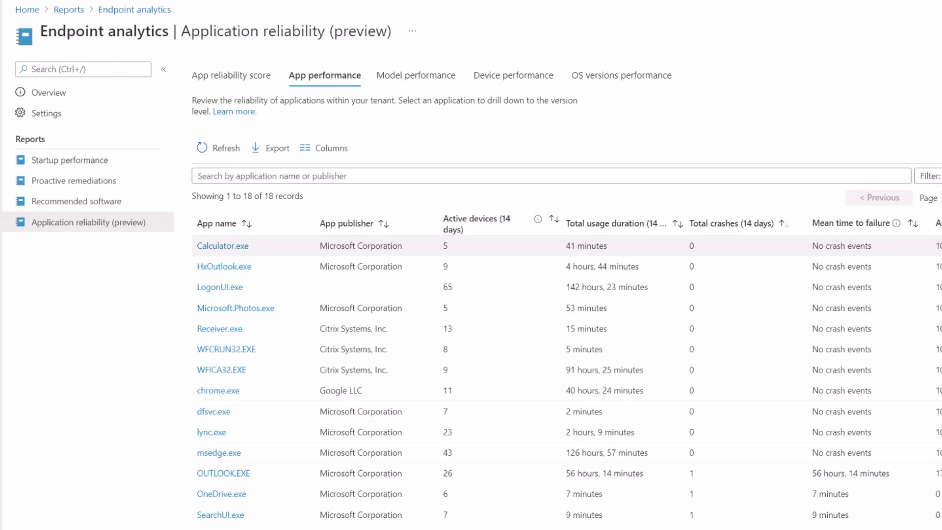
{"action": "mouse_move", "coordinate": [450, 246]}
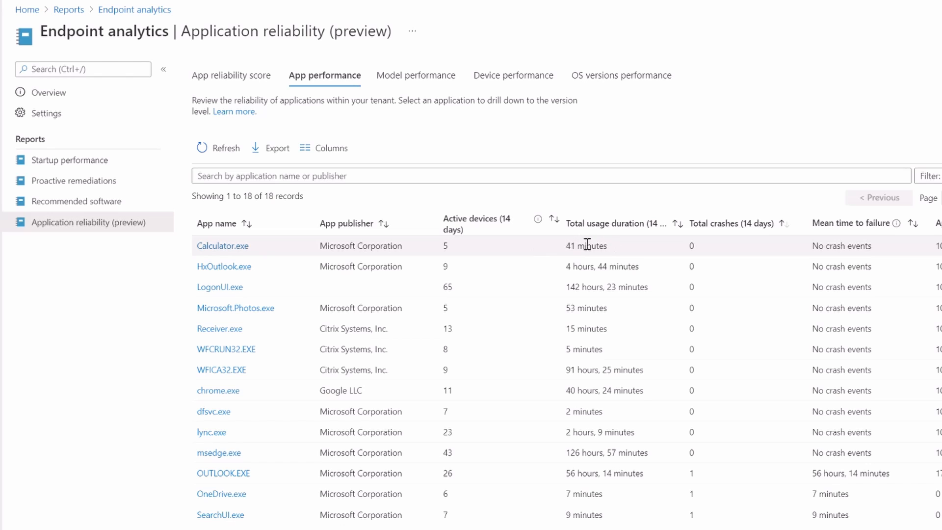
{"action": "mouse_move", "coordinate": [625, 248]}
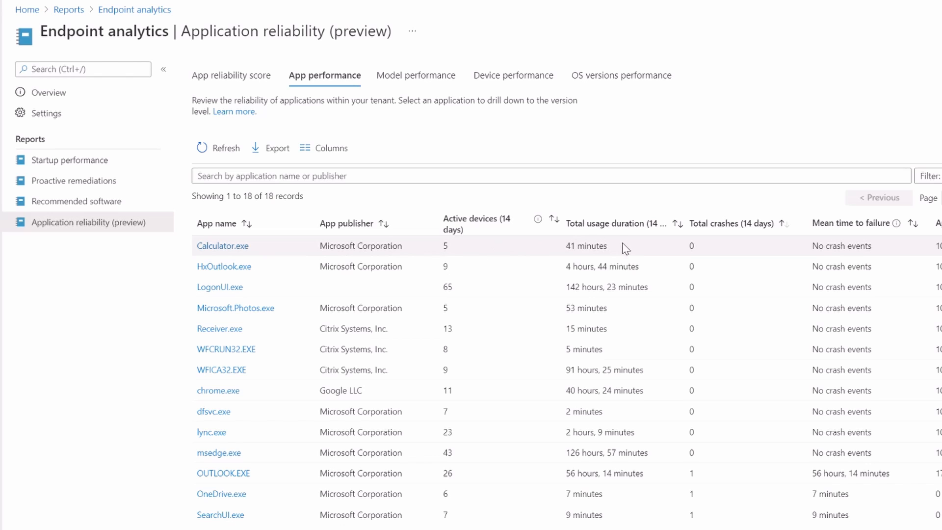
{"action": "mouse_move", "coordinate": [543, 246]}
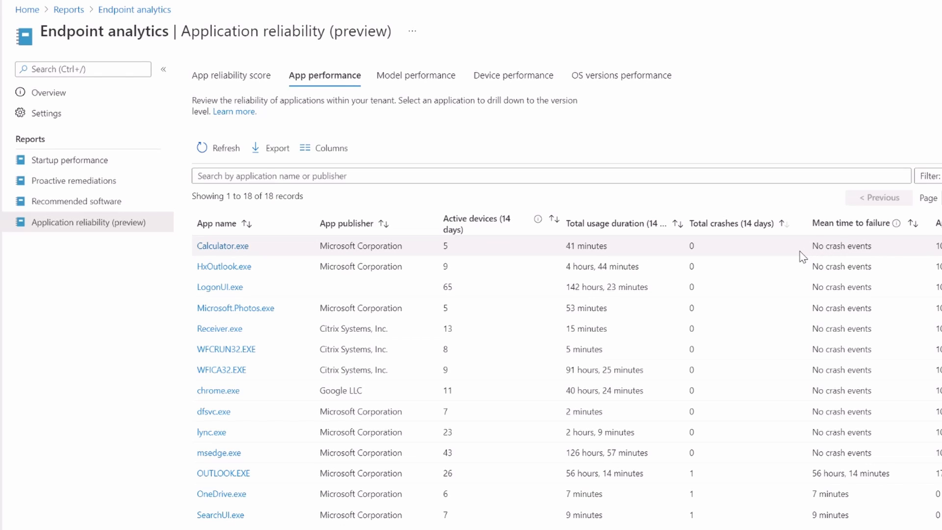
{"action": "mouse_move", "coordinate": [660, 218]}
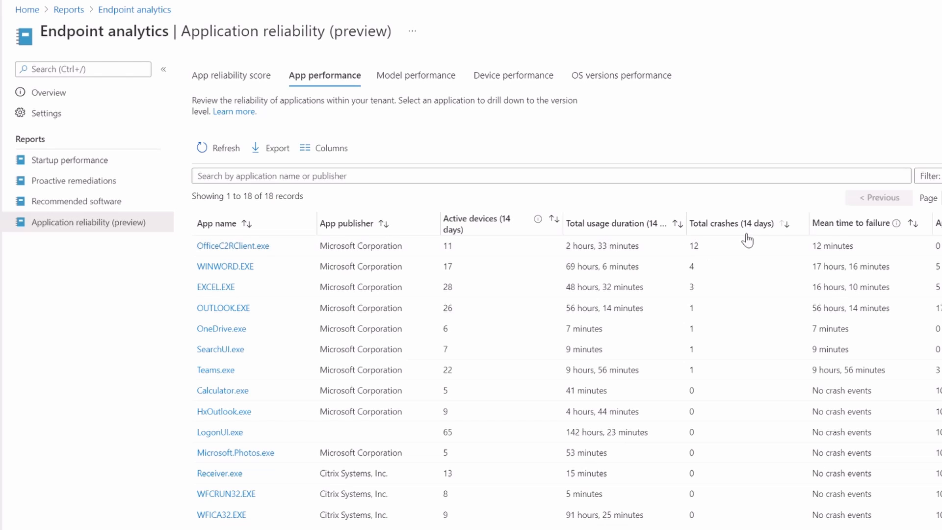
{"action": "mouse_move", "coordinate": [674, 246]}
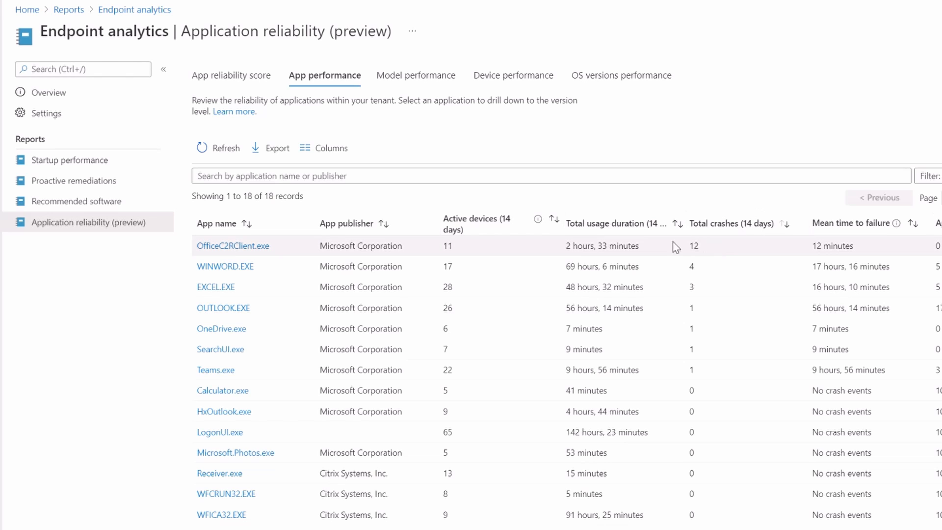
{"action": "mouse_move", "coordinate": [547, 259]}
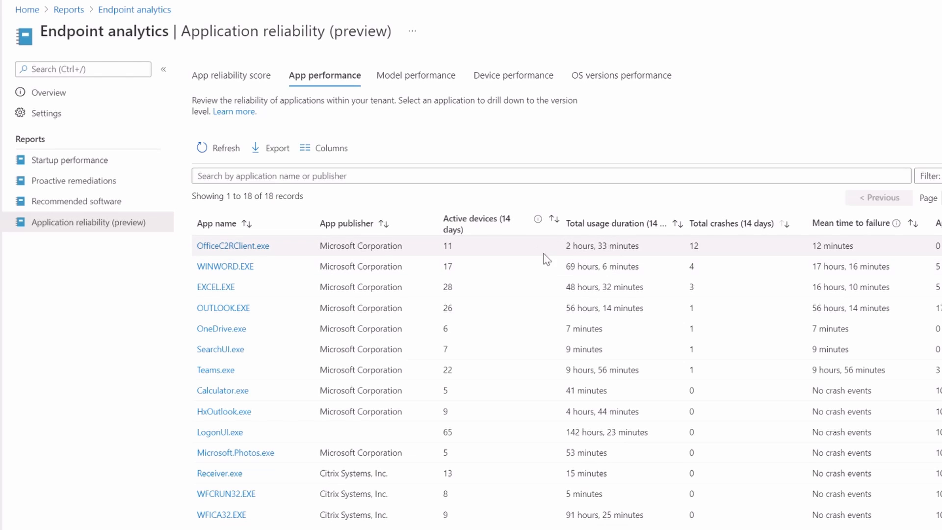
{"action": "mouse_move", "coordinate": [658, 247]}
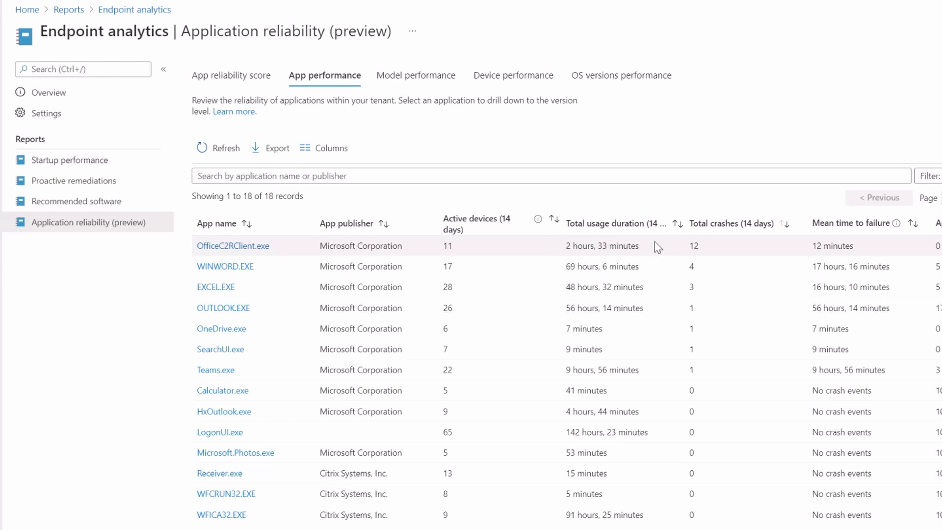
{"action": "mouse_move", "coordinate": [642, 257]}
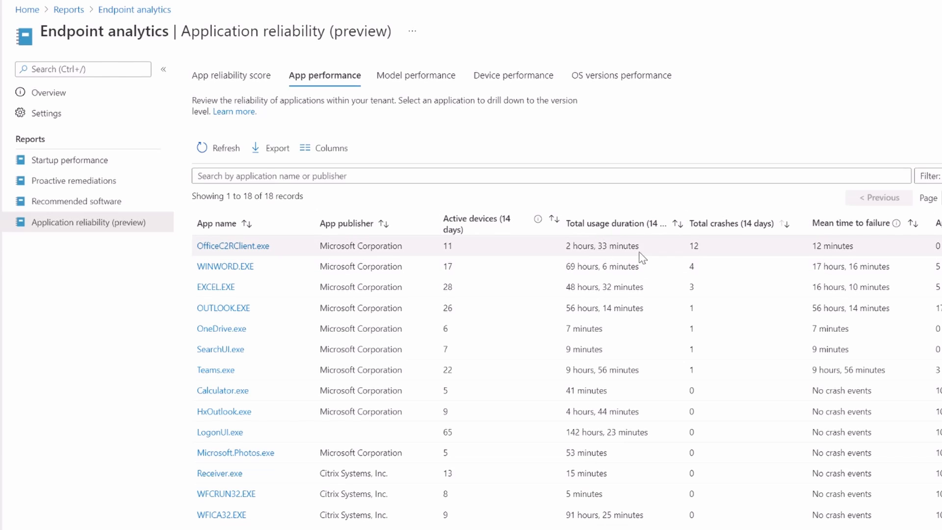
{"action": "mouse_move", "coordinate": [312, 258]}
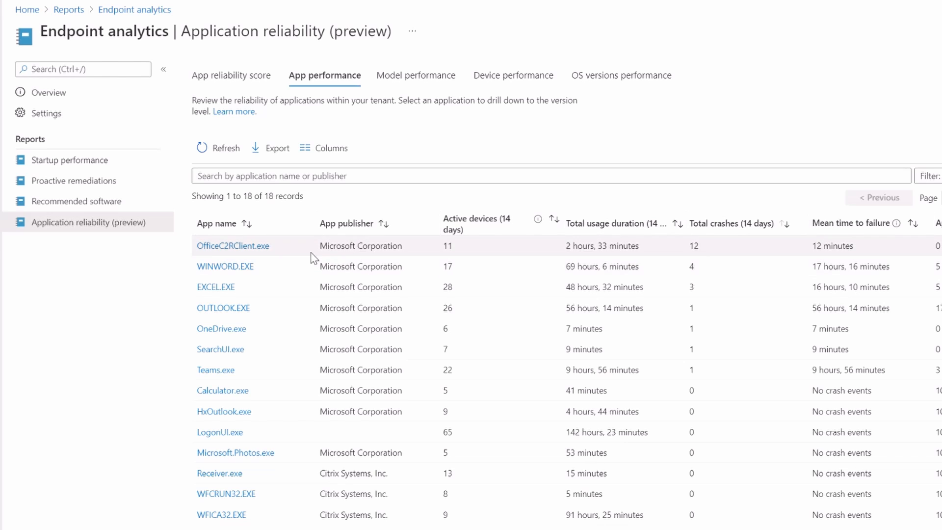
{"action": "mouse_move", "coordinate": [677, 232]}
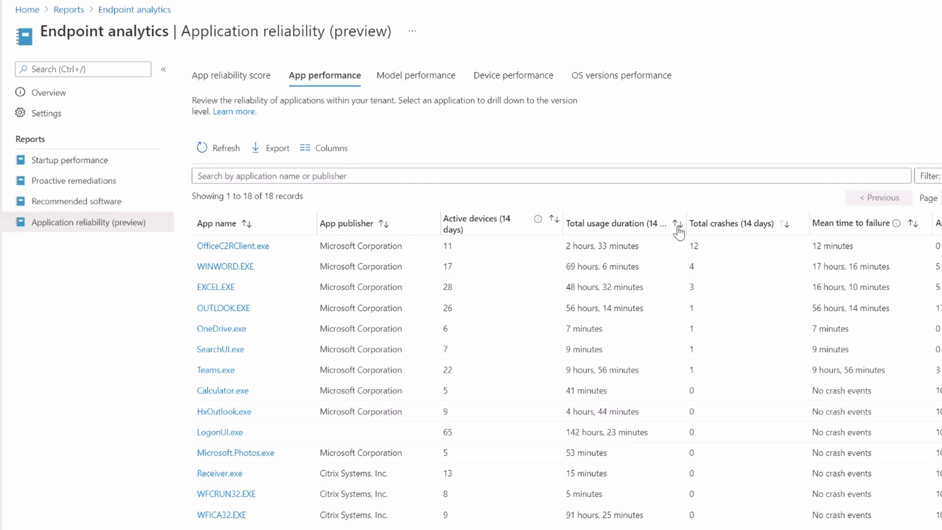
{"action": "mouse_move", "coordinate": [835, 220]}
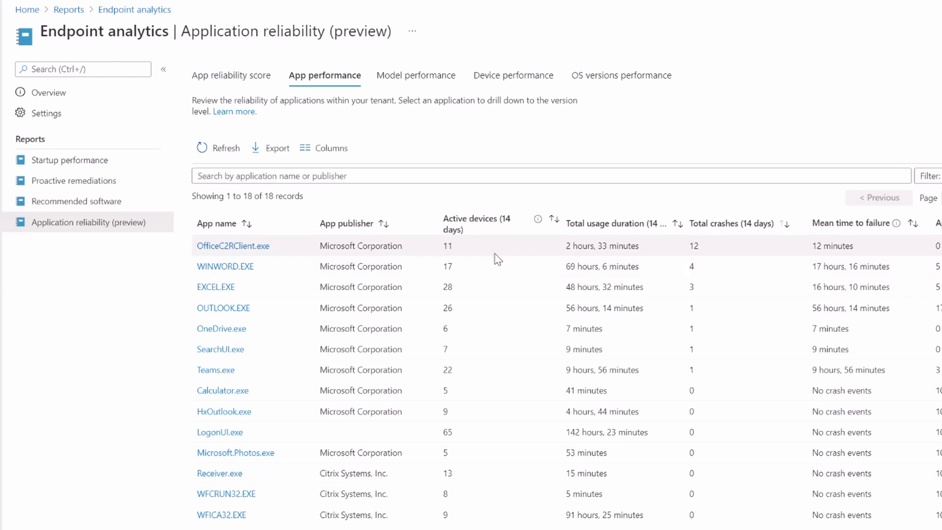
{"action": "mouse_move", "coordinate": [543, 272]}
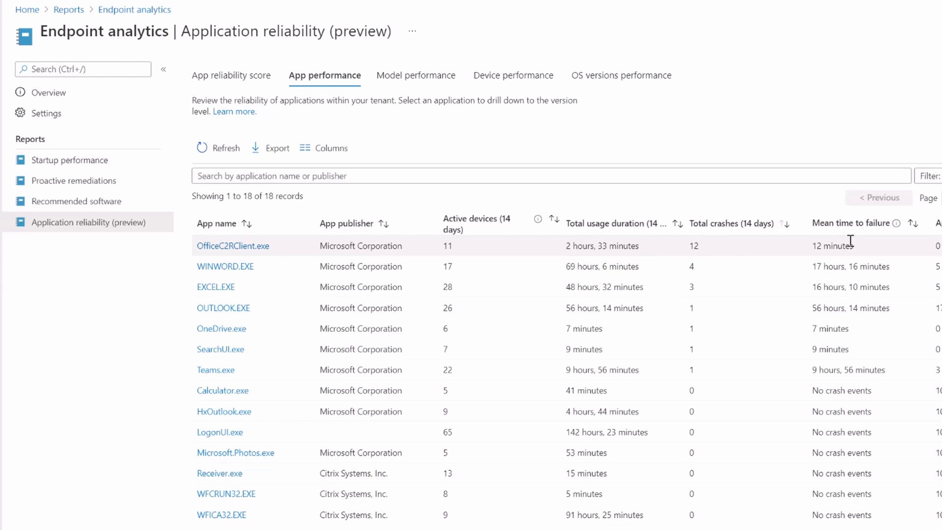
{"action": "mouse_move", "coordinate": [477, 325]}
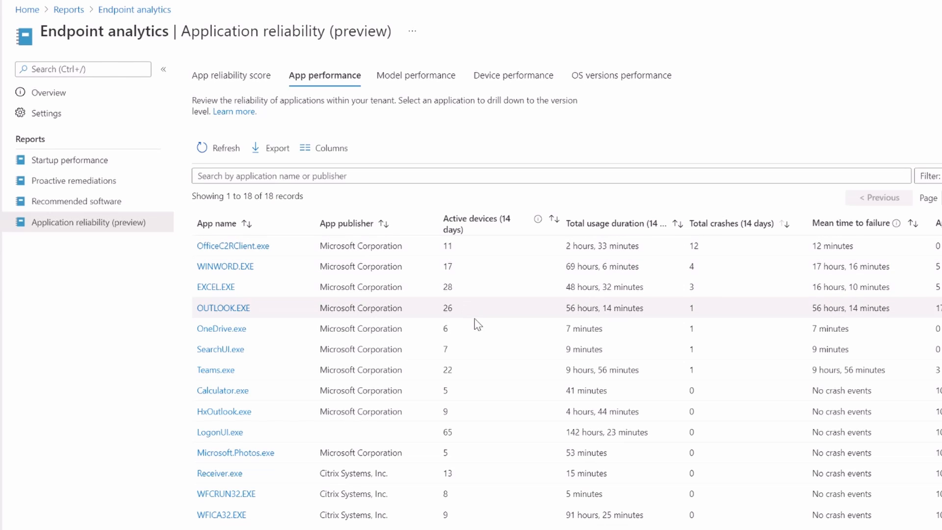
{"action": "mouse_move", "coordinate": [459, 370]}
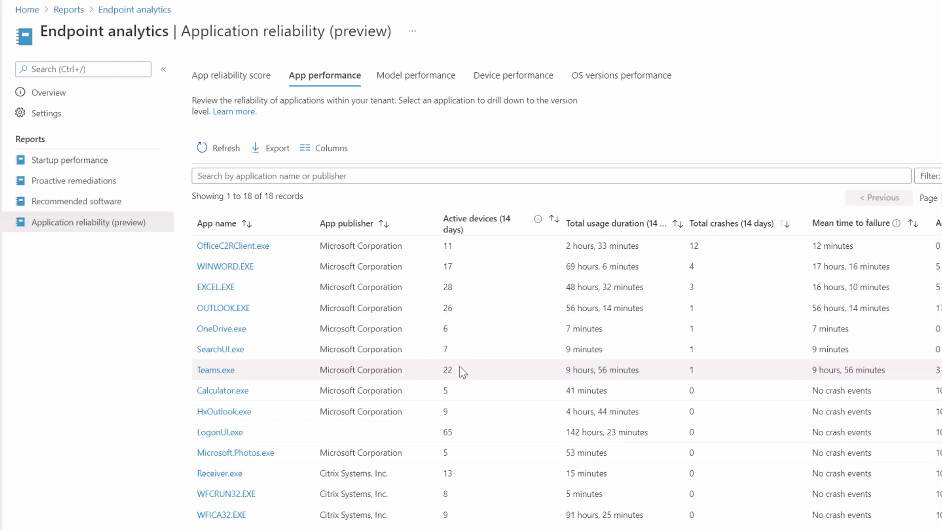
{"action": "mouse_move", "coordinate": [321, 308]}
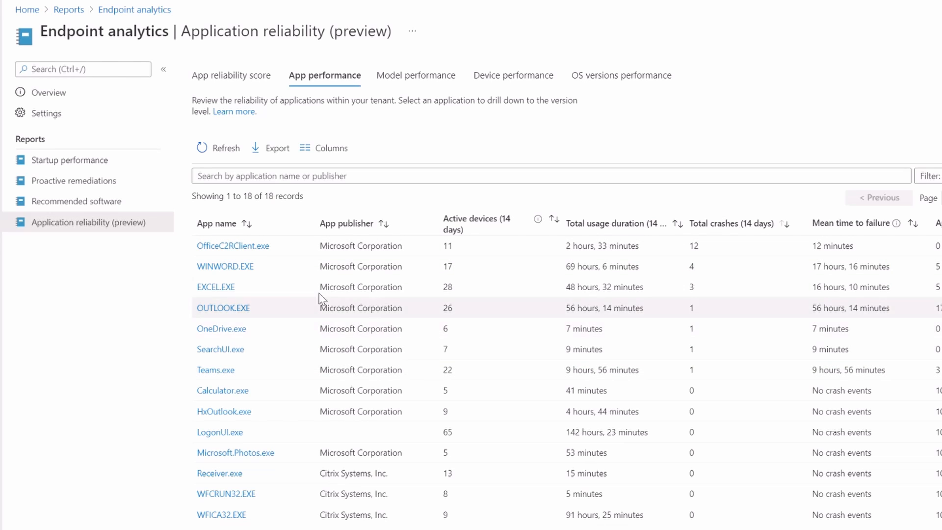
{"action": "mouse_move", "coordinate": [788, 255]}
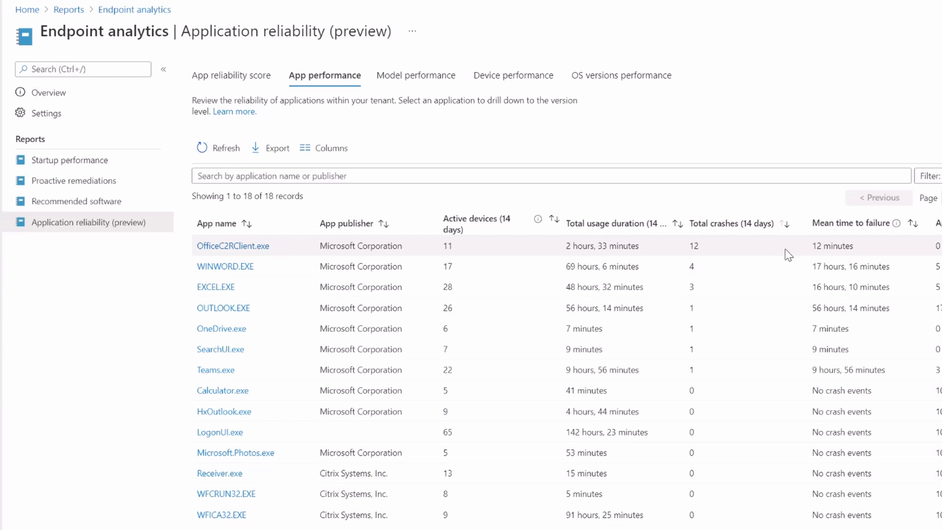
{"action": "mouse_move", "coordinate": [719, 277]}
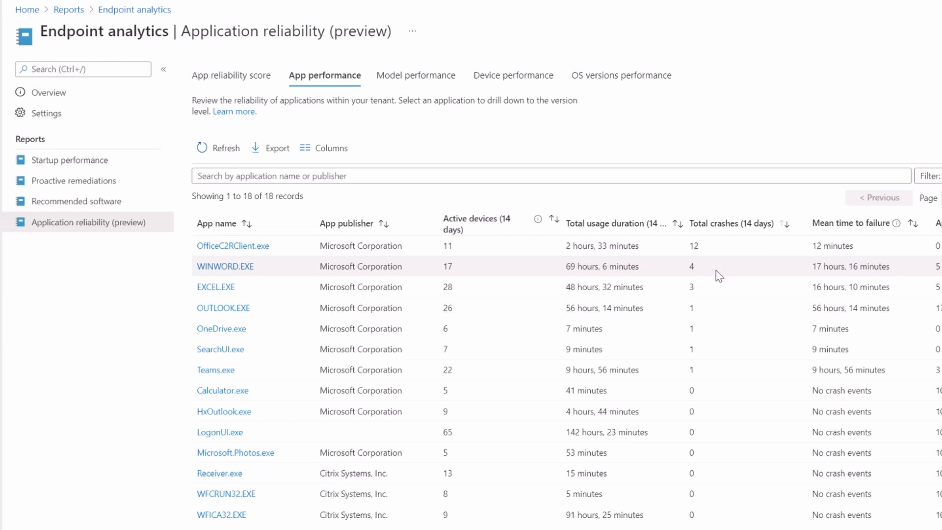
{"action": "mouse_move", "coordinate": [638, 268]}
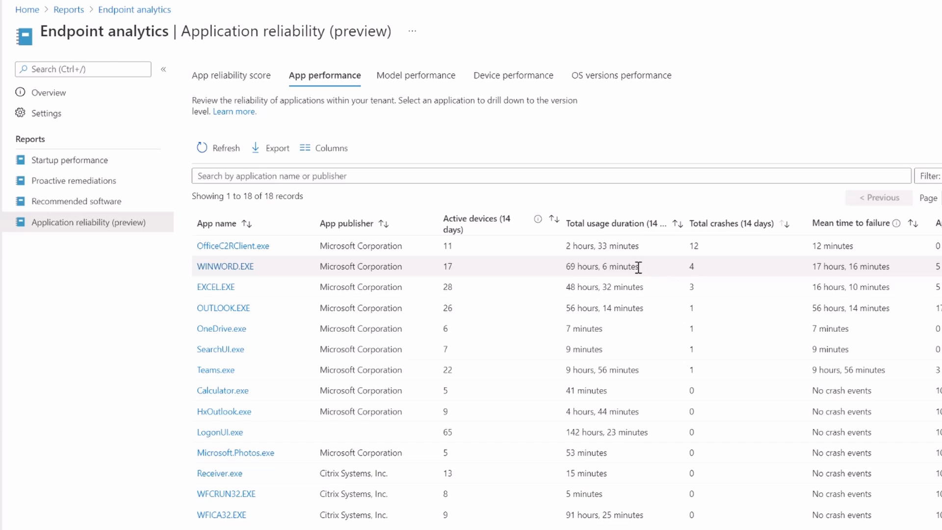
View app reliability by device model, listing two HP models
{"action": "left_click", "coordinate": [416, 75]}
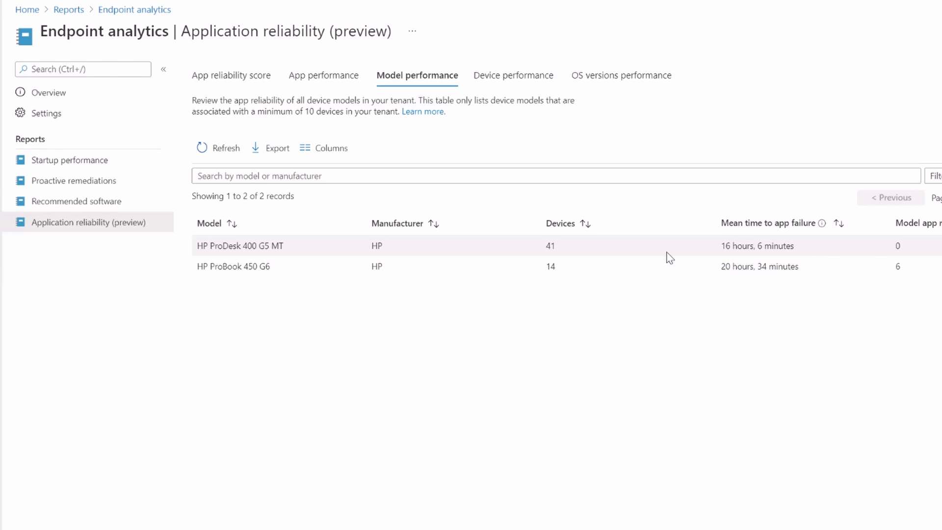
{"action": "mouse_move", "coordinate": [724, 276]}
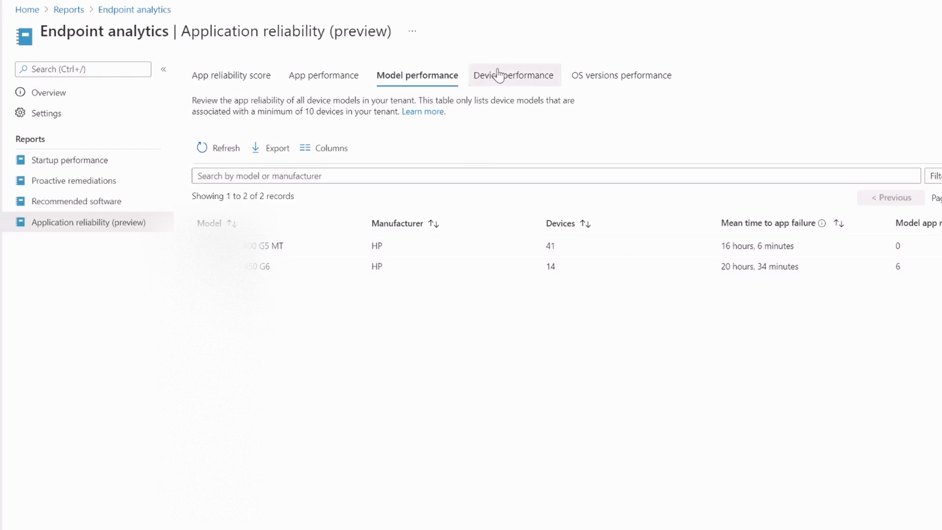
View app reliability per device, then by OS version (four Windows 10 versions)
{"action": "left_click", "coordinate": [514, 75]}
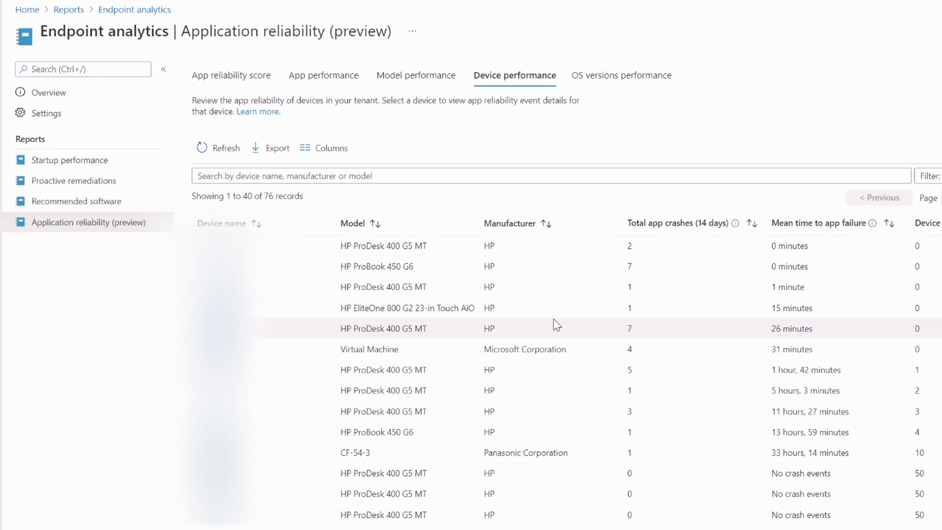
{"action": "mouse_move", "coordinate": [571, 154]}
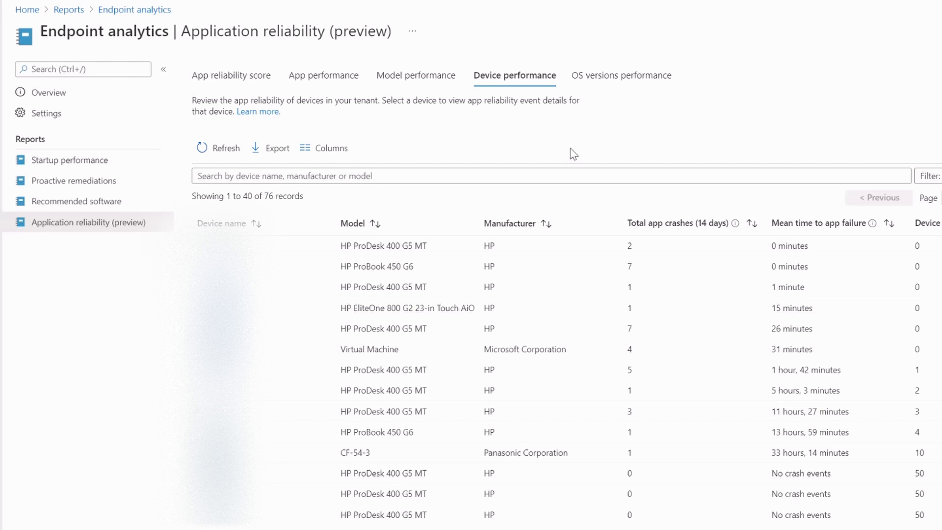
{"action": "mouse_move", "coordinate": [492, 200]}
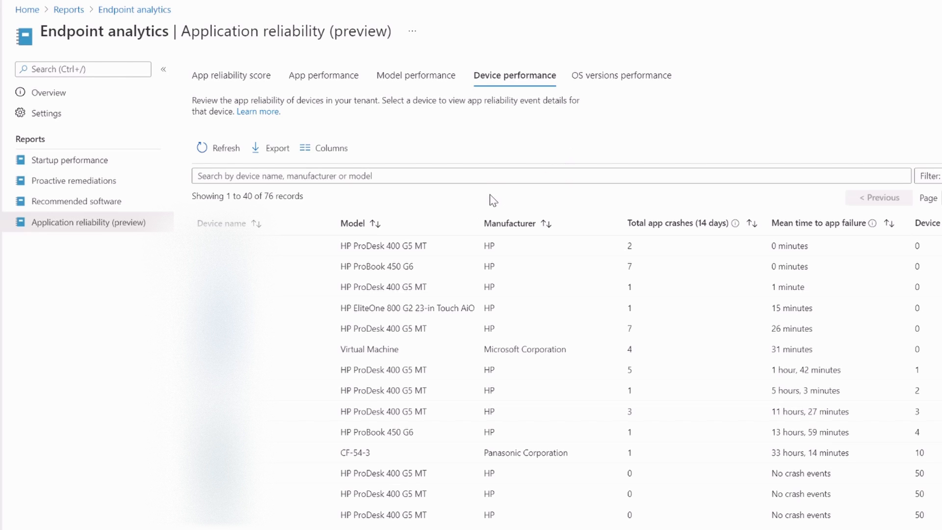
{"action": "mouse_move", "coordinate": [468, 188]}
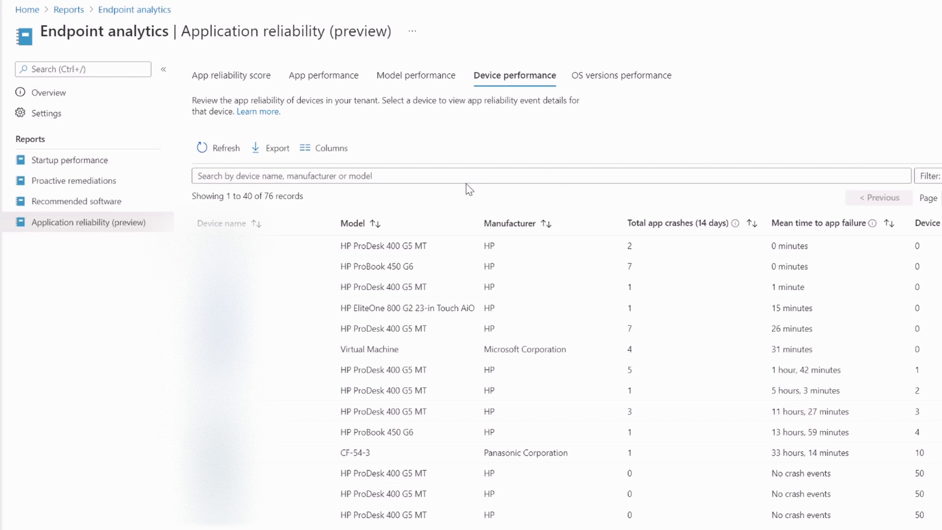
{"action": "mouse_move", "coordinate": [422, 191]}
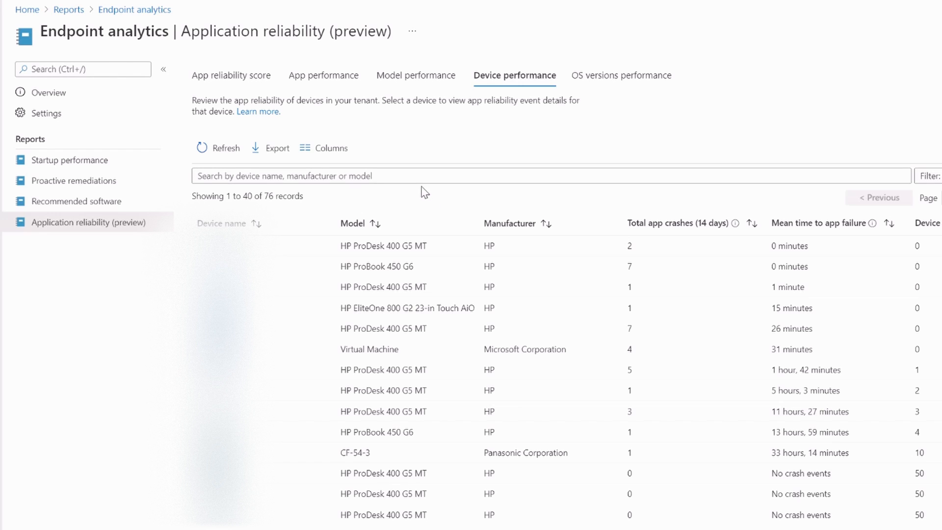
{"action": "mouse_move", "coordinate": [374, 225]}
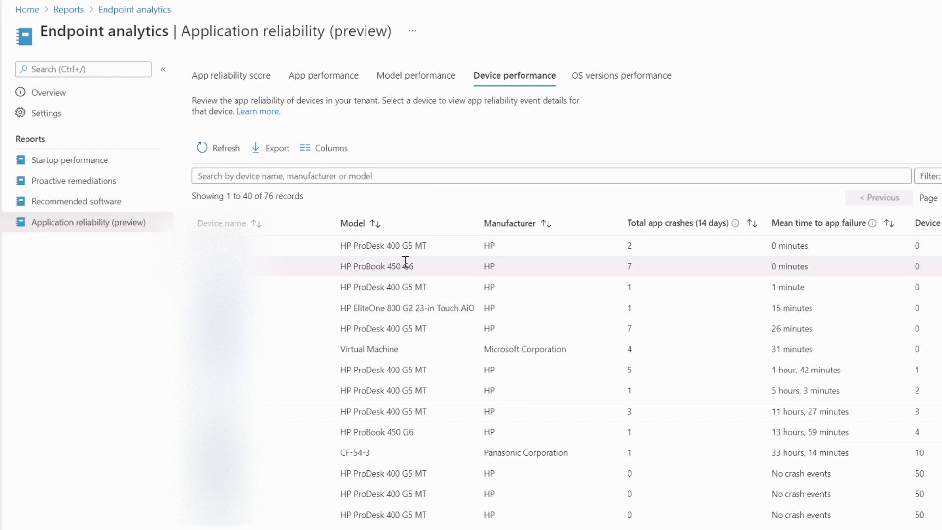
{"action": "mouse_move", "coordinate": [424, 269]}
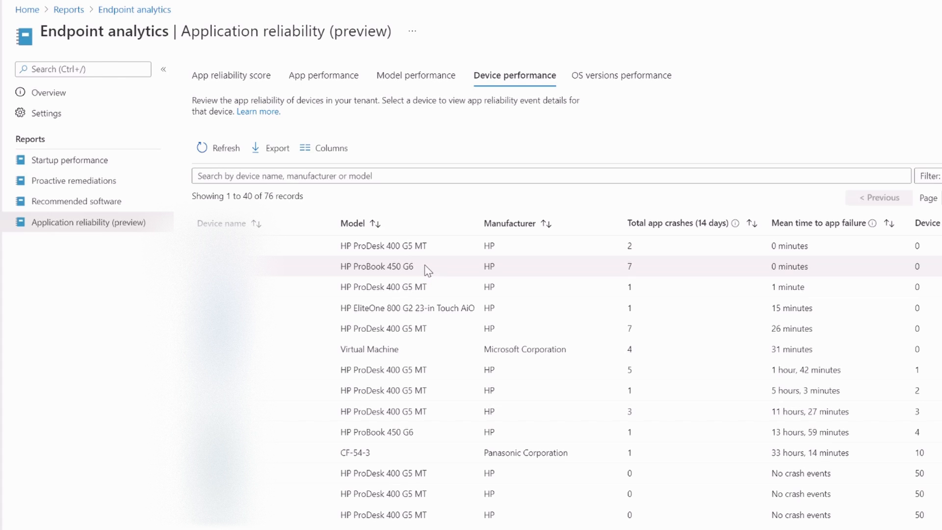
{"action": "mouse_move", "coordinate": [674, 67]}
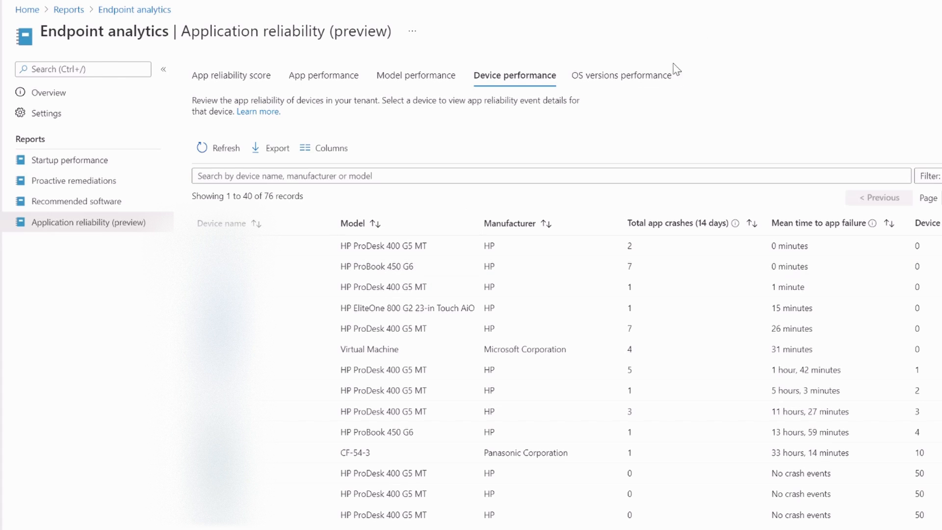
{"action": "left_click", "coordinate": [621, 75]}
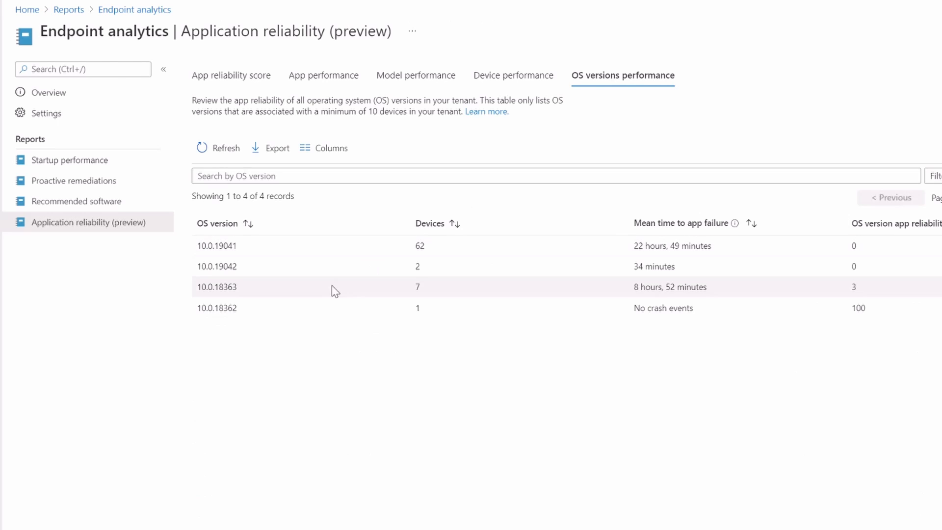
{"action": "mouse_move", "coordinate": [792, 129]}
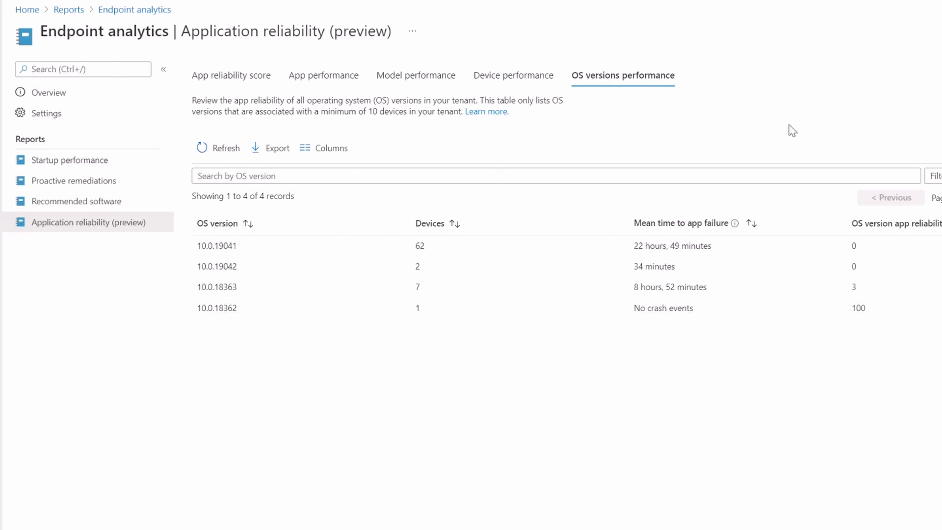
{"action": "mouse_move", "coordinate": [767, 137]}
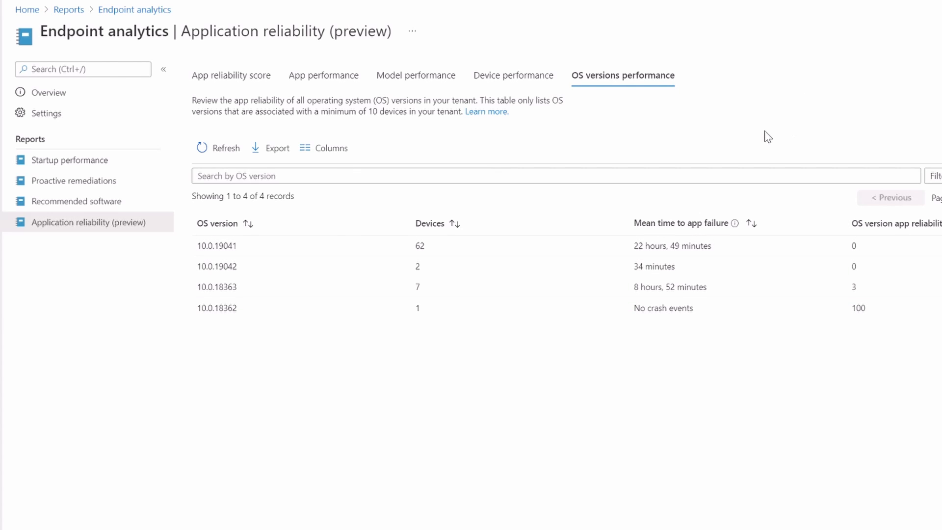